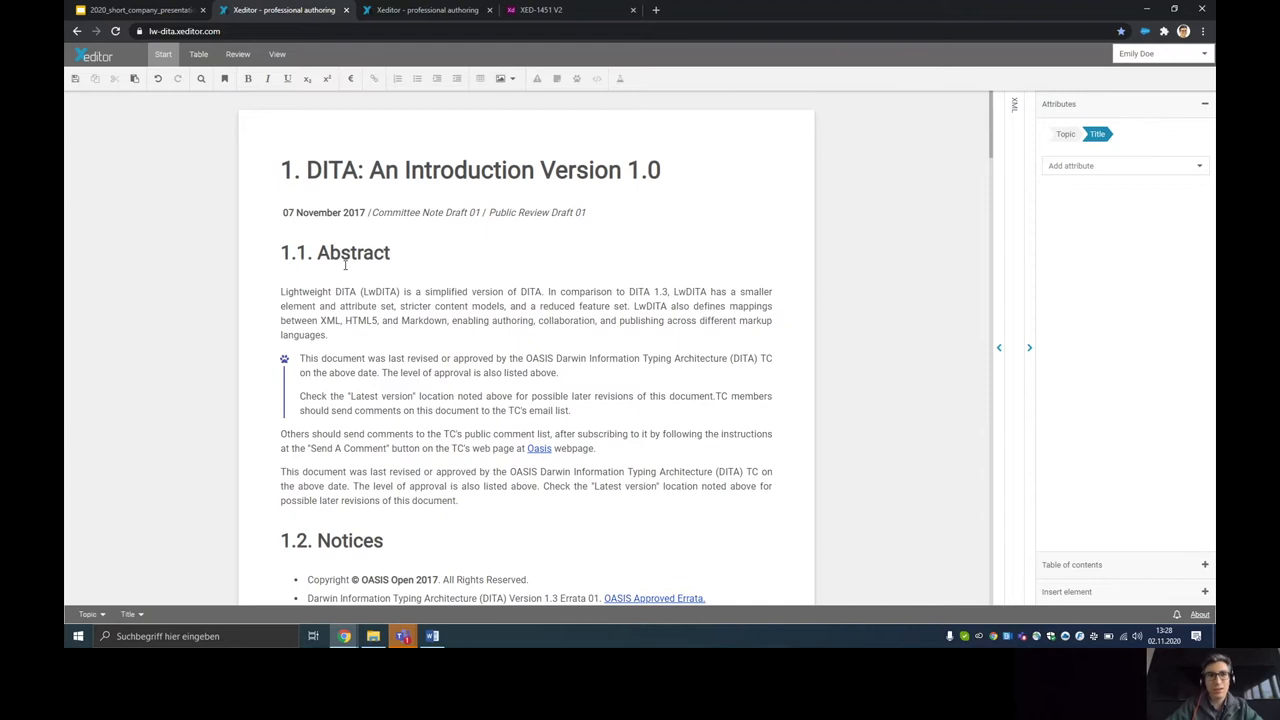
# - Show the View options, then switch to the Review tools
pyautogui.click(307, 170)
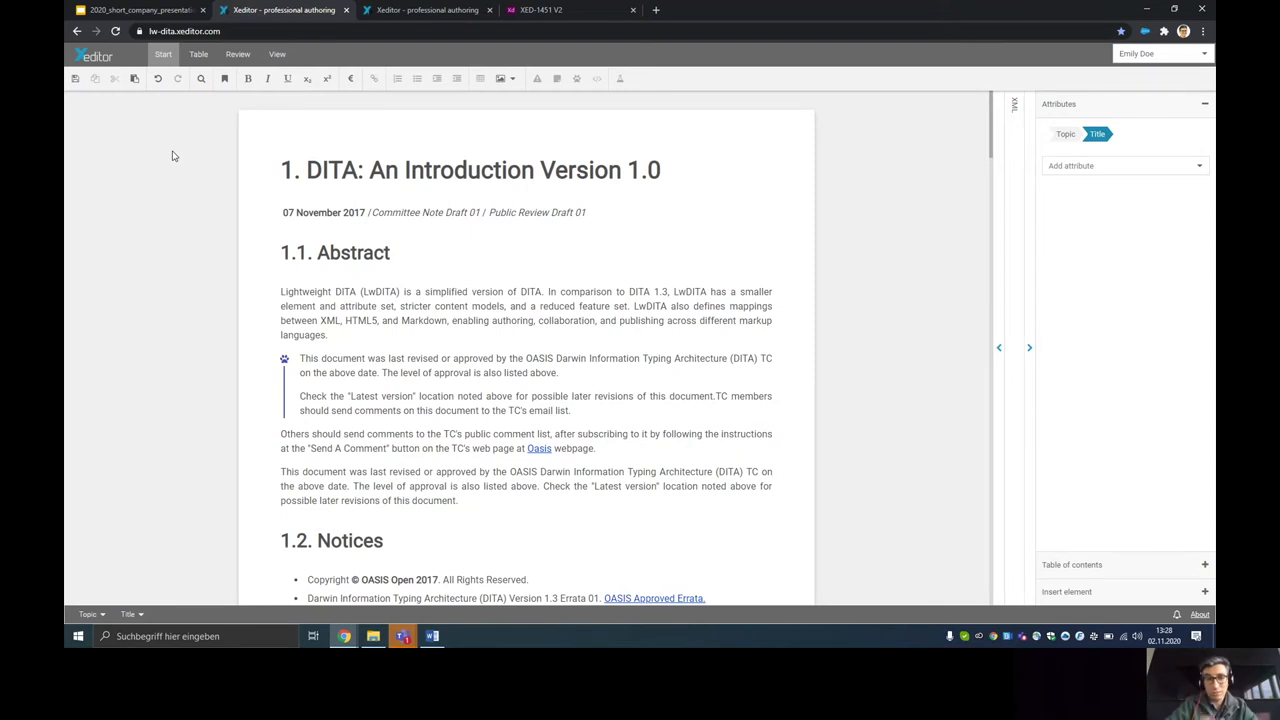
pyautogui.click(307, 170)
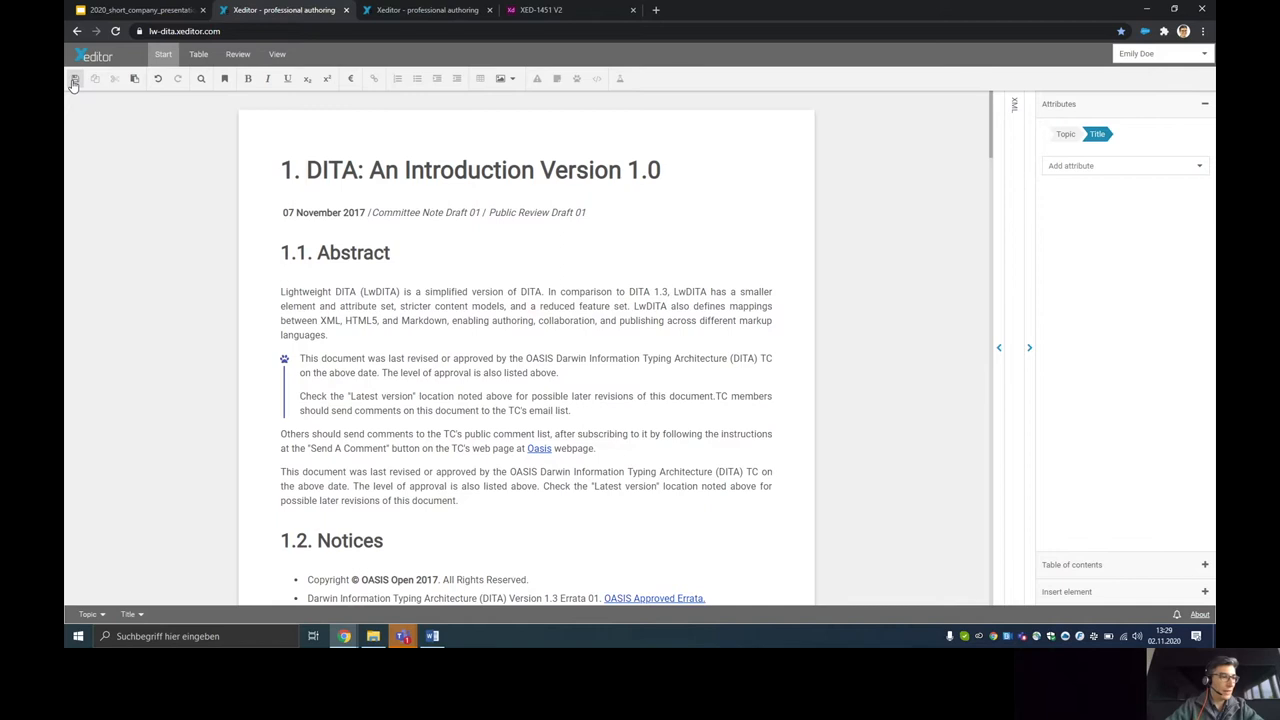
pyautogui.click(308, 170)
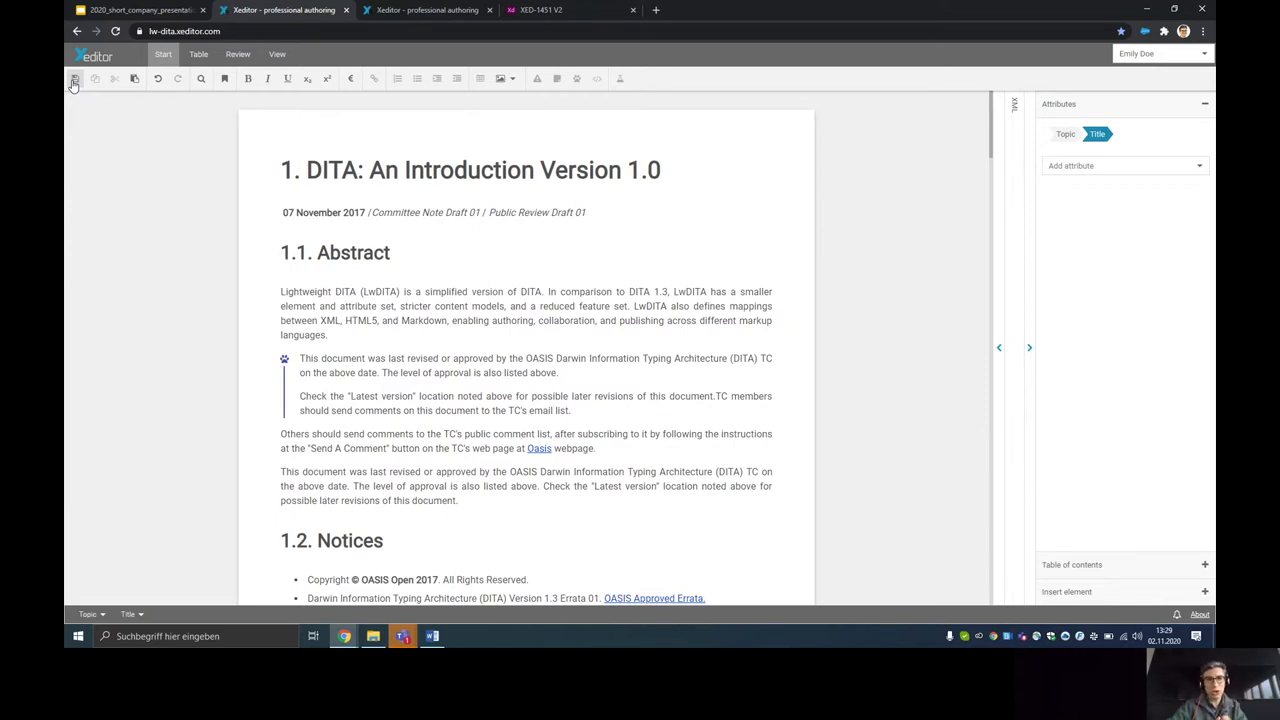
pyautogui.click(307, 170)
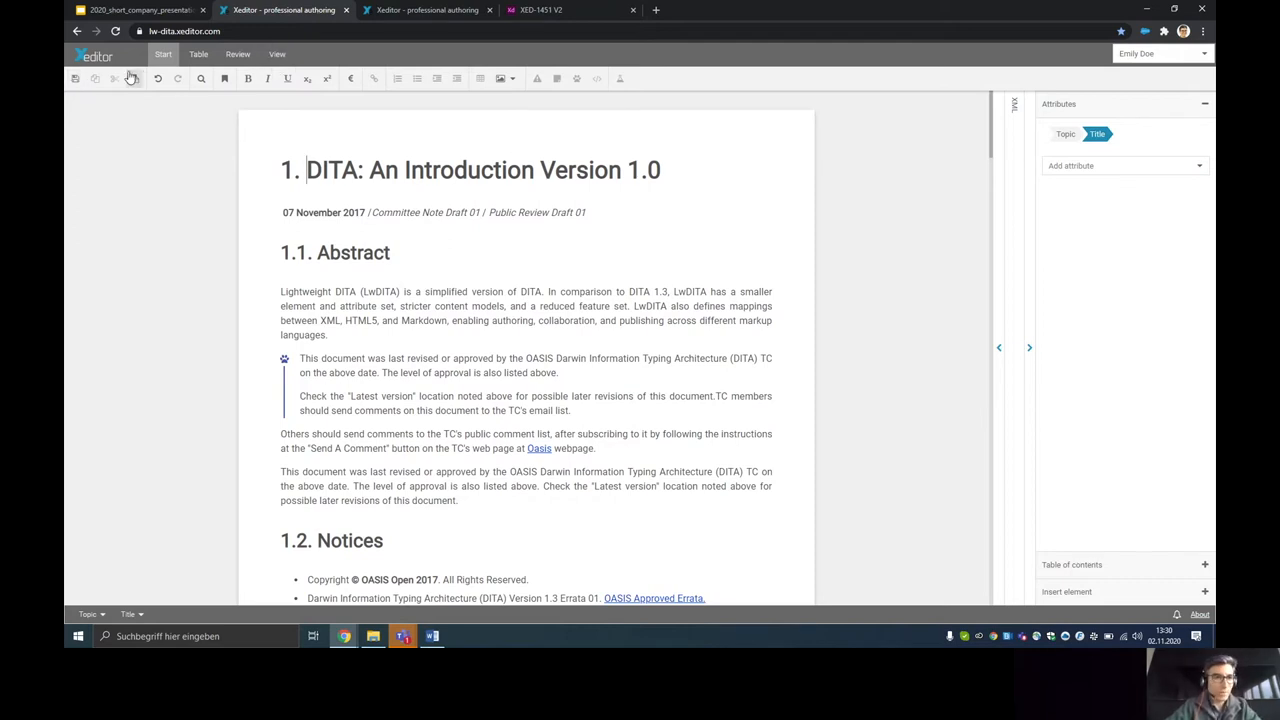
pyautogui.moveTo(95, 79)
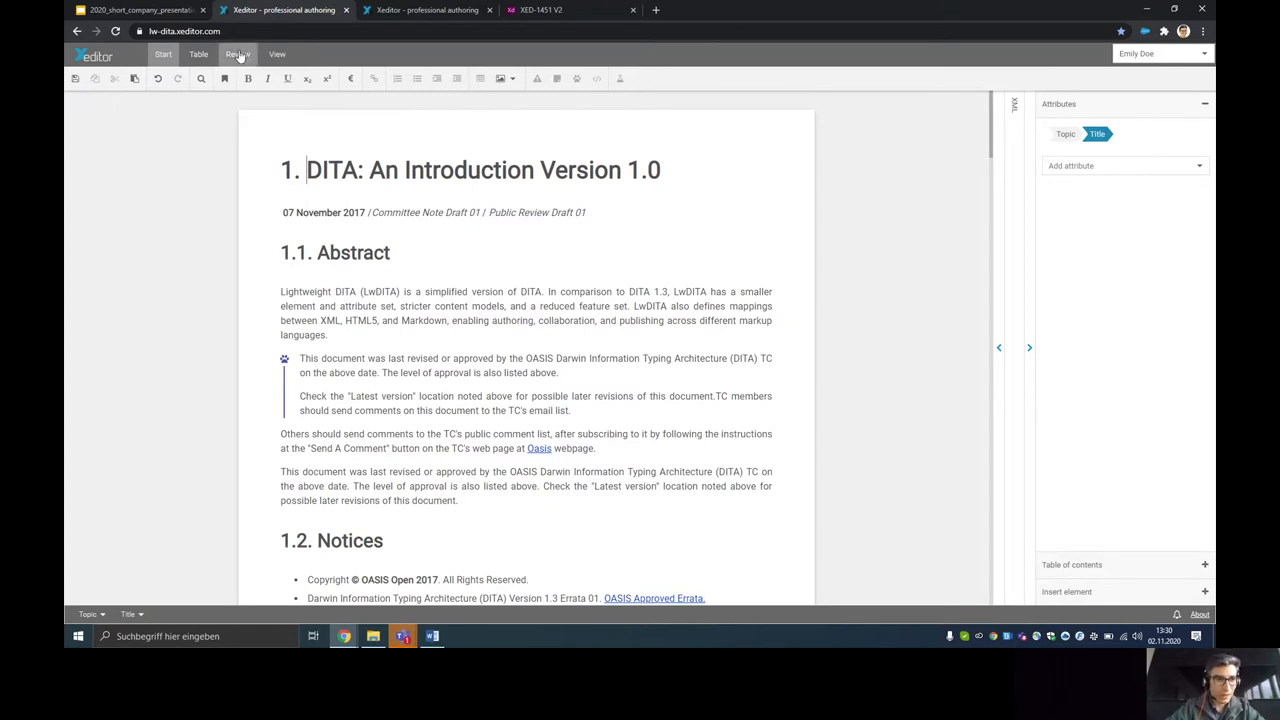
pyautogui.click(163, 54)
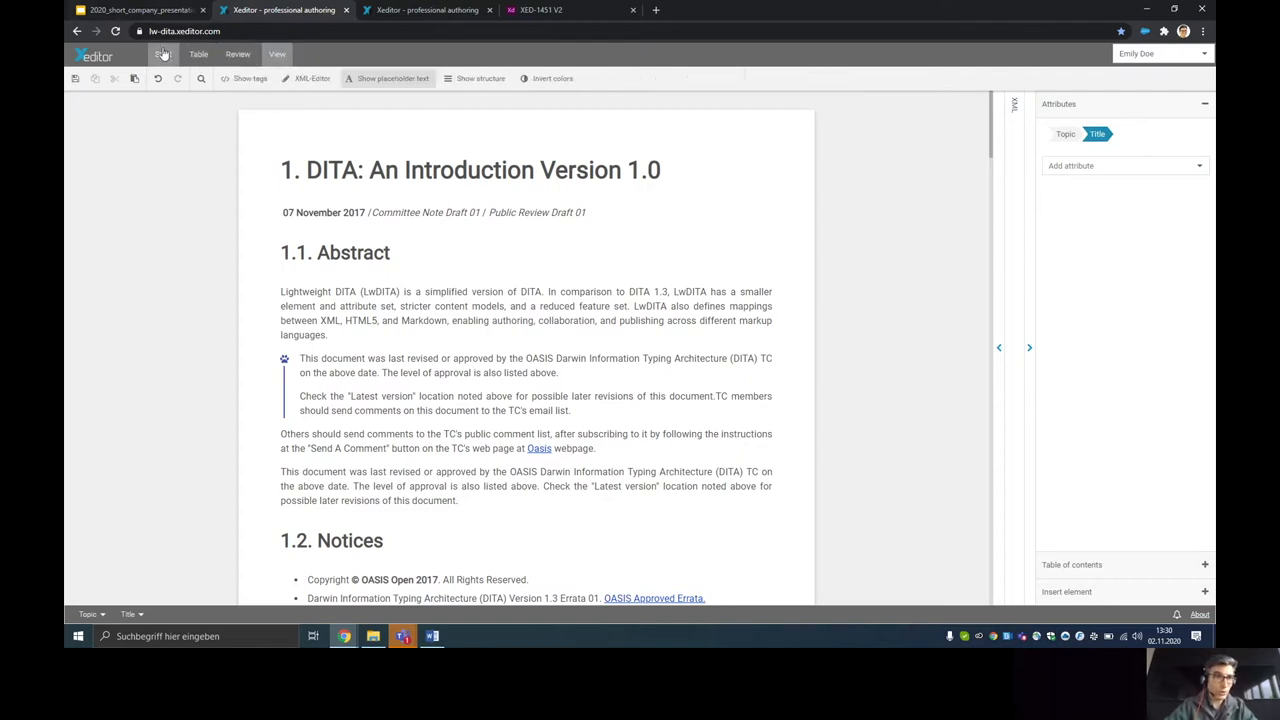
pyautogui.click(238, 54)
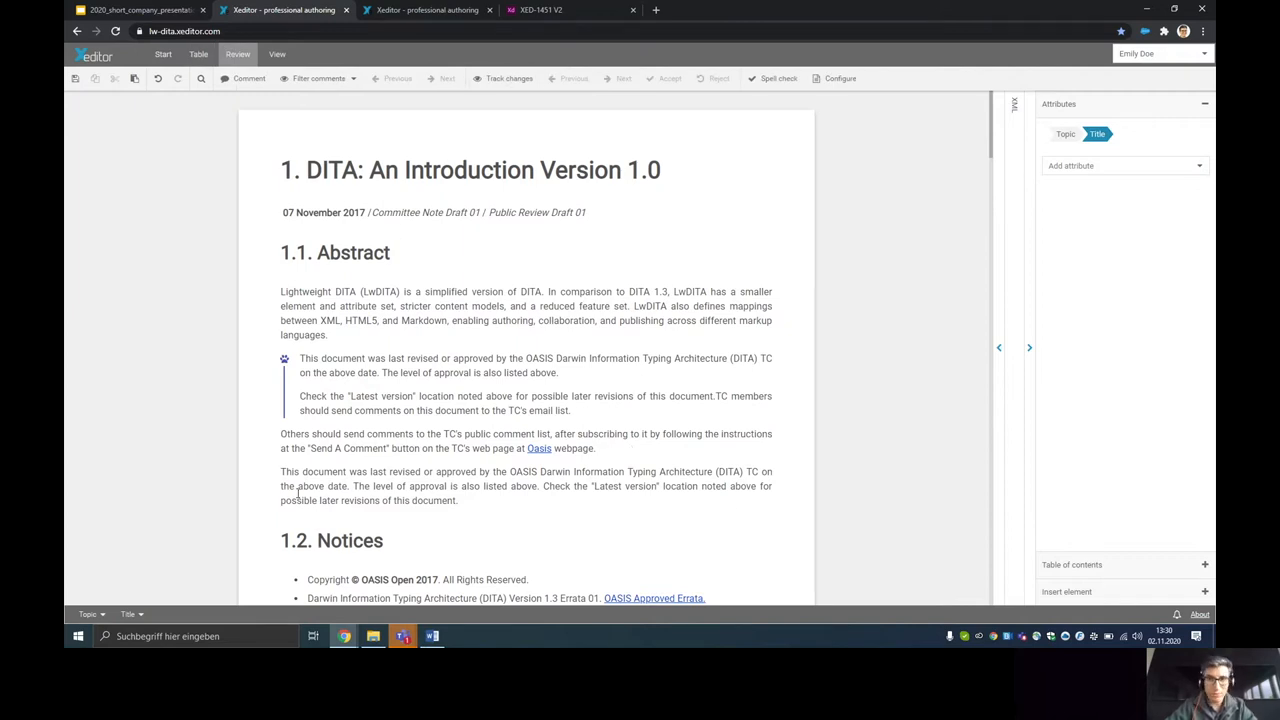
# - Peek at the footnote paragraph's XML source via its breadcrumb
pyautogui.doubleClick(349, 540)
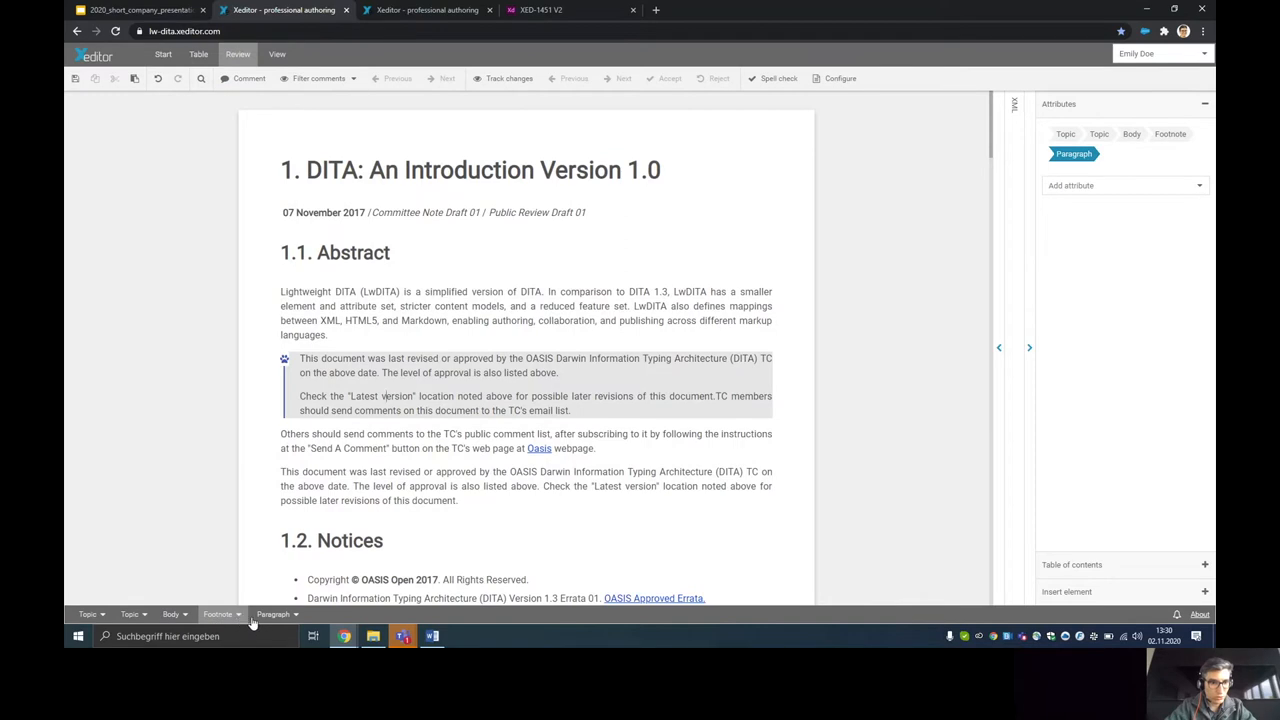
pyautogui.rightClick(275, 614)
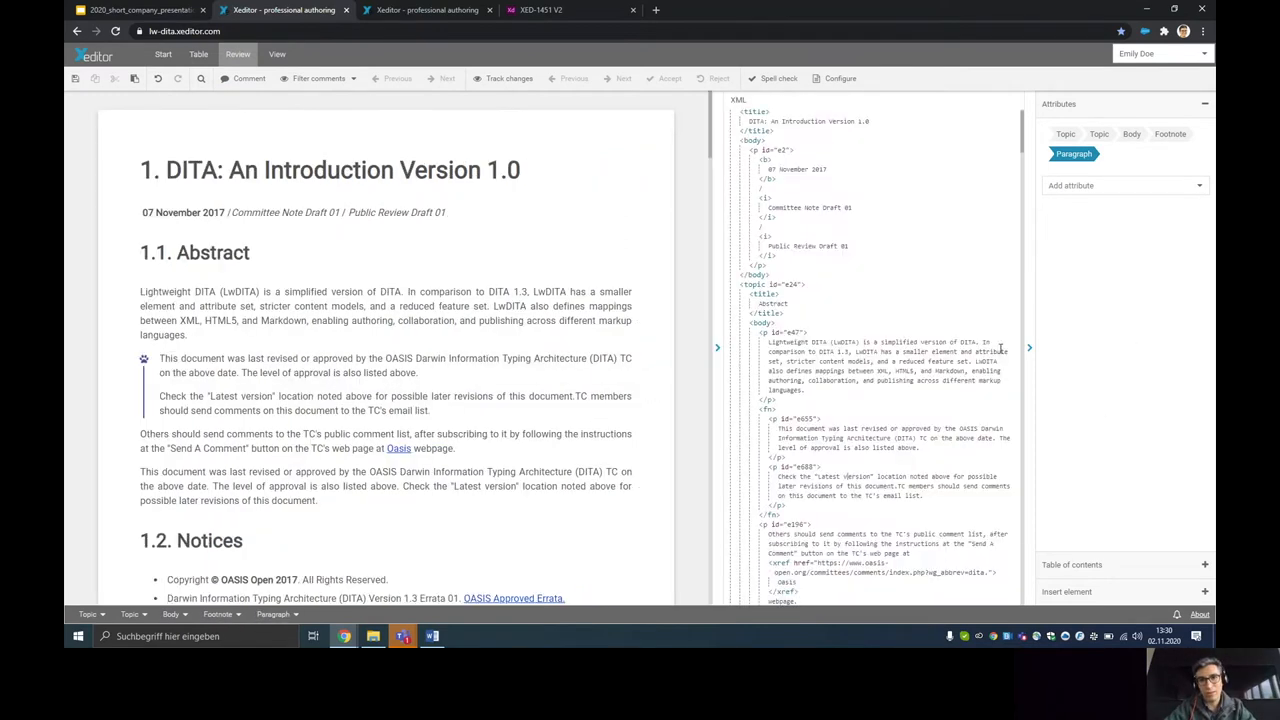
pyautogui.scroll(-3)
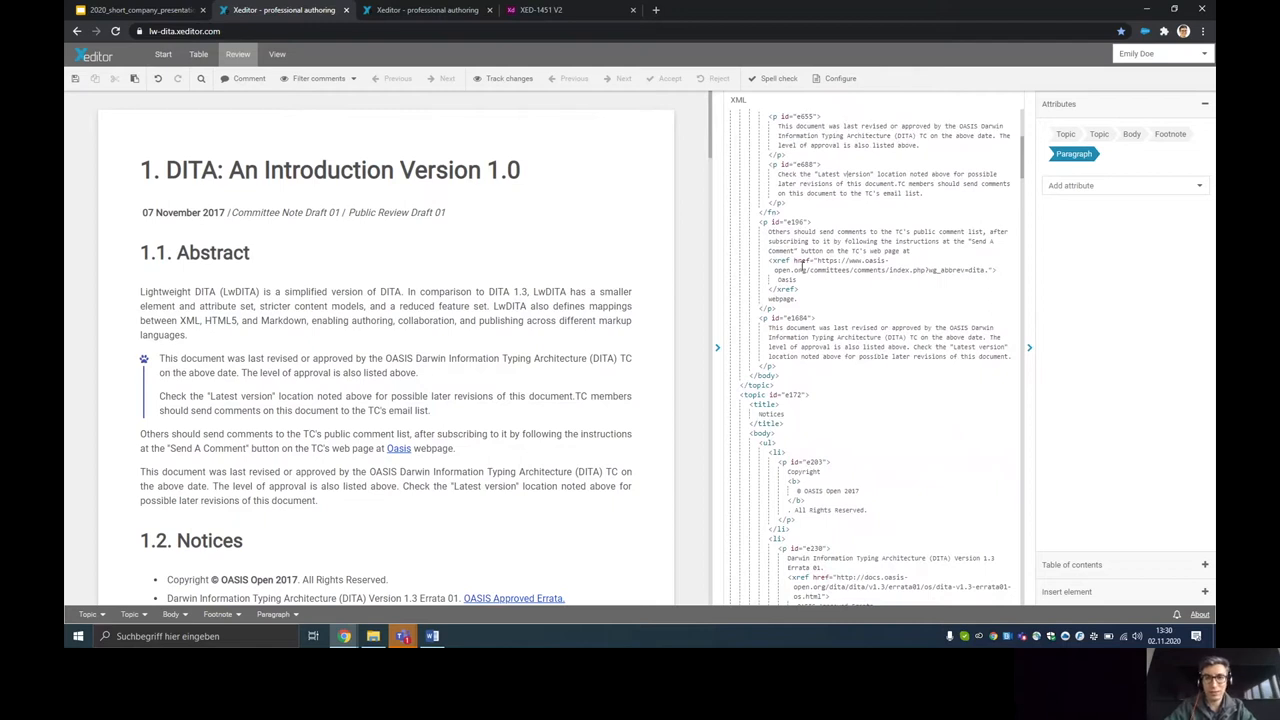
pyautogui.moveTo(768, 255)
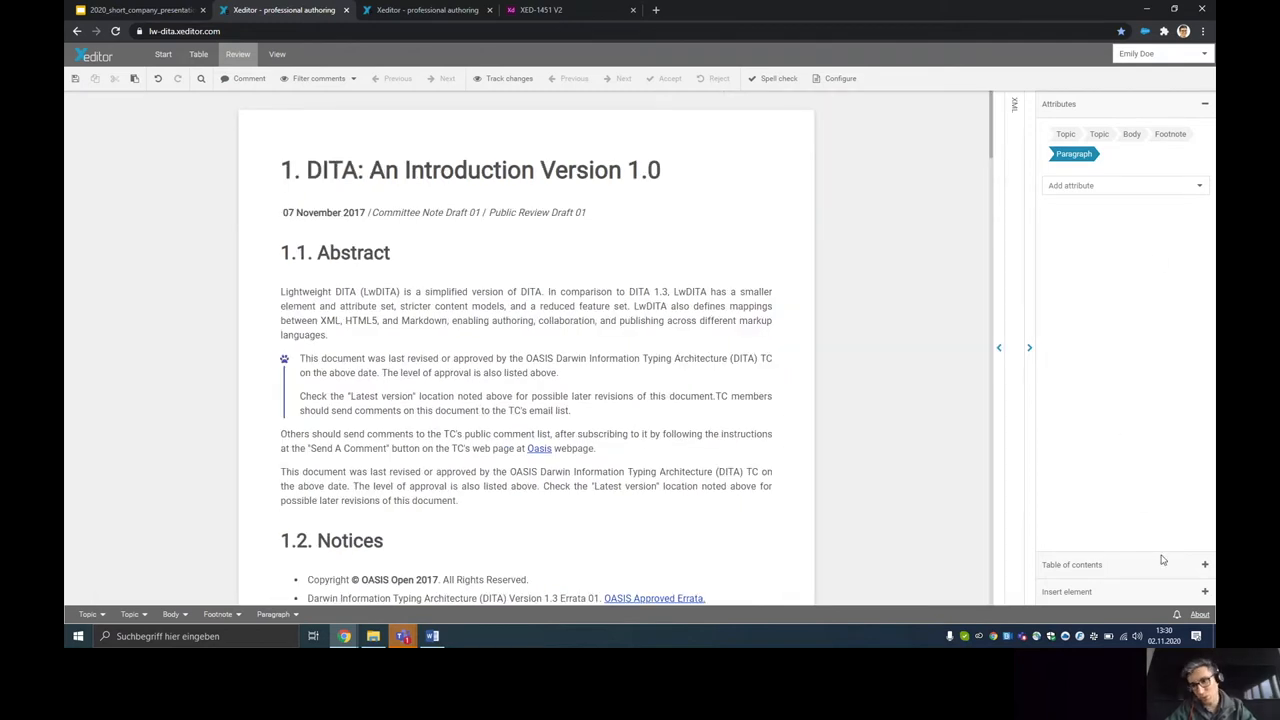
# - Expand the right sidebar's table of contents listing sections 1.1–1.7
pyautogui.click(1071, 564)
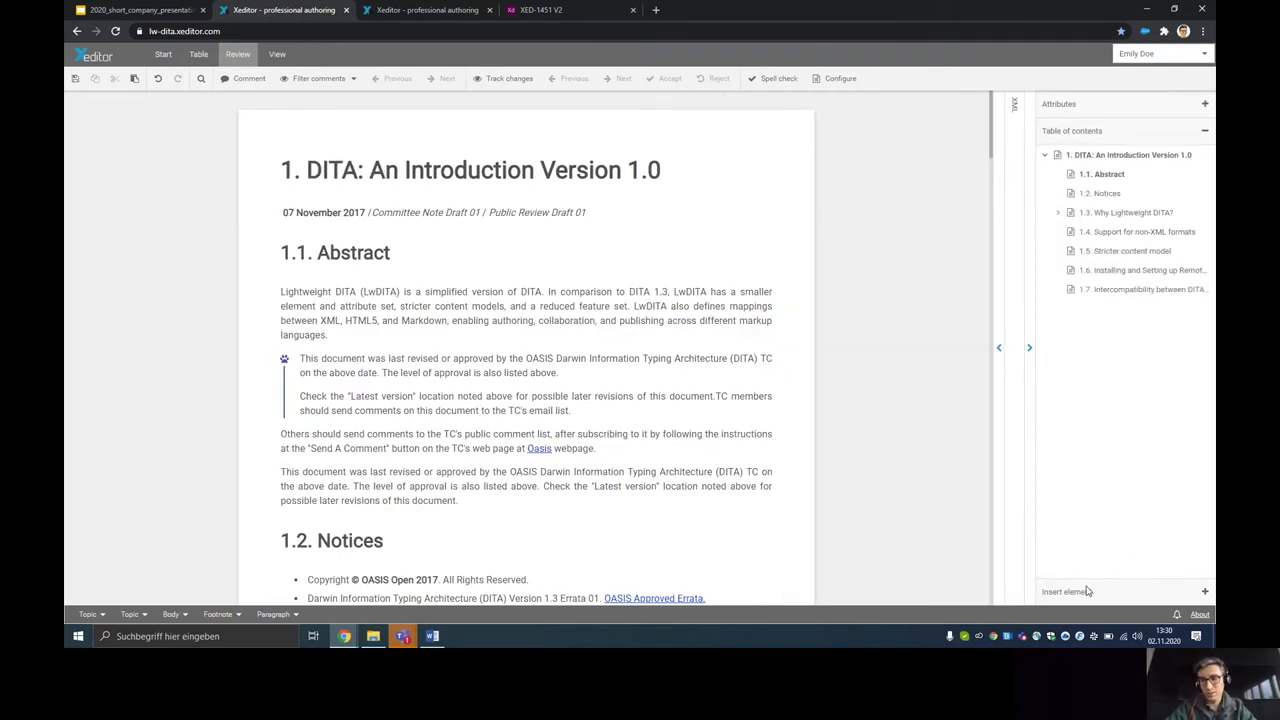
pyautogui.moveTo(1128, 497)
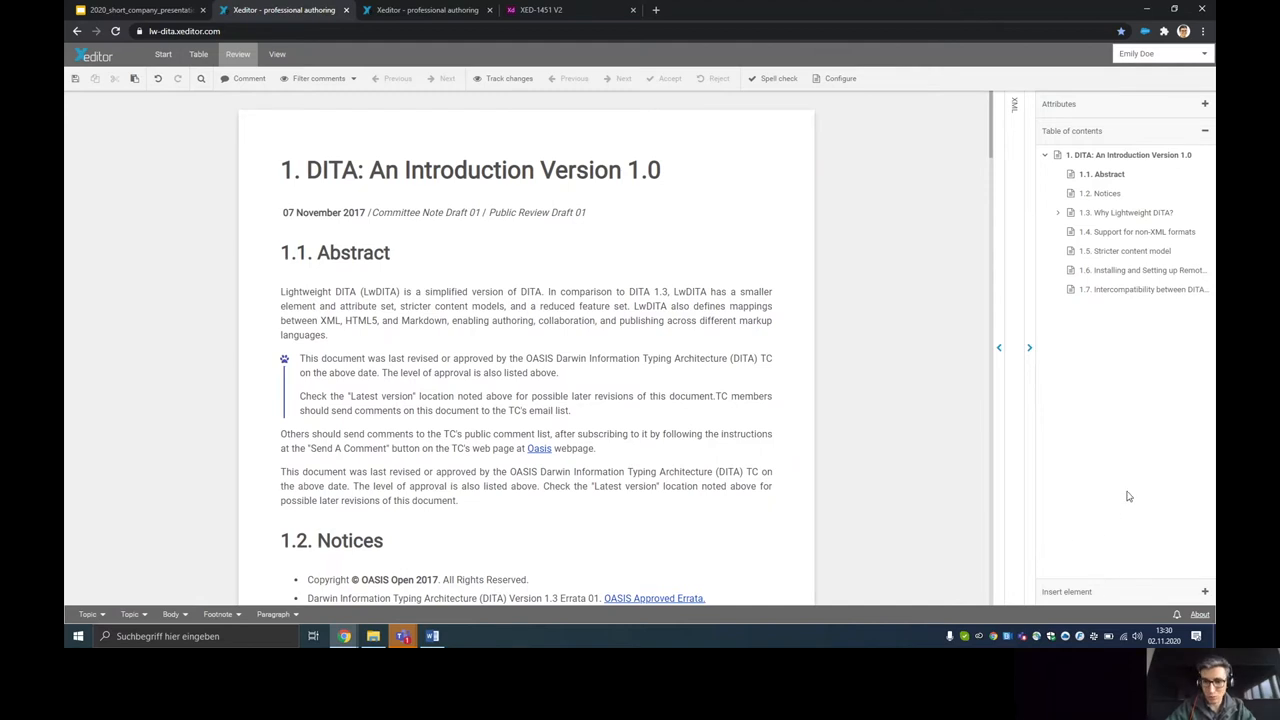
pyautogui.moveTo(1092, 545)
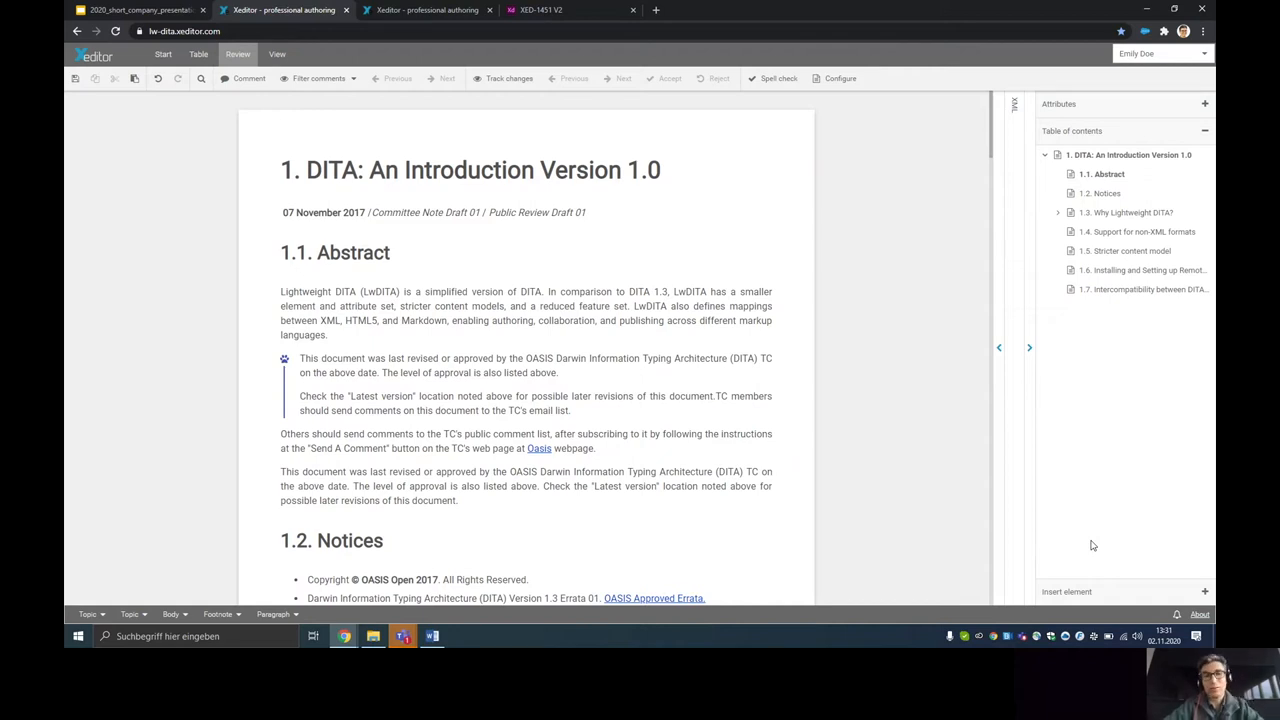
pyautogui.moveTo(900, 454)
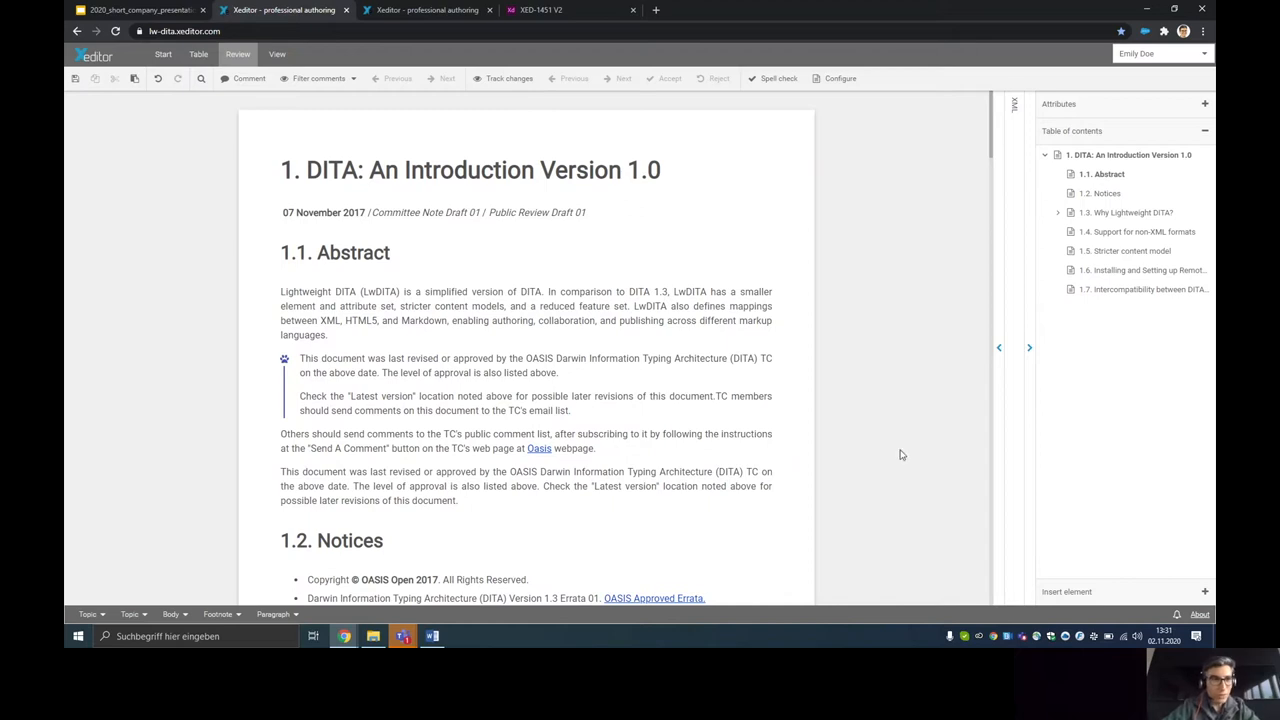
pyautogui.click(163, 54)
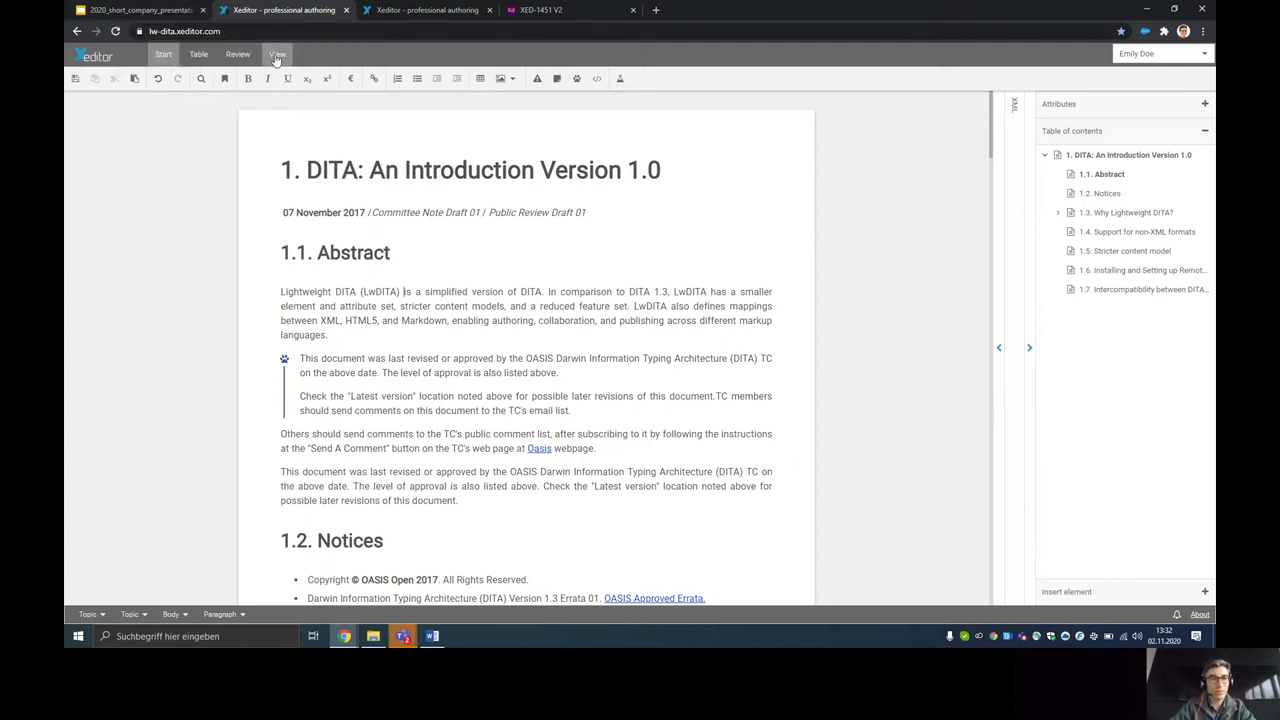
# - Toggle Show tags and type 'adfadsf' to break the footnote paragraph
pyautogui.click(277, 54)
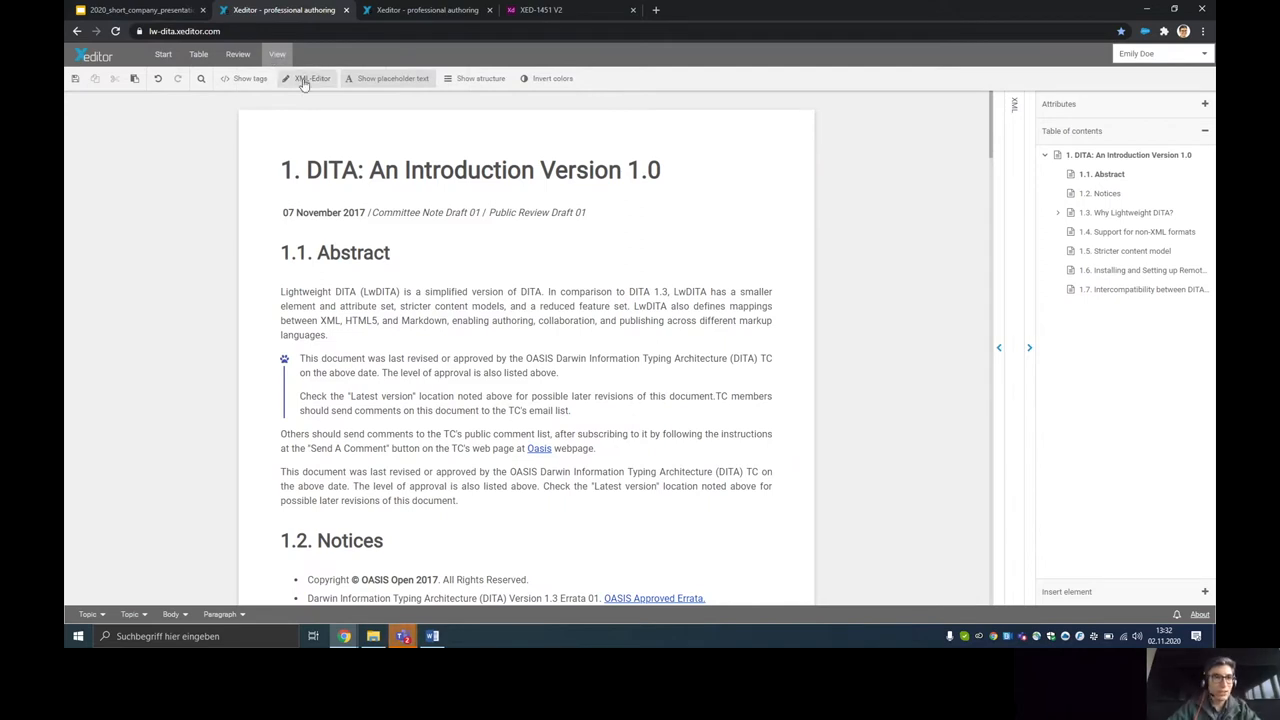
pyautogui.click(249, 78)
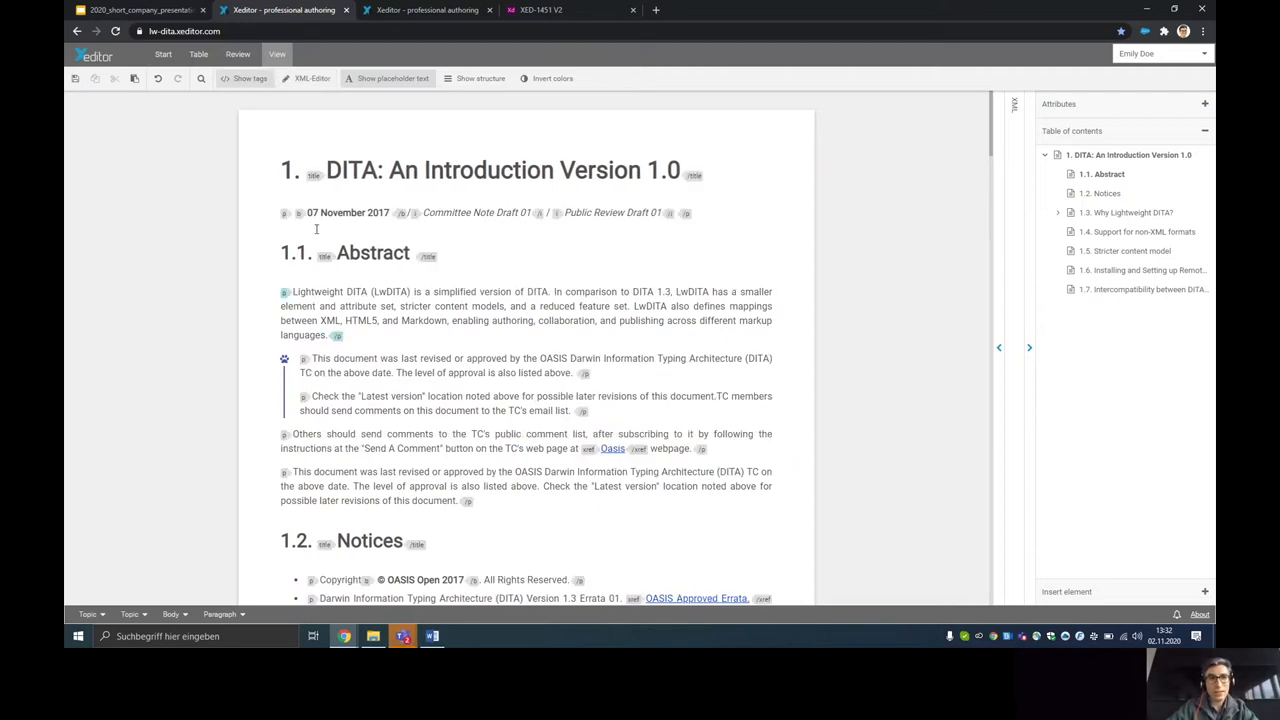
pyautogui.click(244, 78)
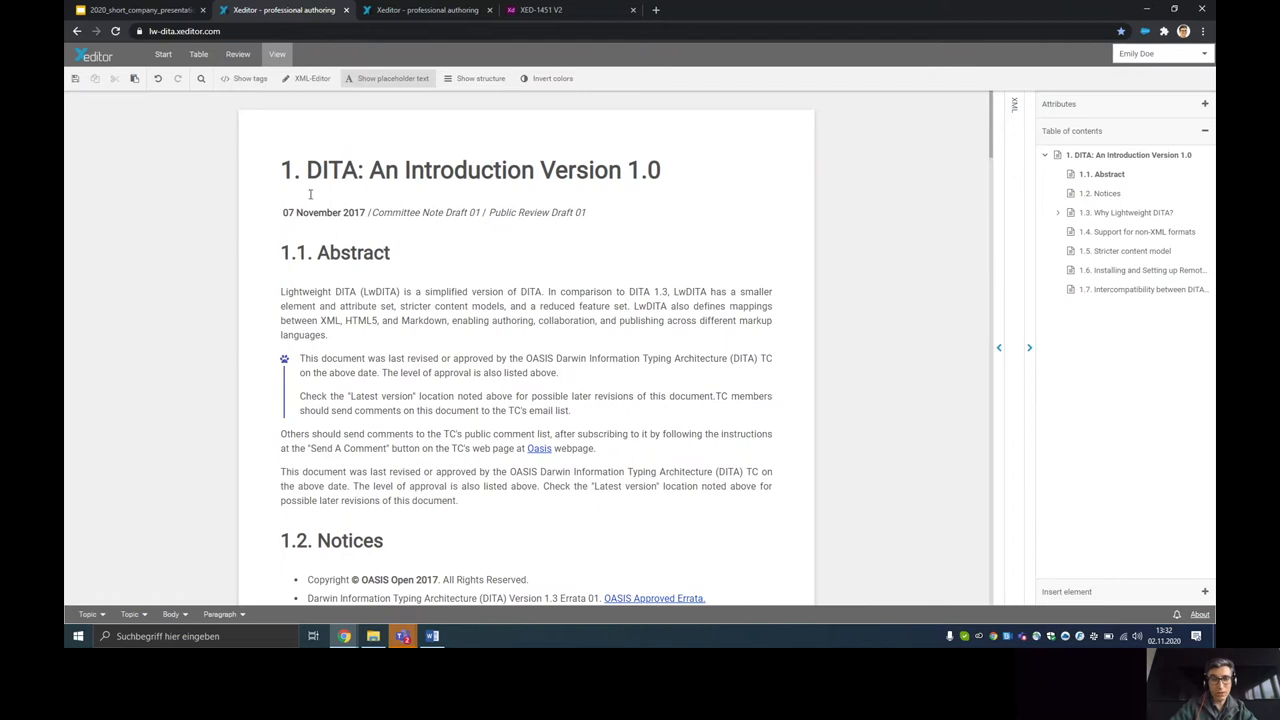
pyautogui.moveTo(458, 513)
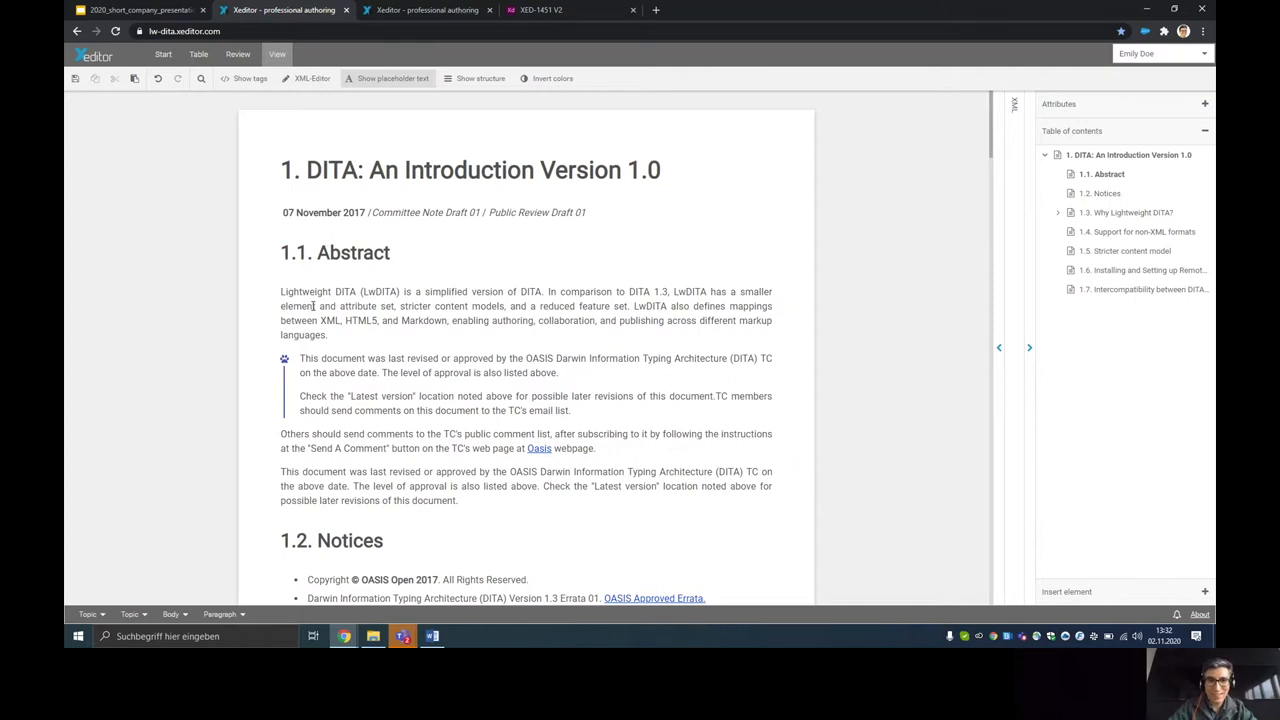
pyautogui.scroll(-3)
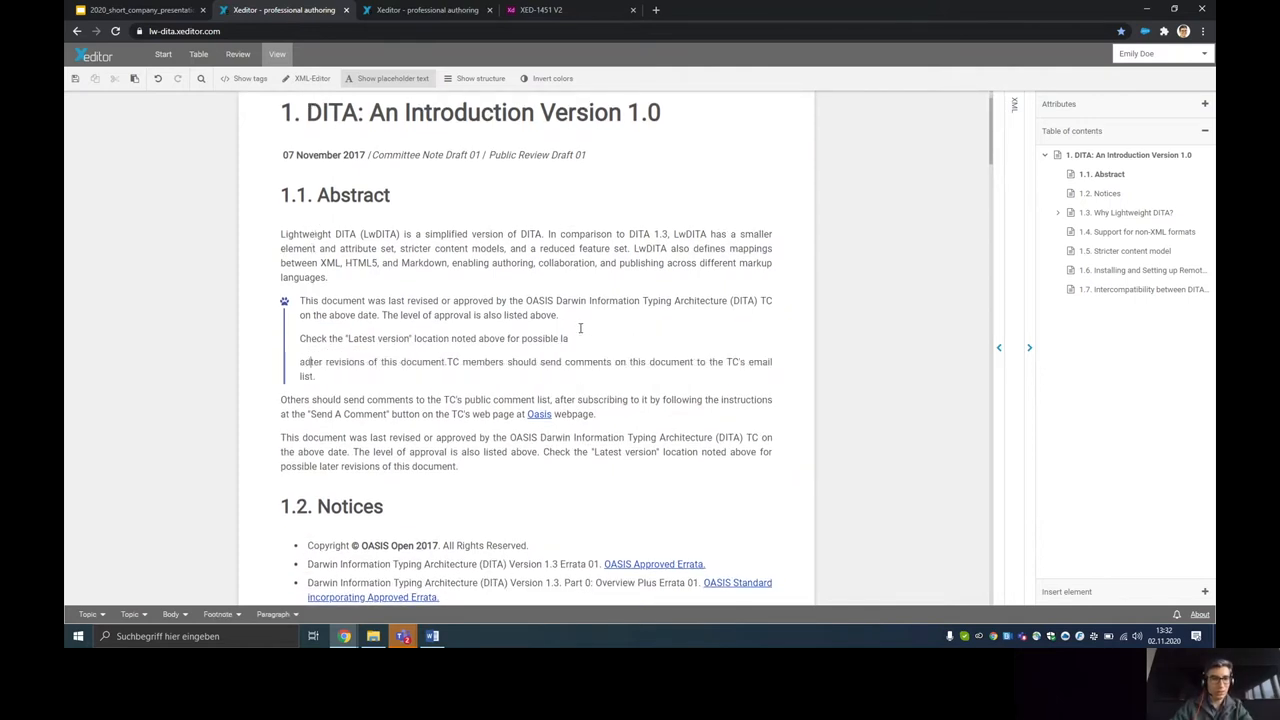
pyautogui.write('adfadsf')
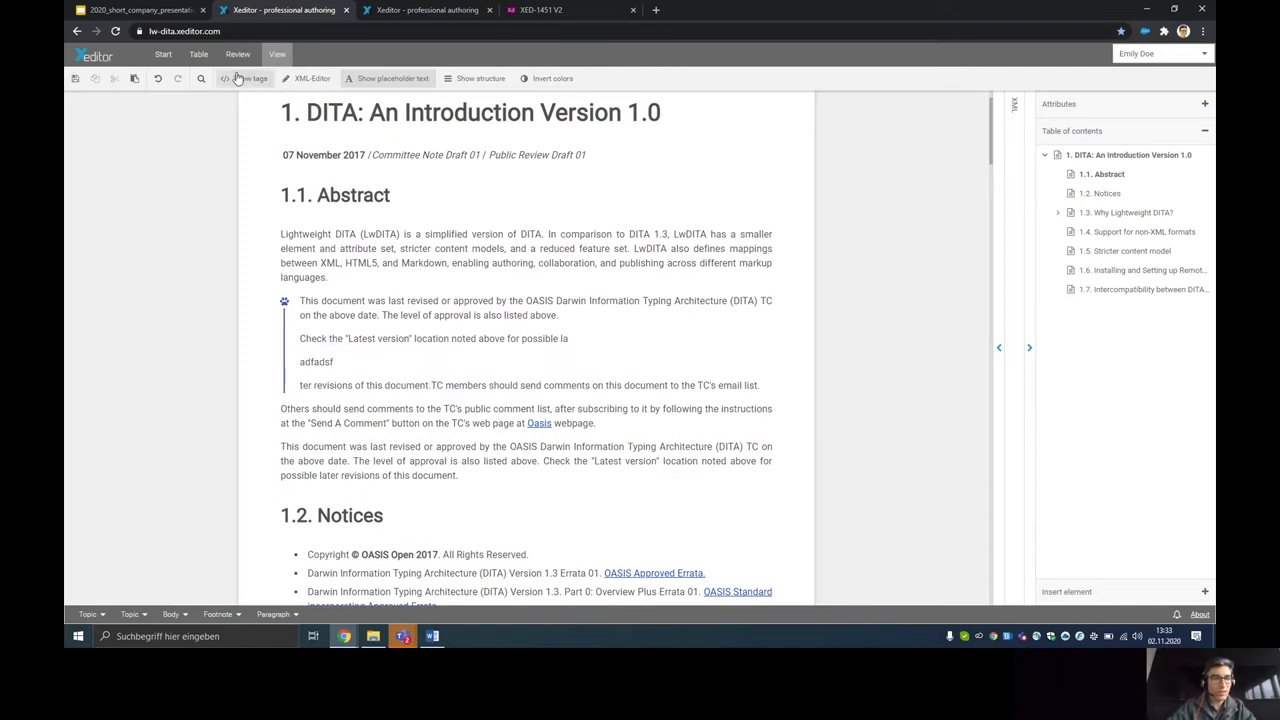
pyautogui.click(251, 78)
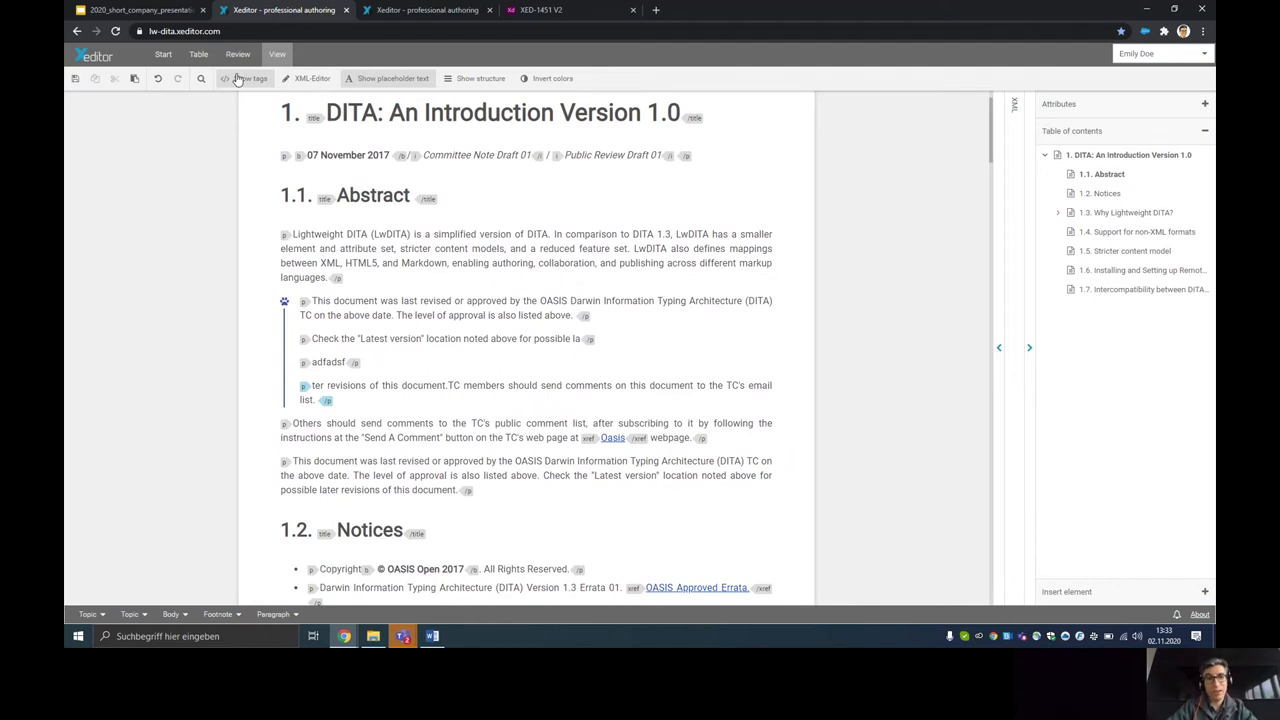
pyautogui.moveTo(295, 120)
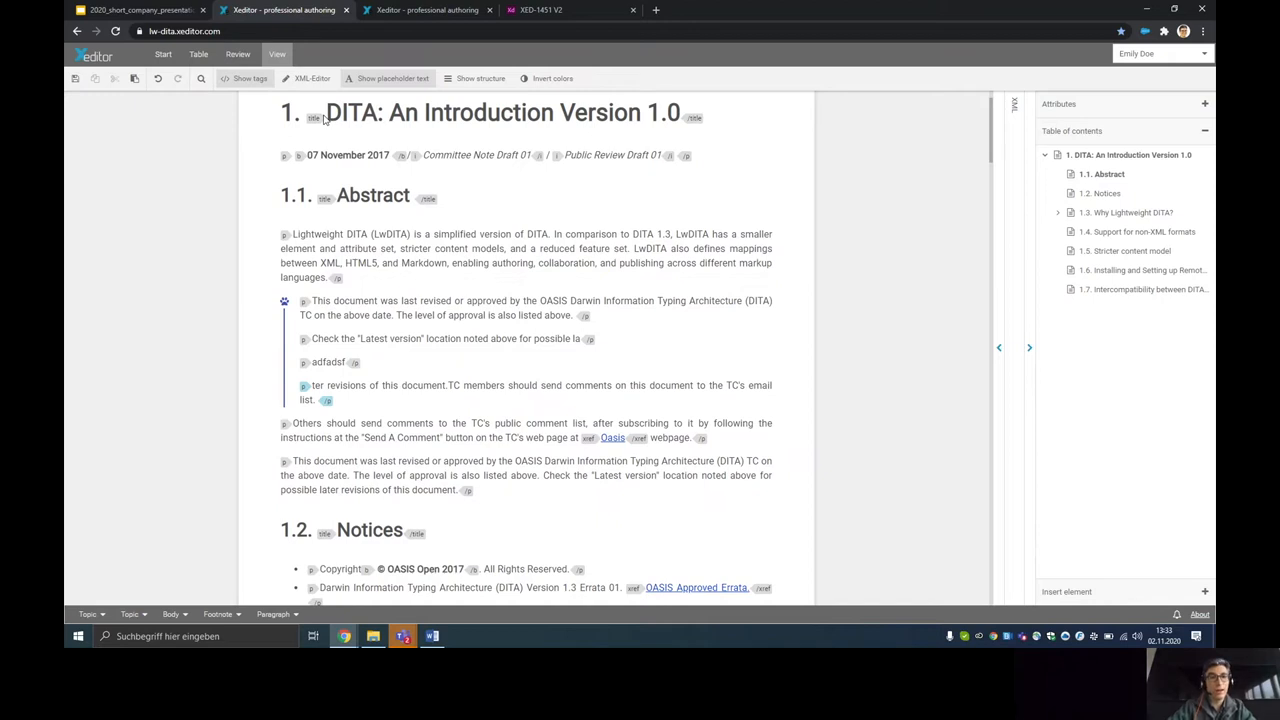
pyautogui.moveTo(852, 487)
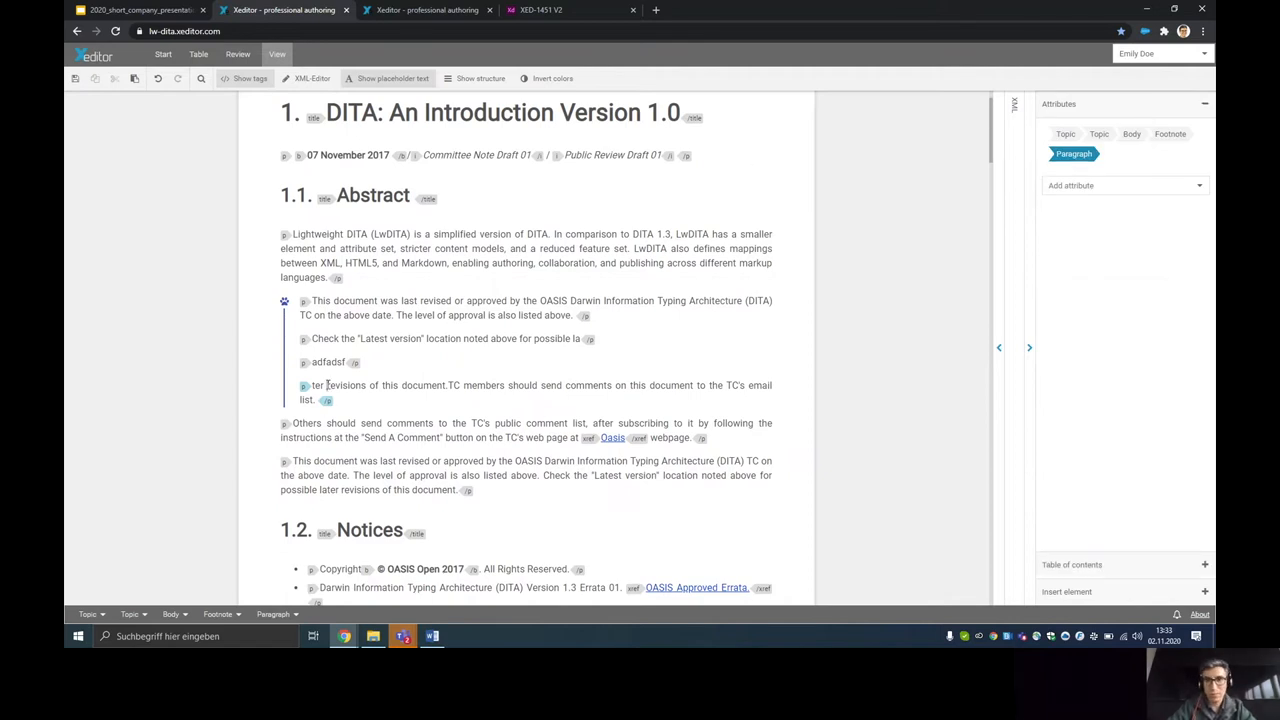
# - Scroll to the Stricter content model table and give a bold element an empty Output Class
pyautogui.scroll(-3)
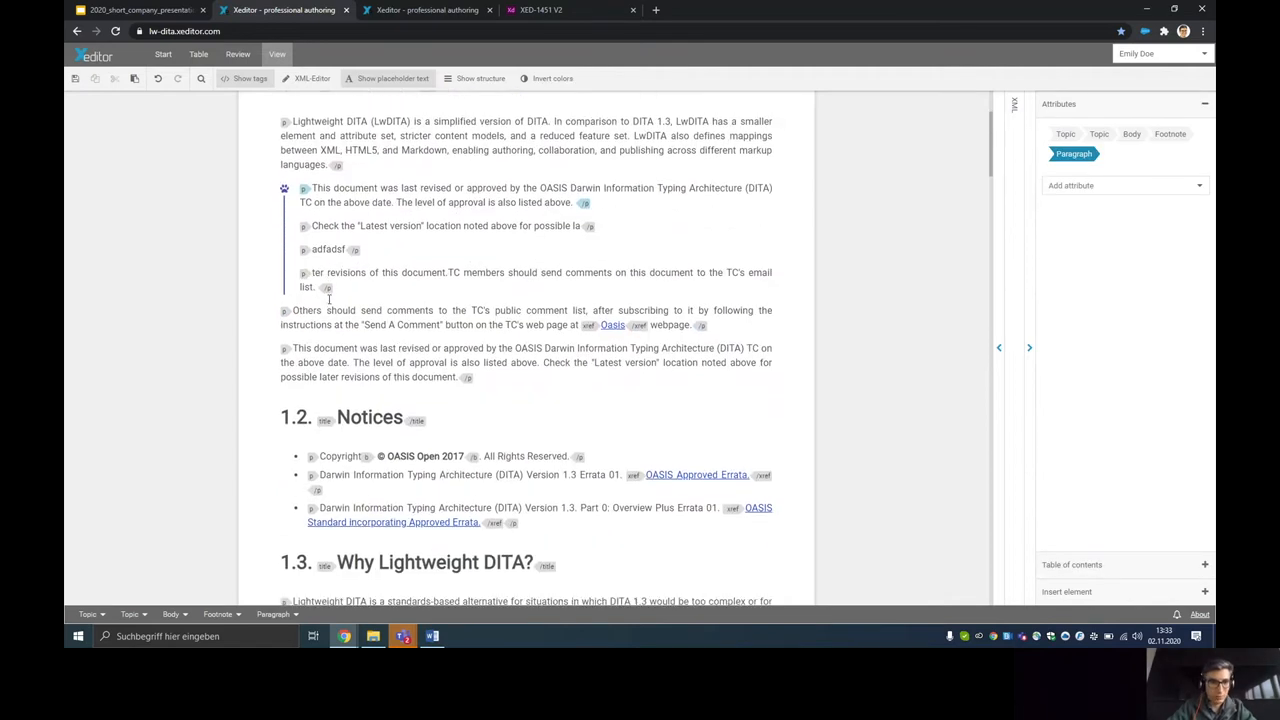
pyautogui.scroll(-3)
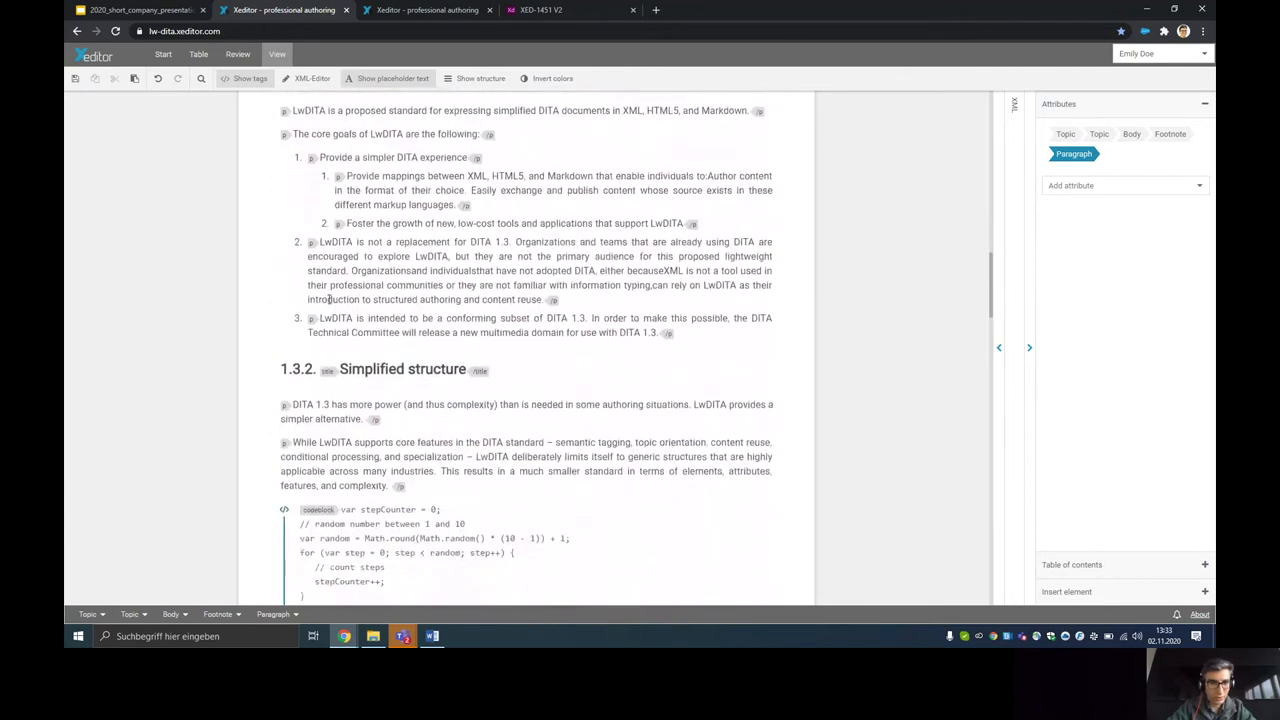
pyautogui.scroll(-3)
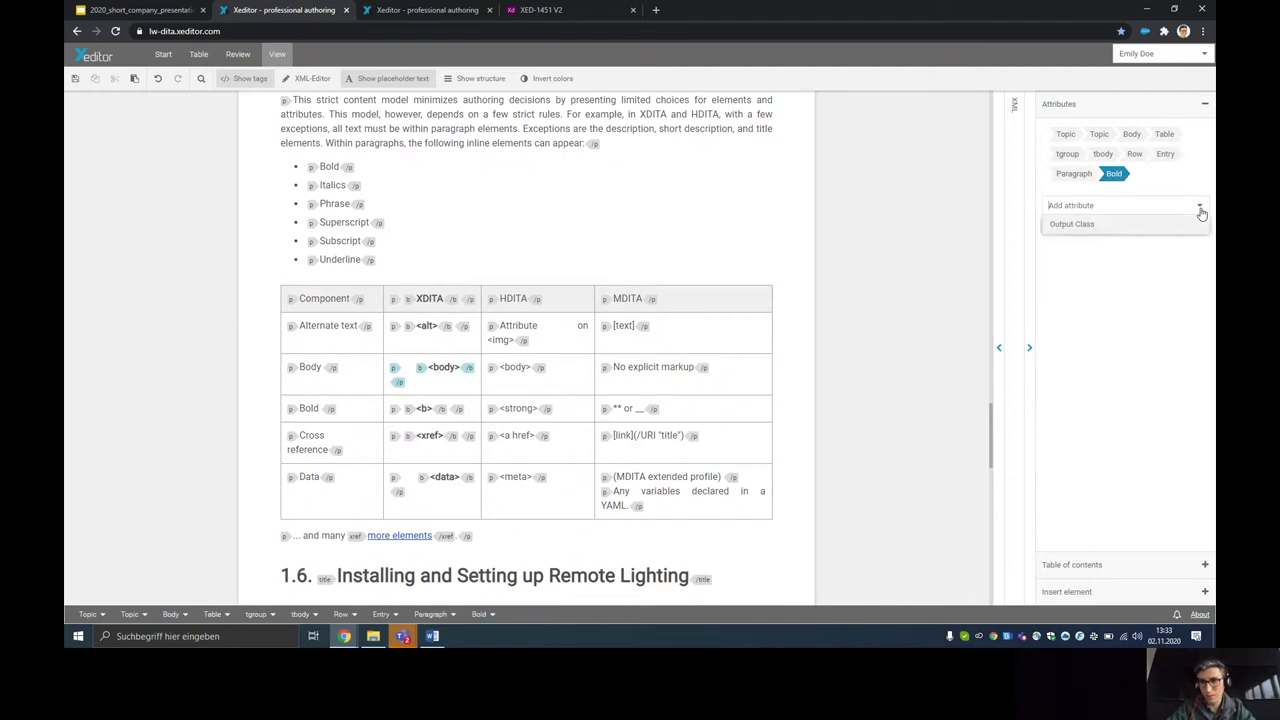
pyautogui.click(1072, 223)
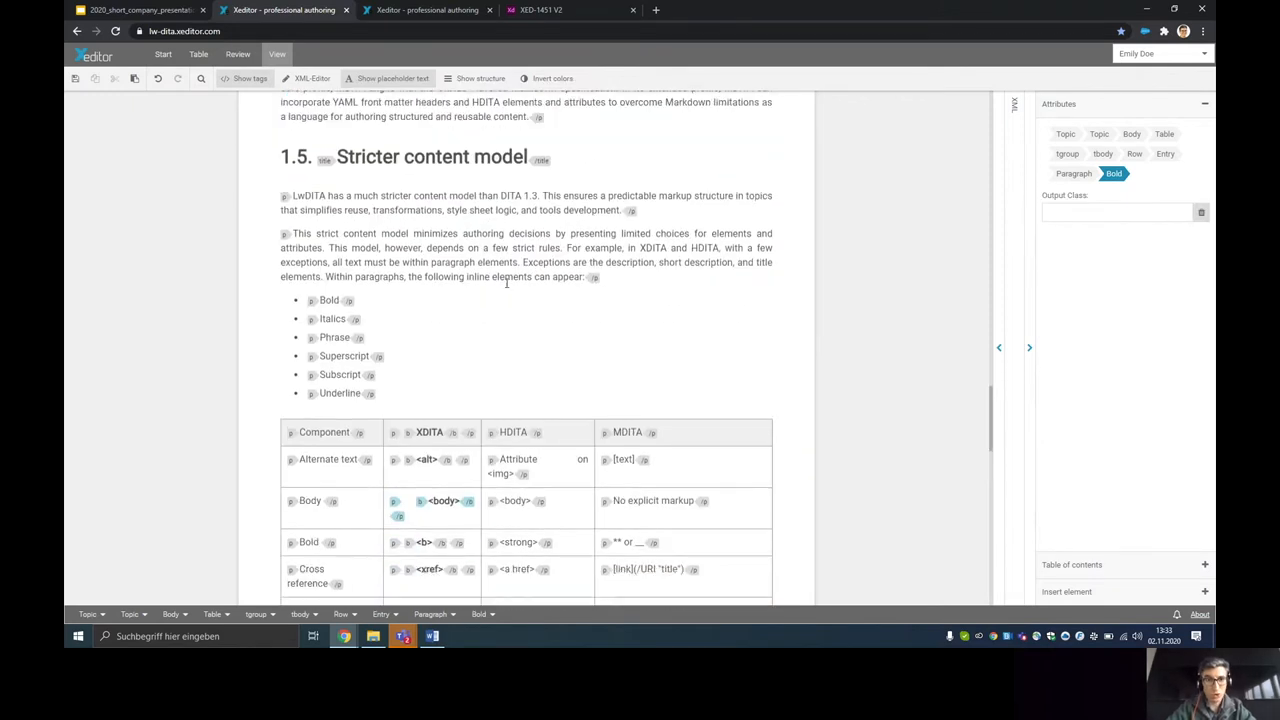
pyautogui.scroll(-3)
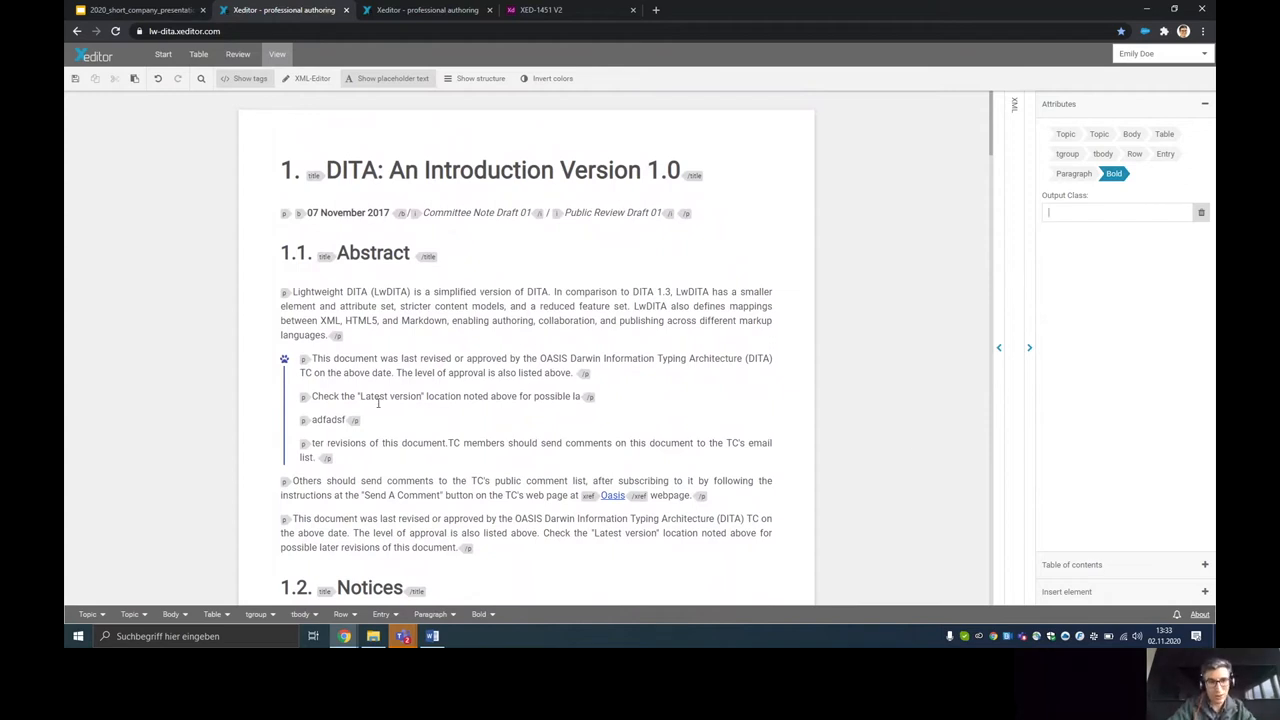
pyautogui.moveTo(158, 155)
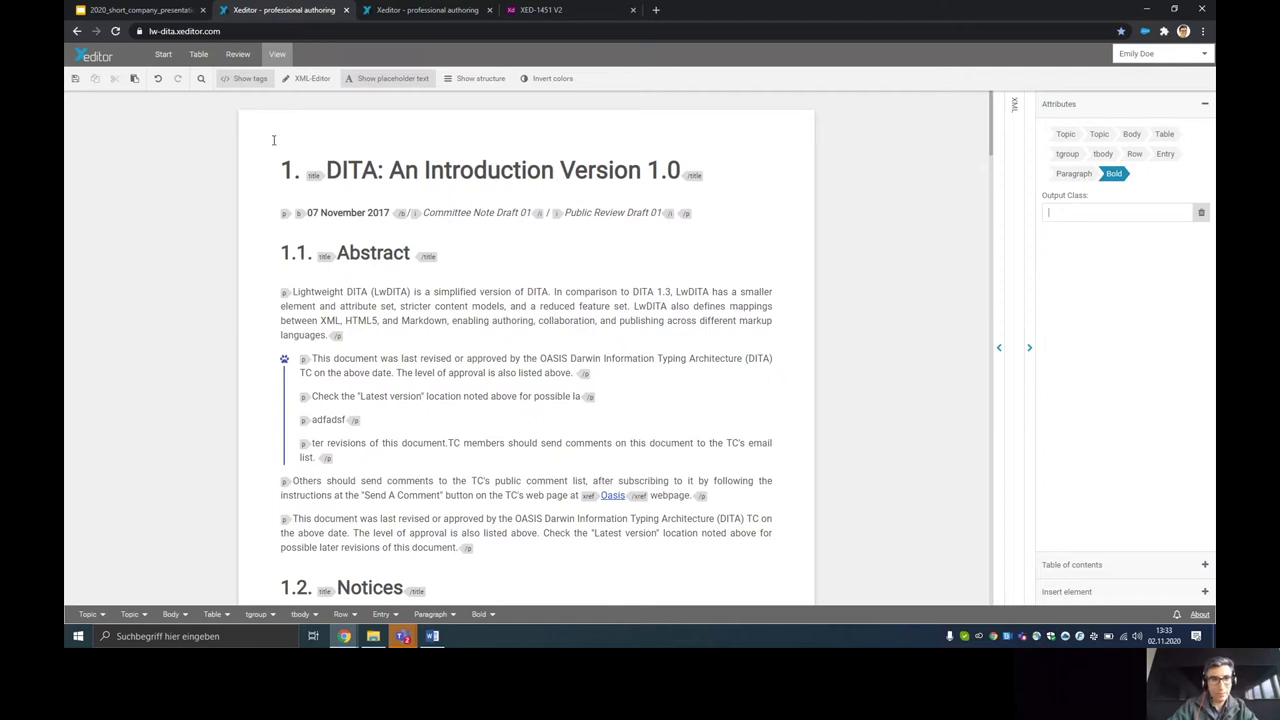
# - Open the XML-Editor dialog with the document's full source code
pyautogui.click(307, 78)
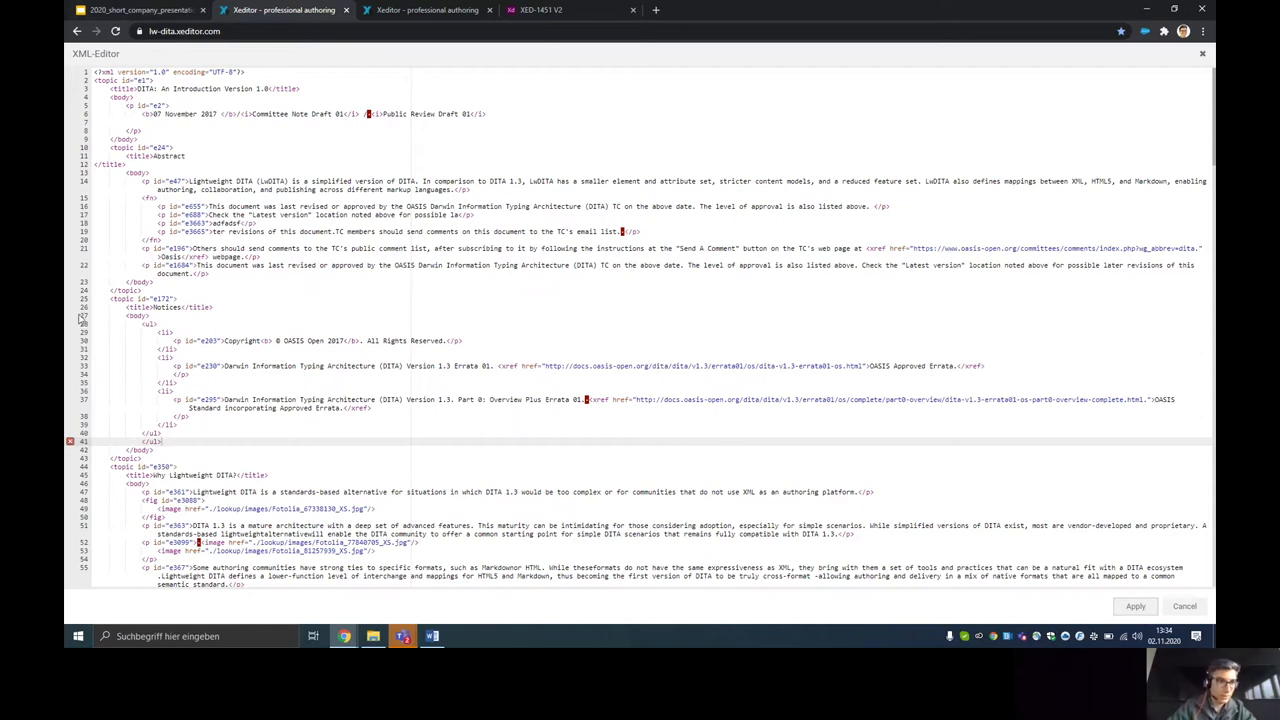
pyautogui.moveTo(70, 441)
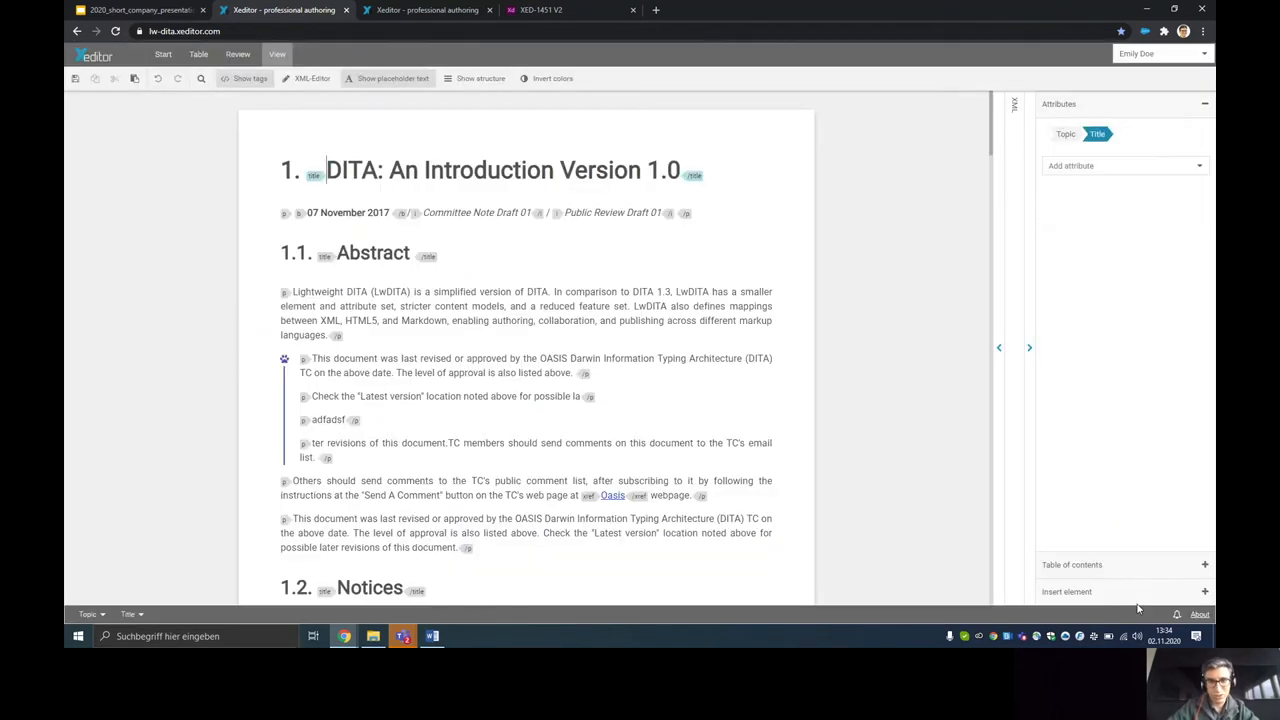
pyautogui.moveTo(919, 521)
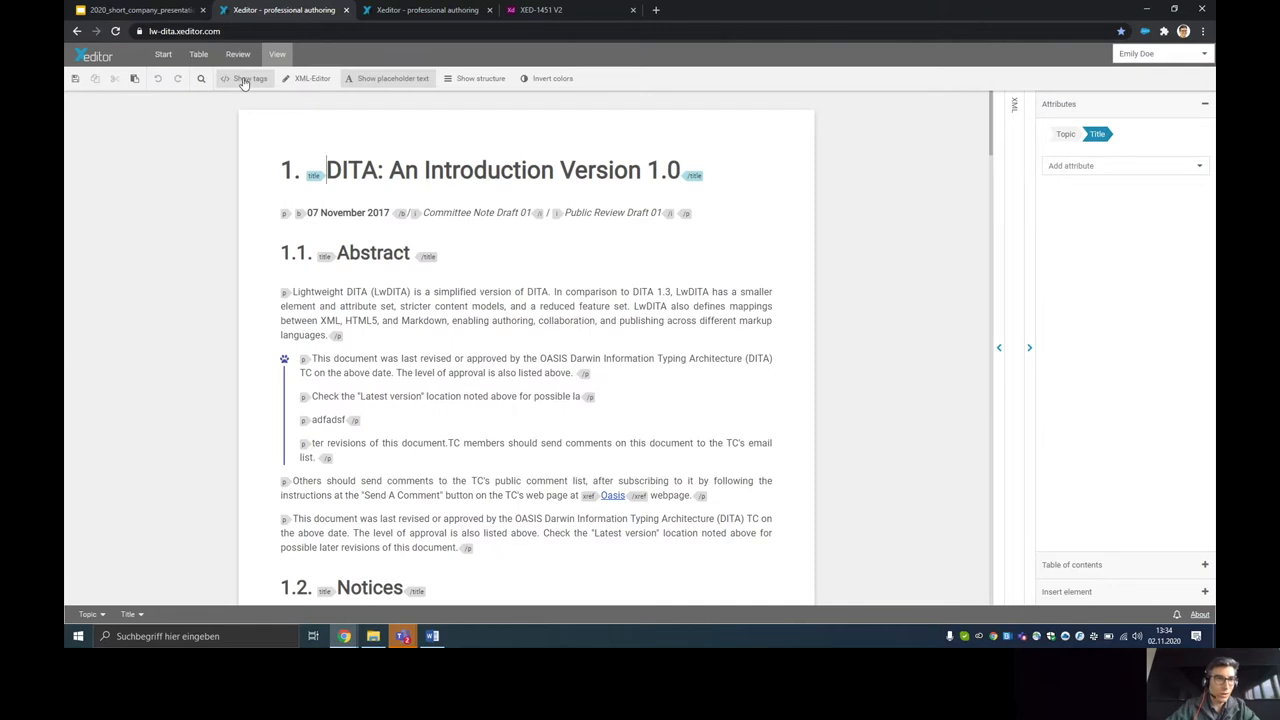
# - Turn off Show tags on the View tab
pyautogui.click(249, 78)
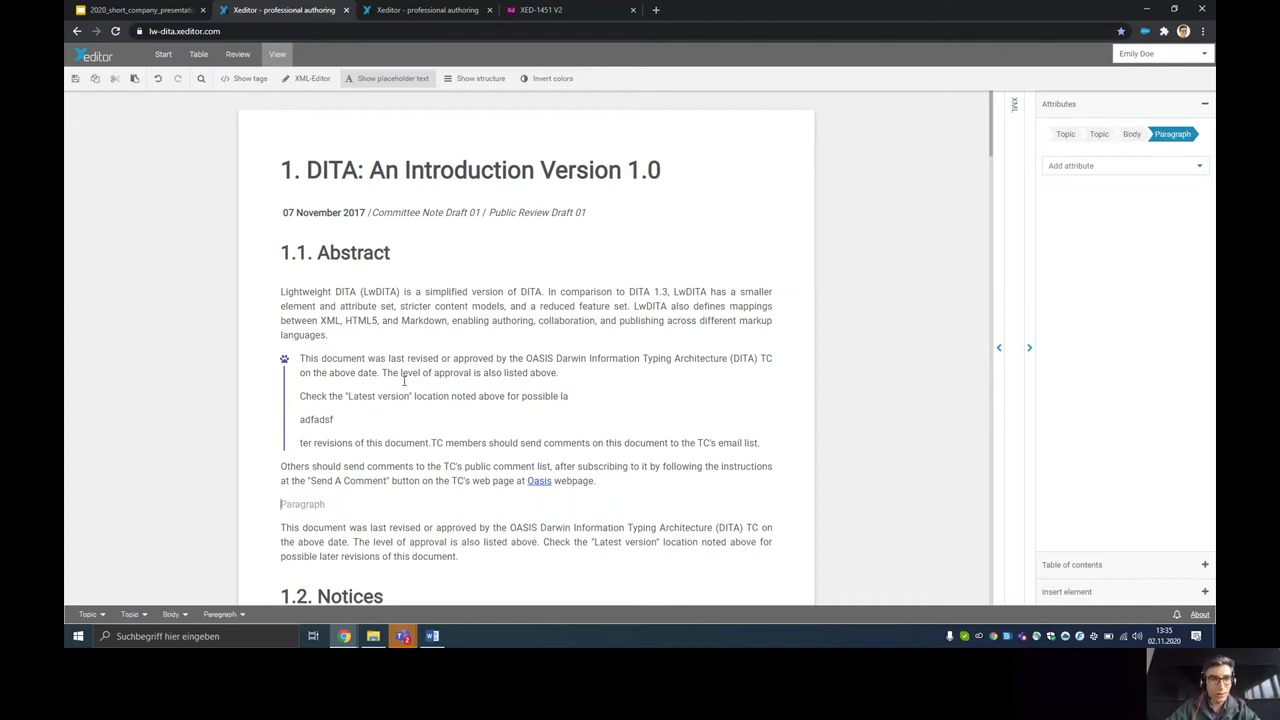
# - From the Start tab, make the empty paragraph an ordered list starting with 'adf'
pyautogui.click(163, 54)
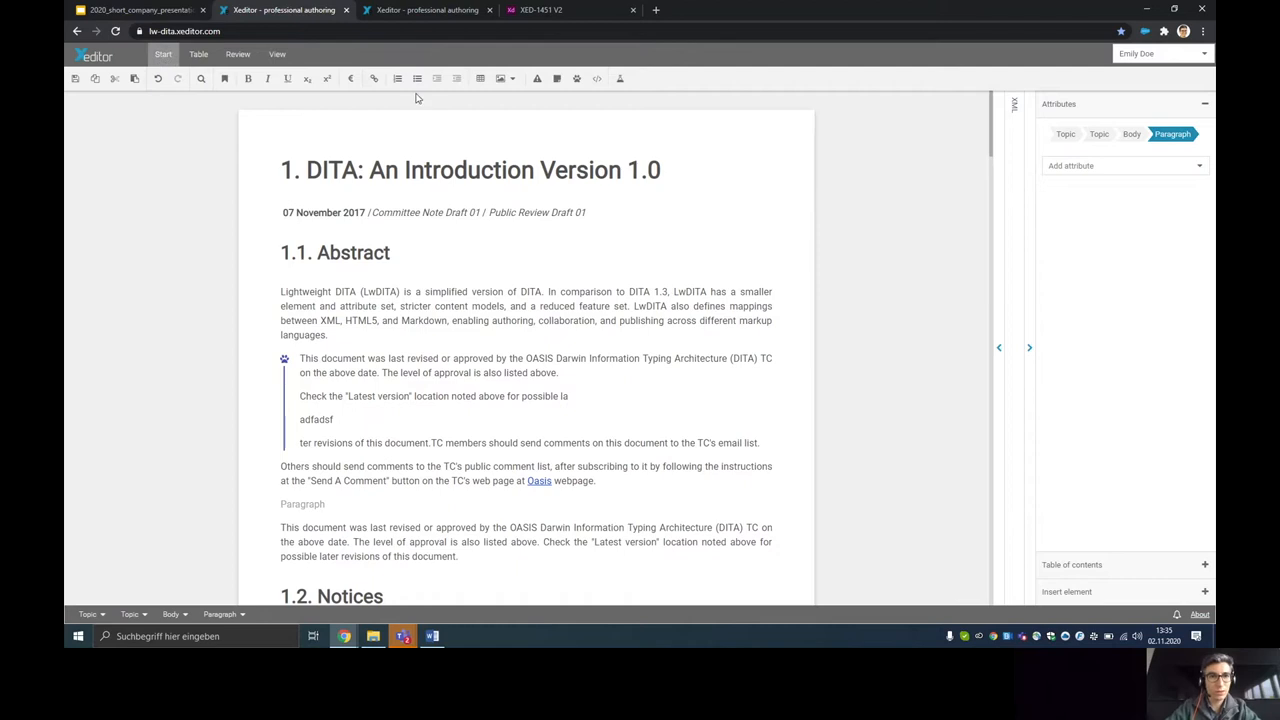
pyautogui.click(397, 78)
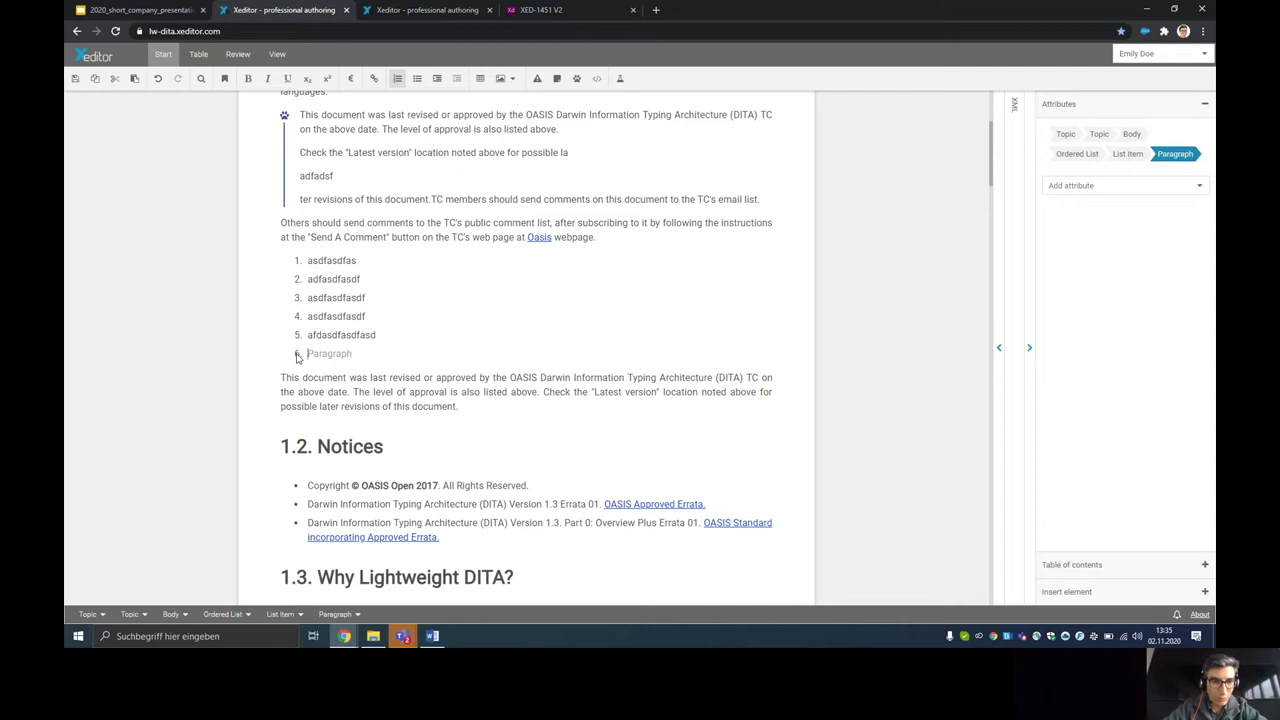
pyautogui.write('adfasdfadsfa')
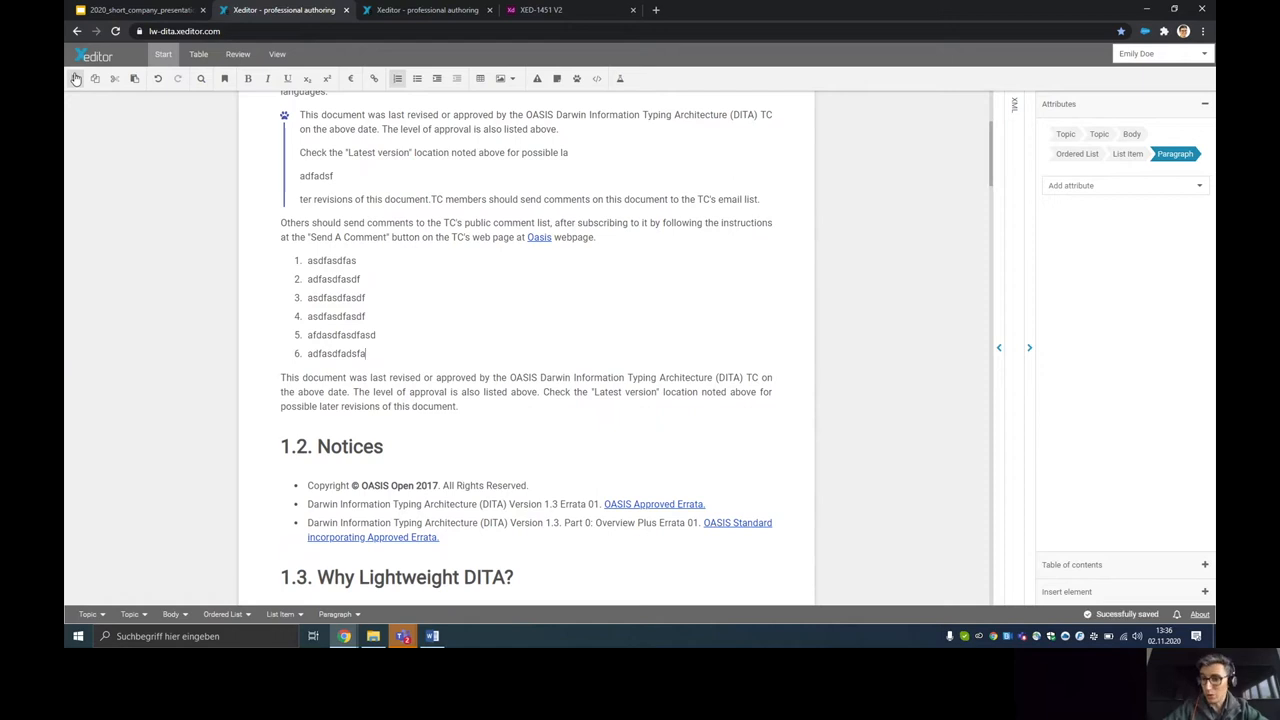
pyautogui.moveTo(757, 573)
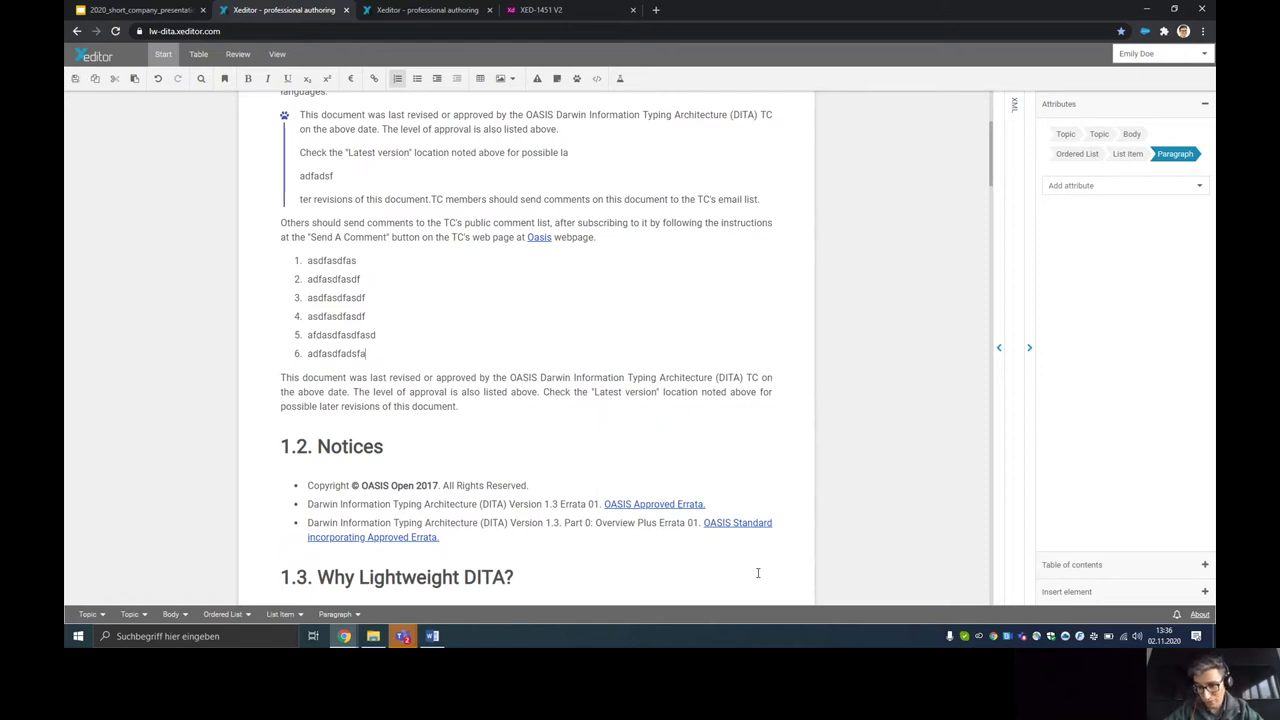
pyautogui.moveTo(527, 338)
pyautogui.write('sDsdadsAS')
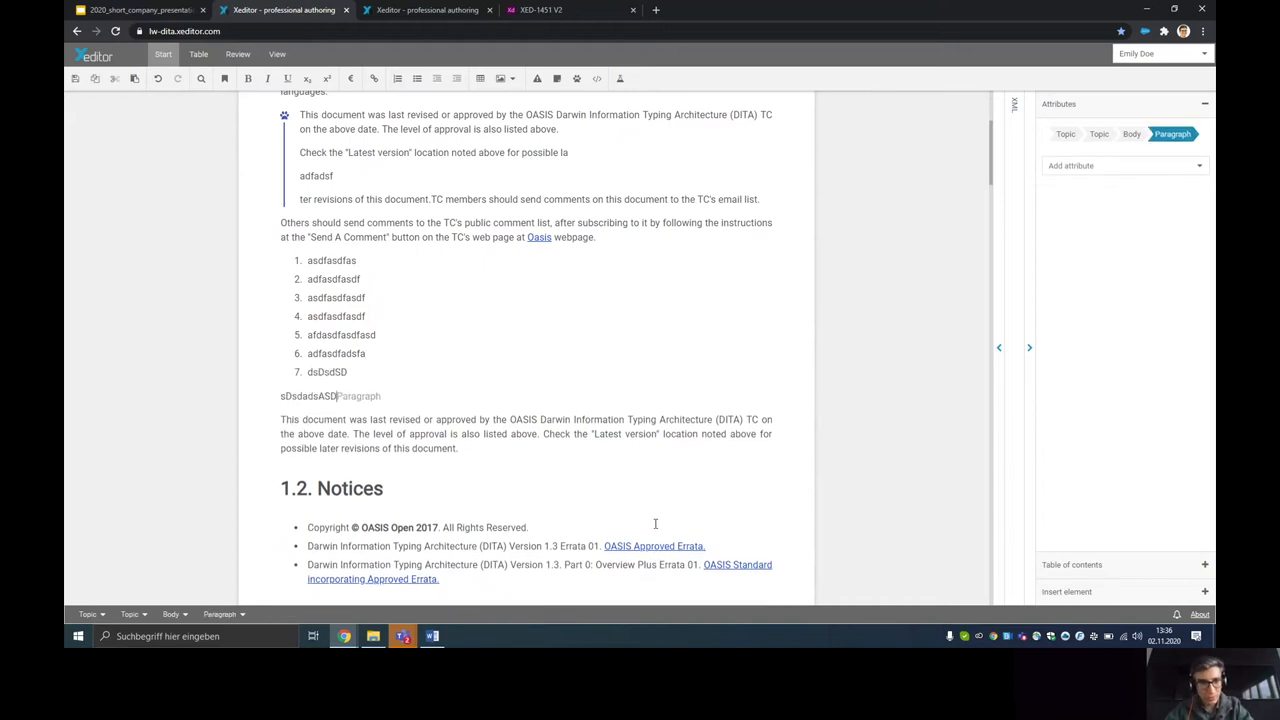
# - Type the seventh list item 'DSD' and place the caret for the following paragraph
pyautogui.write('DSD')
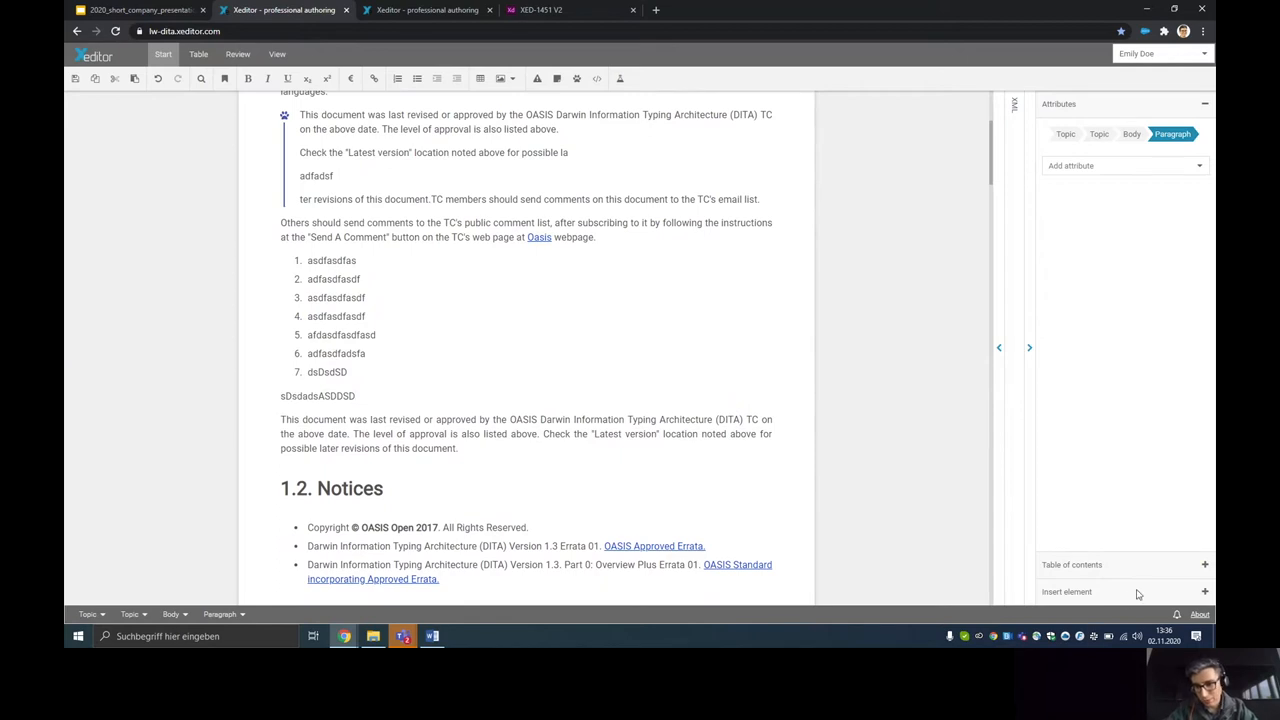
pyautogui.click(354, 396)
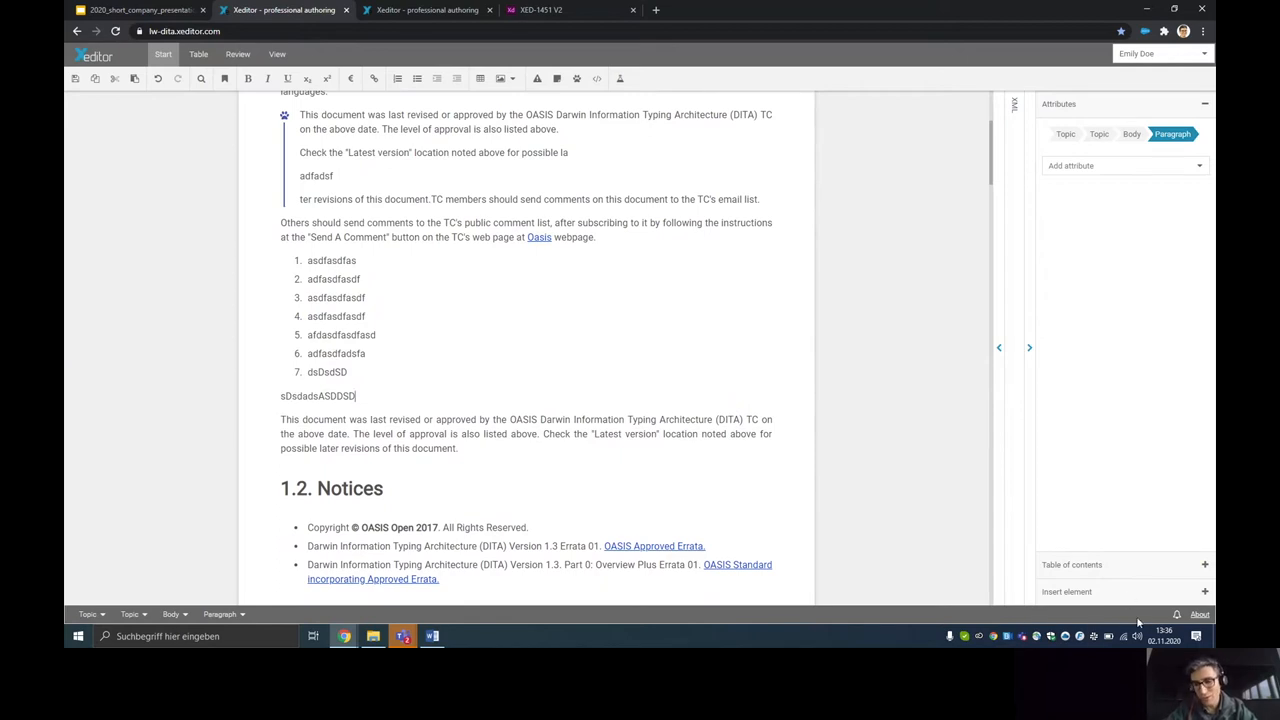
pyautogui.moveTo(874, 521)
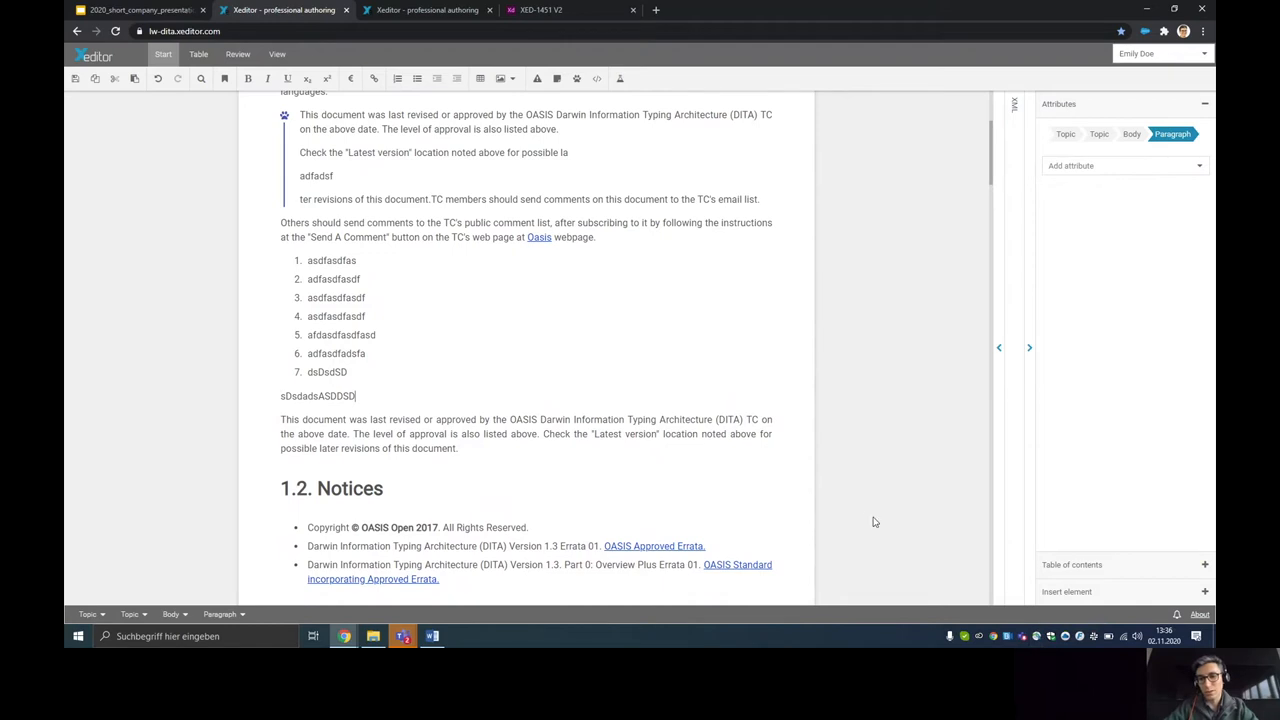
pyautogui.moveTo(868, 518)
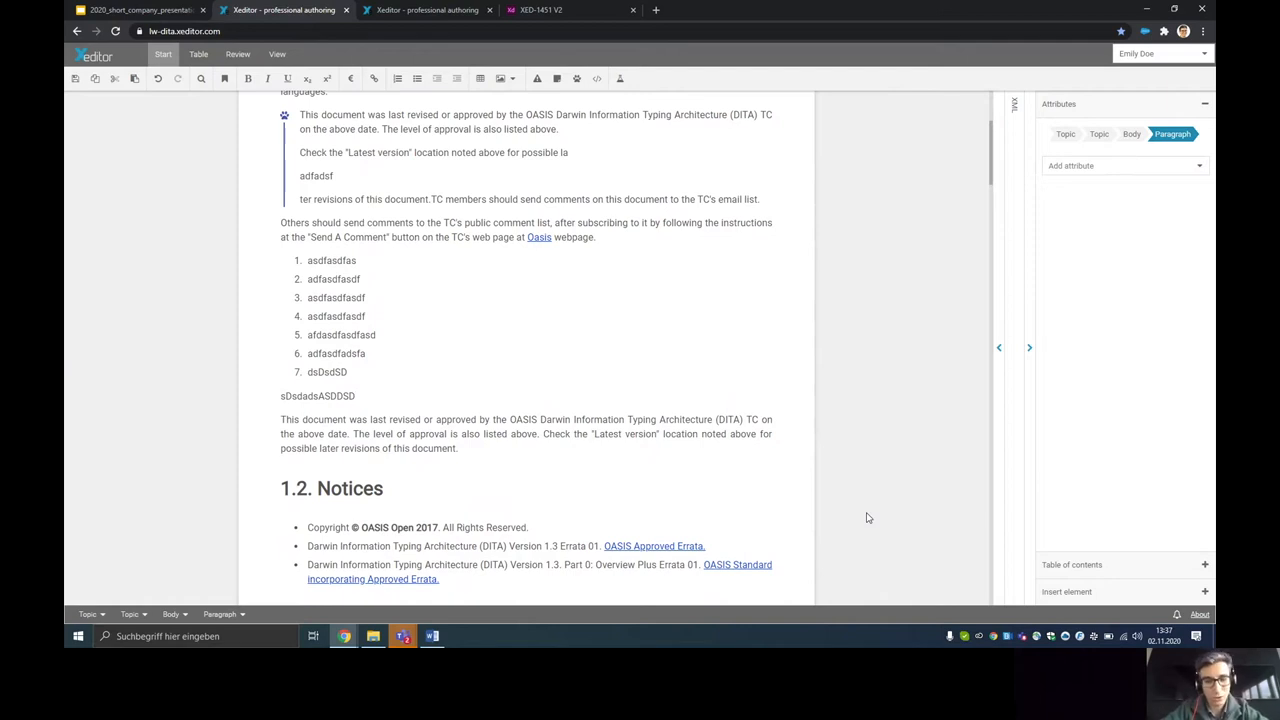
pyautogui.click(355, 396)
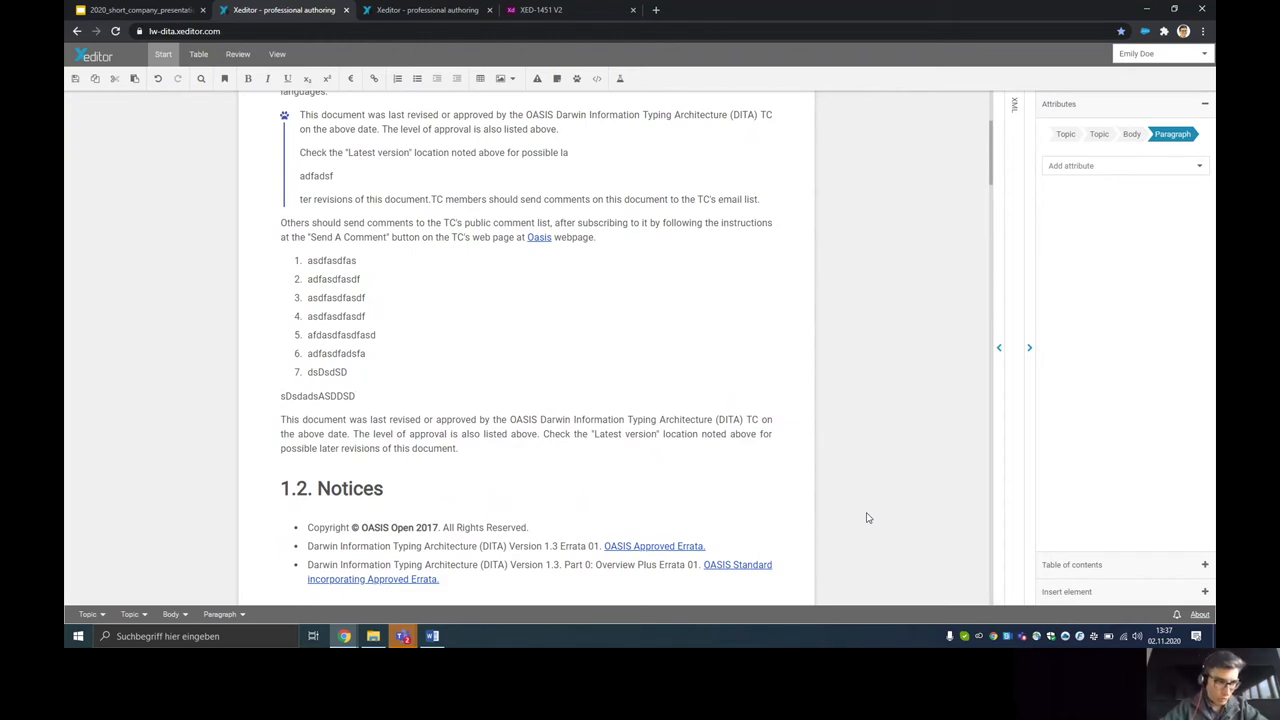
pyautogui.moveTo(586, 330)
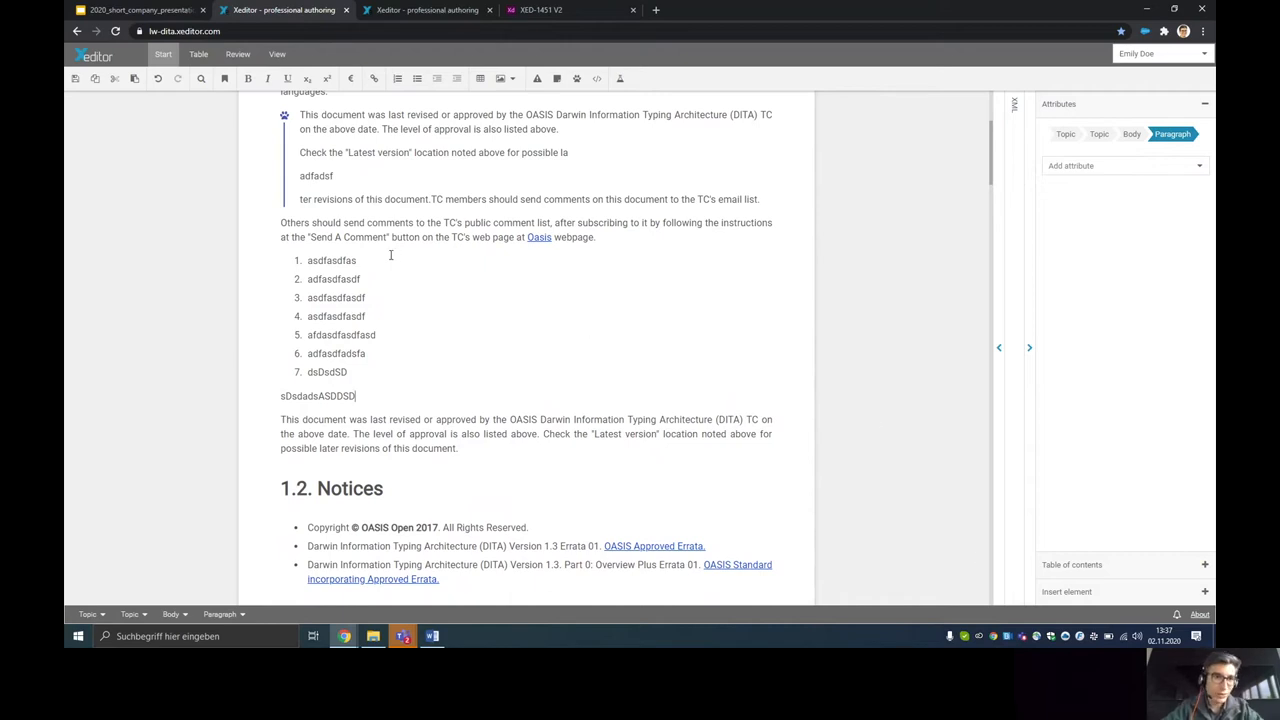
# - Scroll to the top, switch to the Review tab, and keep the current author
pyautogui.scroll(3)
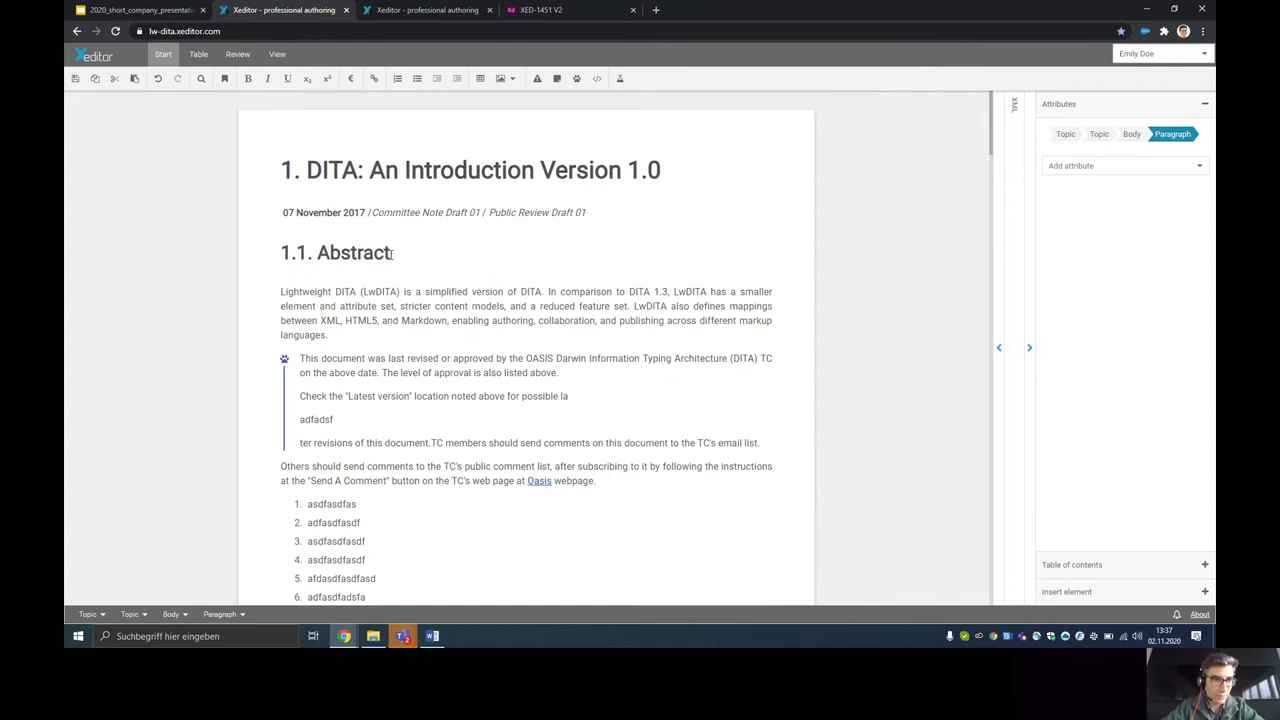
pyautogui.click(238, 54)
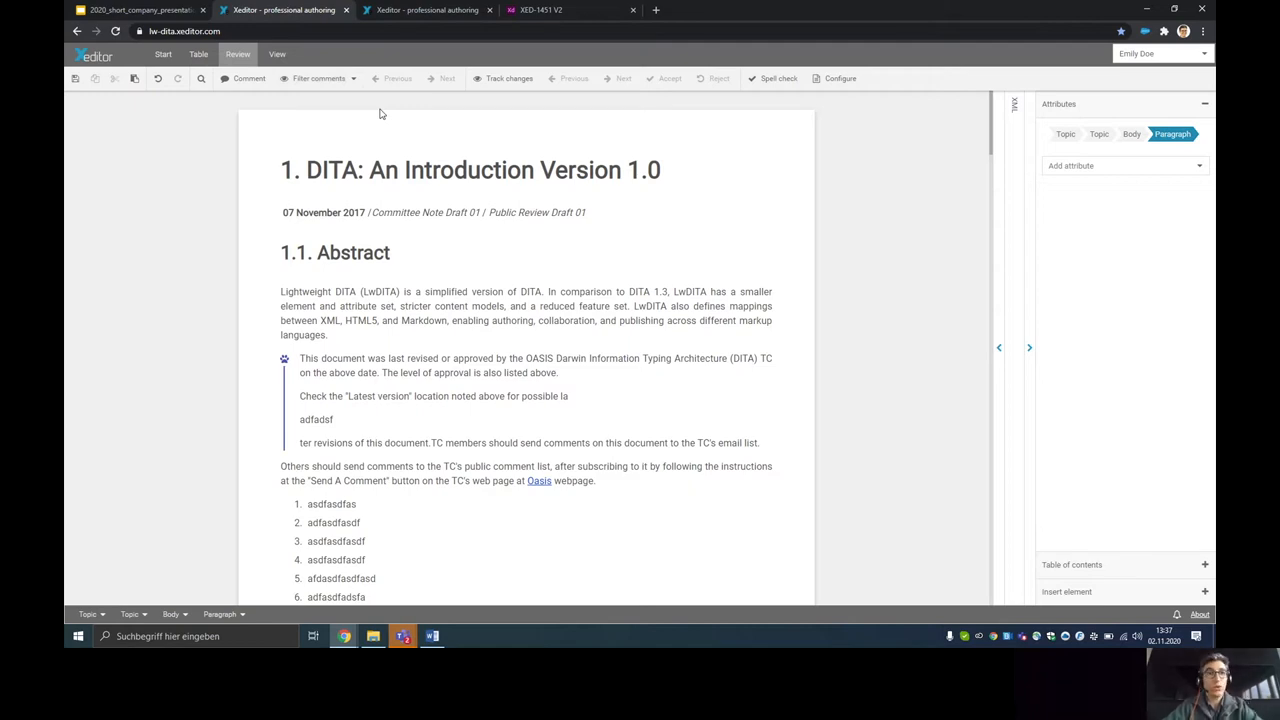
pyautogui.moveTo(997, 216)
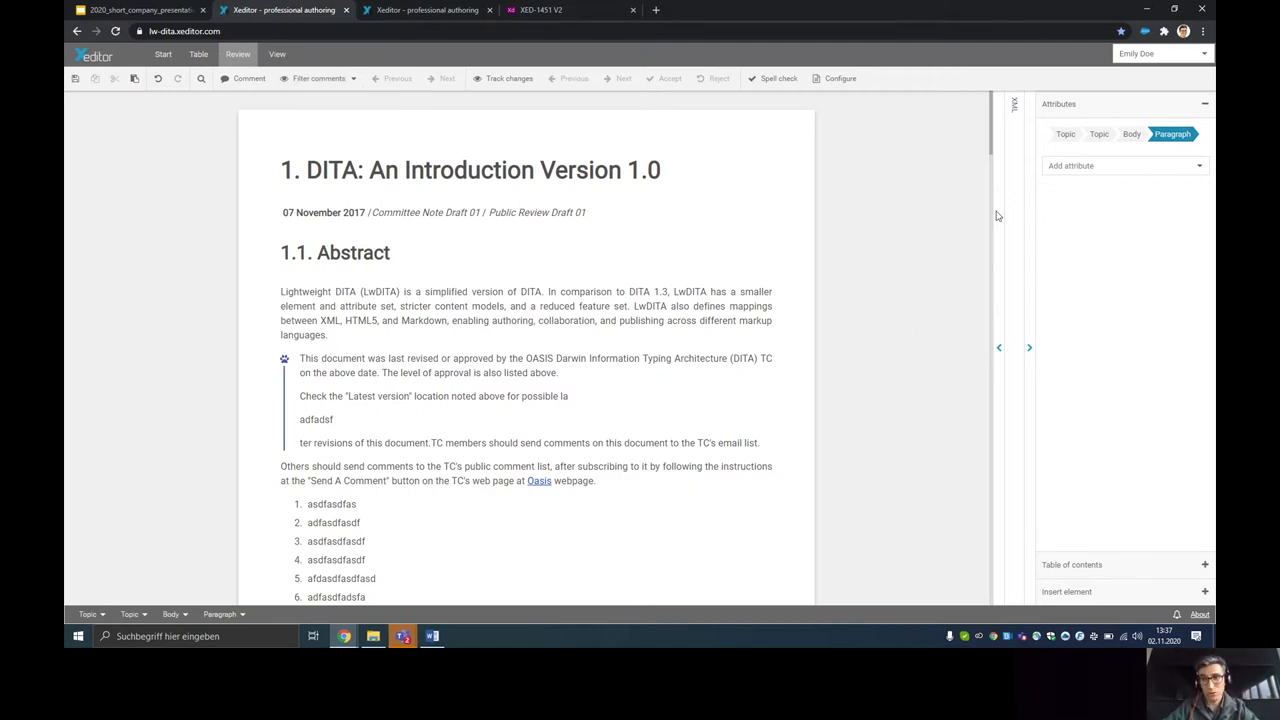
pyautogui.click(1160, 53)
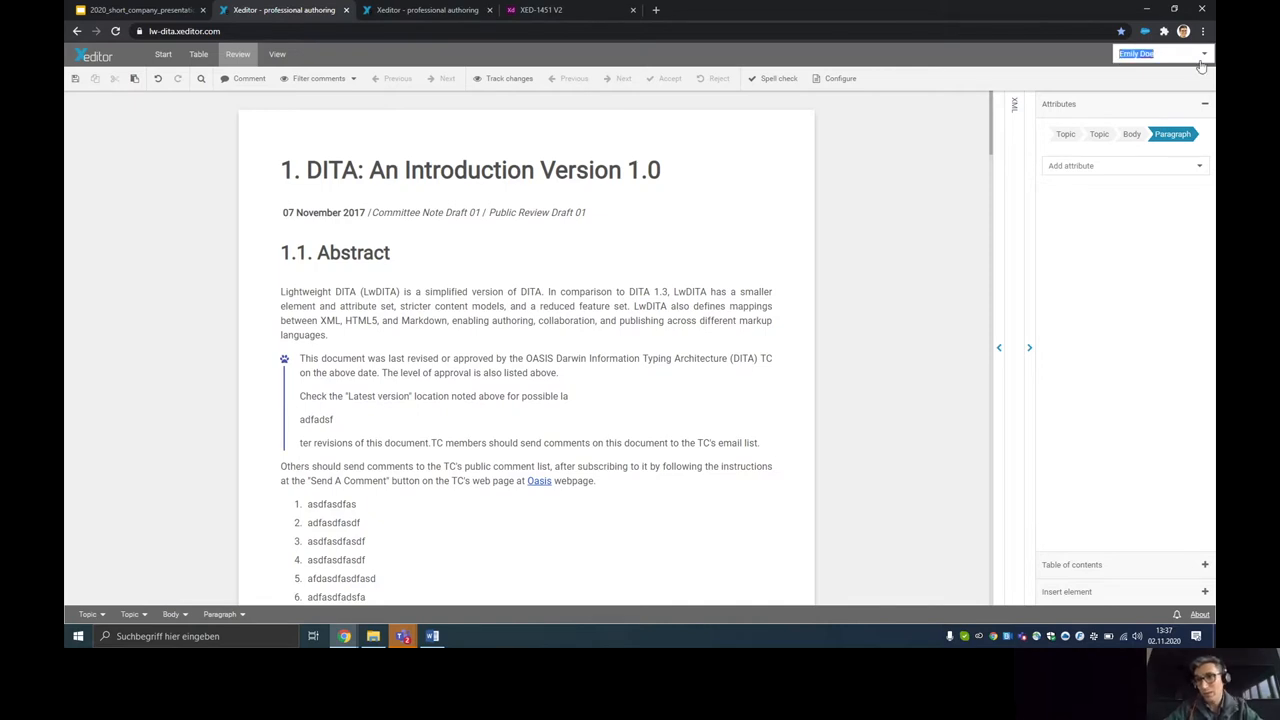
pyautogui.click(1160, 53)
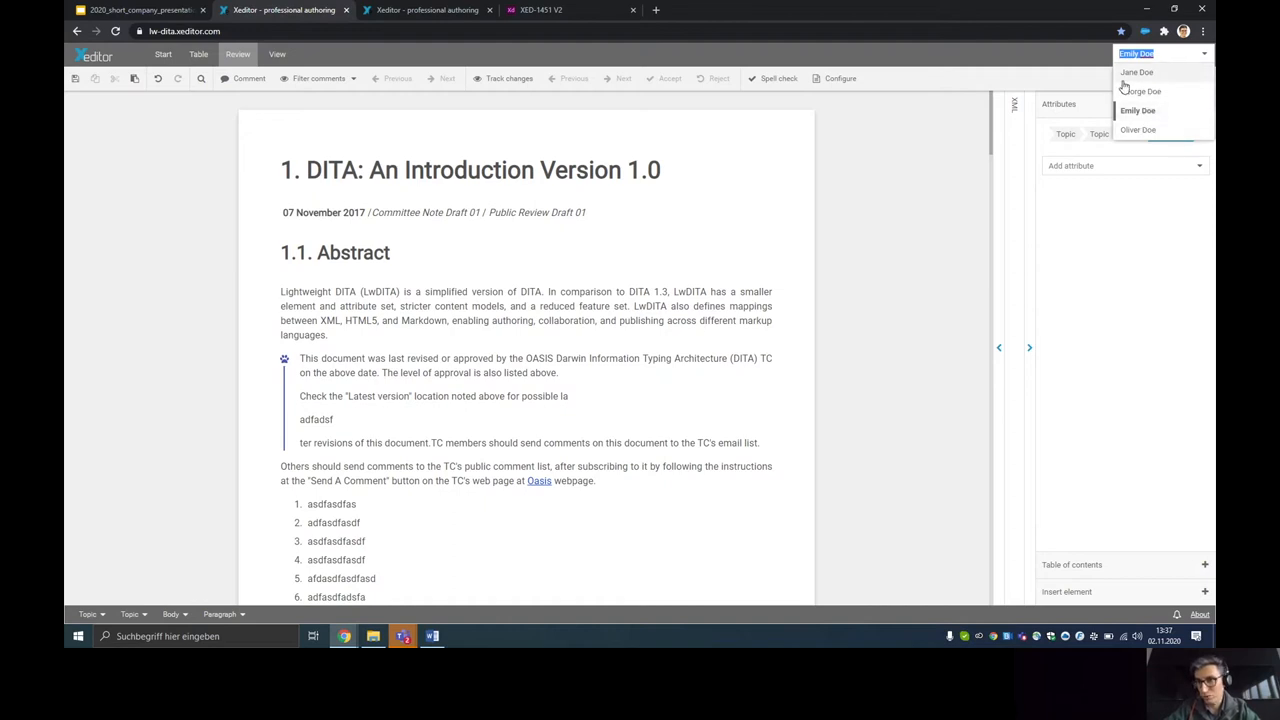
pyautogui.click(1139, 110)
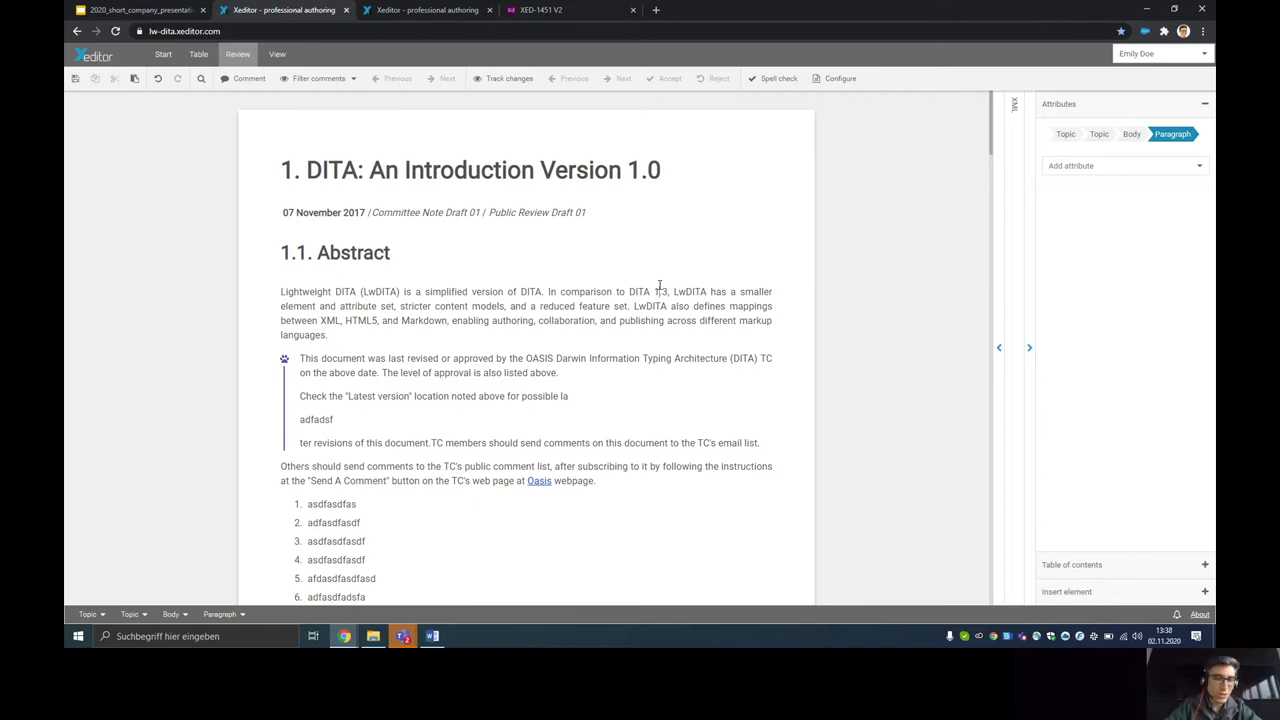
pyautogui.moveTo(484, 378)
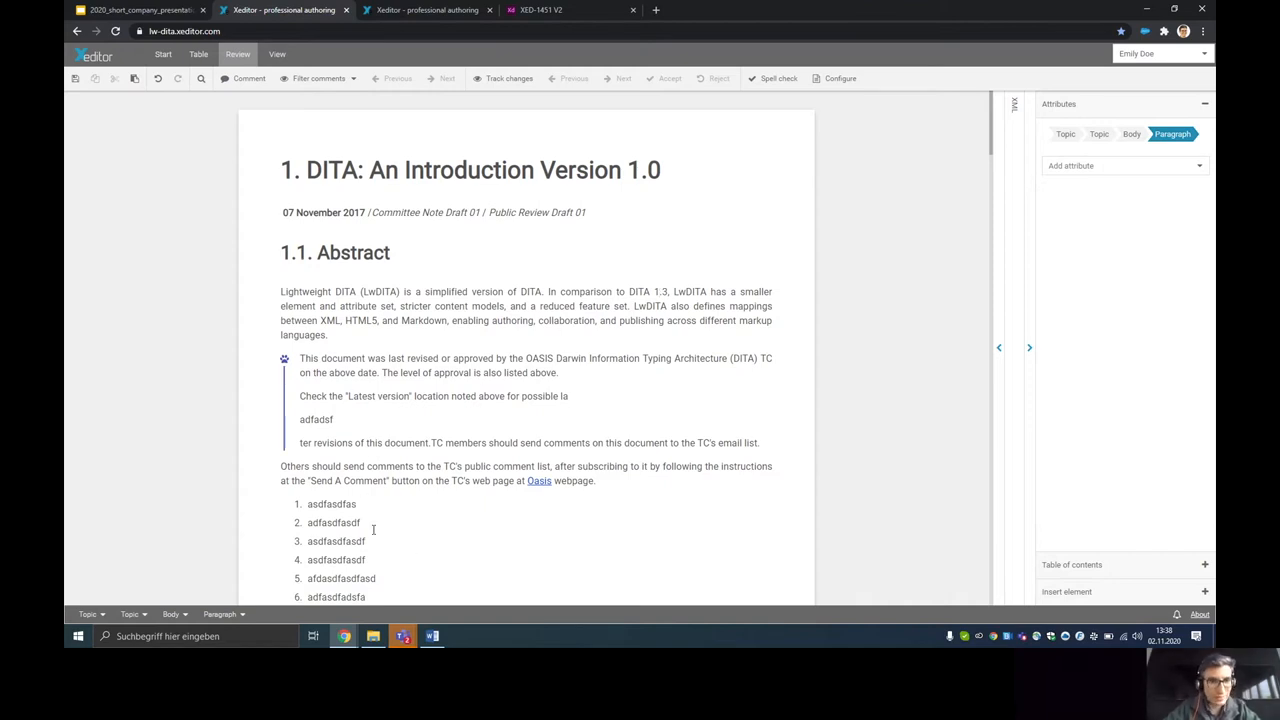
pyautogui.moveTo(485, 505)
pyautogui.write('SADF ASDFAFD')
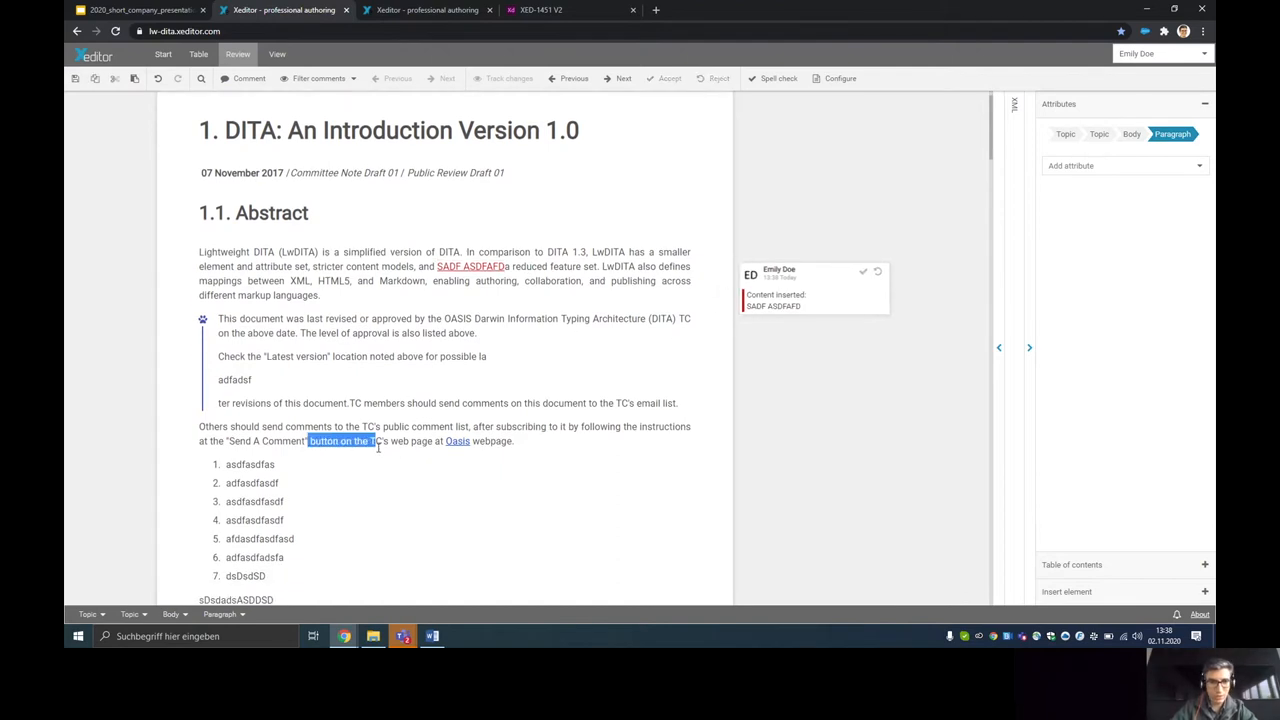
# - Delete selected text as a tracked removal and bold words in the first Abstract sentence
pyautogui.press('Delete')
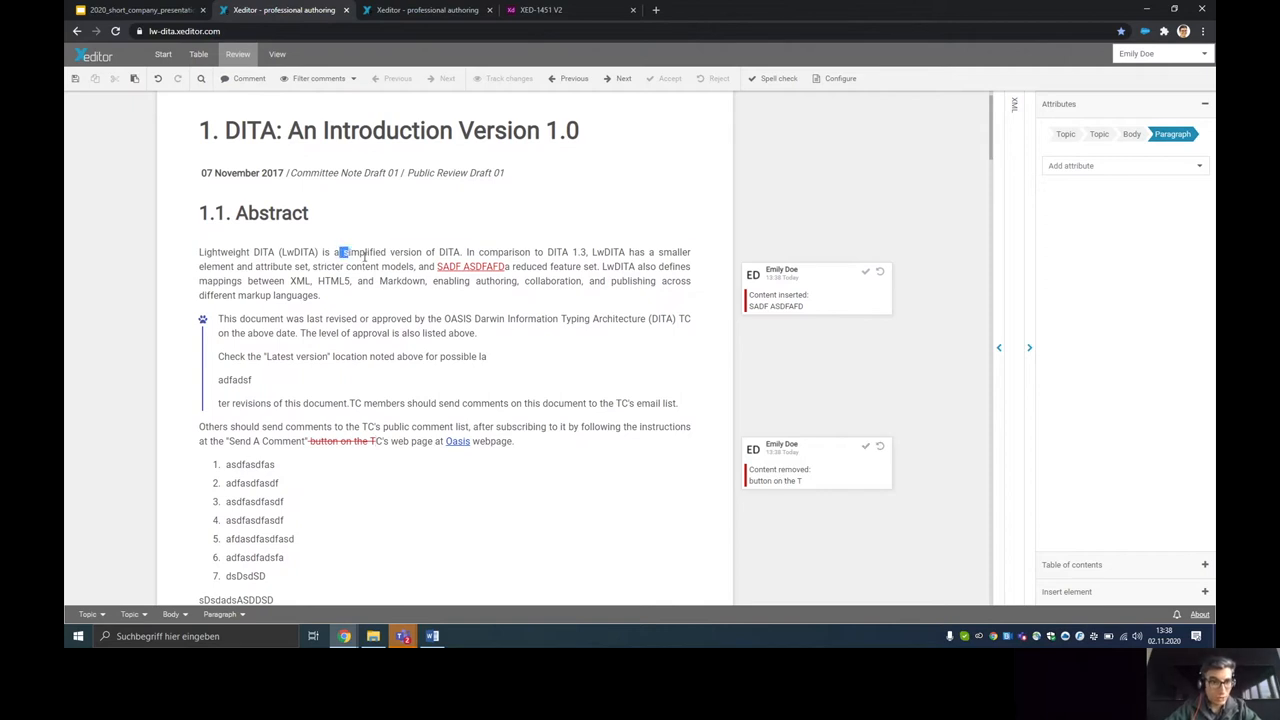
pyautogui.moveTo(341, 251); pyautogui.dragTo(447, 251)
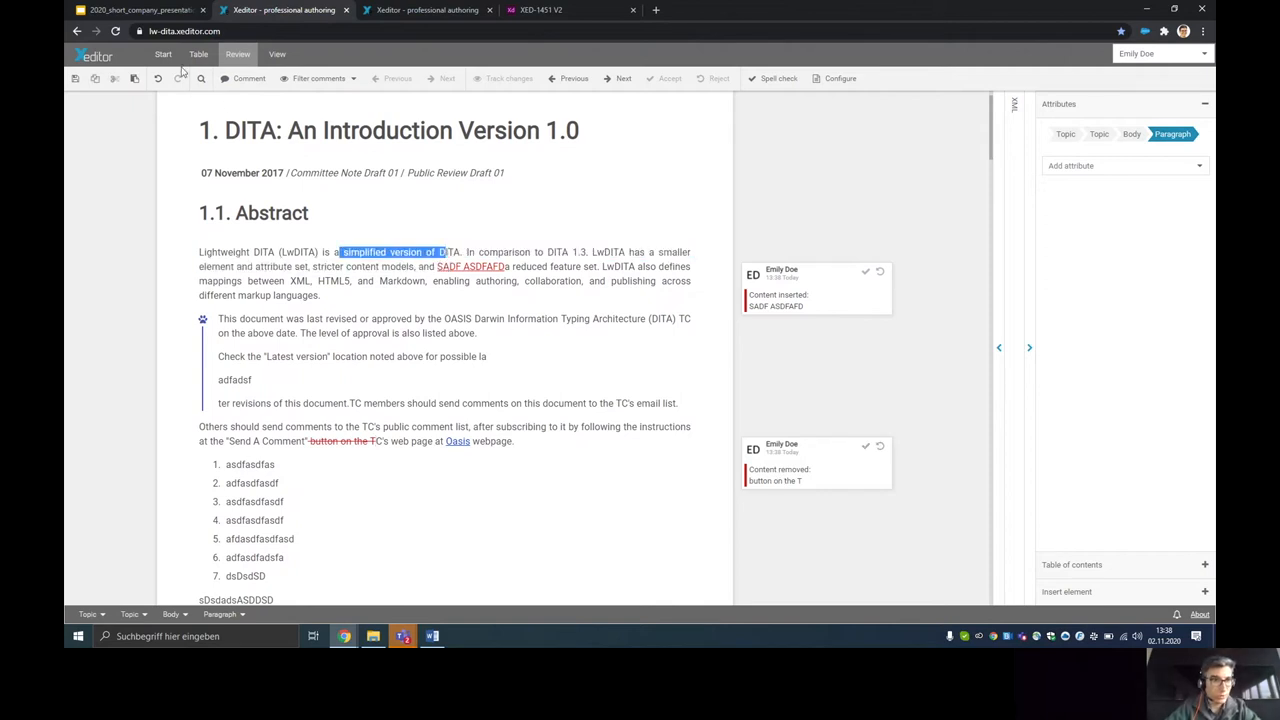
pyautogui.click(163, 54)
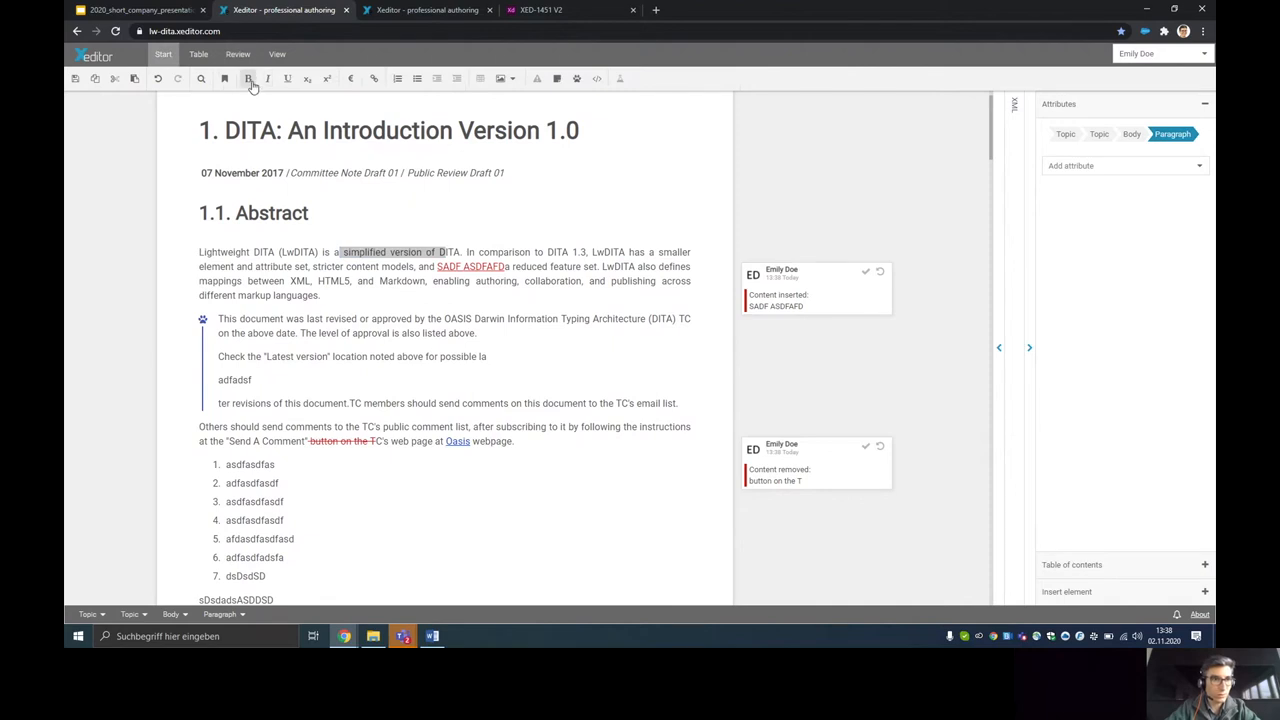
pyautogui.click(248, 79)
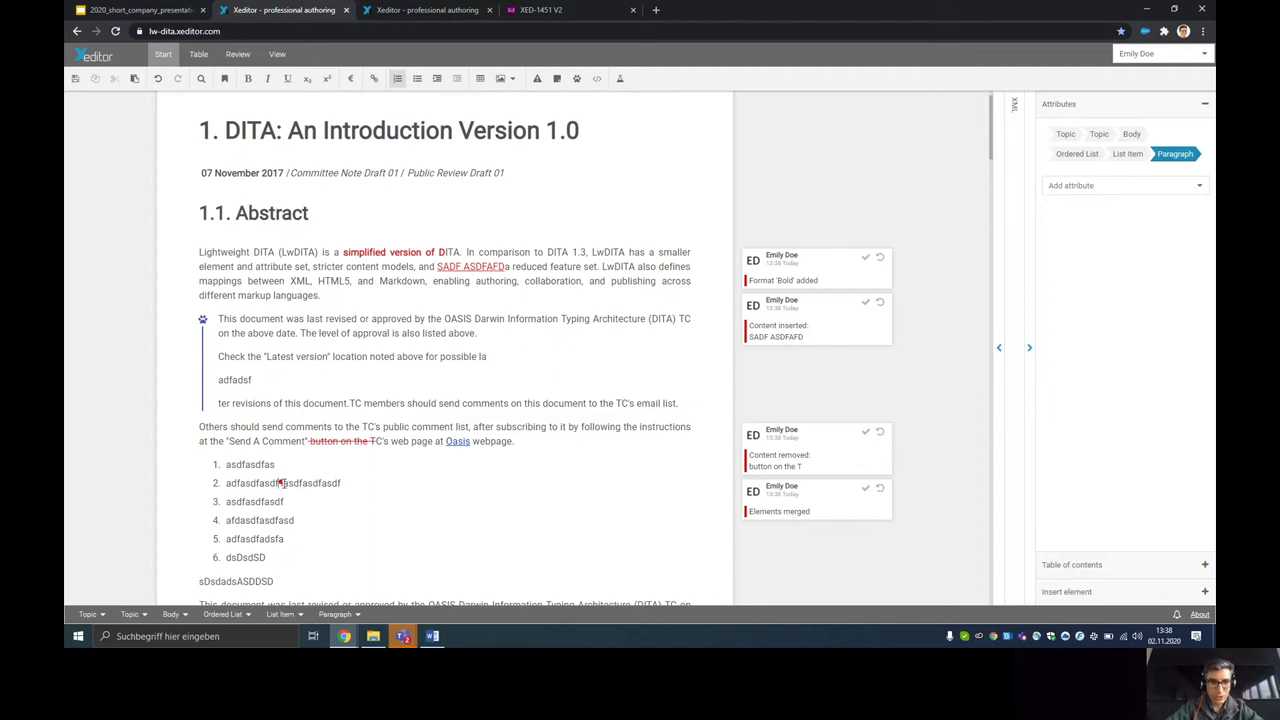
pyautogui.moveTo(623, 580)
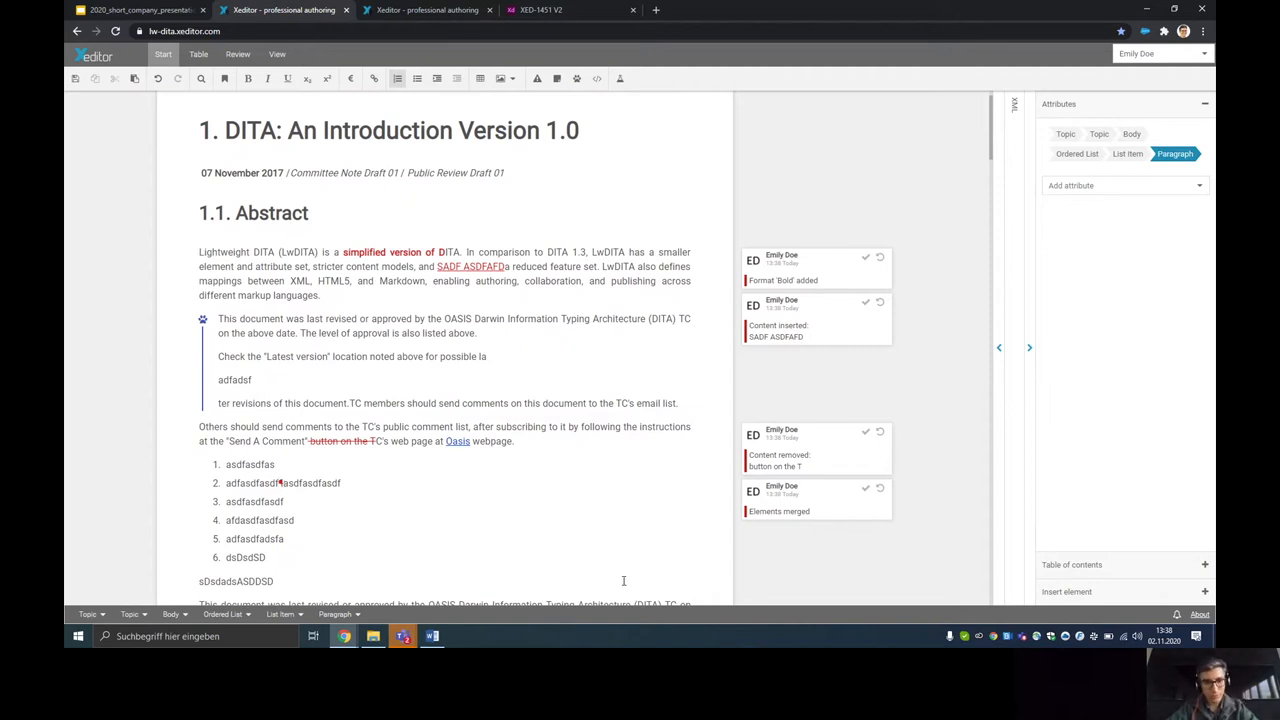
pyautogui.moveTo(543, 560)
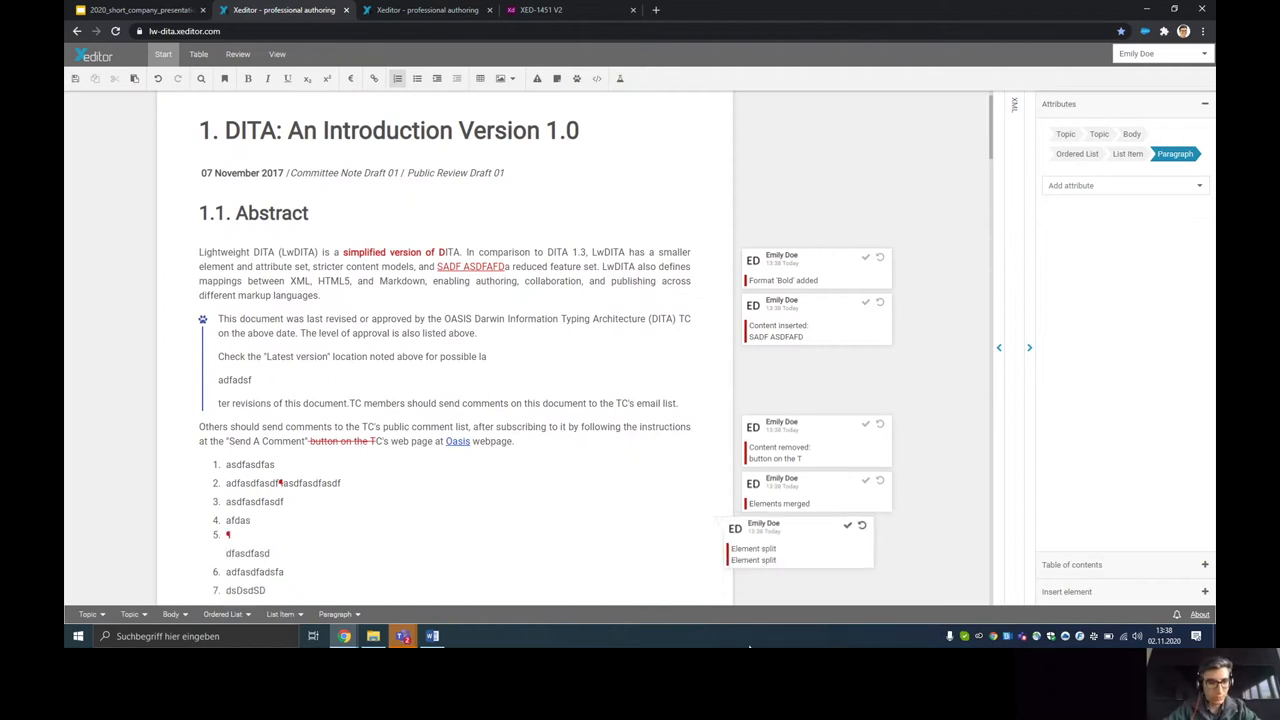
pyautogui.scroll(-3)
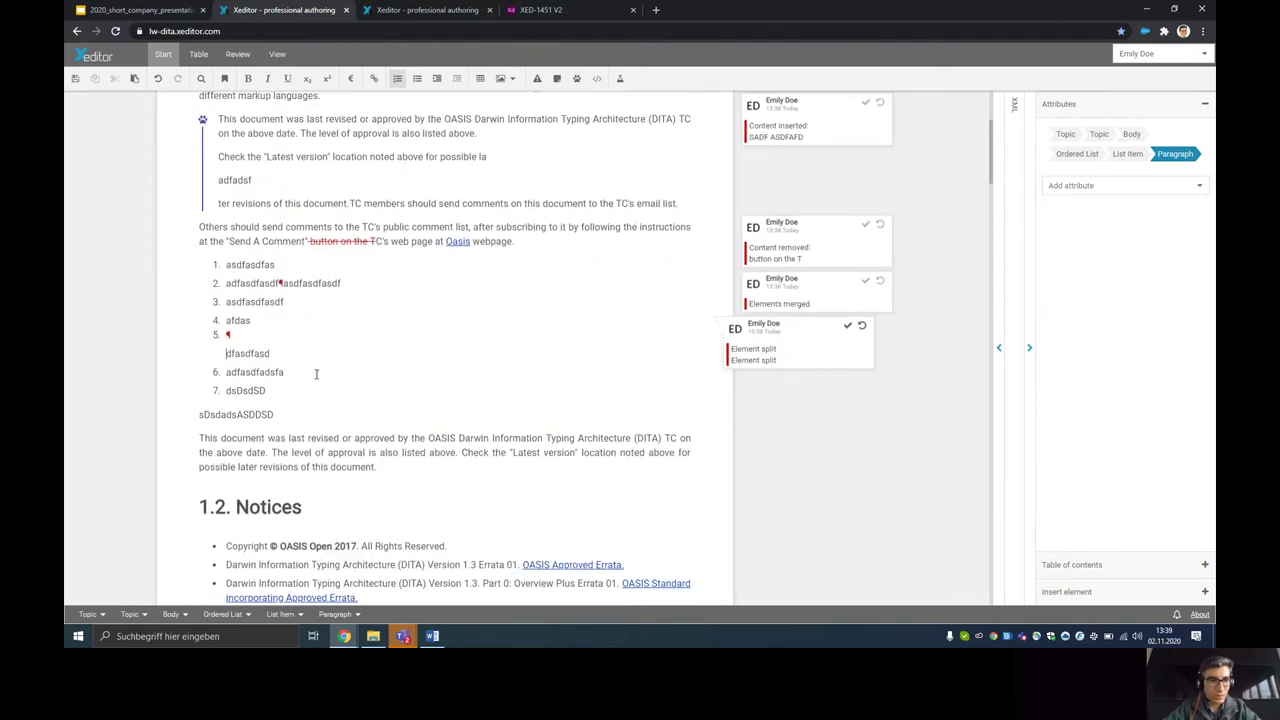
pyautogui.scroll(-3)
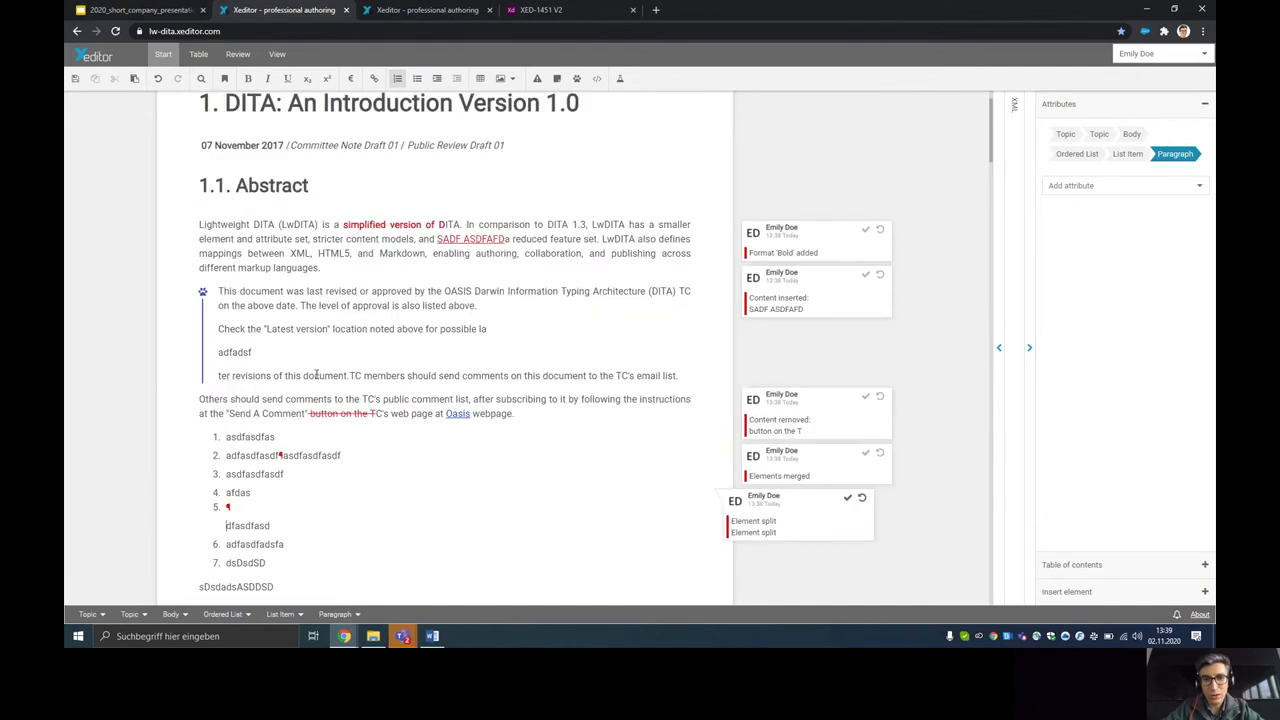
pyautogui.moveTo(413, 248)
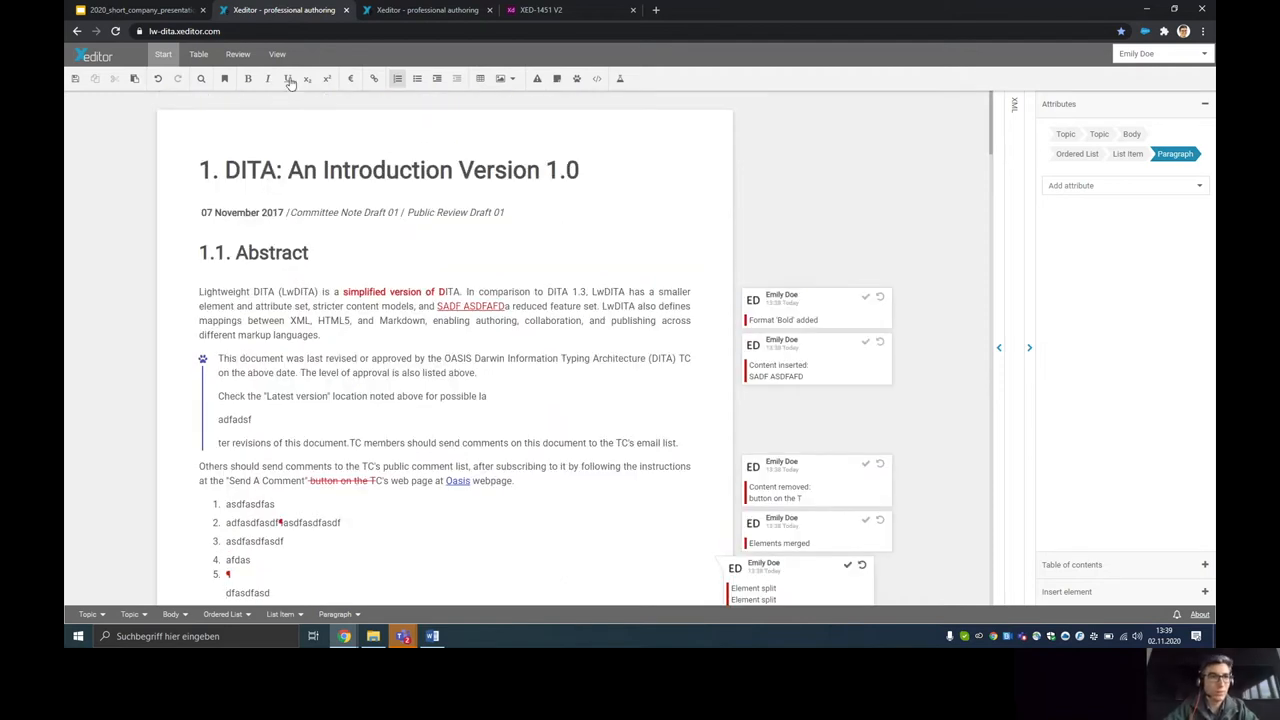
# - Open Xeditor's Review tab to reach the change-tracking tools
pyautogui.click(237, 54)
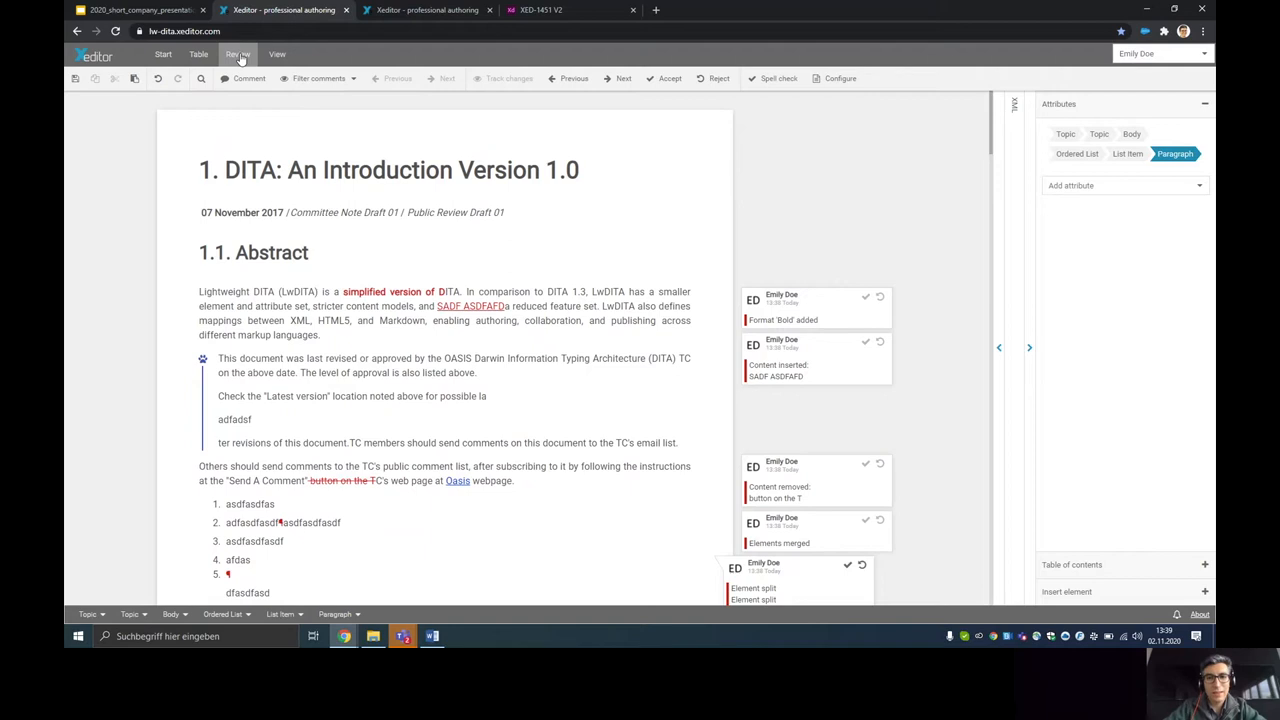
pyautogui.moveTo(858, 318)
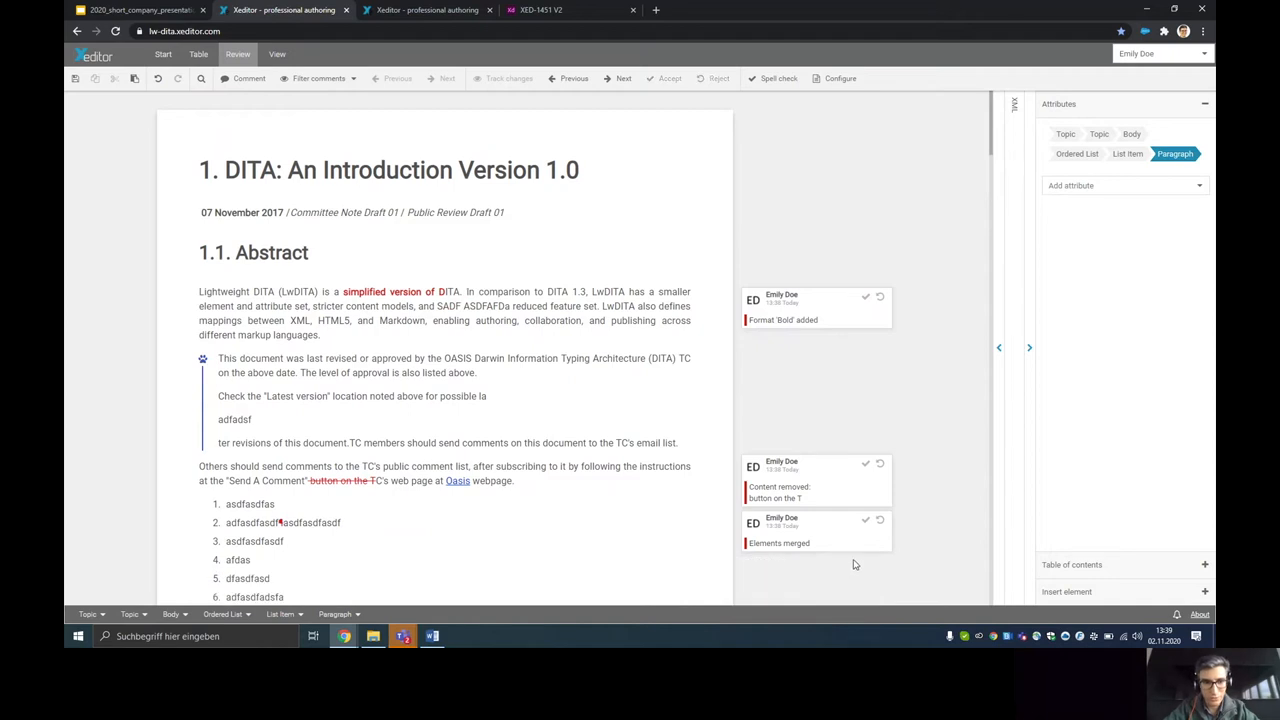
pyautogui.moveTo(865, 520)
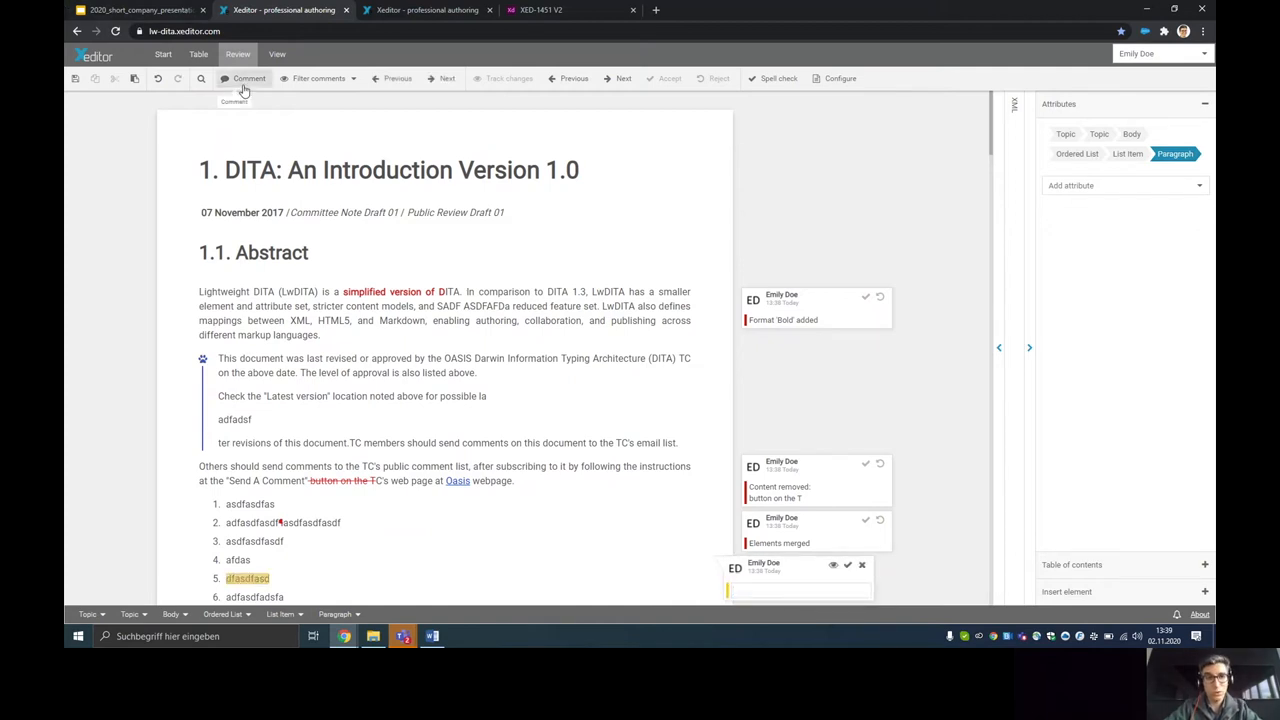
# - Save a comment on list item 5 noting it seems out of place
pyautogui.scroll(-3)
pyautogui.write('tHIS ITEM SEMMS OUT OF PLACE')
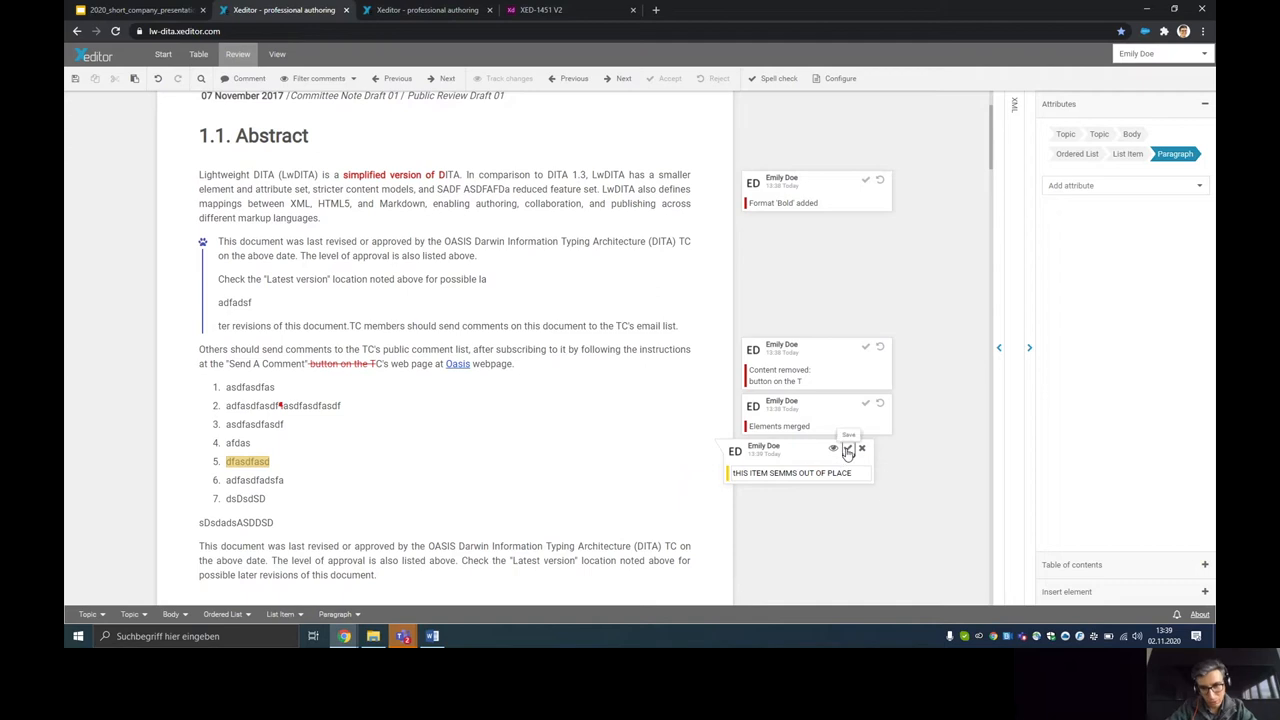
pyautogui.click(847, 448)
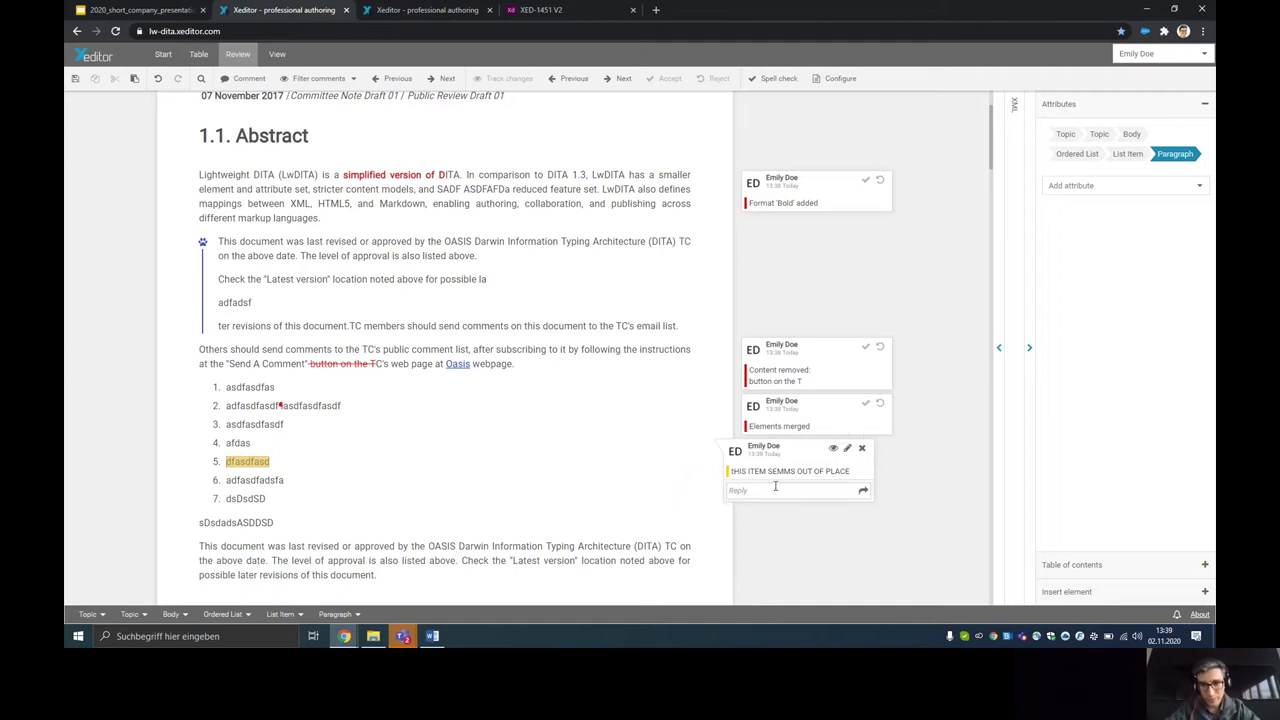
pyautogui.moveTo(725, 489)
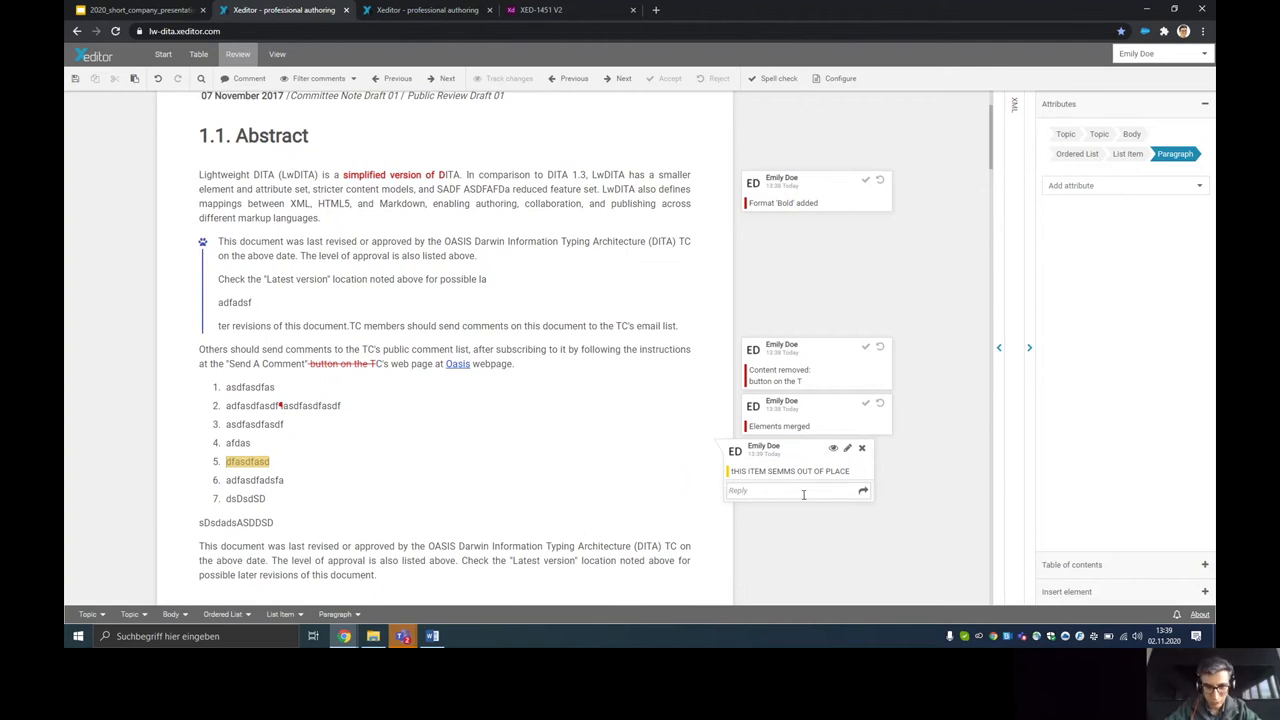
pyautogui.moveTo(789, 485)
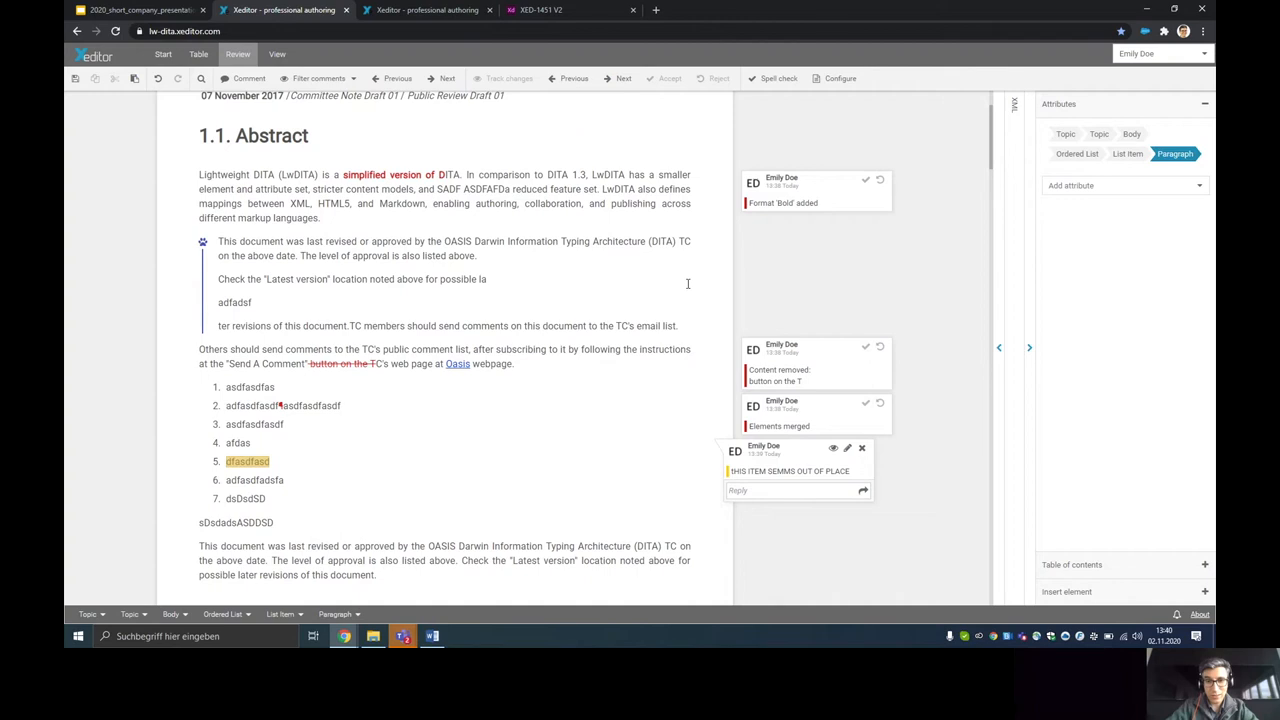
pyautogui.moveTo(815, 459)
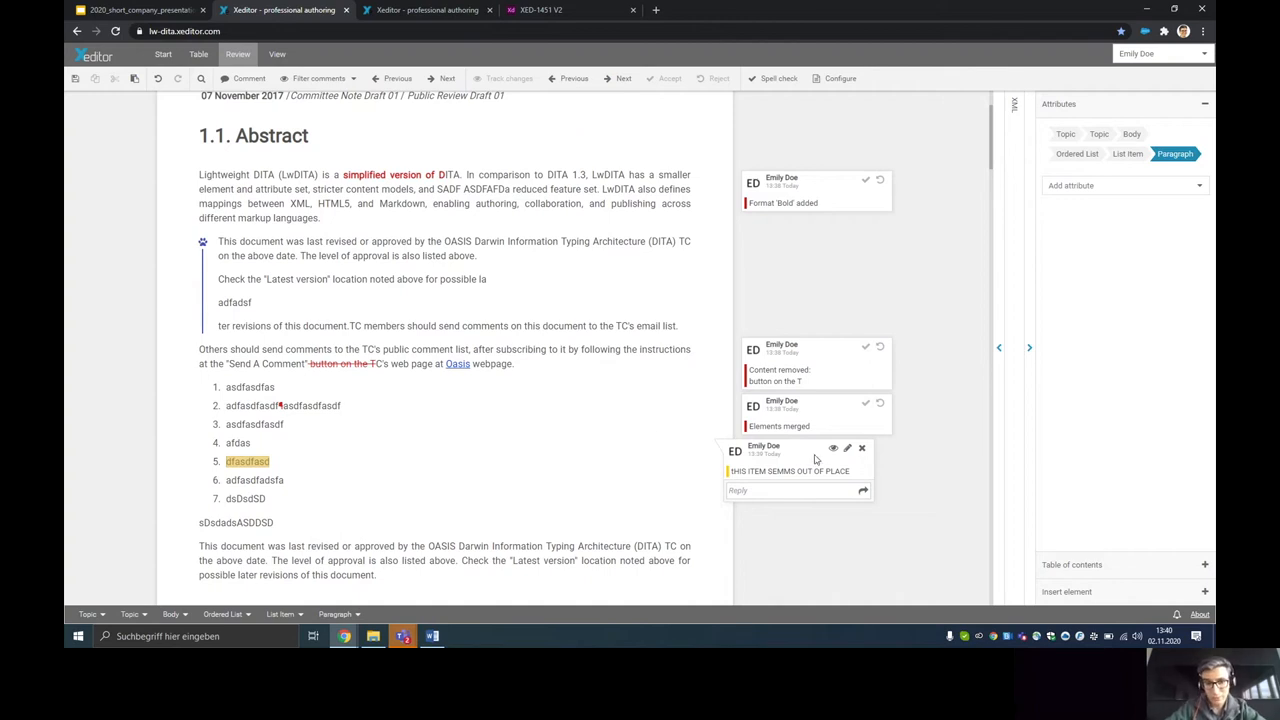
pyautogui.moveTo(495, 318)
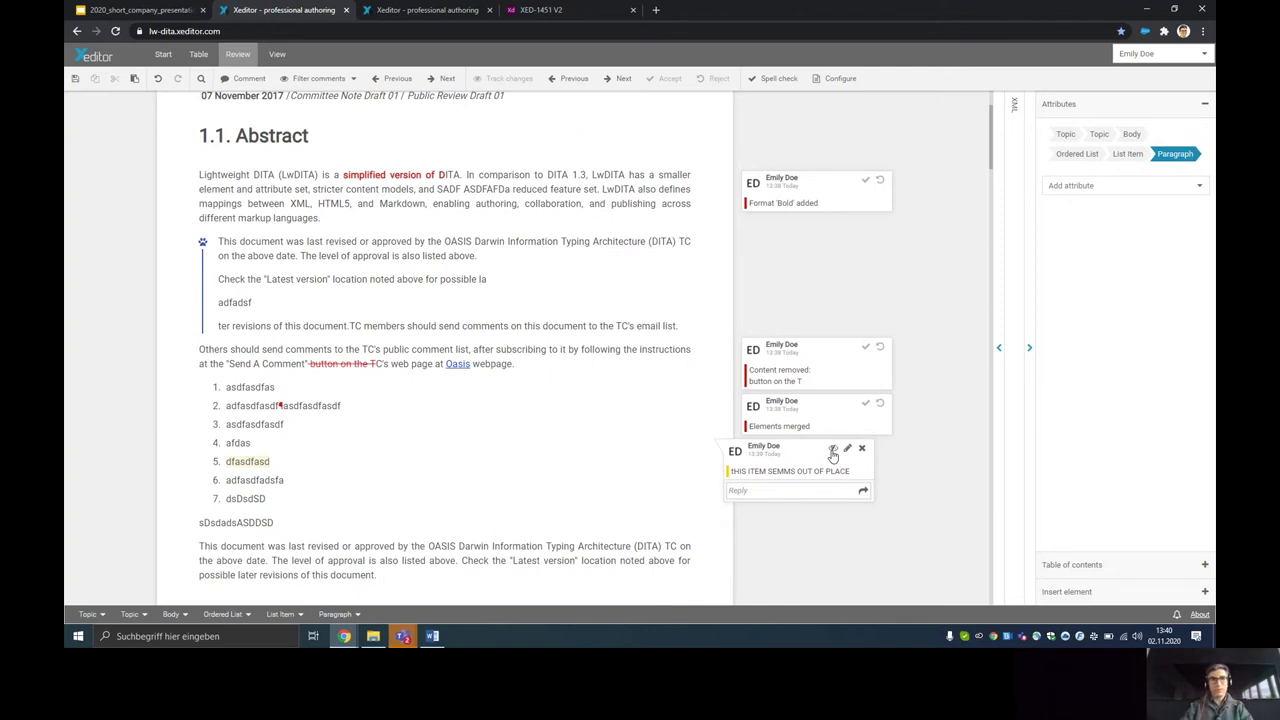
# - Toggle off the comment card's highlight on the fifth list item
pyautogui.click(318, 78)
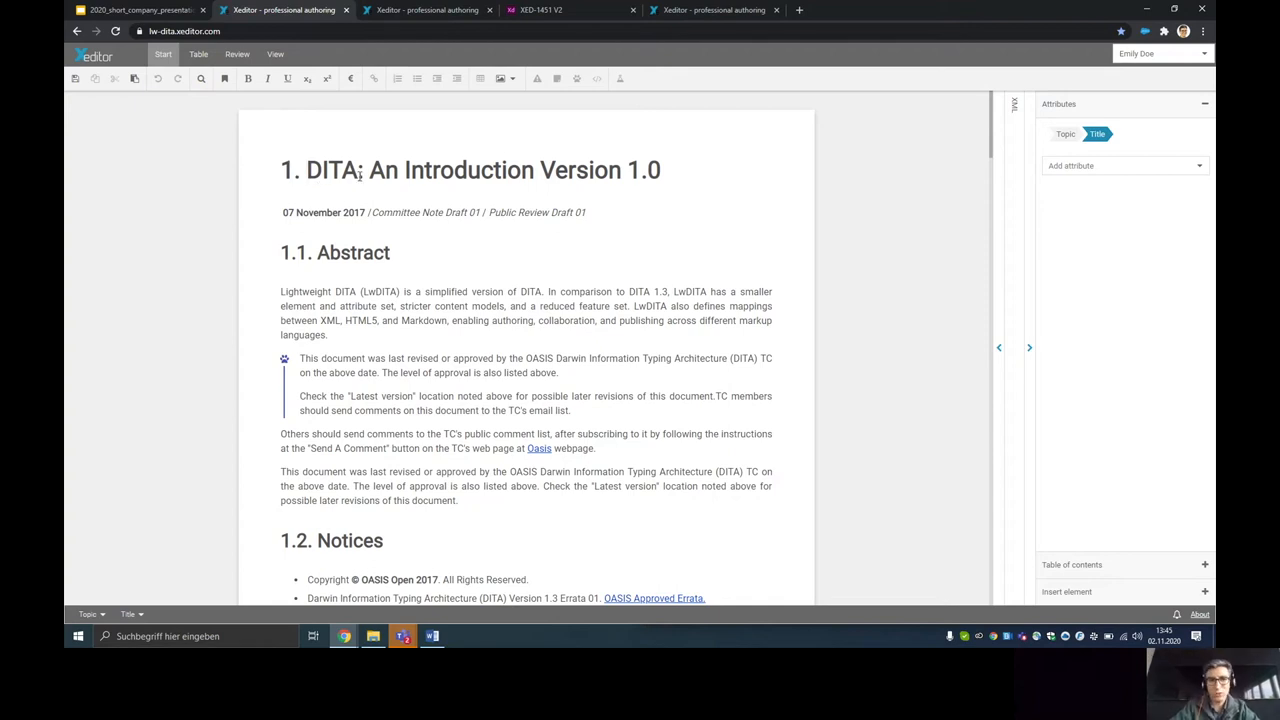
# - Place the cursor in the DITA introduction title and scroll through the document
pyautogui.click(308, 170)
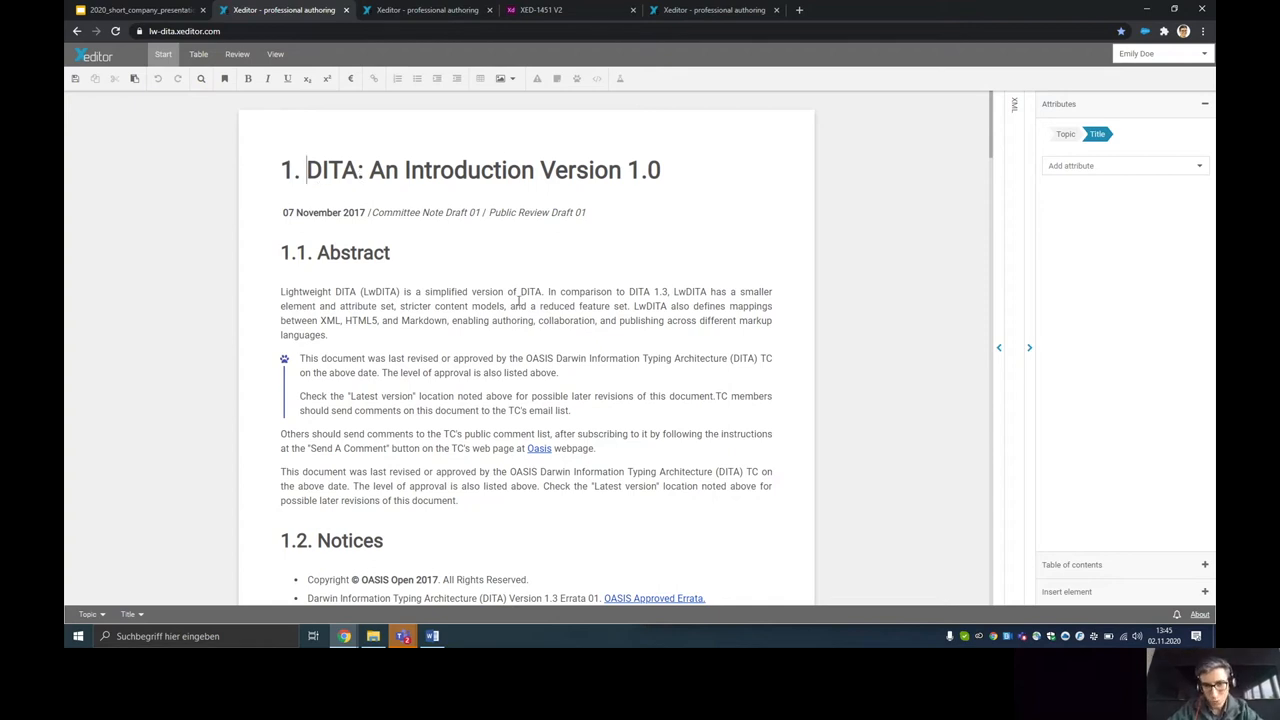
pyautogui.scroll(-3)
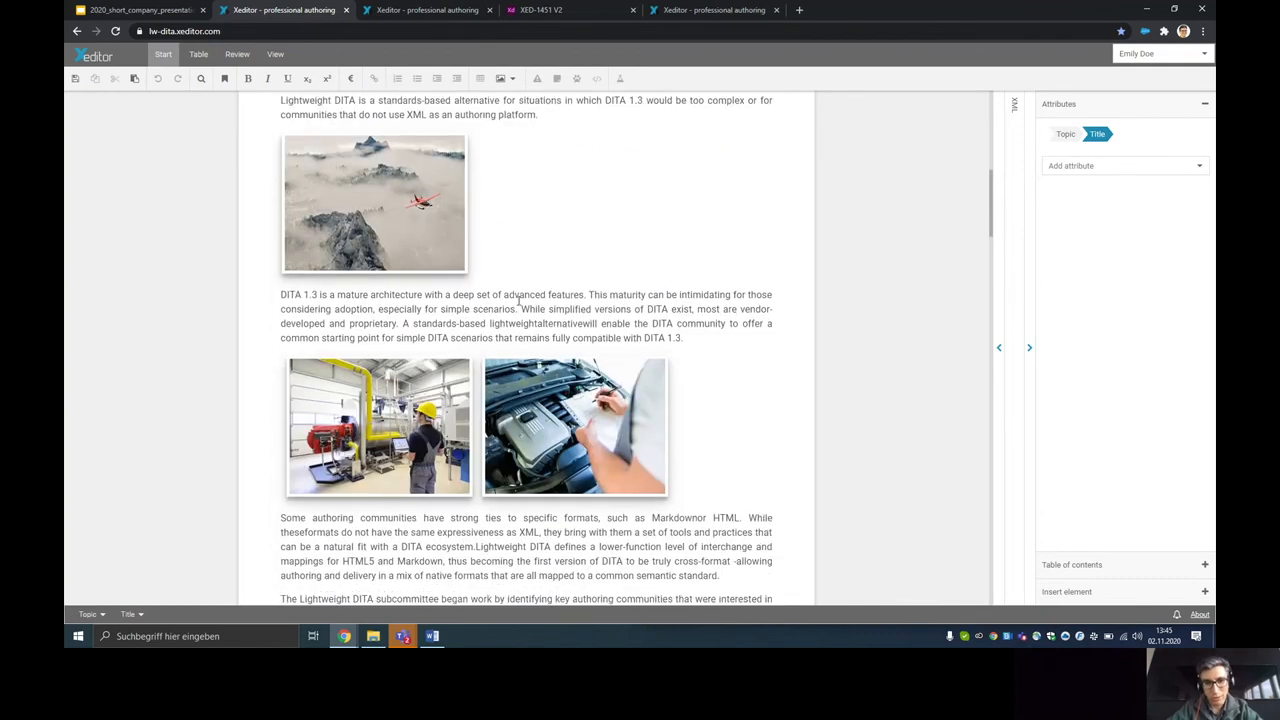
pyautogui.scroll(-3)
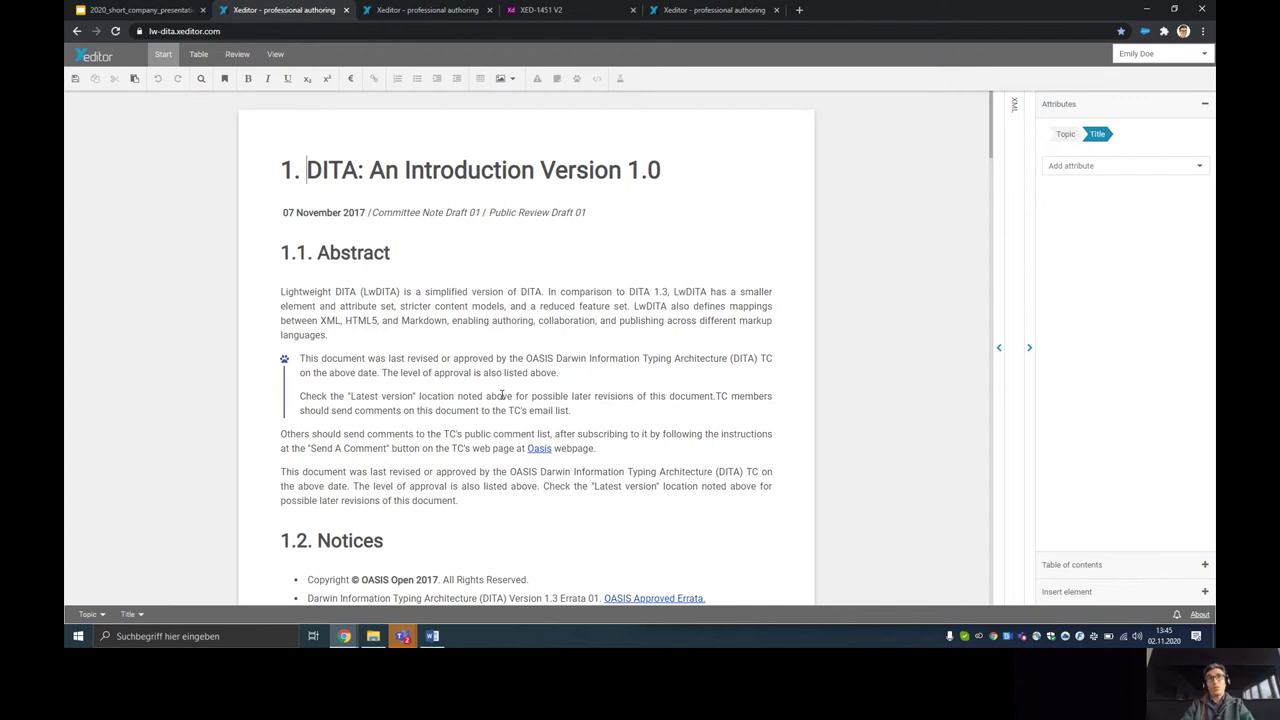
pyautogui.moveTo(483, 230)
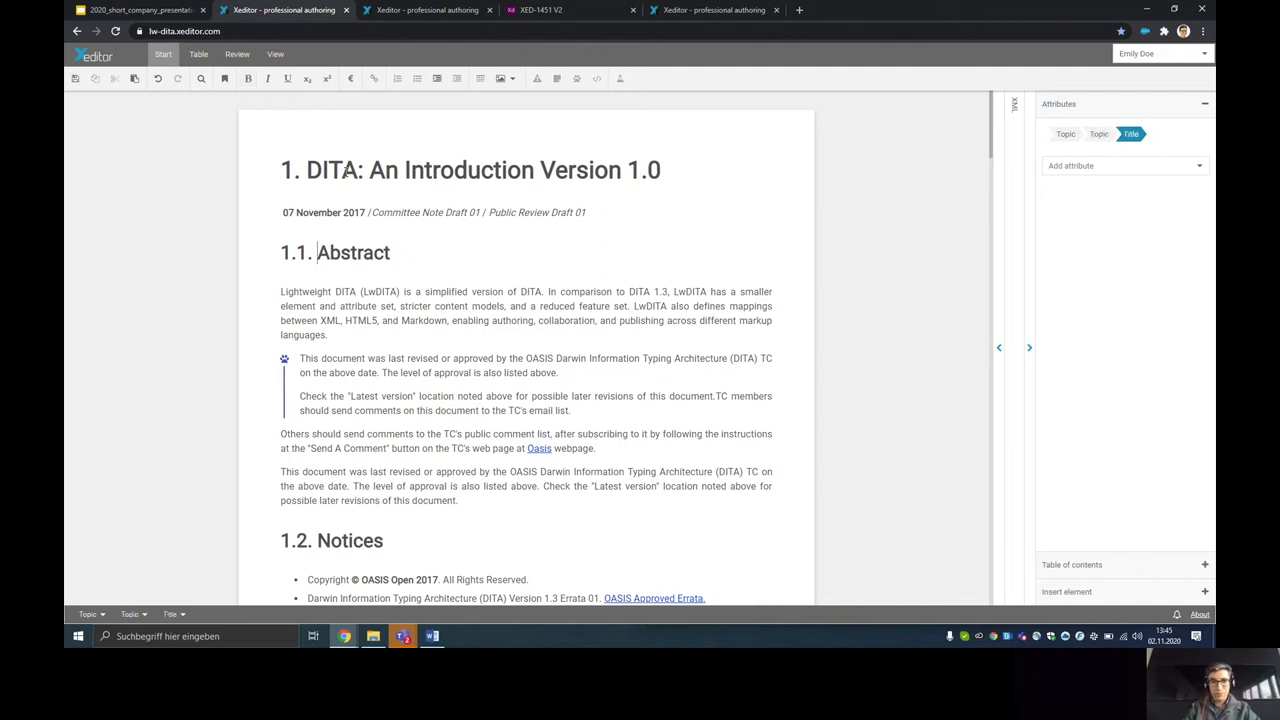
pyautogui.scroll(-3)
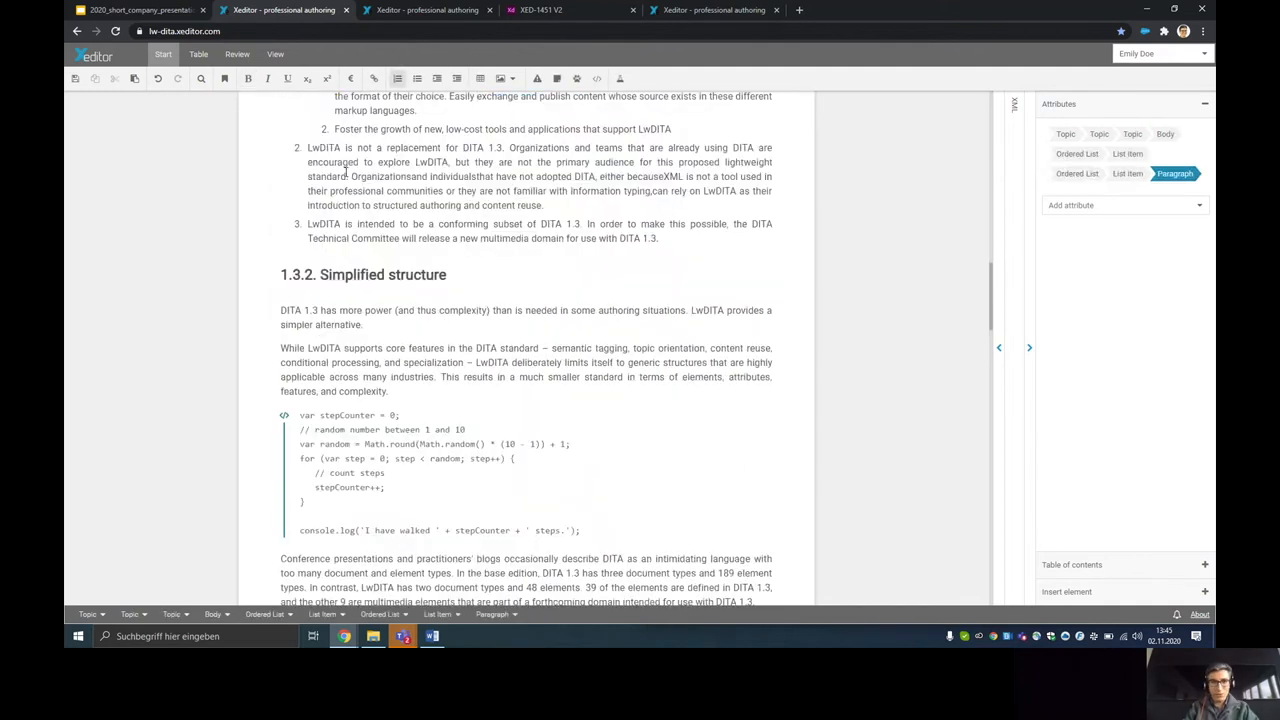
pyautogui.scroll(-3)
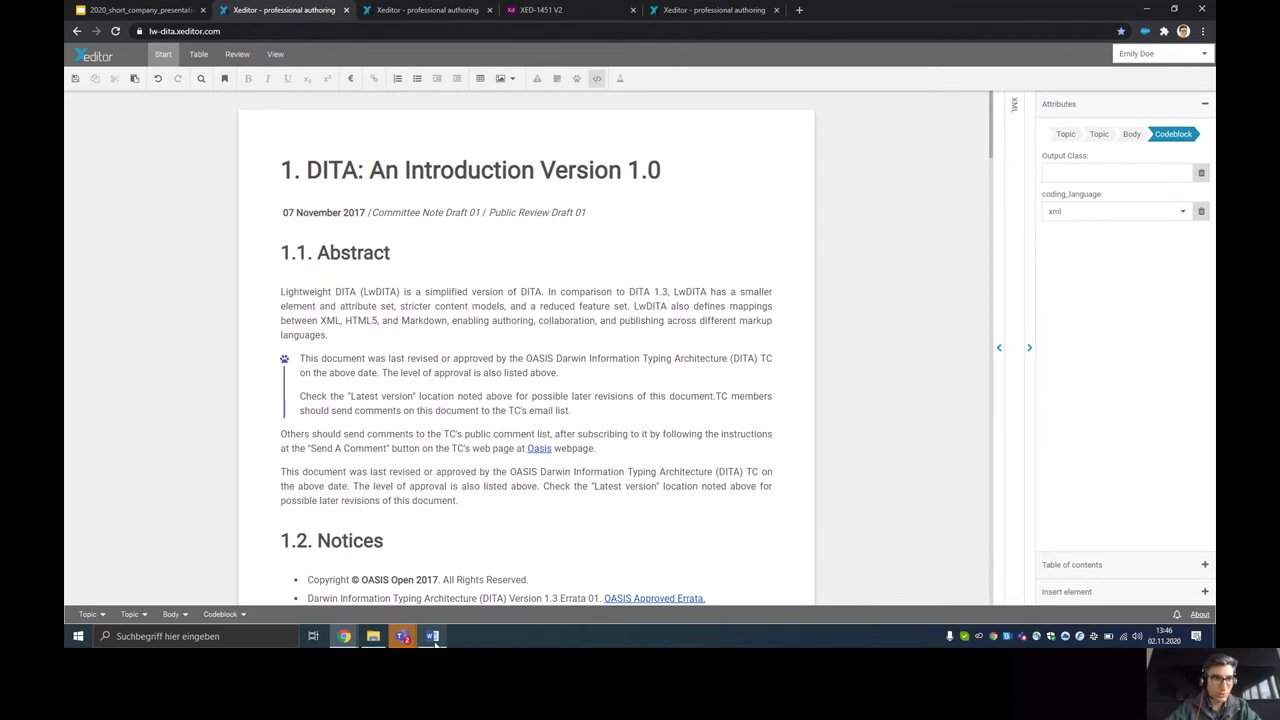
# - Switch to the Word sample document and scroll through its manually formatted text
pyautogui.click(432, 636)
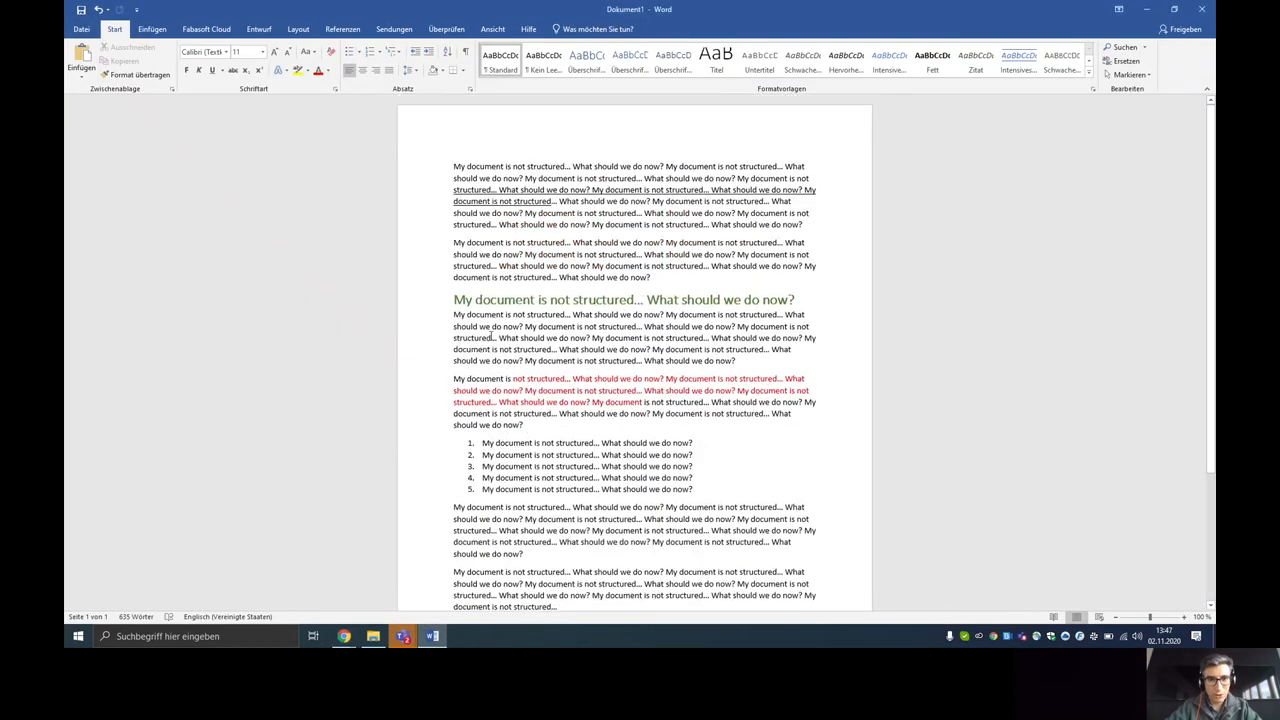
pyautogui.scroll(-3)
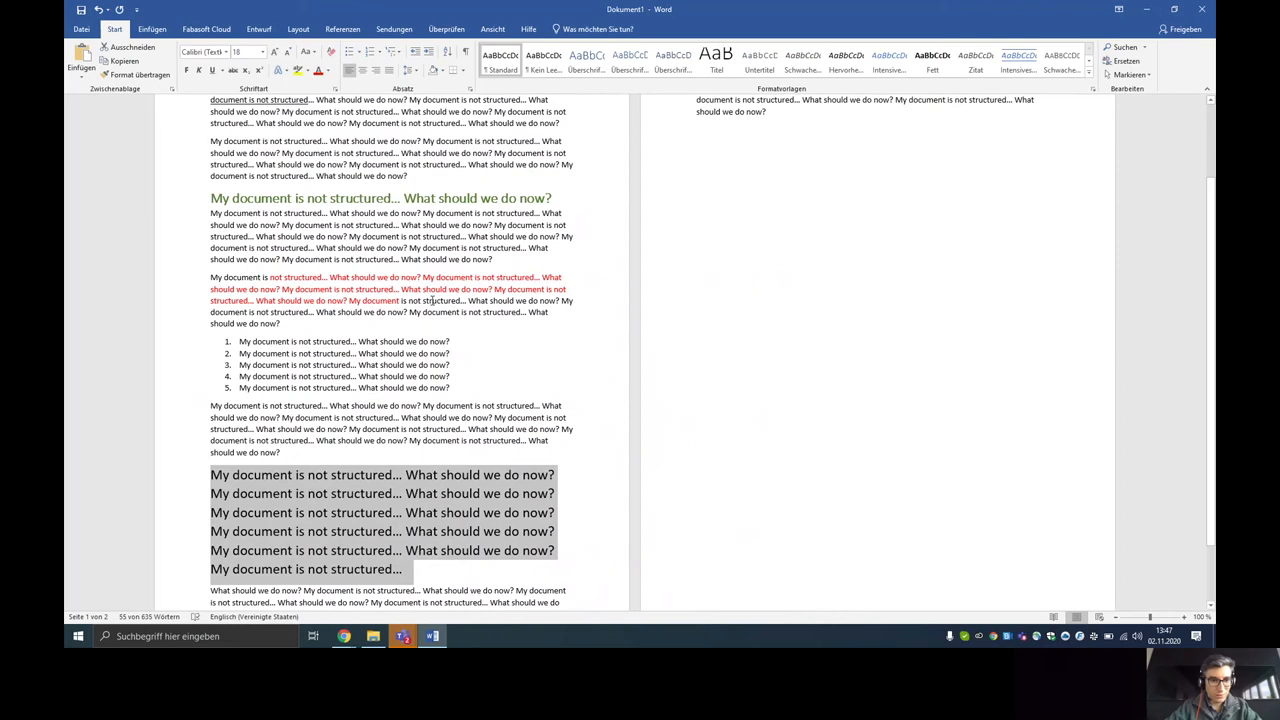
pyautogui.scroll(-3)
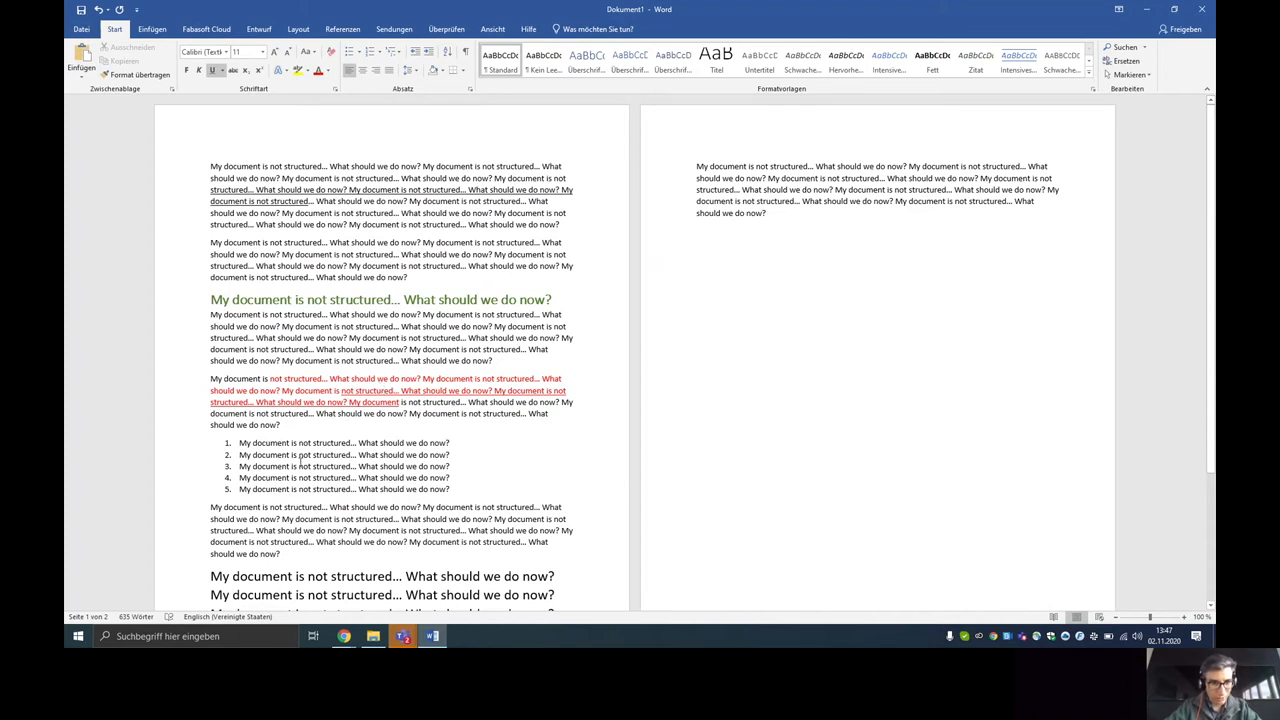
pyautogui.scroll(-3)
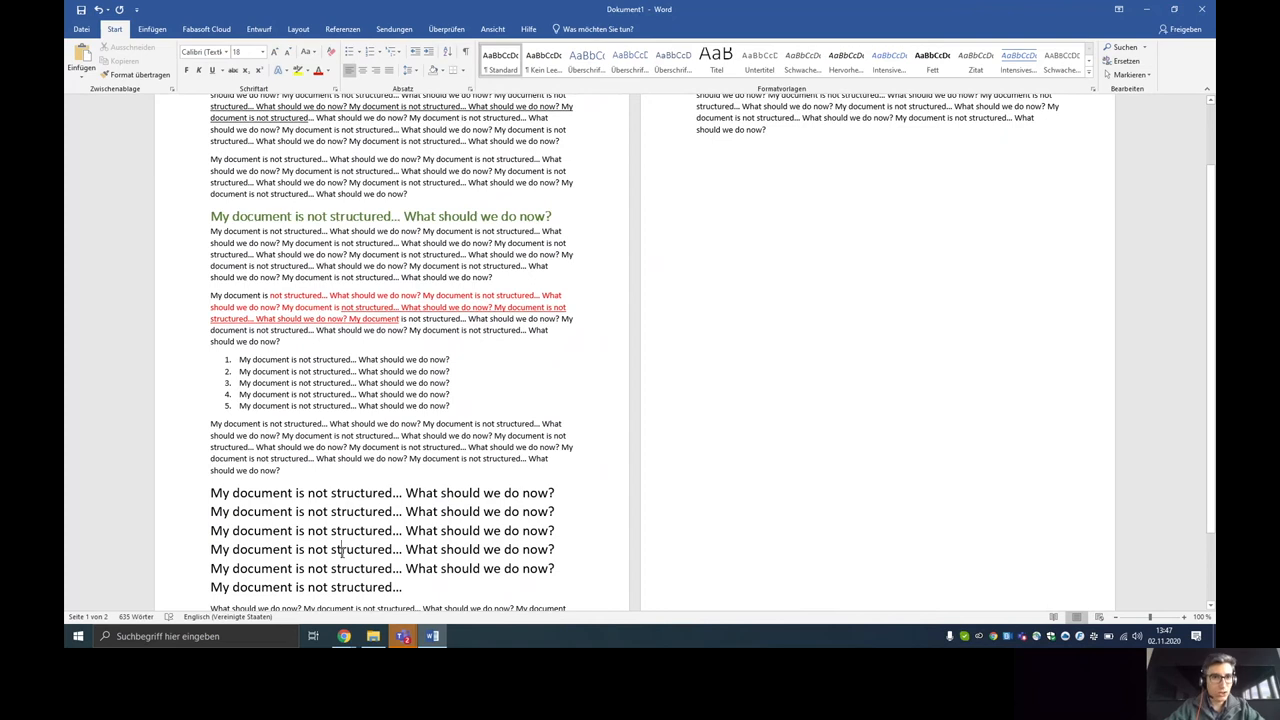
pyautogui.moveTo(303, 446)
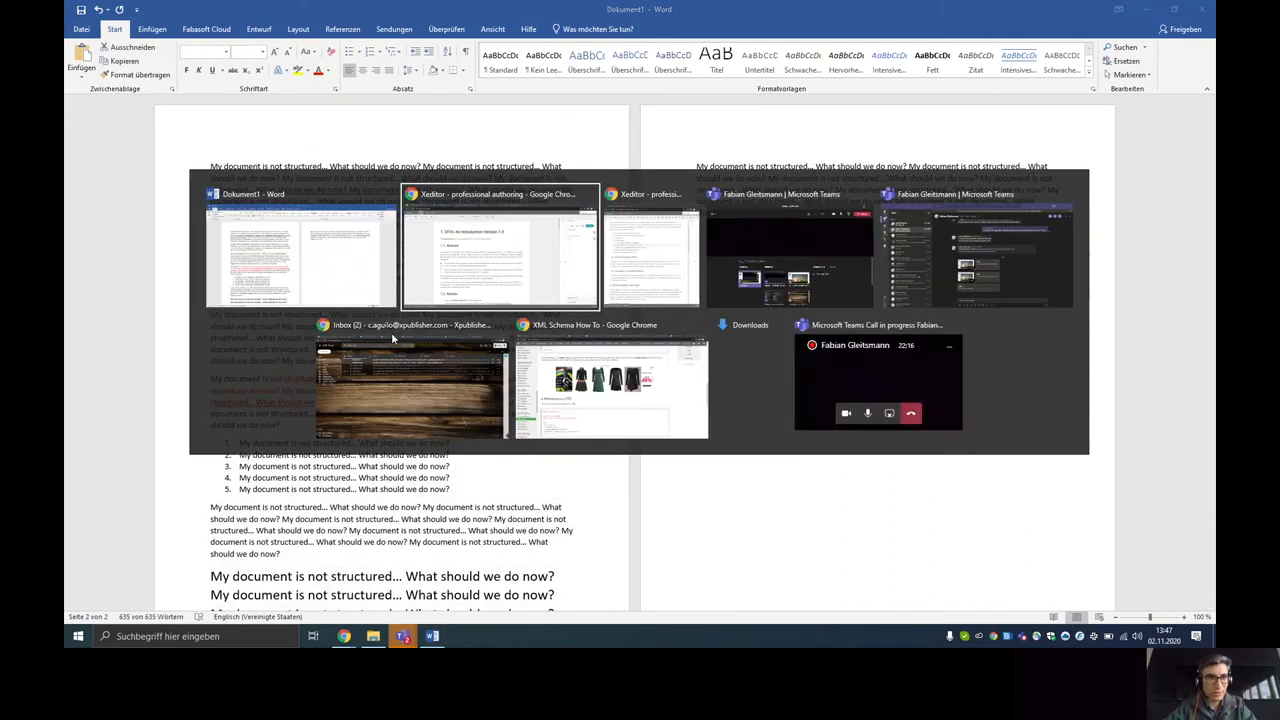
pyautogui.click(500, 245)
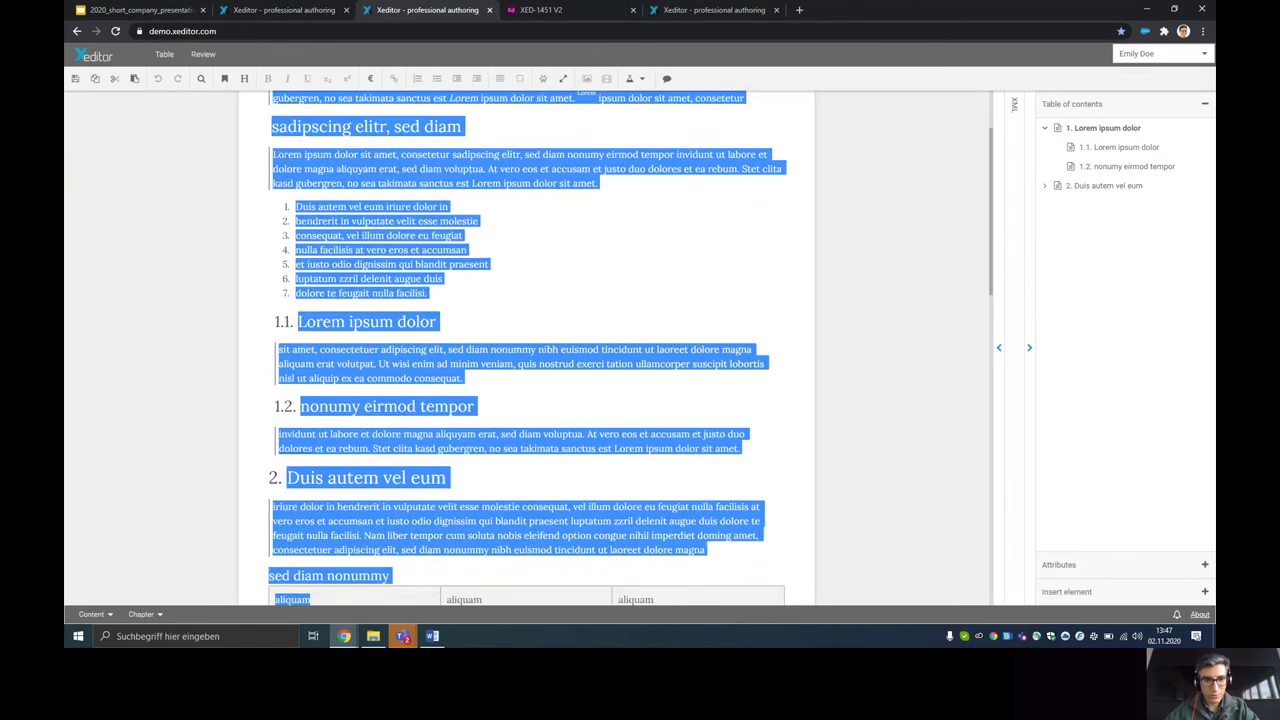
pyautogui.scroll(-3)
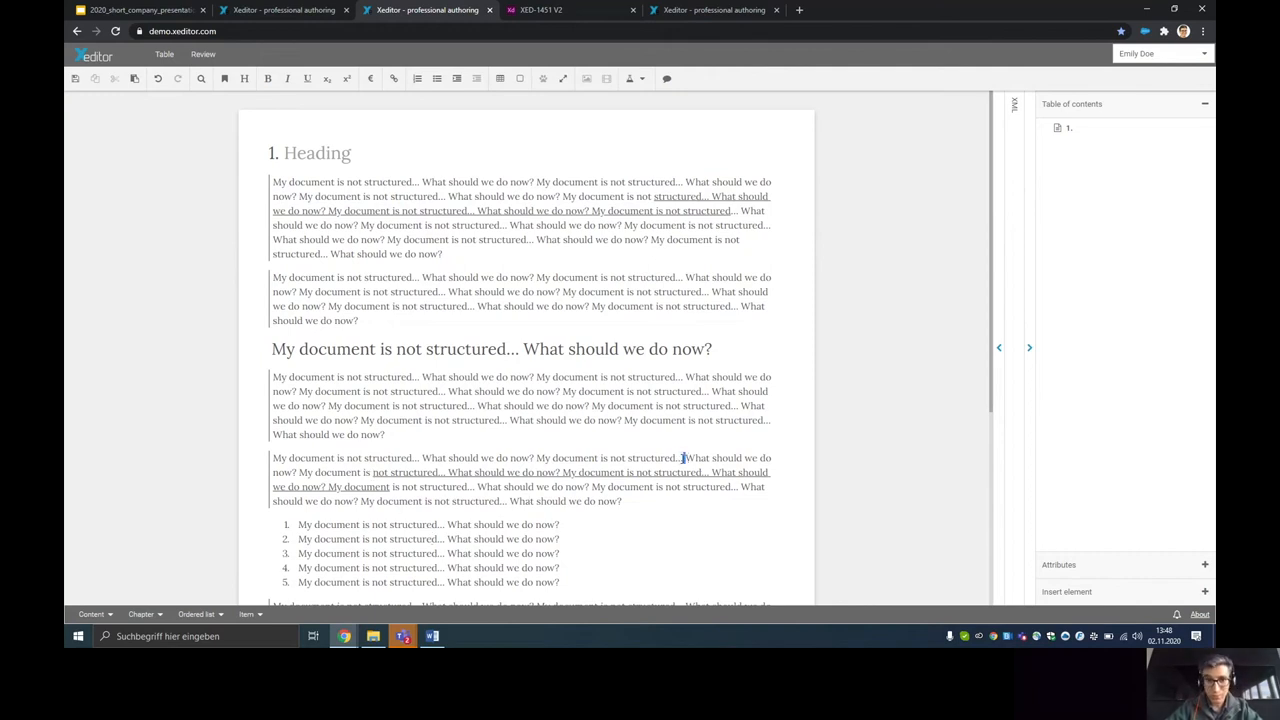
pyautogui.moveTo(686, 458); pyautogui.dragTo(575, 486)
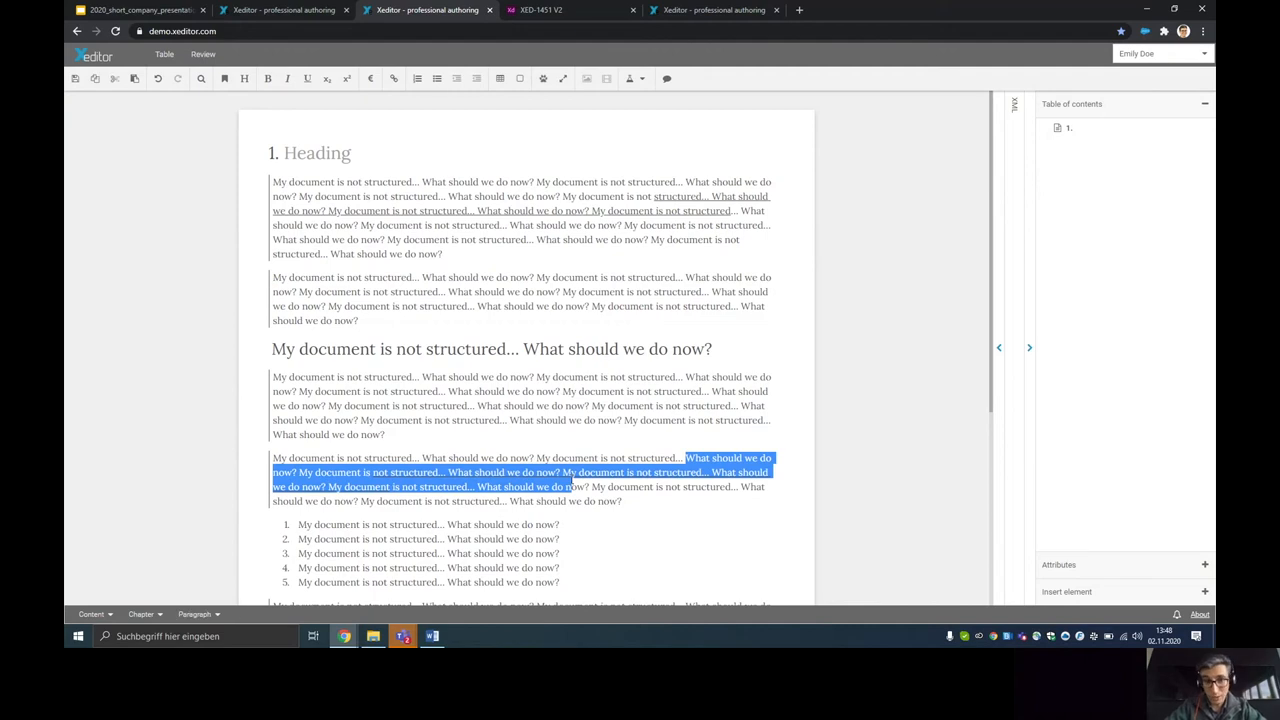
pyautogui.moveTo(394, 352)
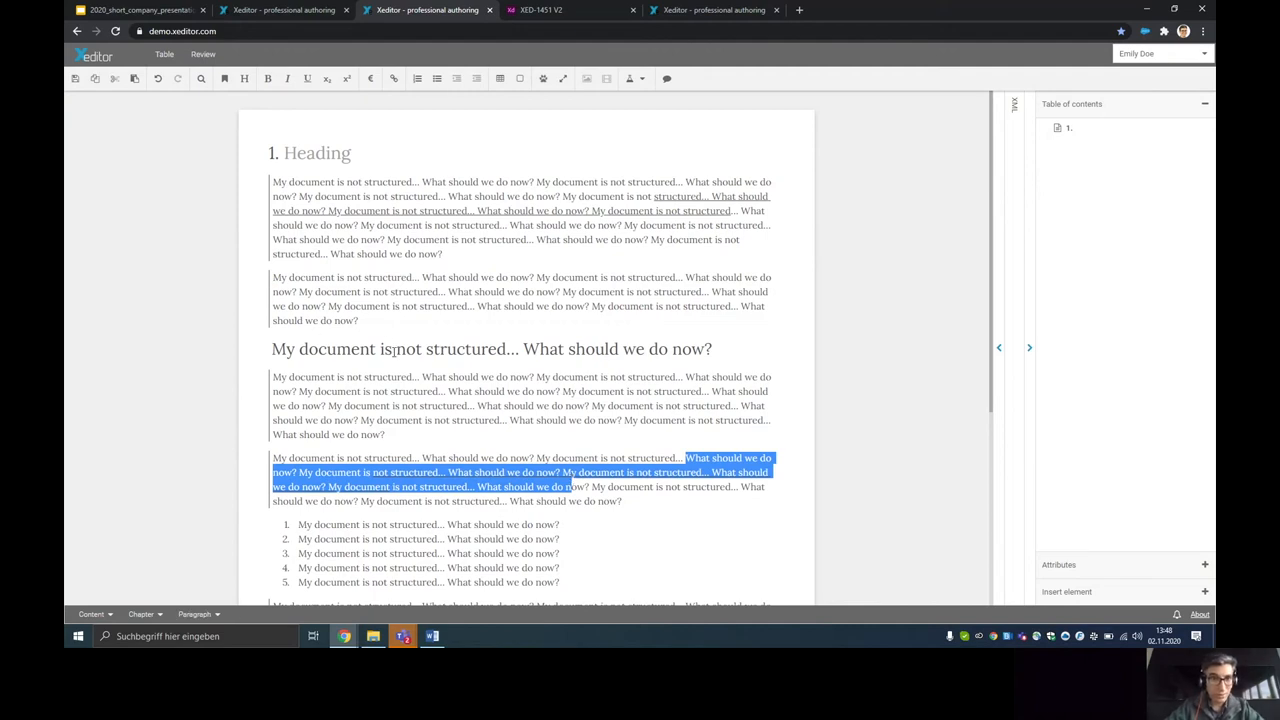
pyautogui.click(431, 635)
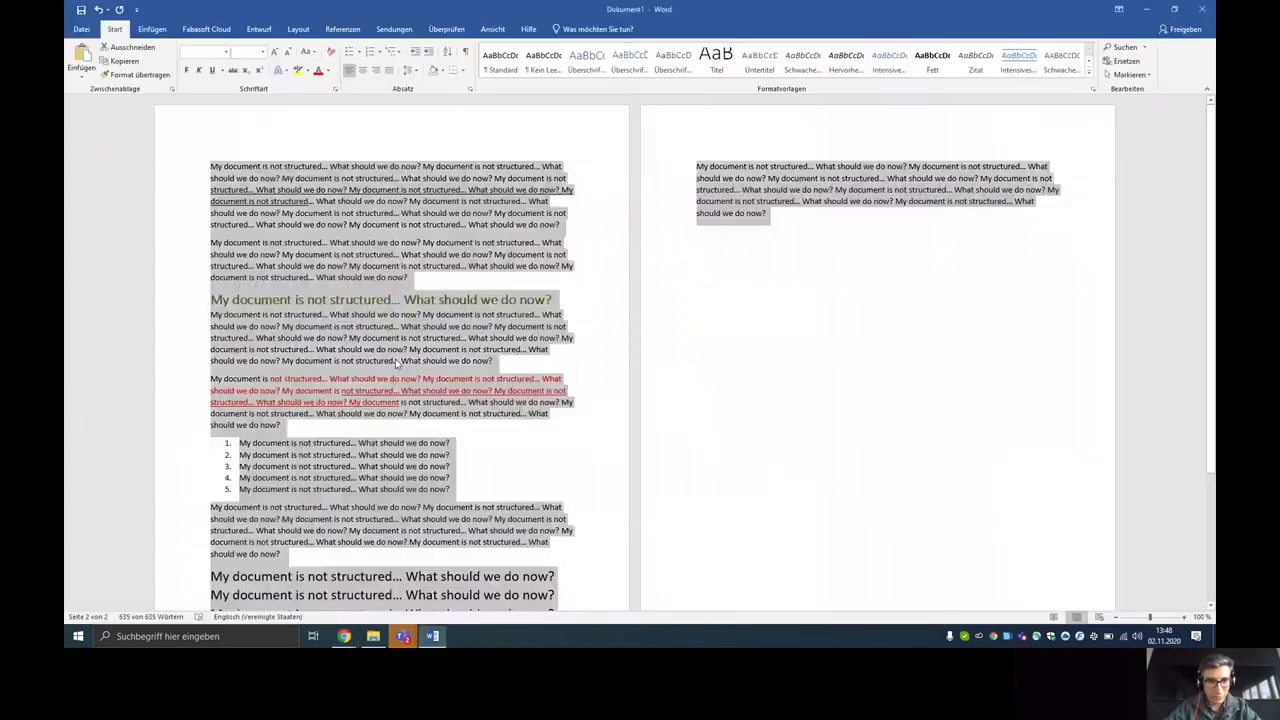
pyautogui.click(305, 299)
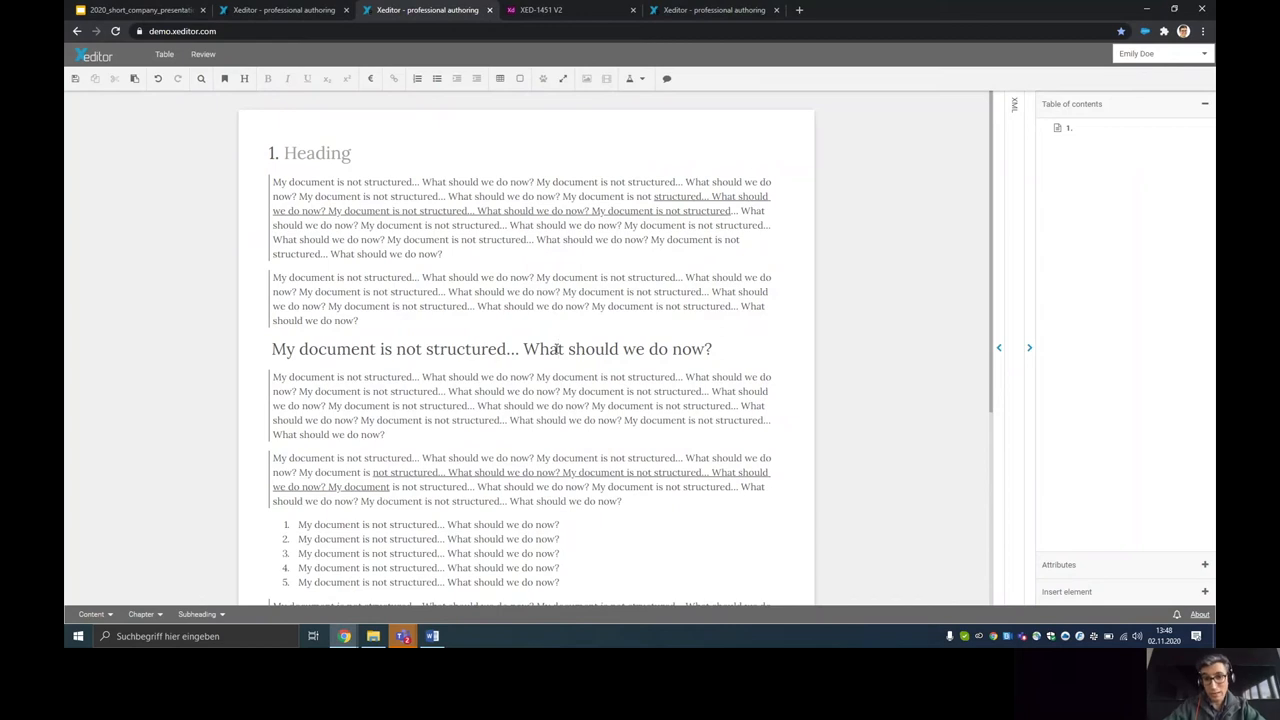
pyautogui.scroll(-3)
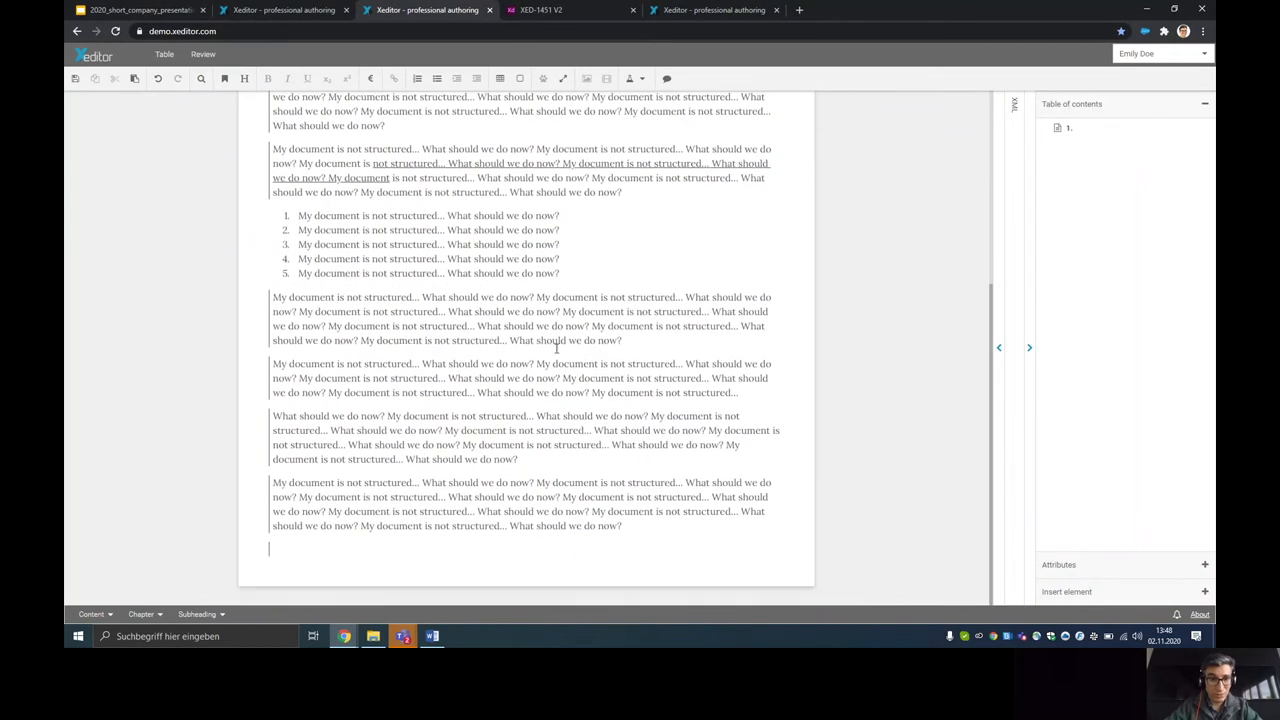
pyautogui.moveTo(300, 416); pyautogui.dragTo(518, 459)
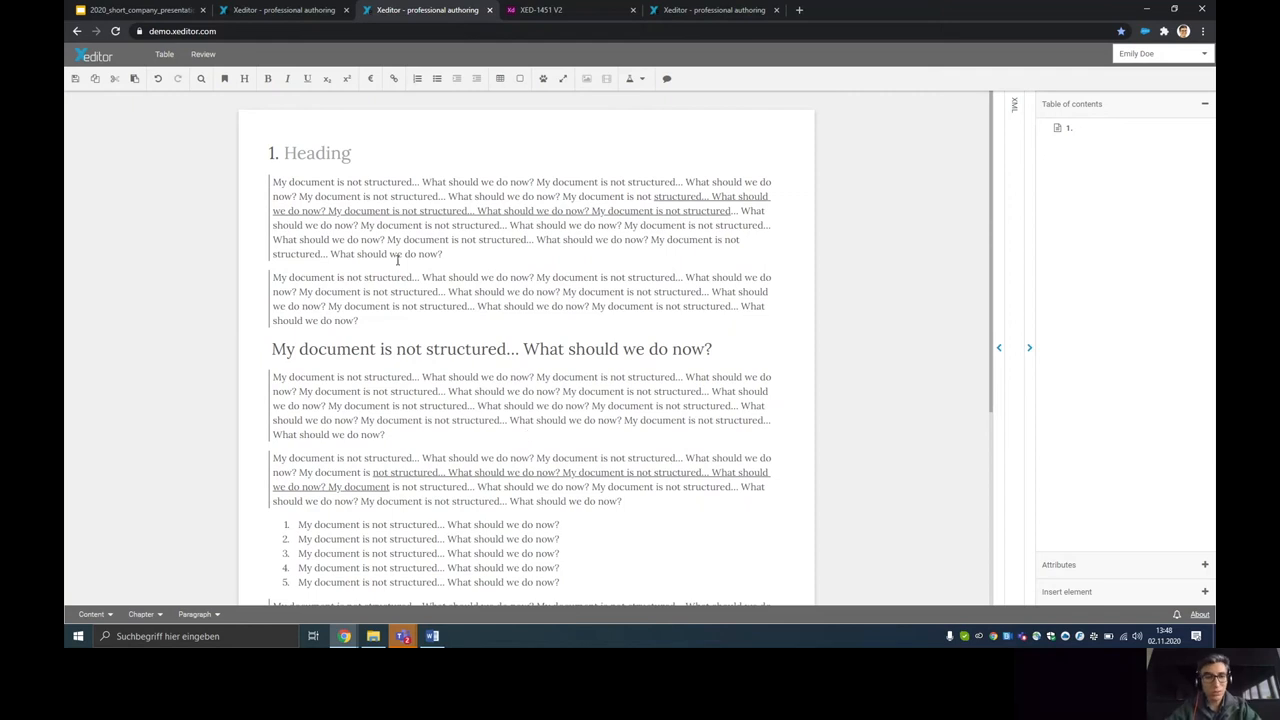
# - Type 'Title1' into the demo document's heading
pyautogui.click(318, 153)
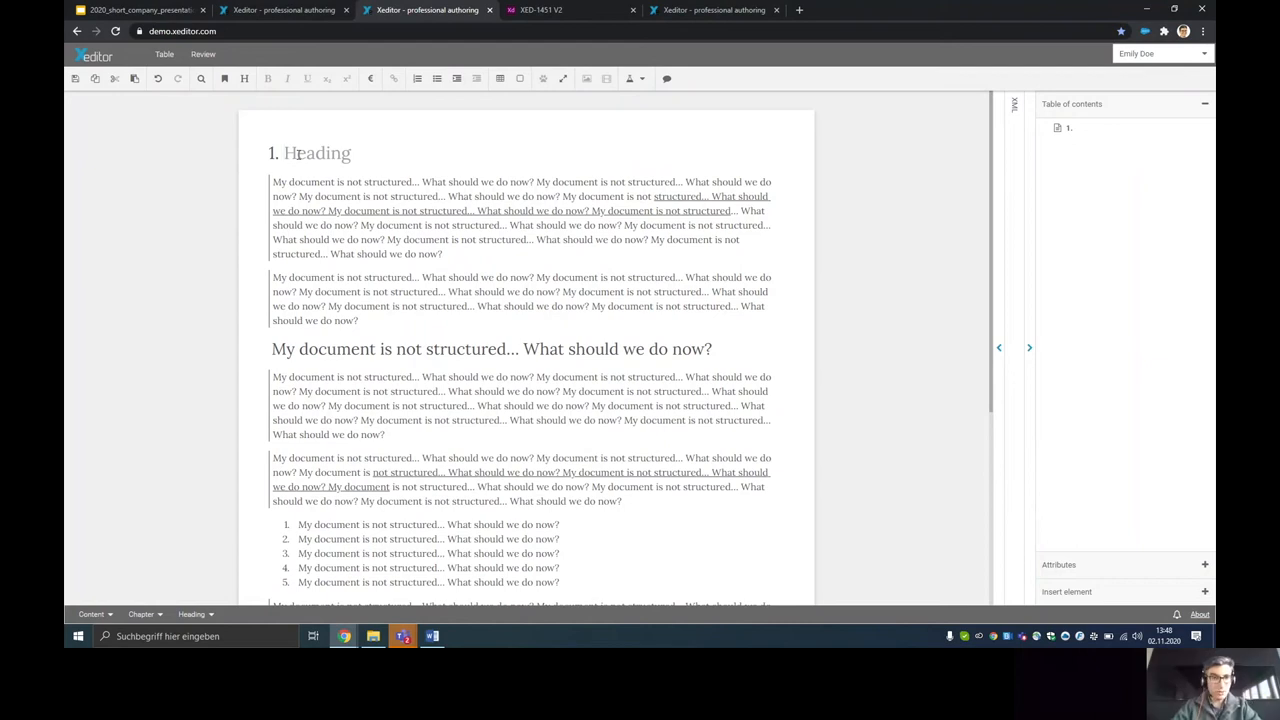
pyautogui.write('Title')
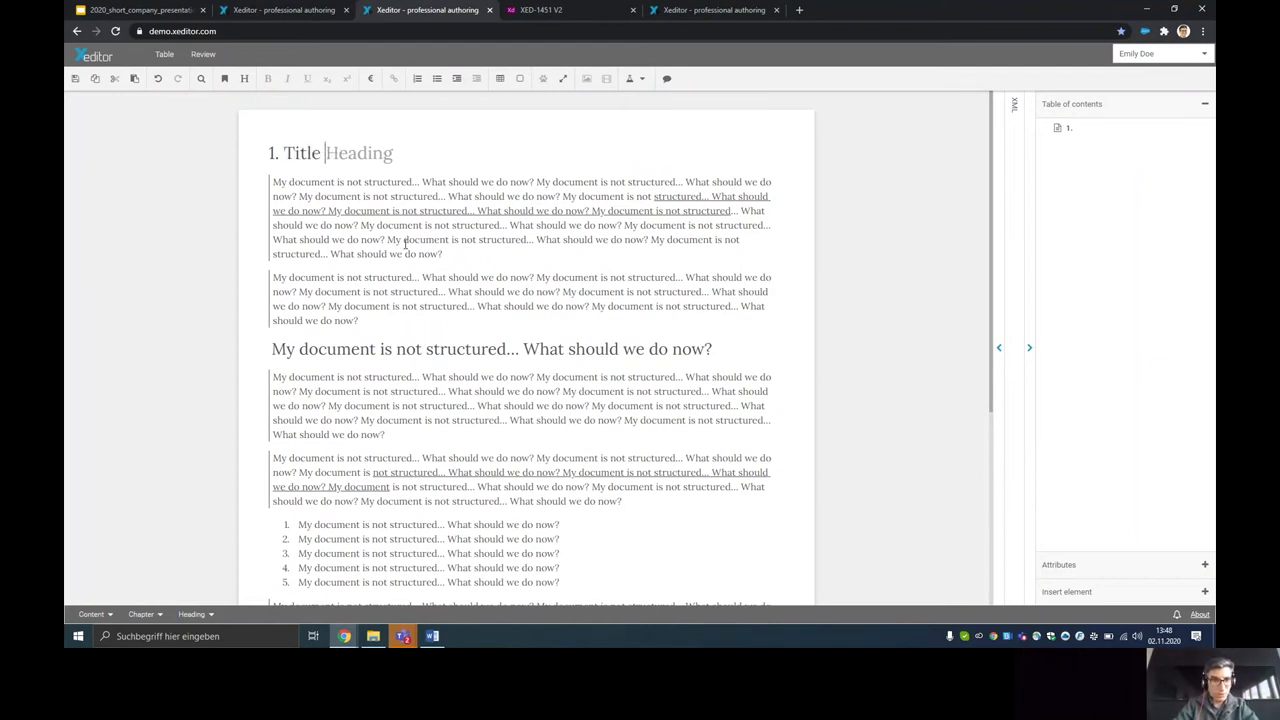
pyautogui.write('1')
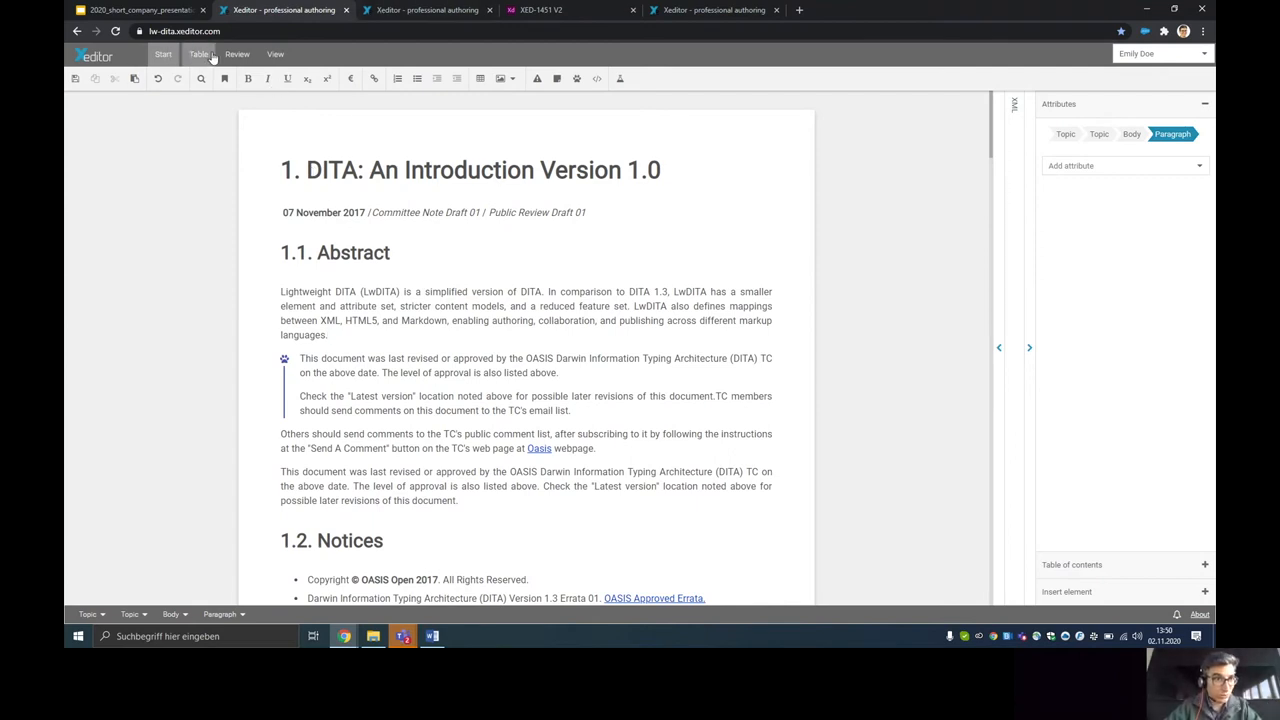
pyautogui.click(275, 54)
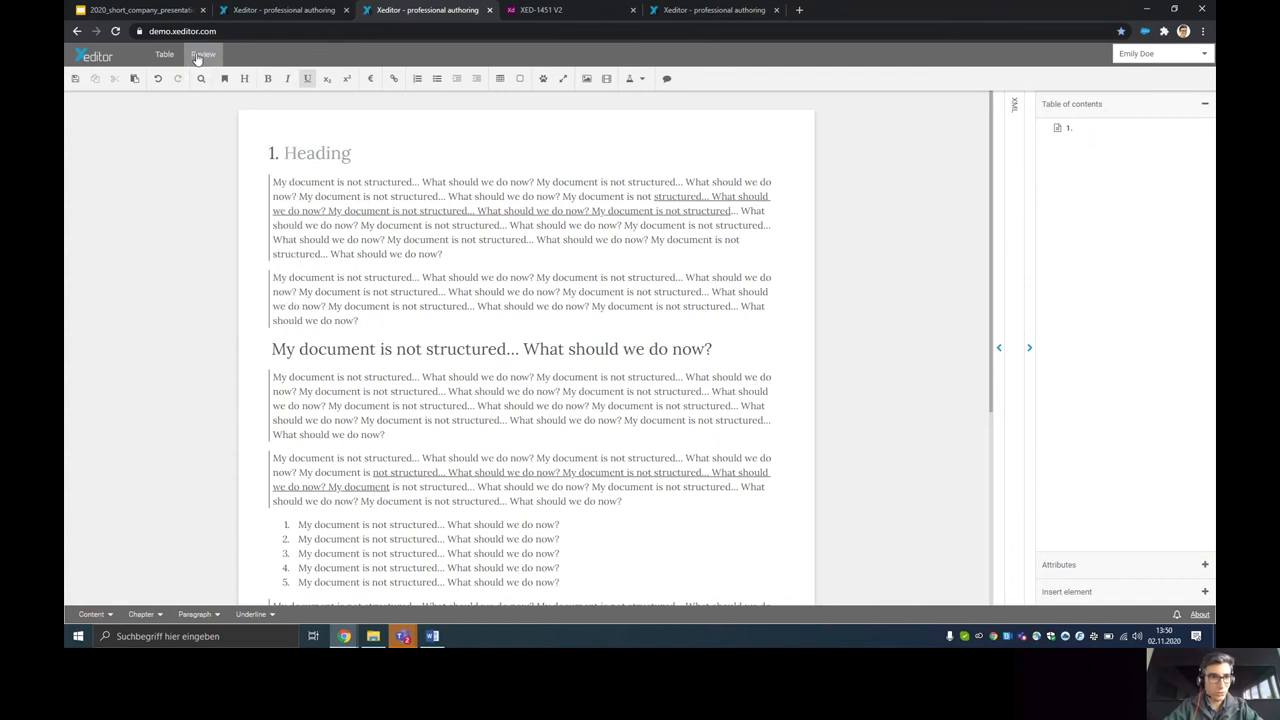
pyautogui.click(202, 54)
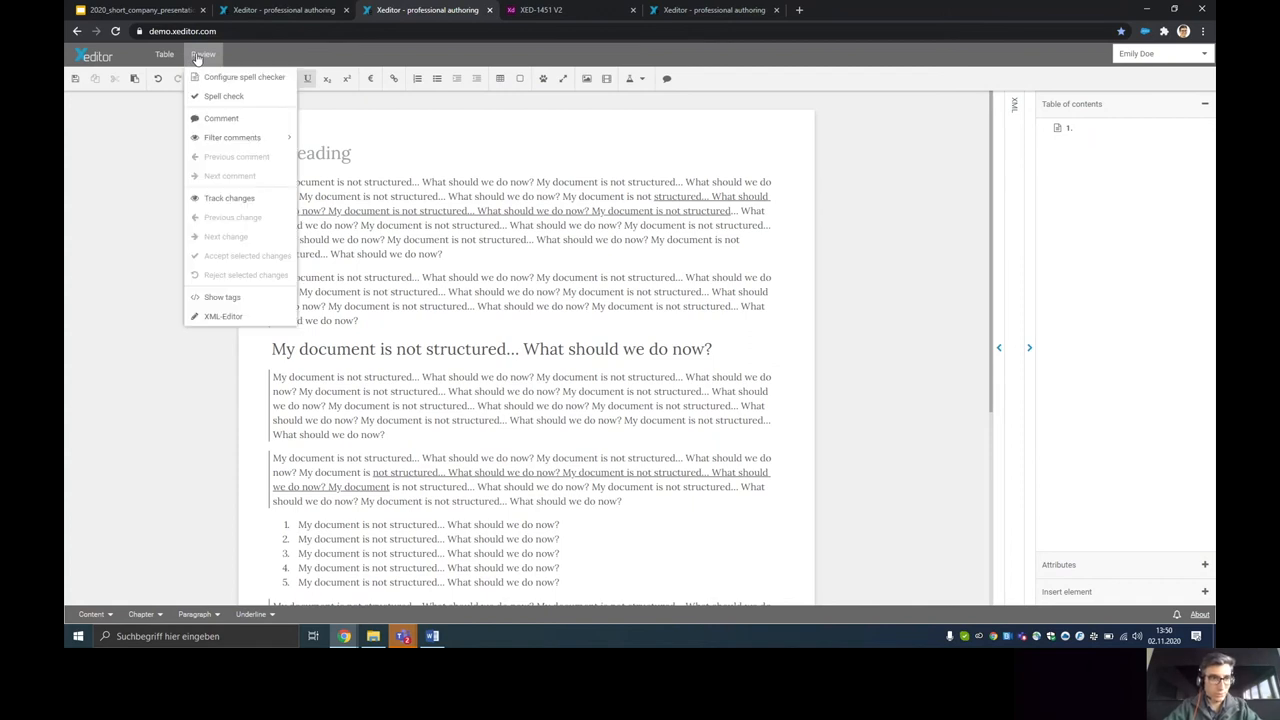
pyautogui.click(164, 54)
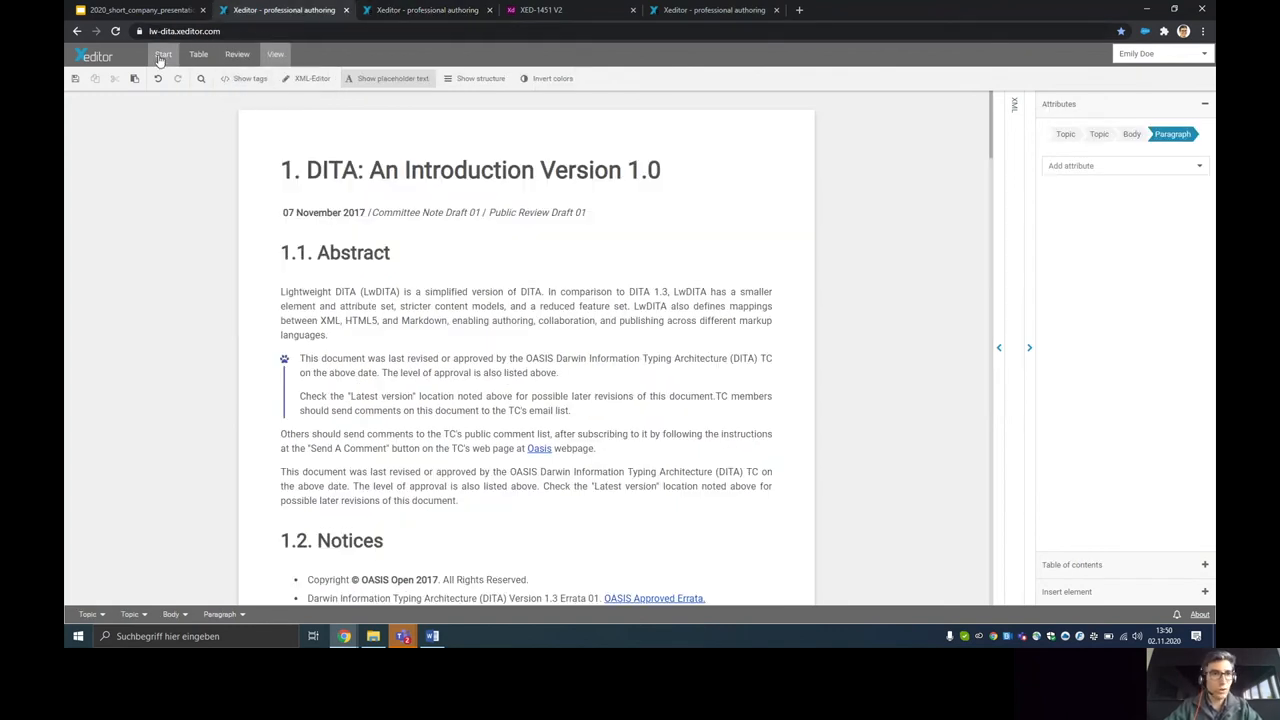
pyautogui.click(163, 54)
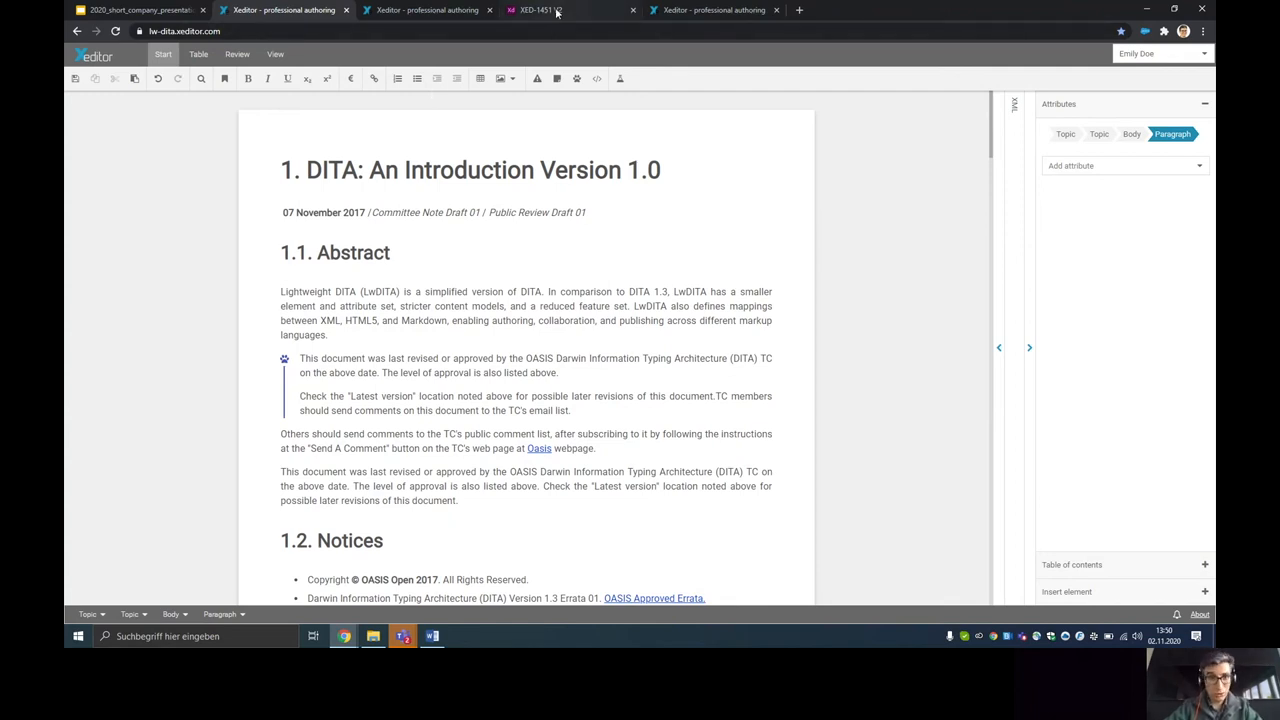
# - Open the wizard prototype and browse Predefined XML schemas before returning to Custom
pyautogui.click(540, 10)
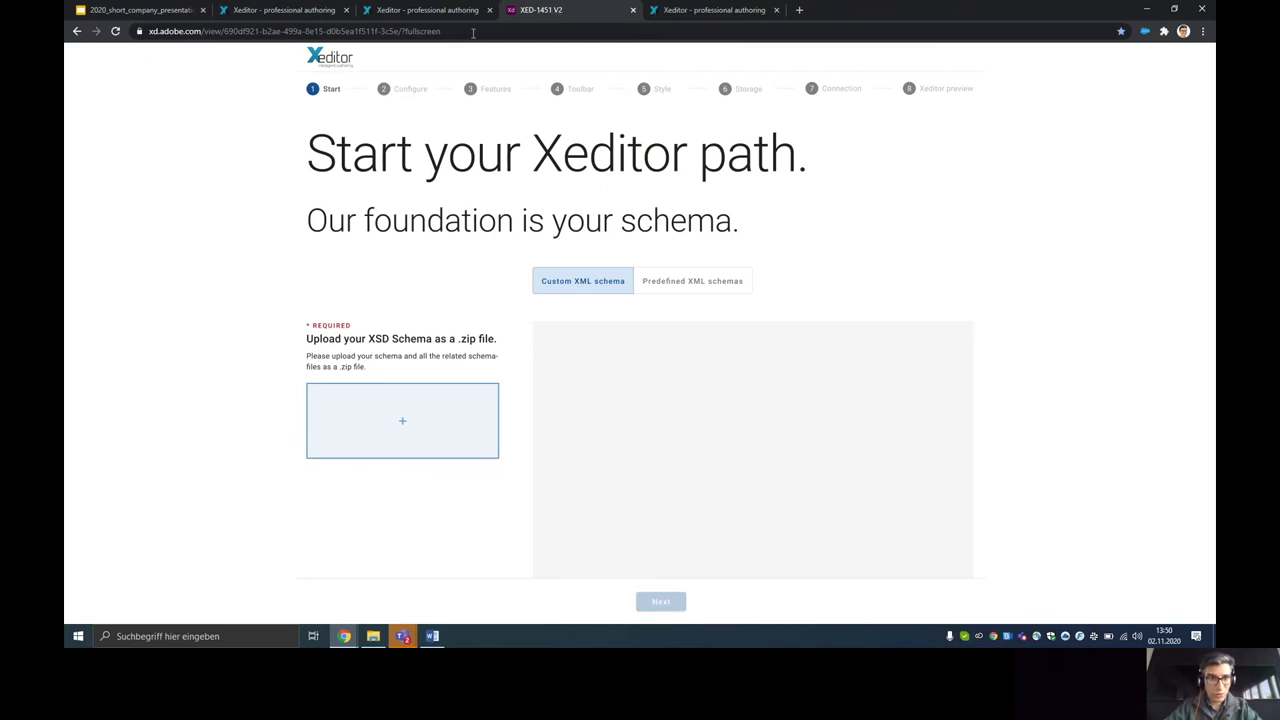
pyautogui.moveTo(369, 107)
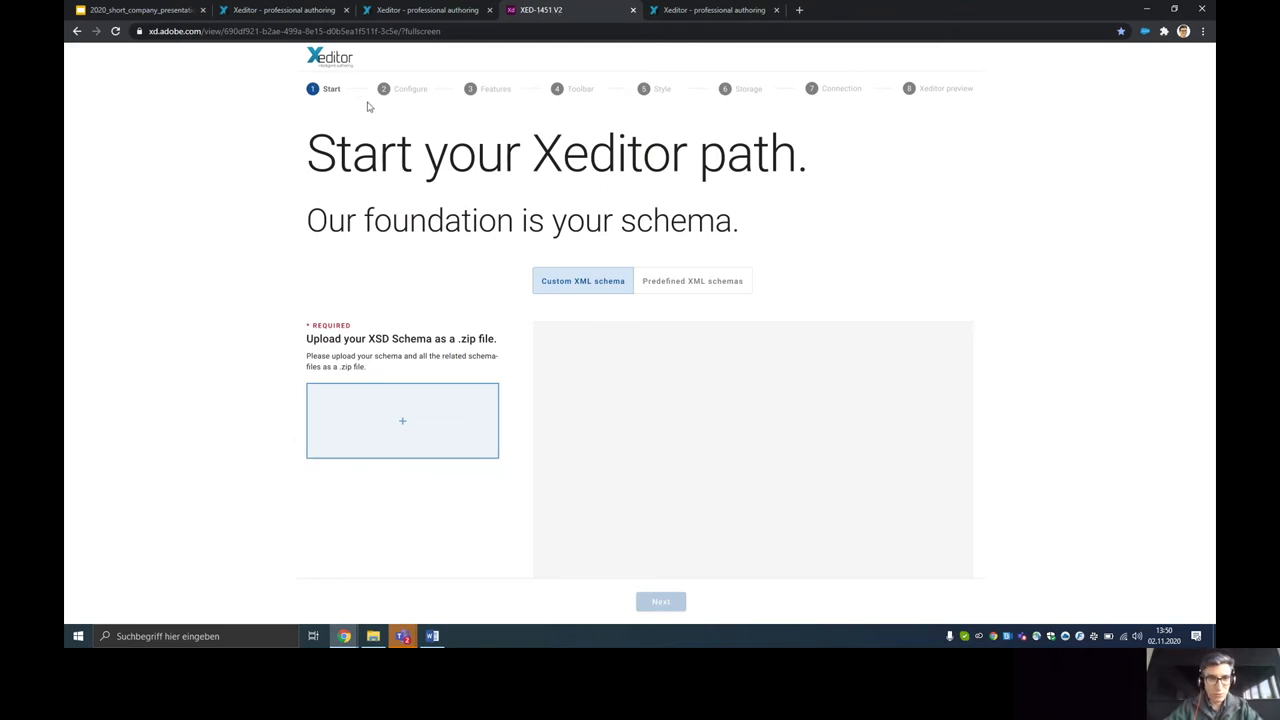
pyautogui.moveTo(547, 97)
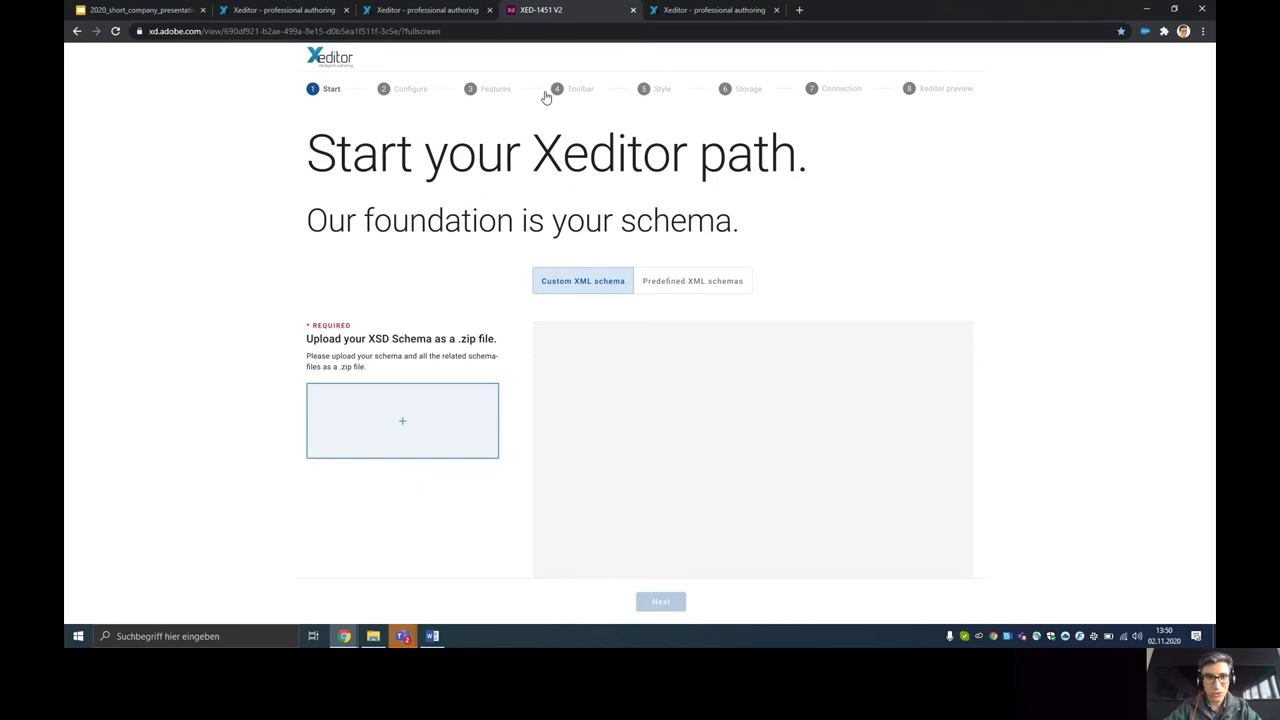
pyautogui.moveTo(483, 397)
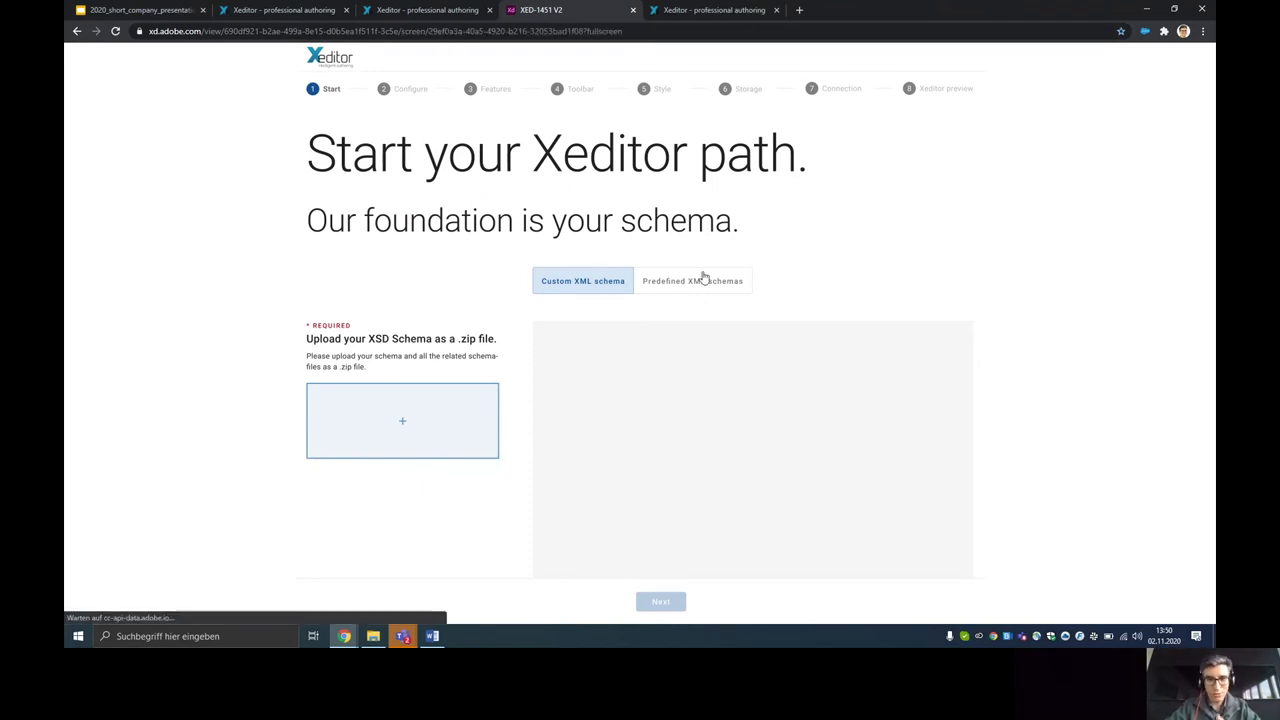
pyautogui.click(692, 281)
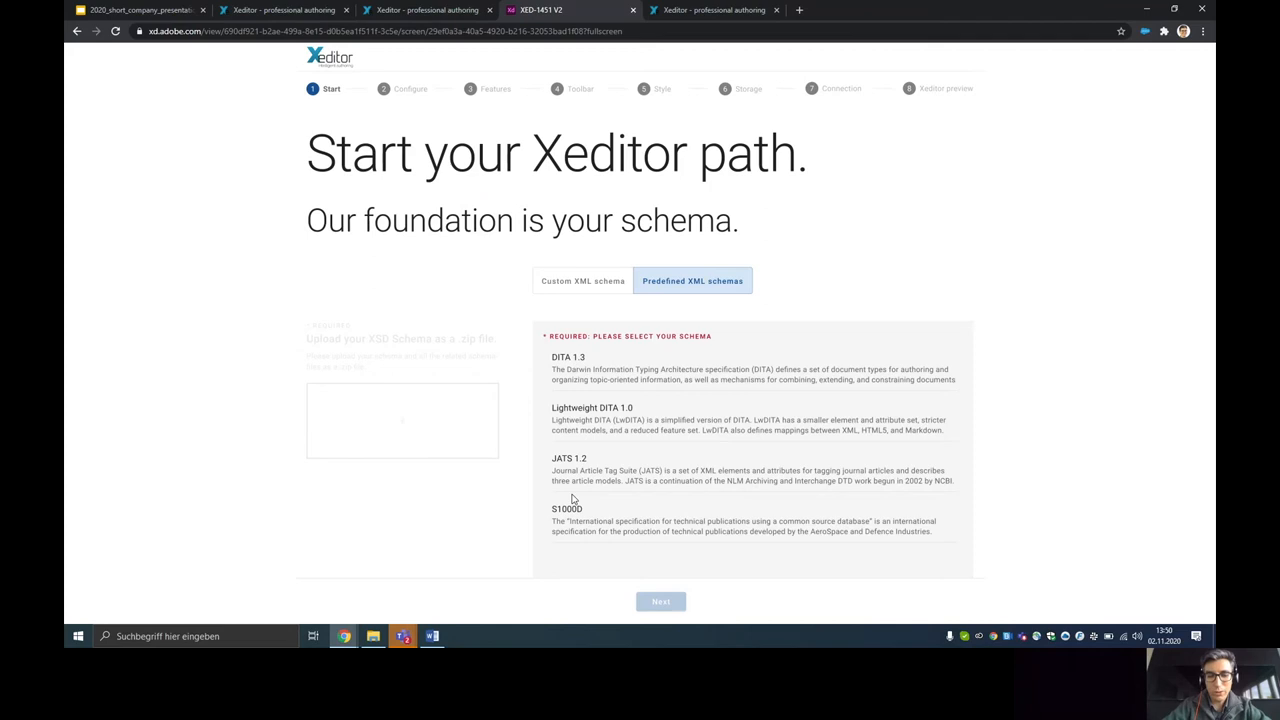
pyautogui.moveTo(598, 394)
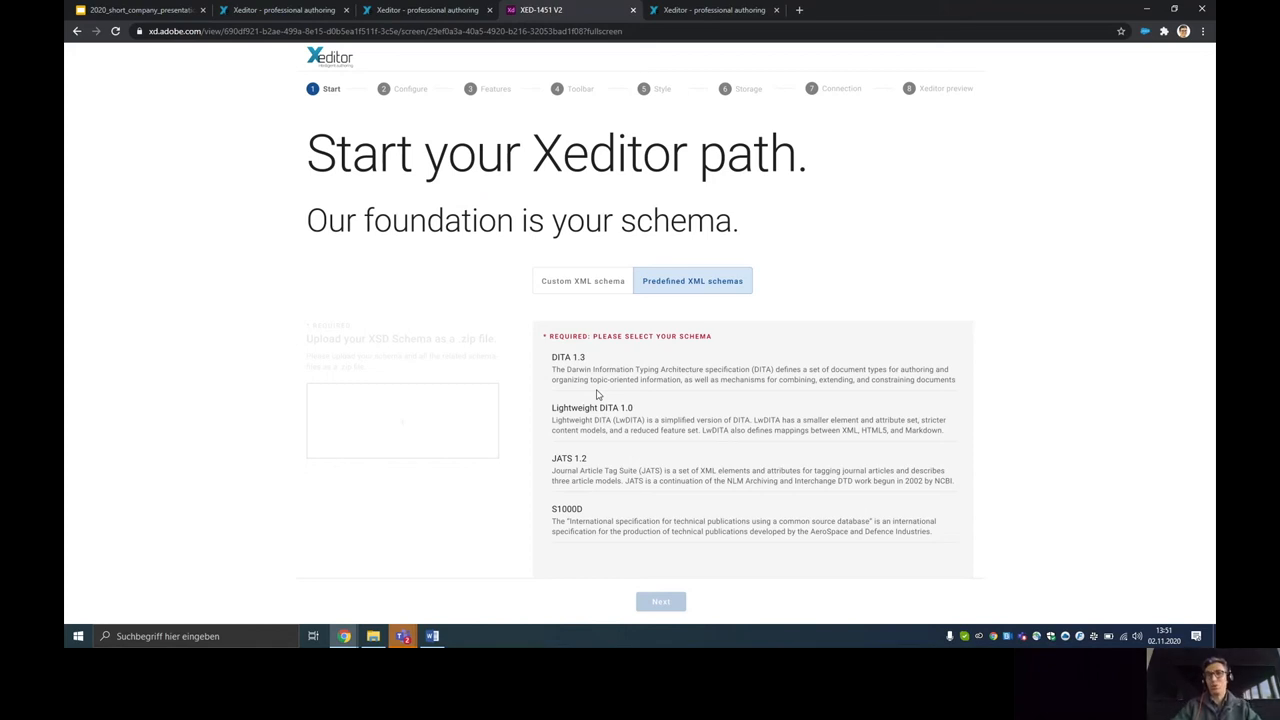
pyautogui.click(582, 281)
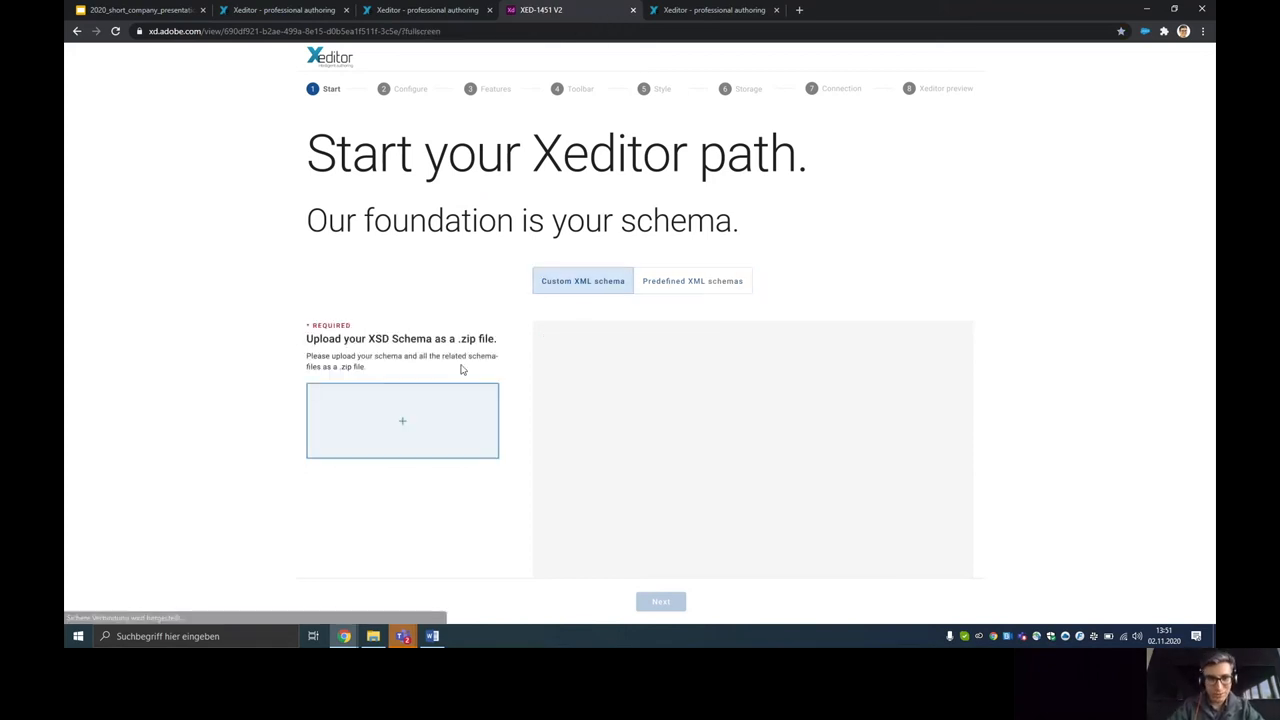
# - Upload the company schema zip and pick mainSchemaFile_Corporate.xsd as main schema
pyautogui.click(402, 420)
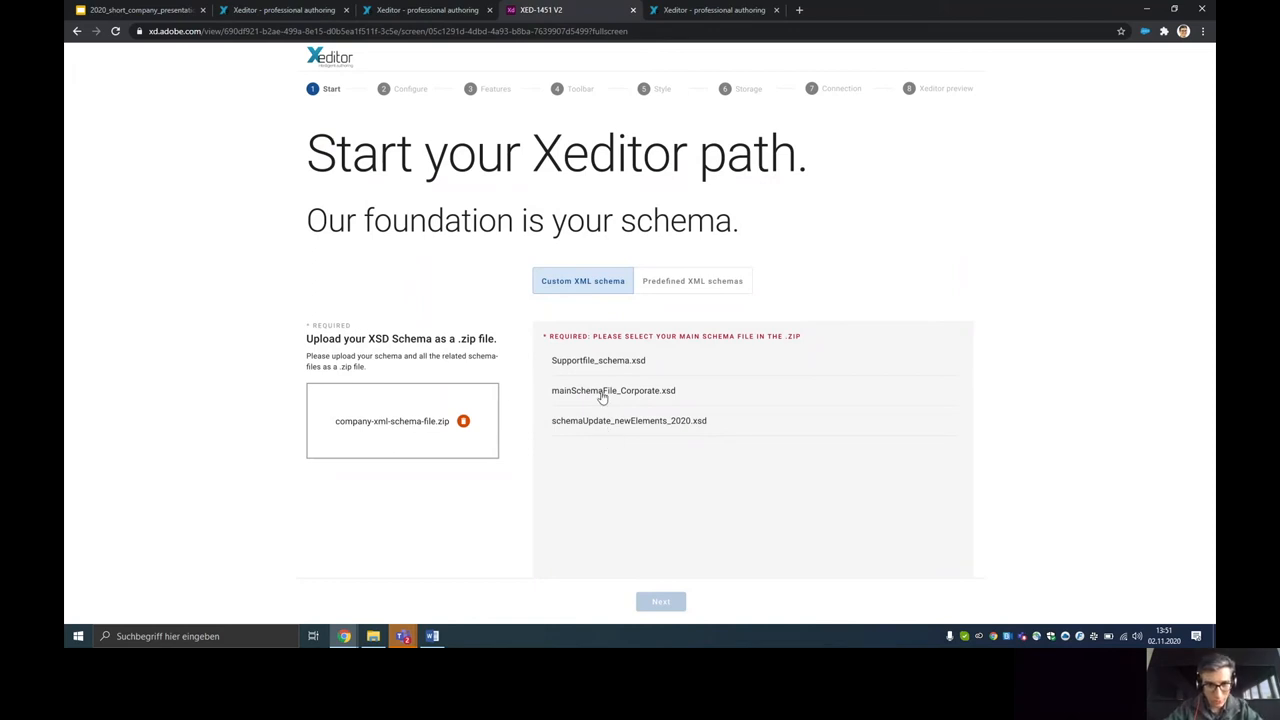
pyautogui.moveTo(584, 427)
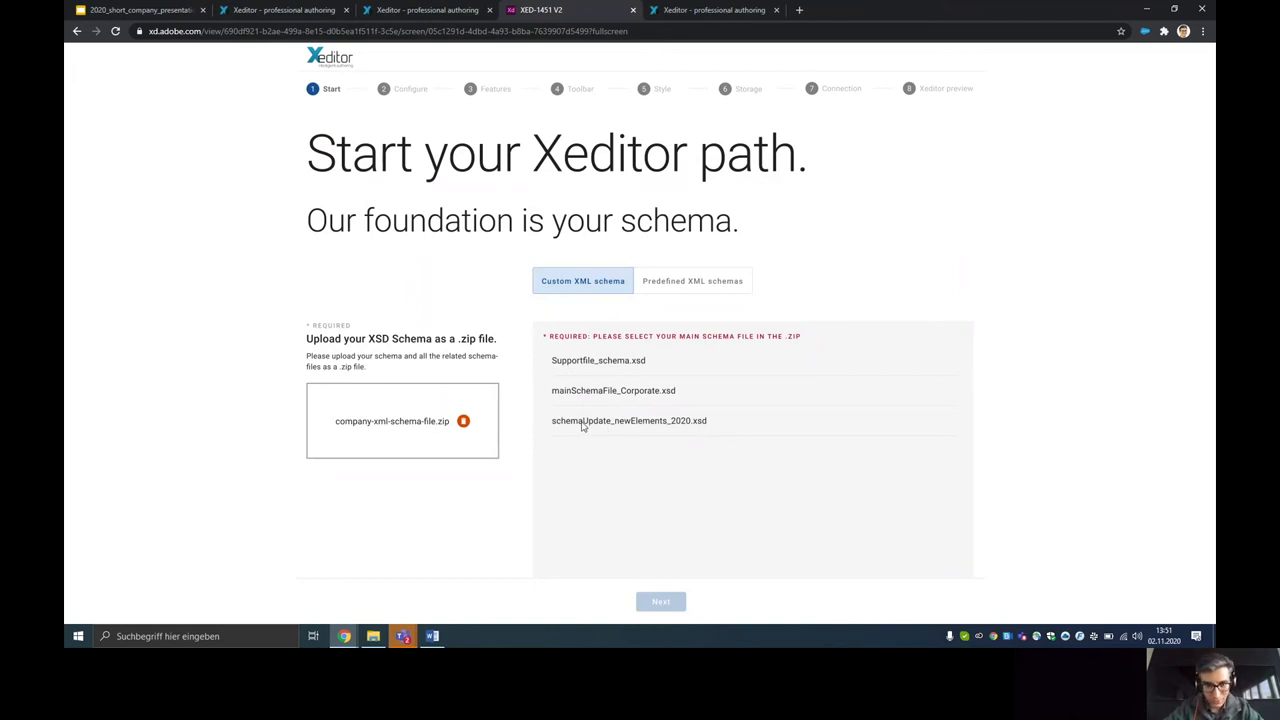
pyautogui.click(613, 390)
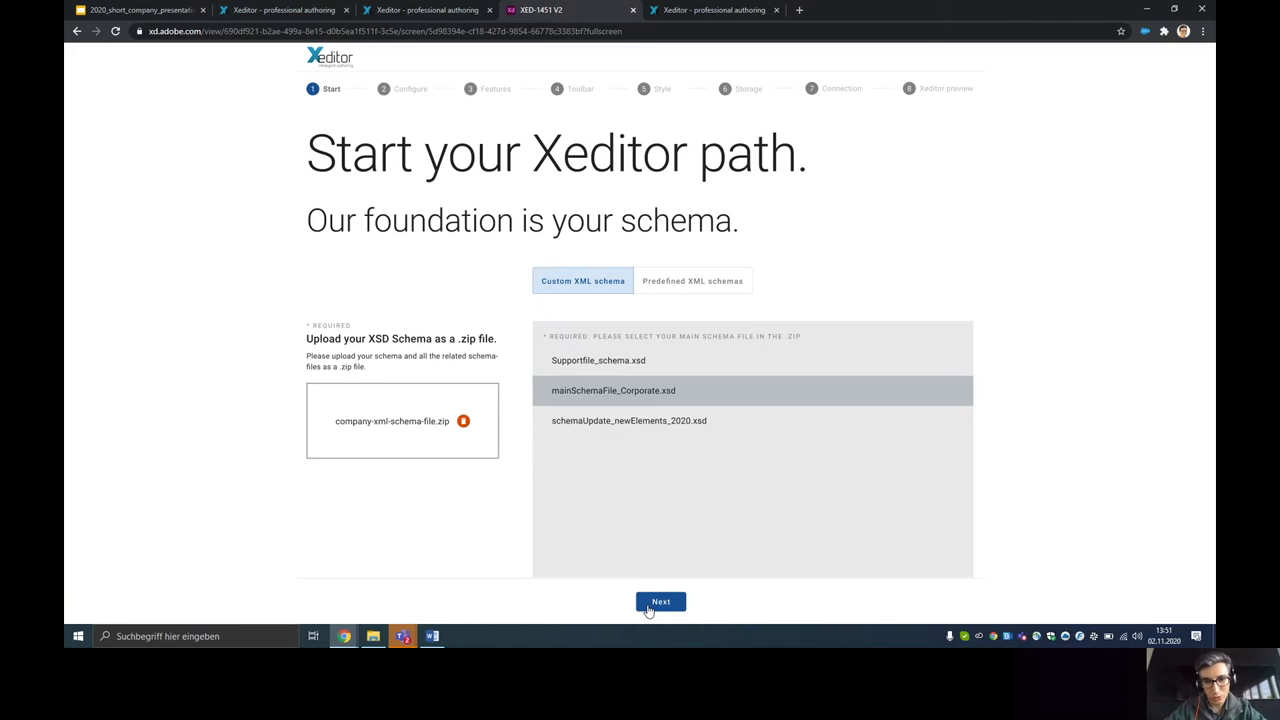
# - On the Configure step, link xsd-company-imageCont to the Image role
pyautogui.click(660, 601)
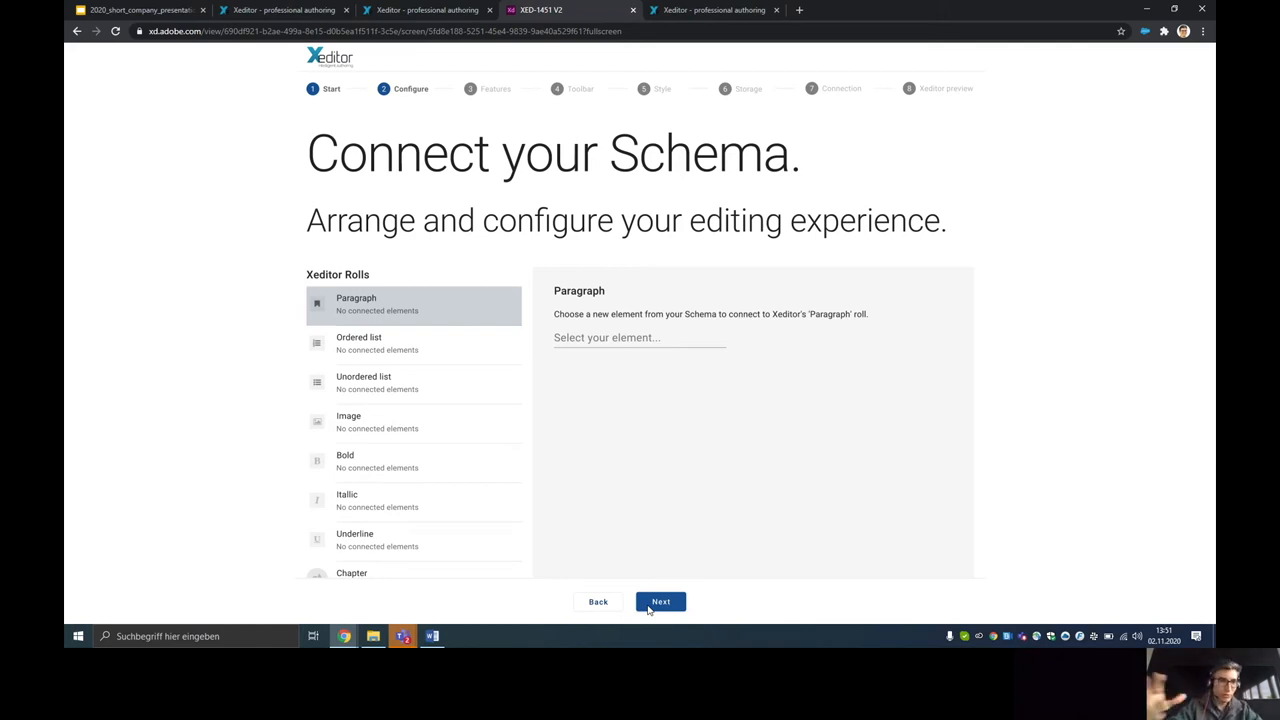
pyautogui.moveTo(392, 521)
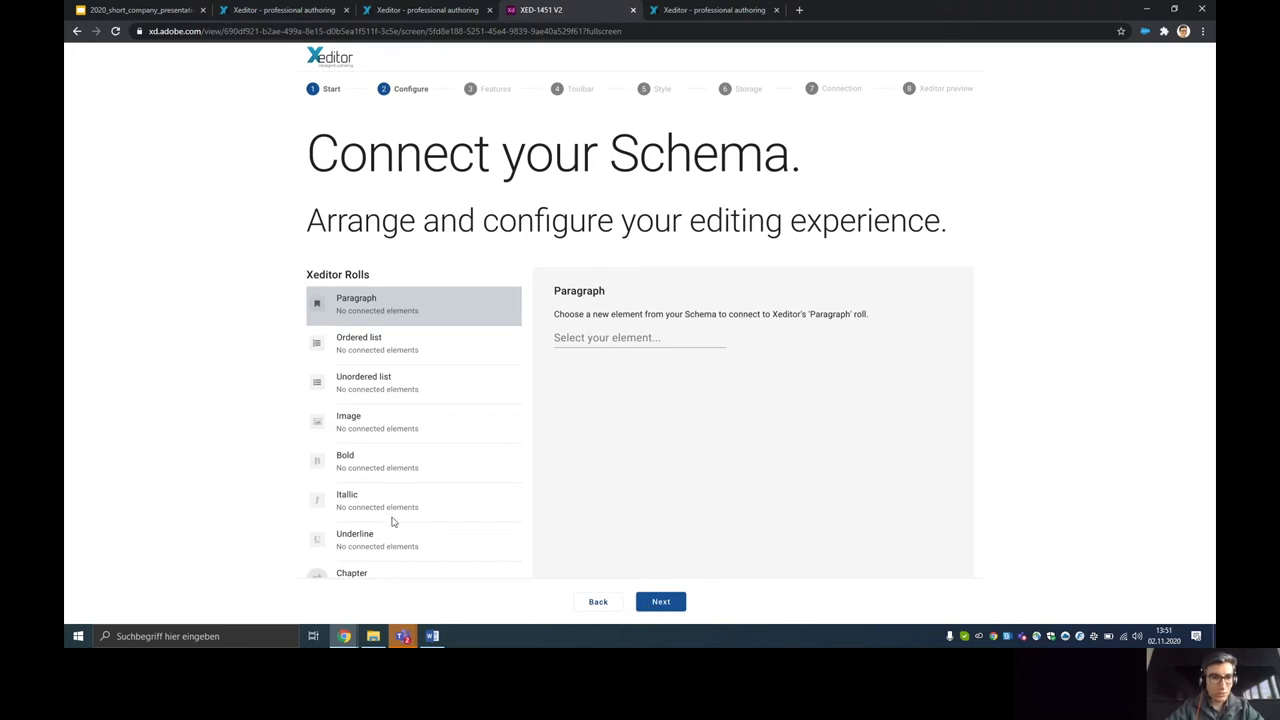
pyautogui.moveTo(369, 432)
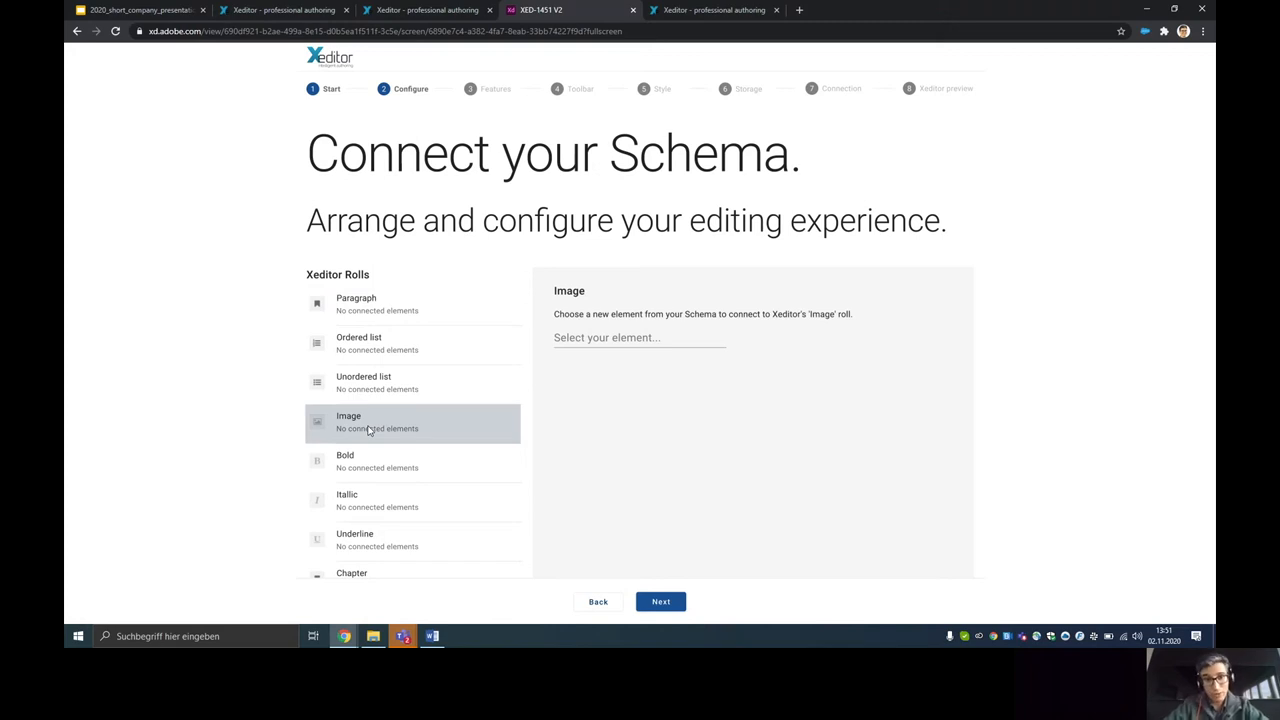
pyautogui.click(639, 337)
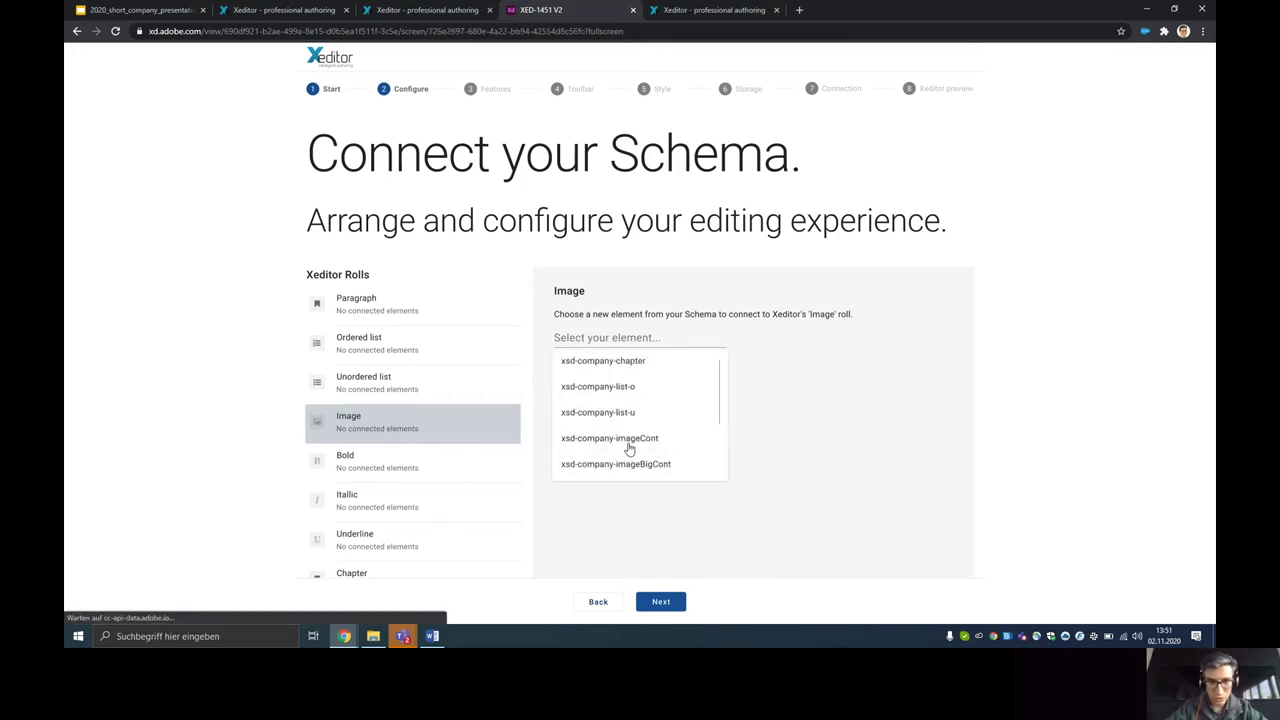
pyautogui.click(609, 438)
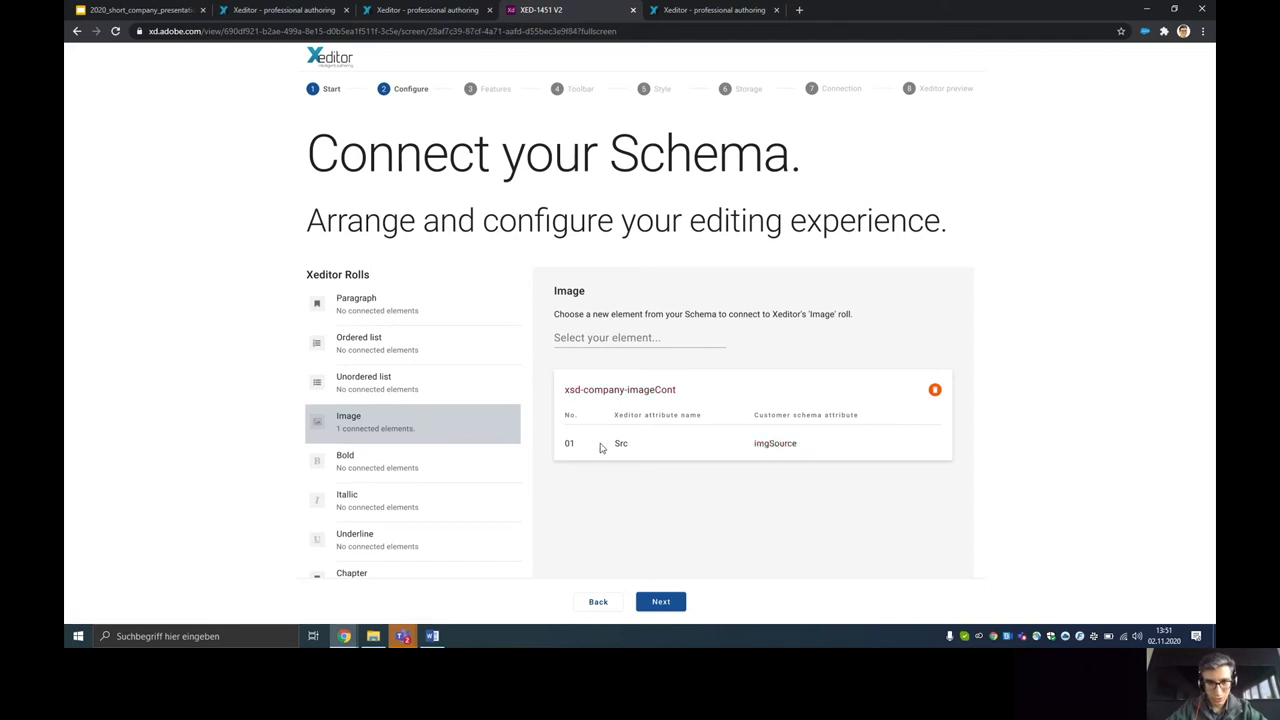
pyautogui.click(639, 337)
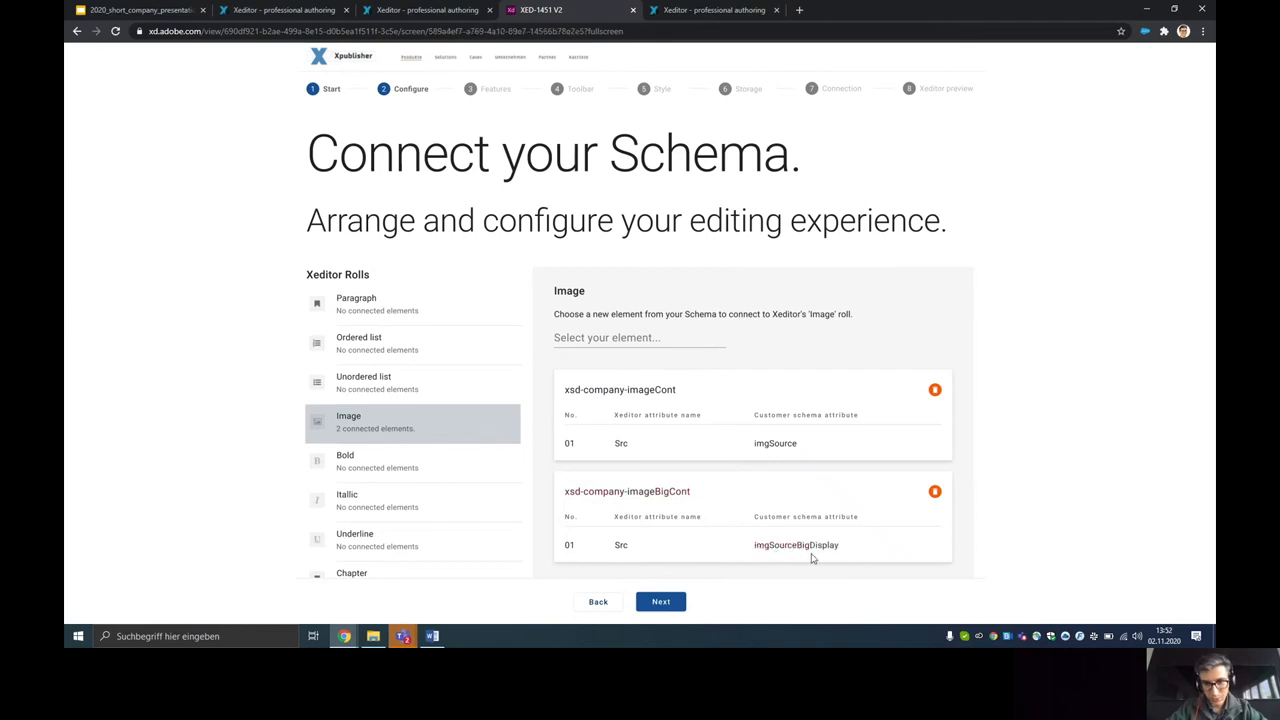
pyautogui.moveTo(783, 551)
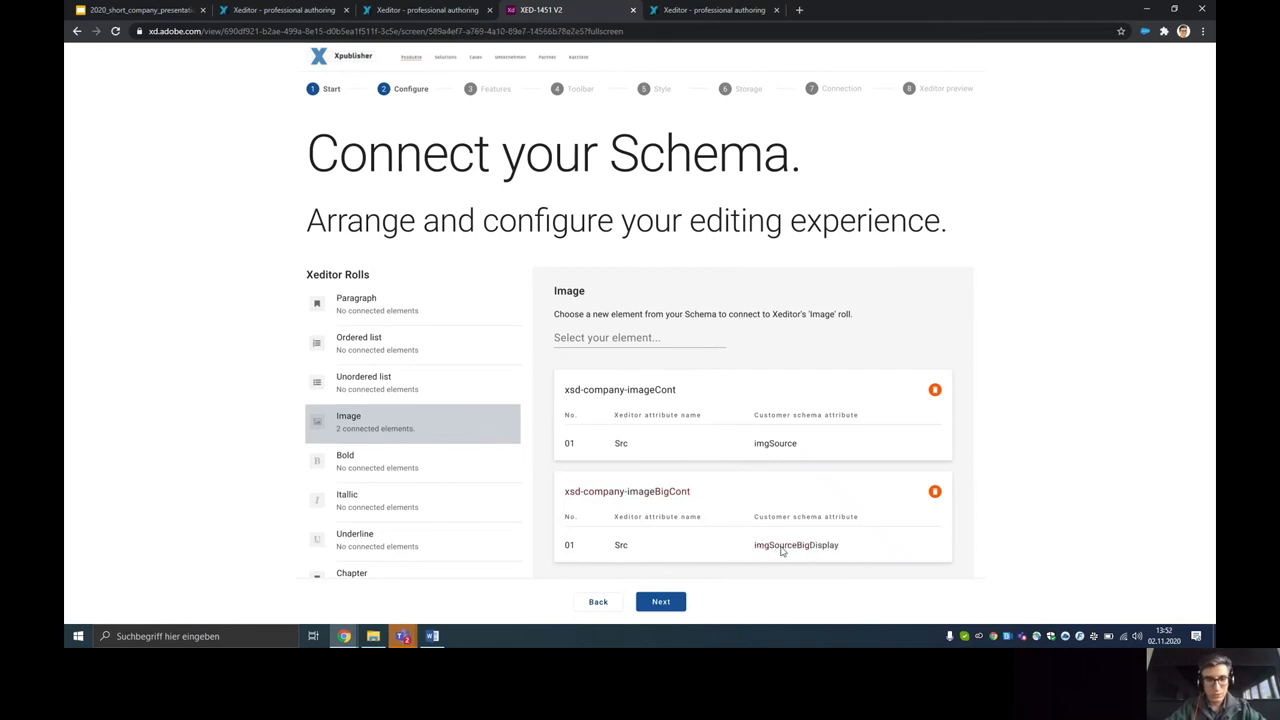
pyautogui.moveTo(600, 432)
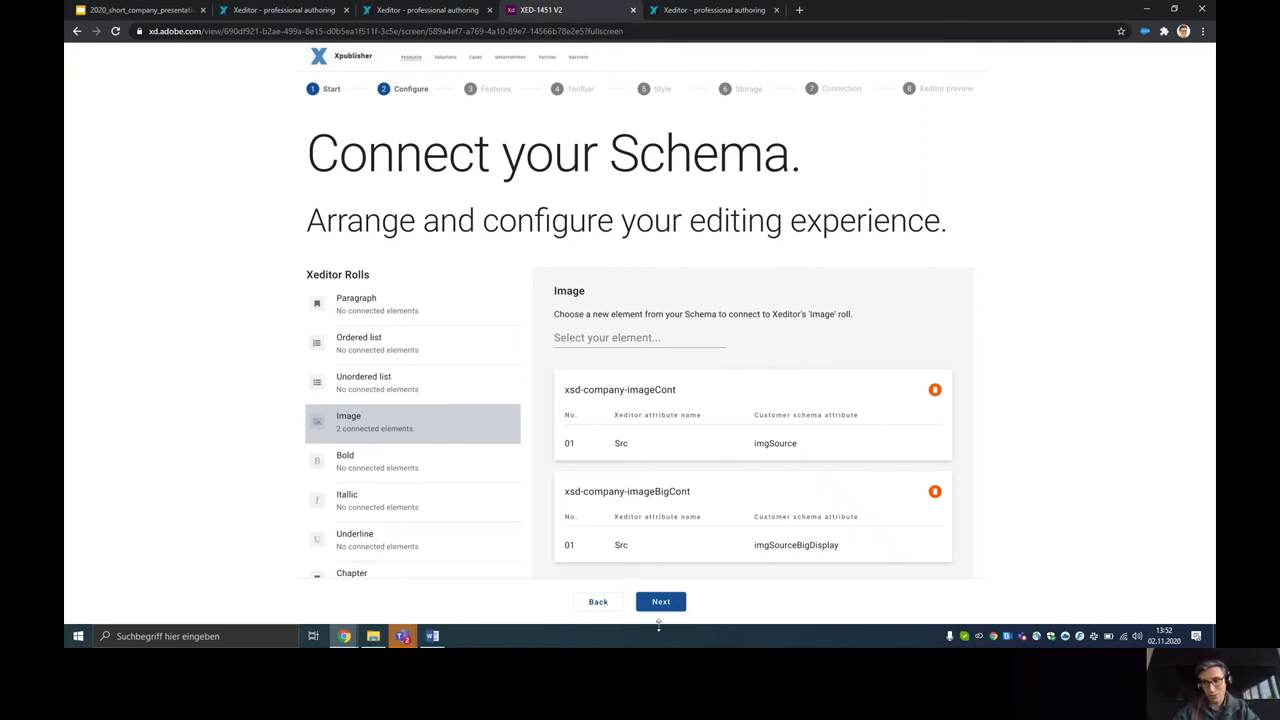
pyautogui.moveTo(651, 590)
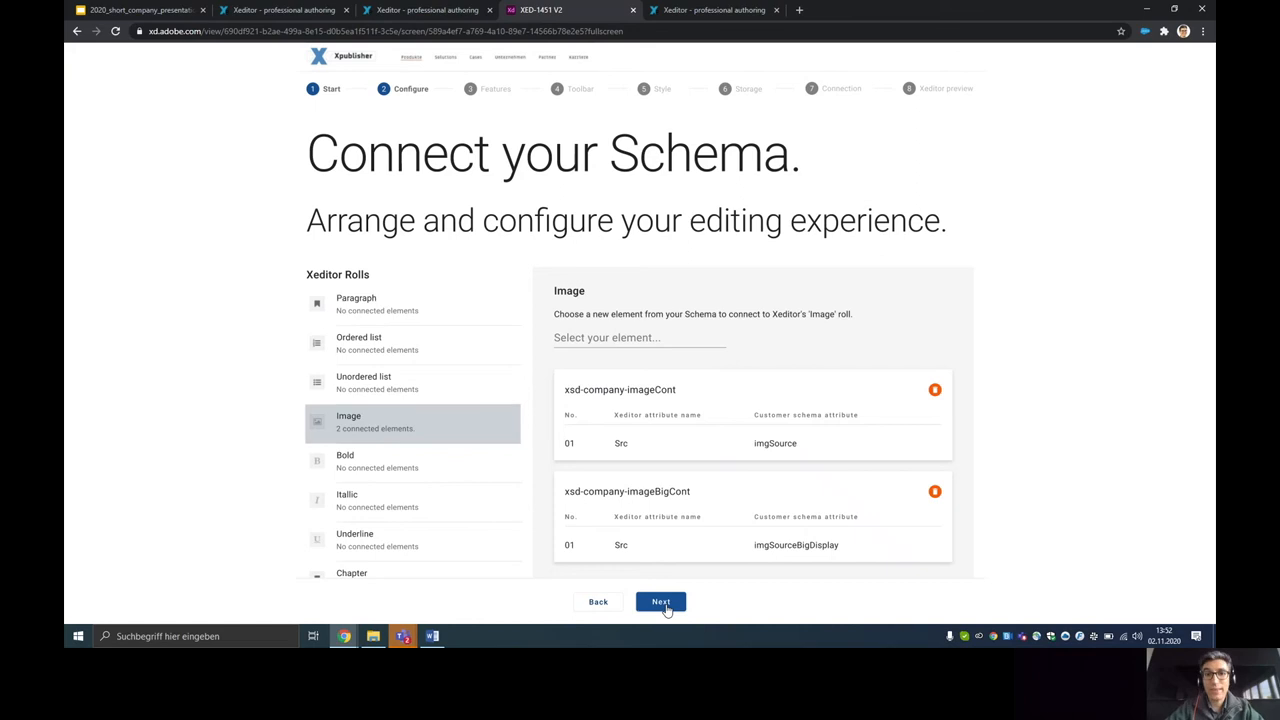
# - Continue from Configure to the Features page
pyautogui.click(660, 601)
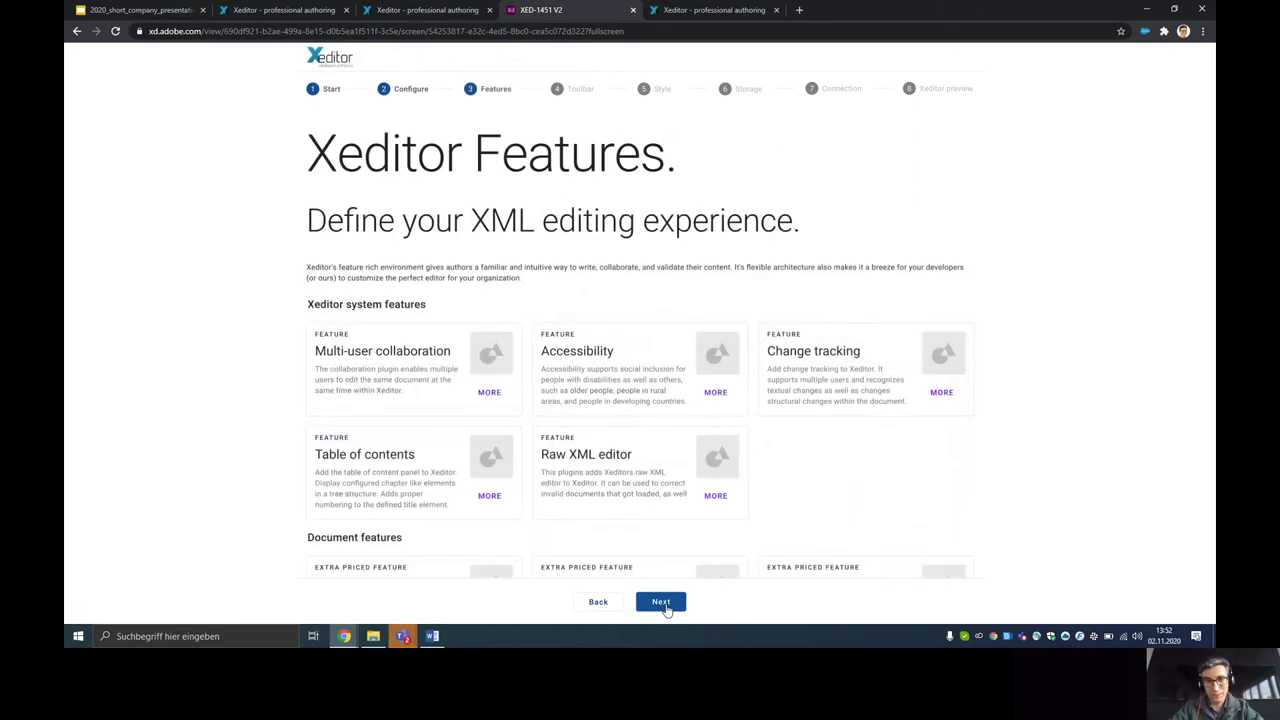
pyautogui.moveTo(656, 444)
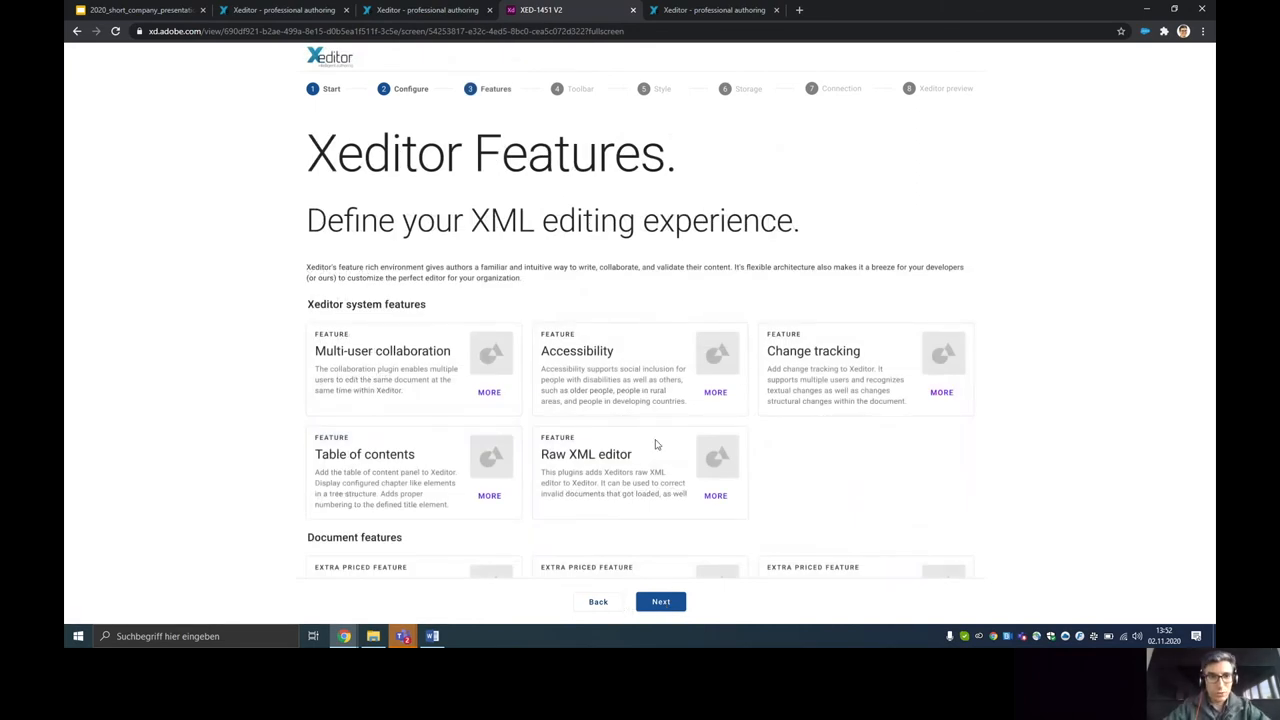
pyautogui.moveTo(555, 274)
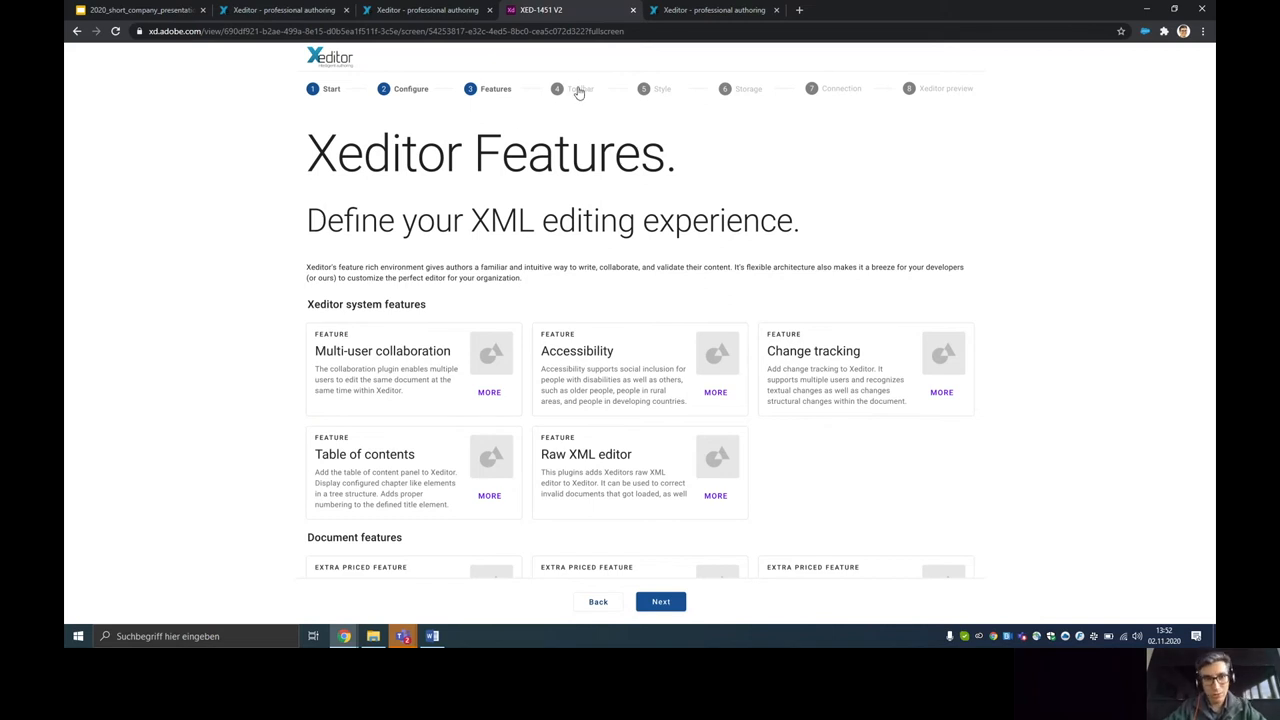
# - Jump to the wizard's Toolbar setup step
pyautogui.click(579, 88)
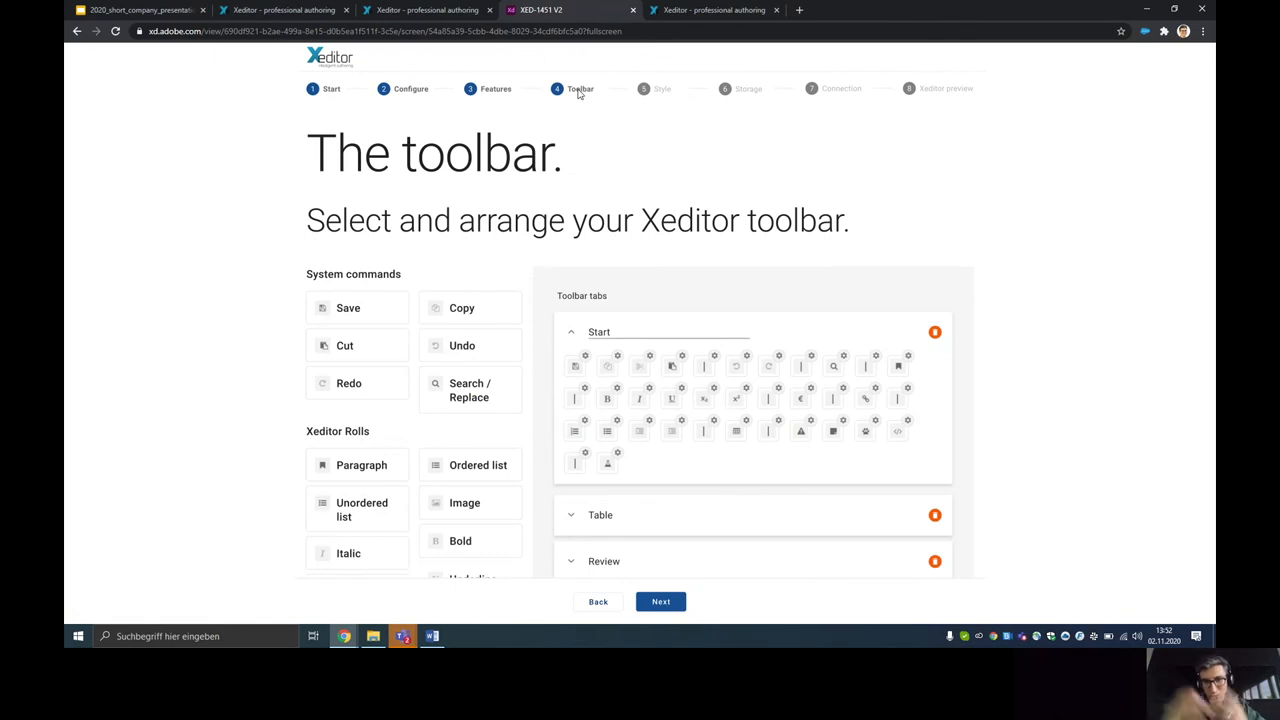
pyautogui.moveTo(509, 160)
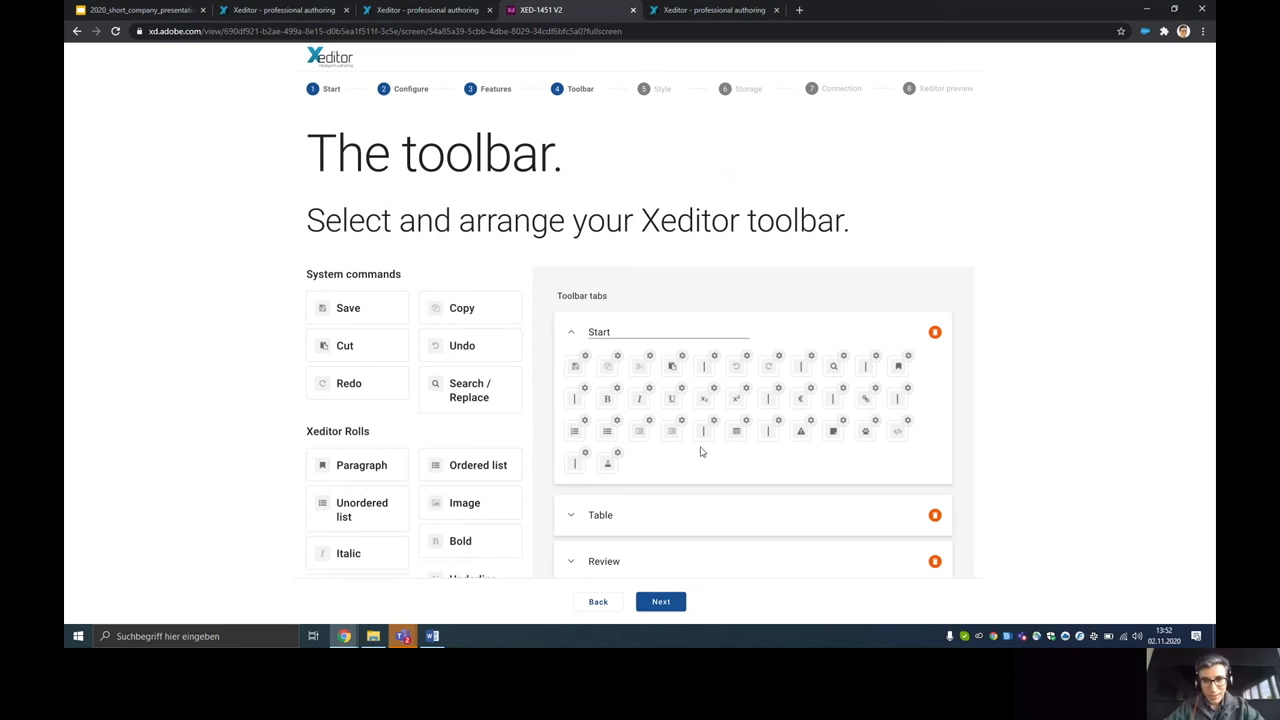
pyautogui.moveTo(468, 465)
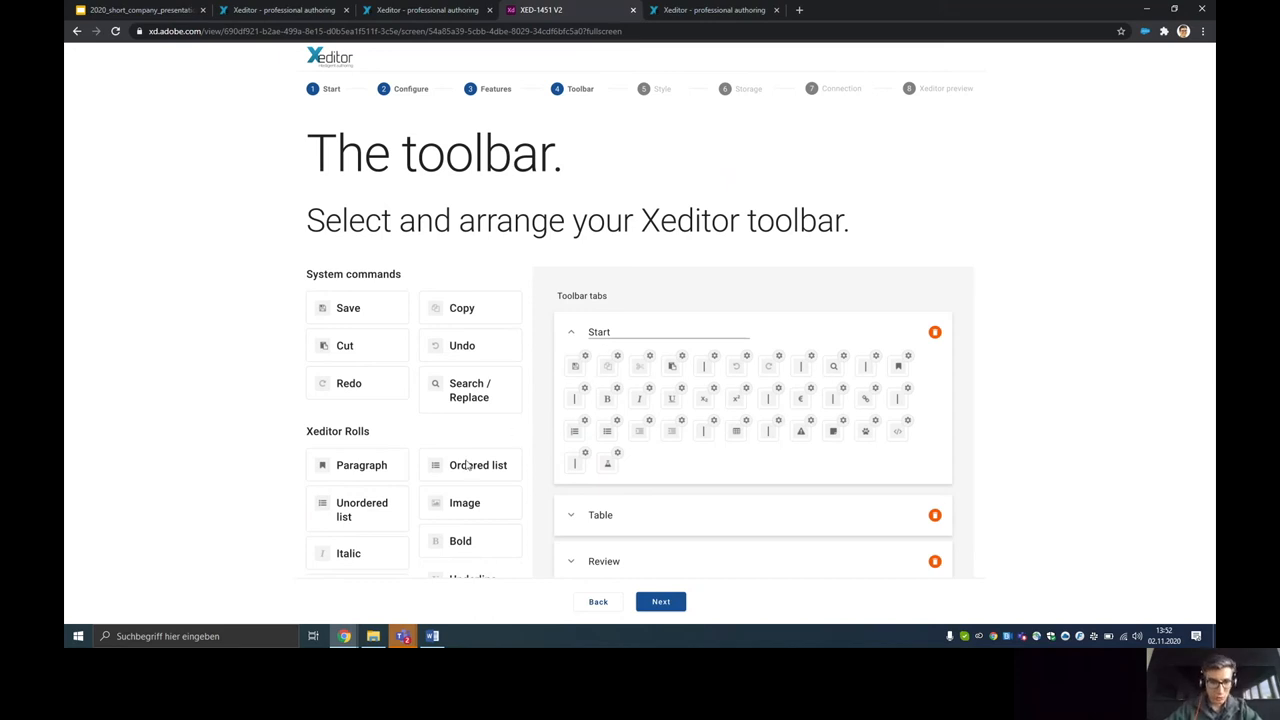
pyautogui.moveTo(464, 512)
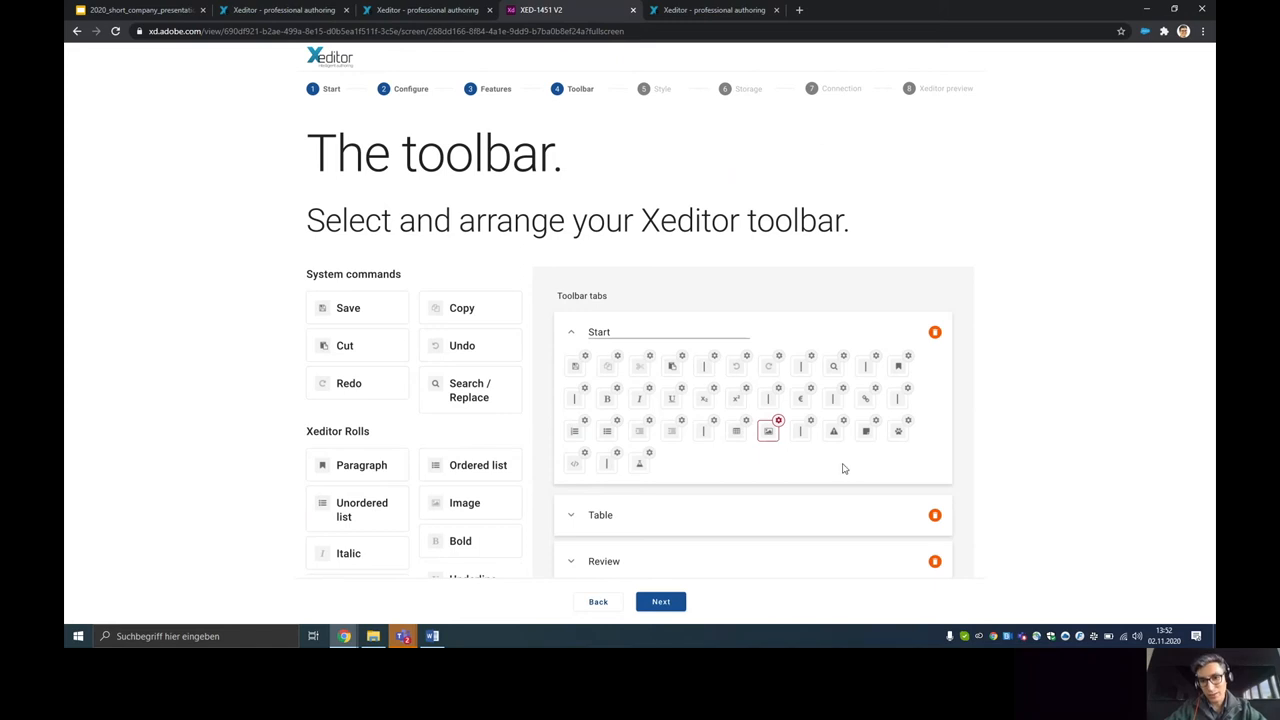
pyautogui.moveTo(604, 417)
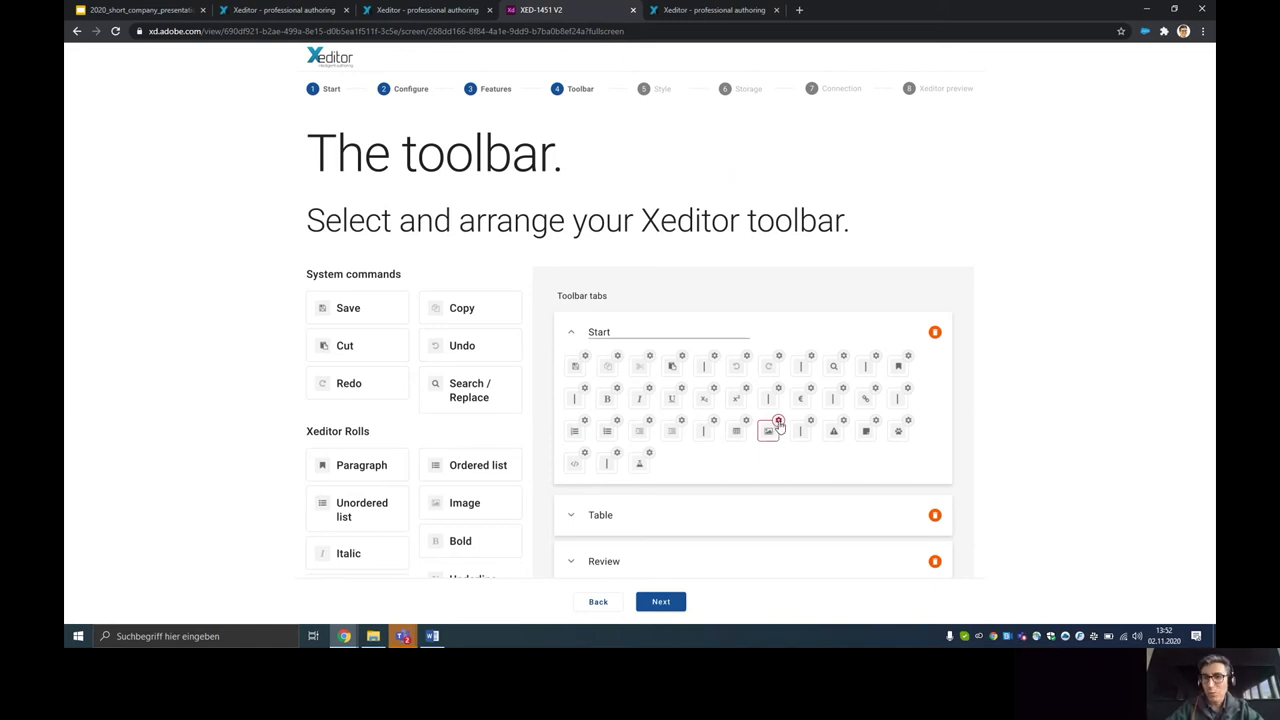
# - Set the Image button to imageCont as a dropdown, adding a Figure entry using imageBigCont
pyautogui.click(768, 430)
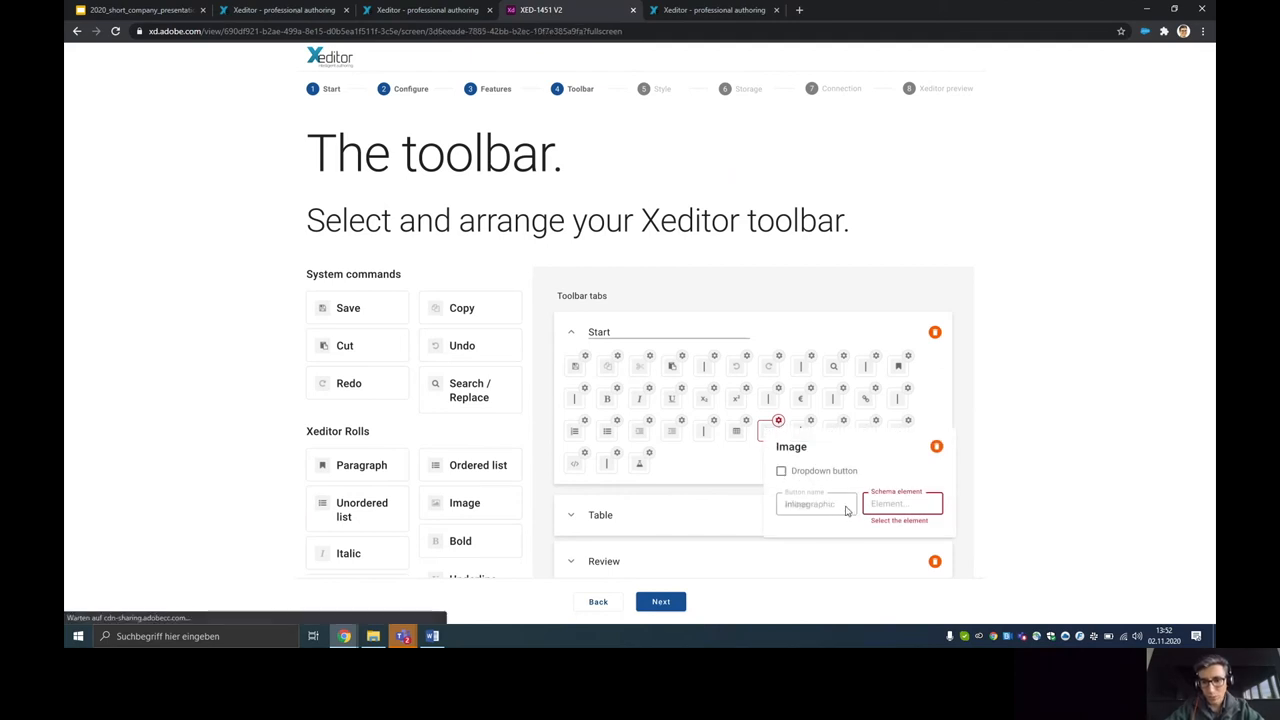
pyautogui.click(900, 503)
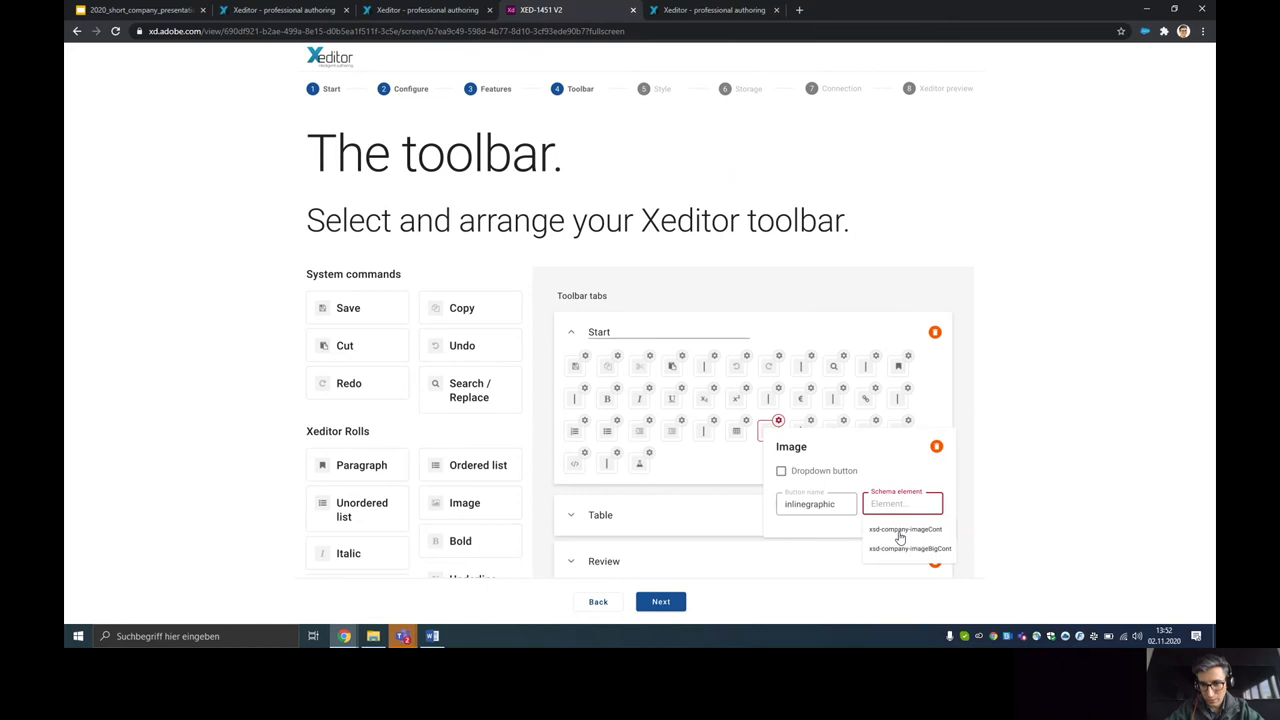
pyautogui.click(905, 529)
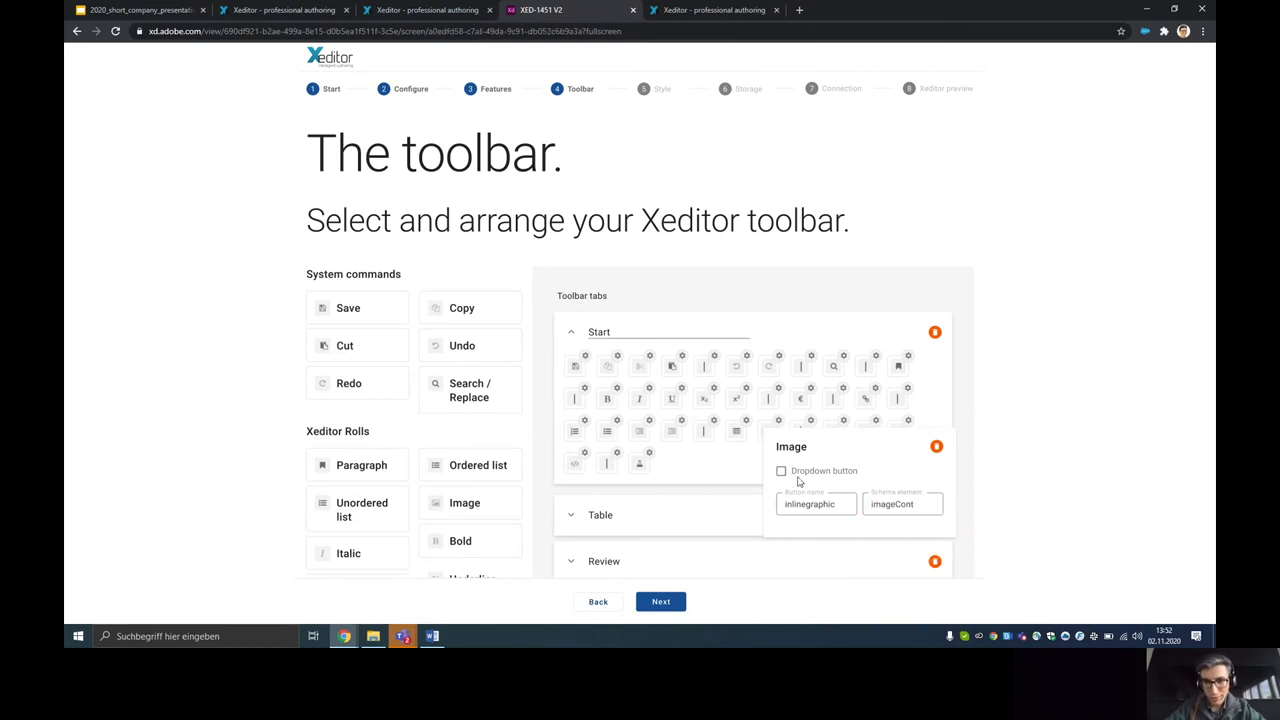
pyautogui.click(781, 470)
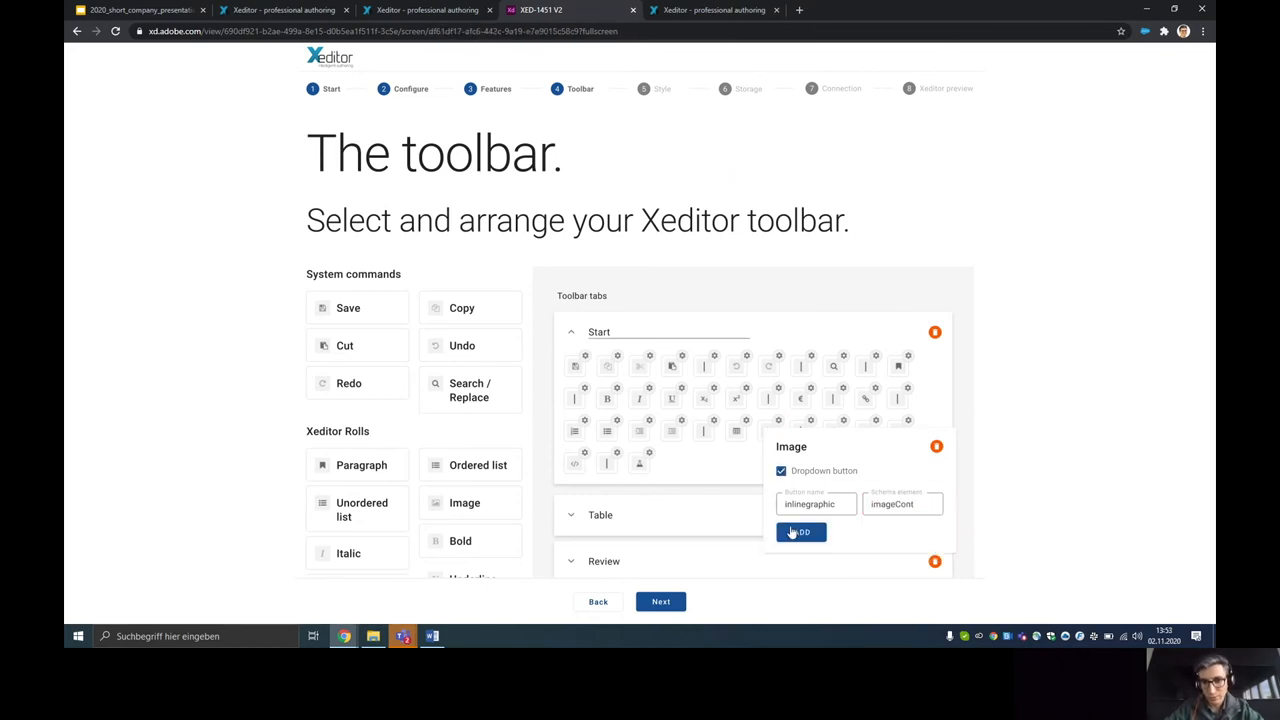
pyautogui.click(800, 531)
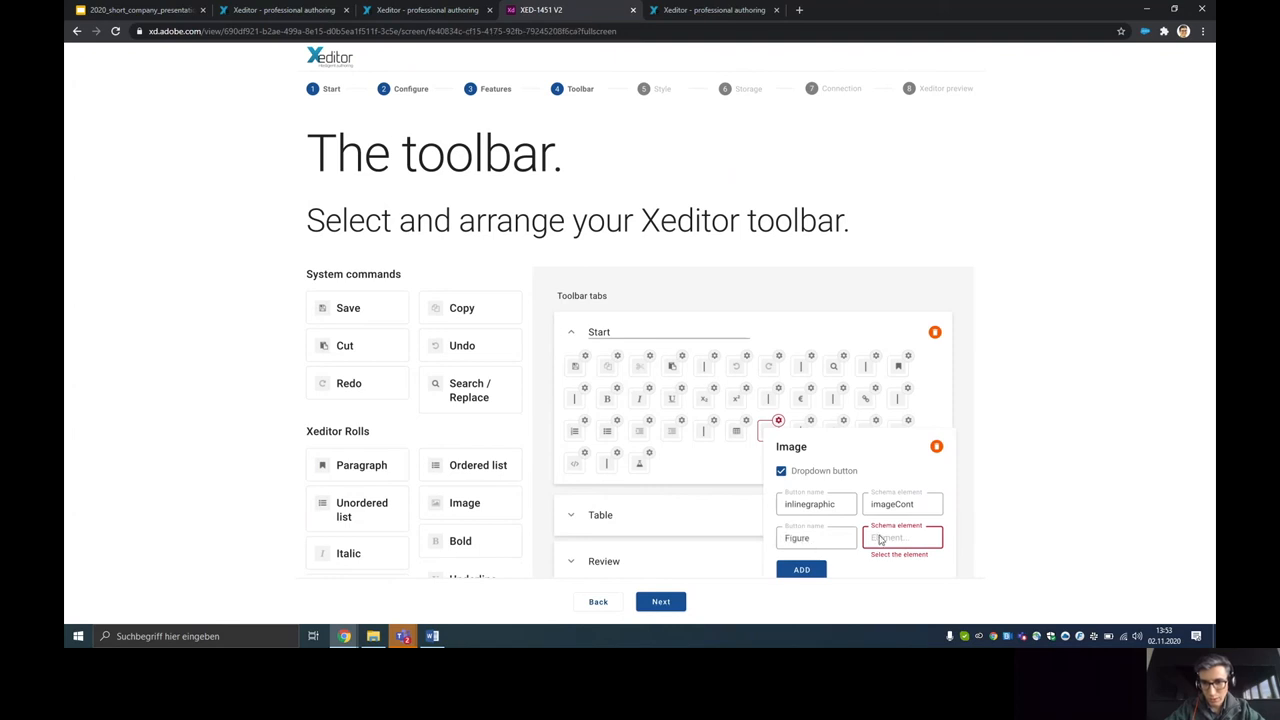
pyautogui.write('imageBigCont')
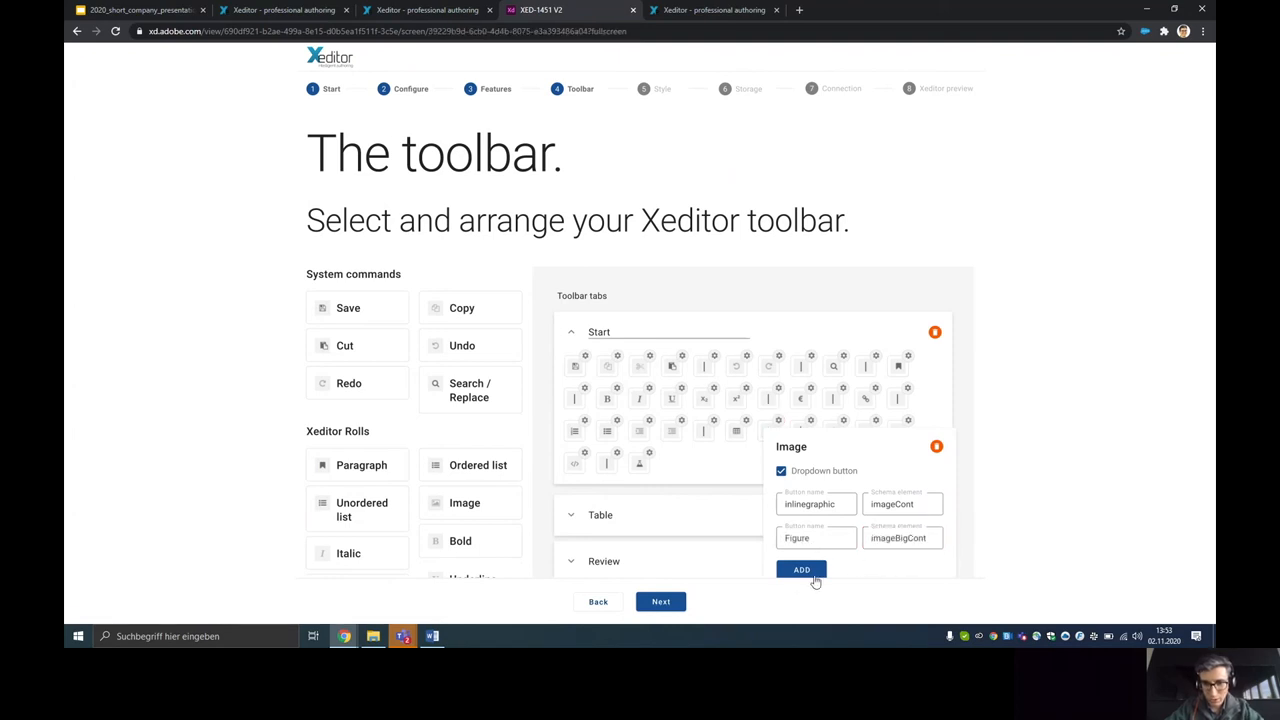
pyautogui.click(801, 569)
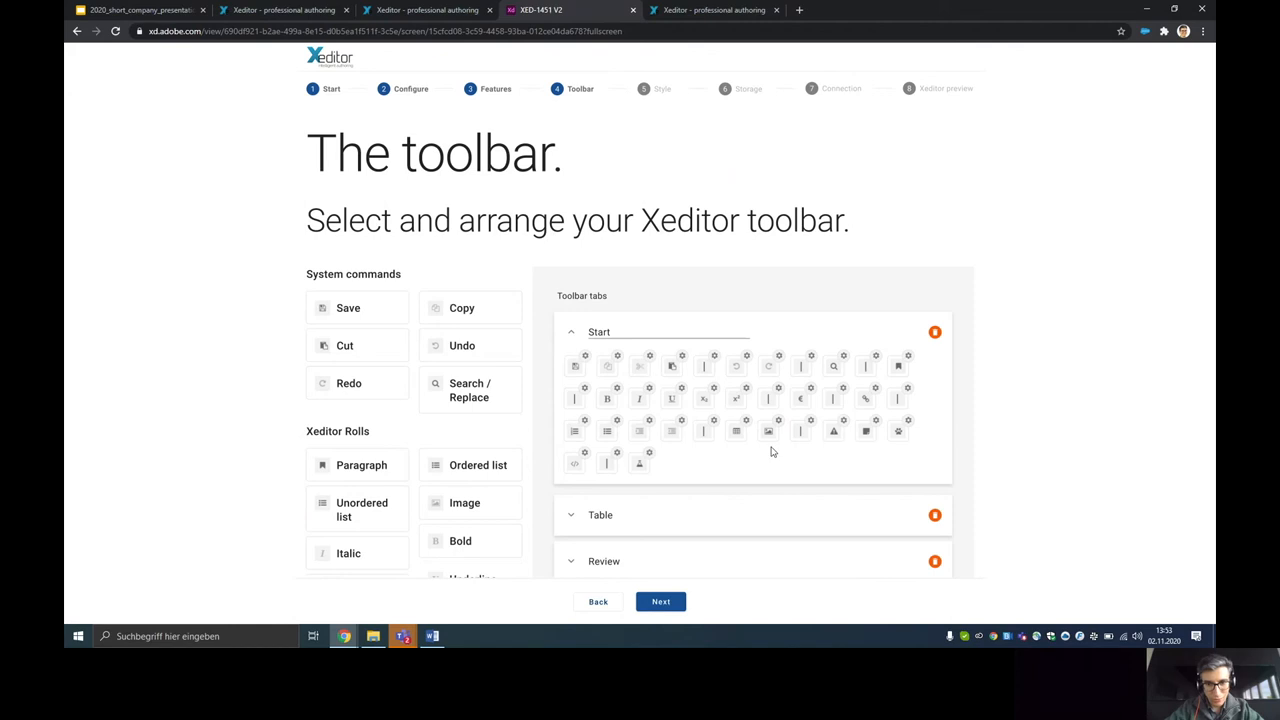
pyautogui.moveTo(692, 368)
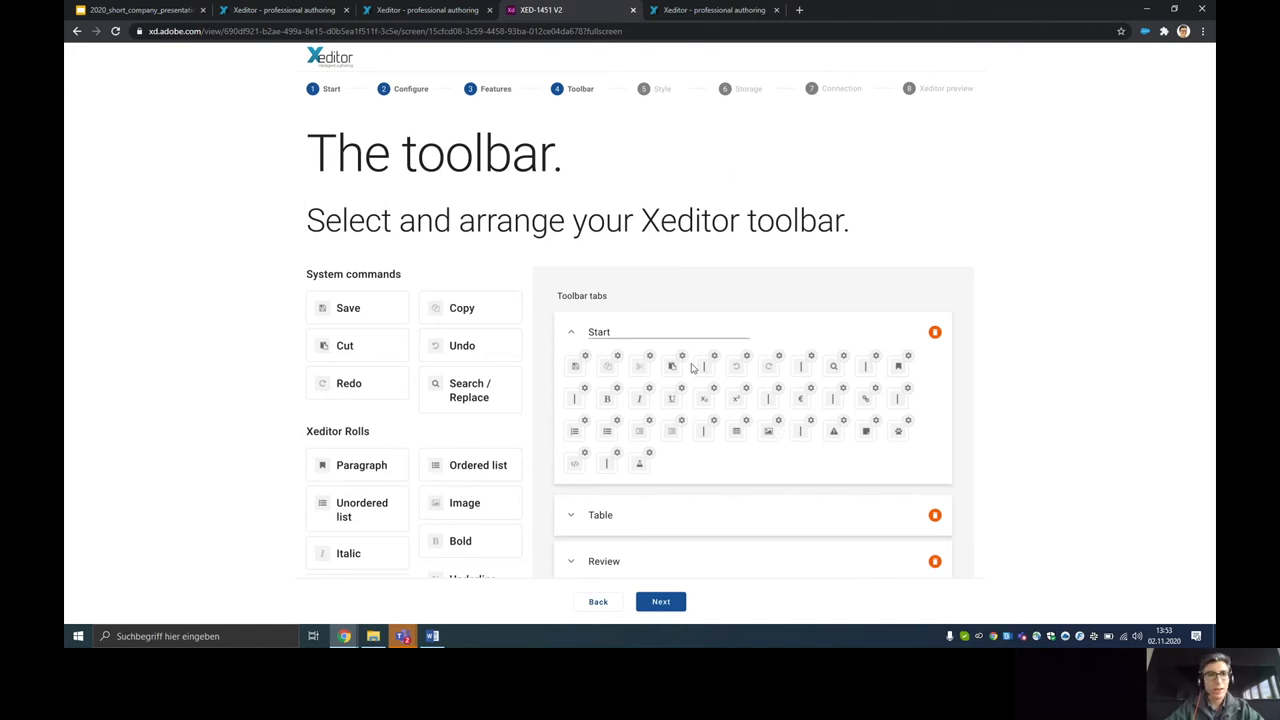
# - Check the live Xeditor toolbar, then advance the prototype to the Style step
pyautogui.click(283, 10)
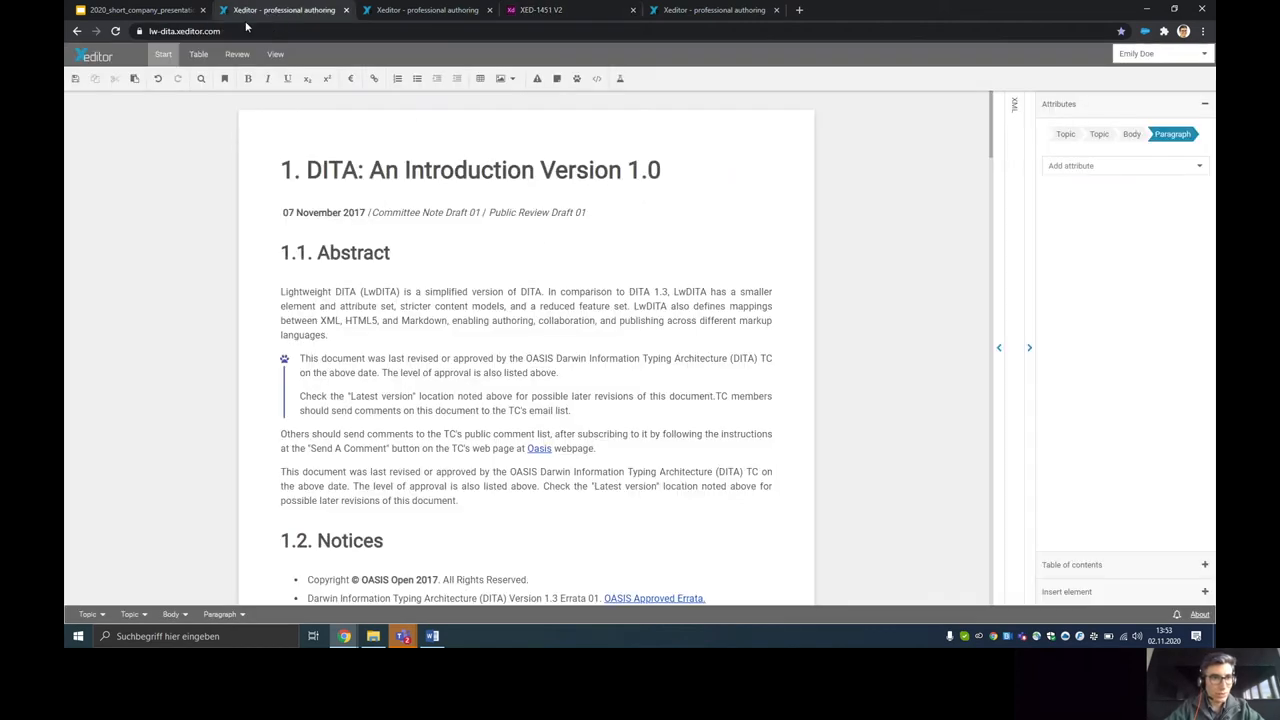
pyautogui.moveTo(397, 78)
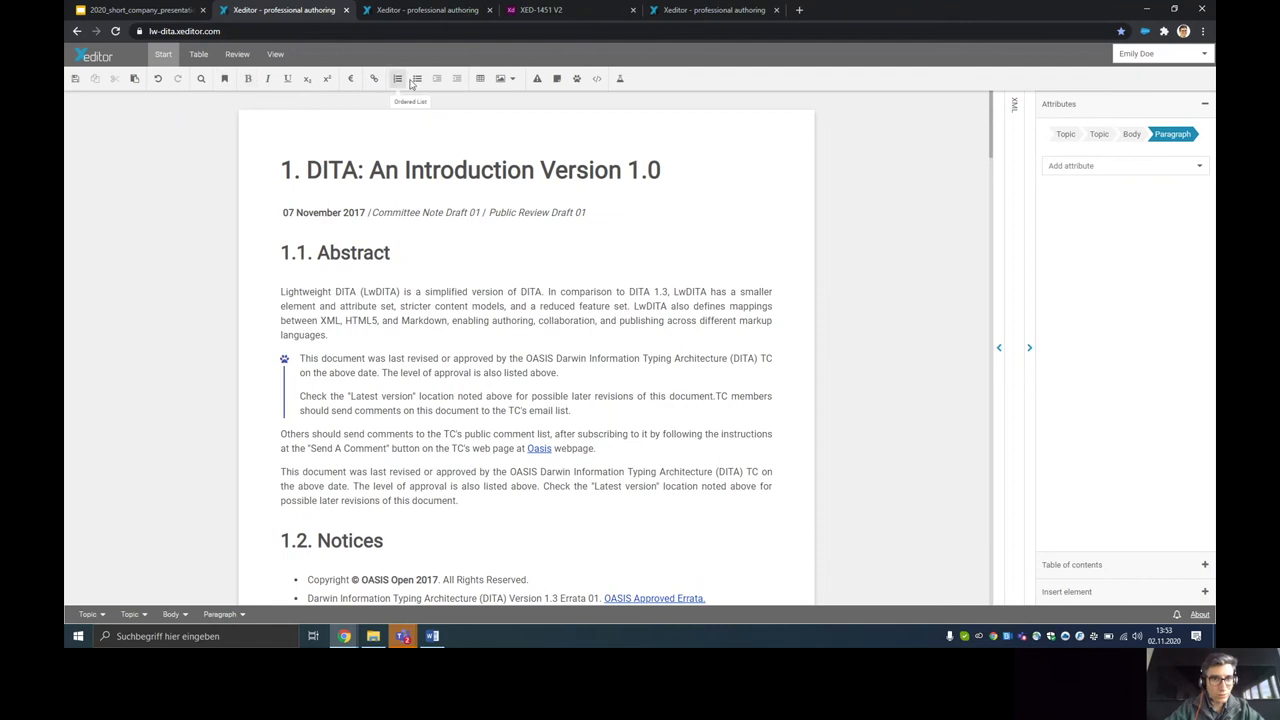
pyautogui.click(500, 79)
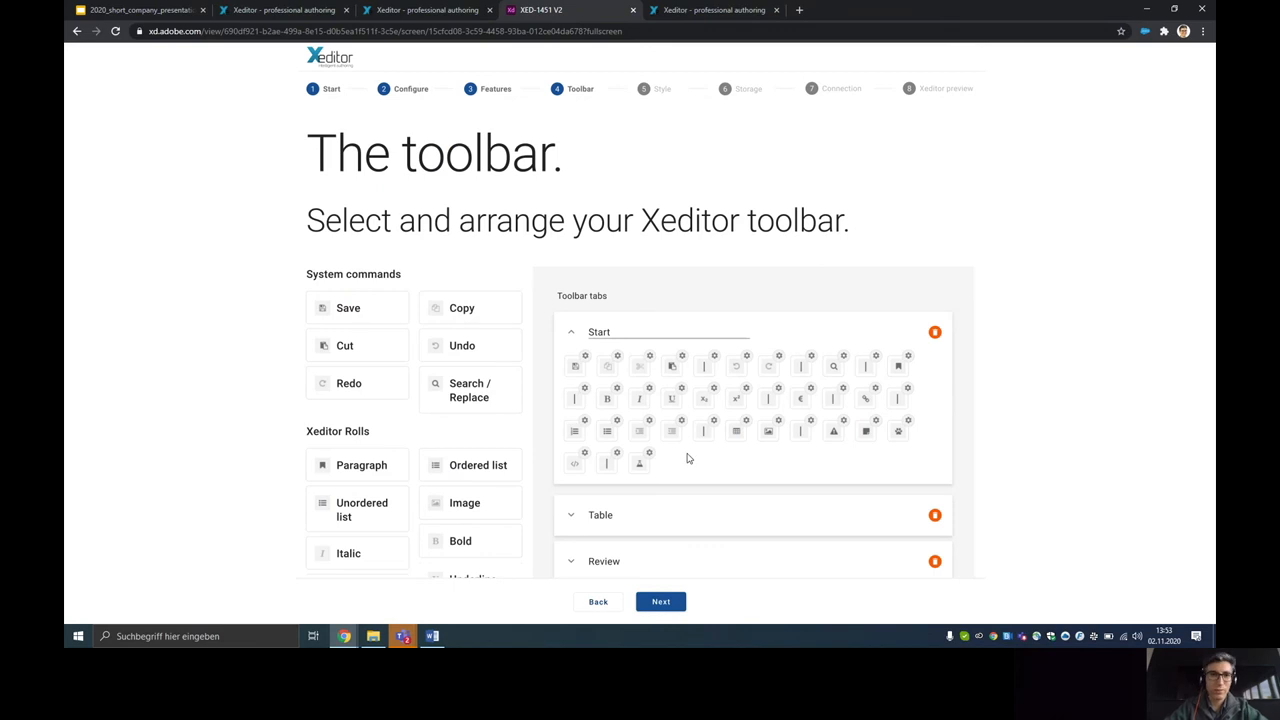
pyautogui.moveTo(674, 100)
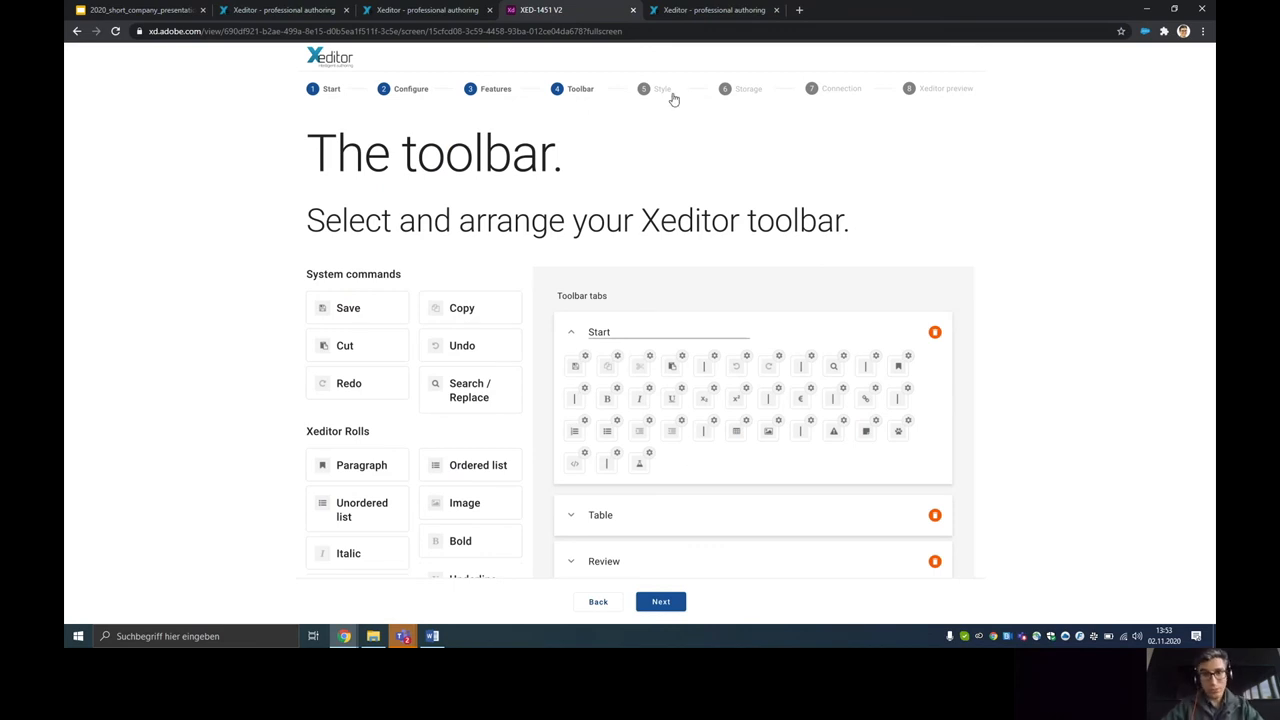
pyautogui.click(661, 88)
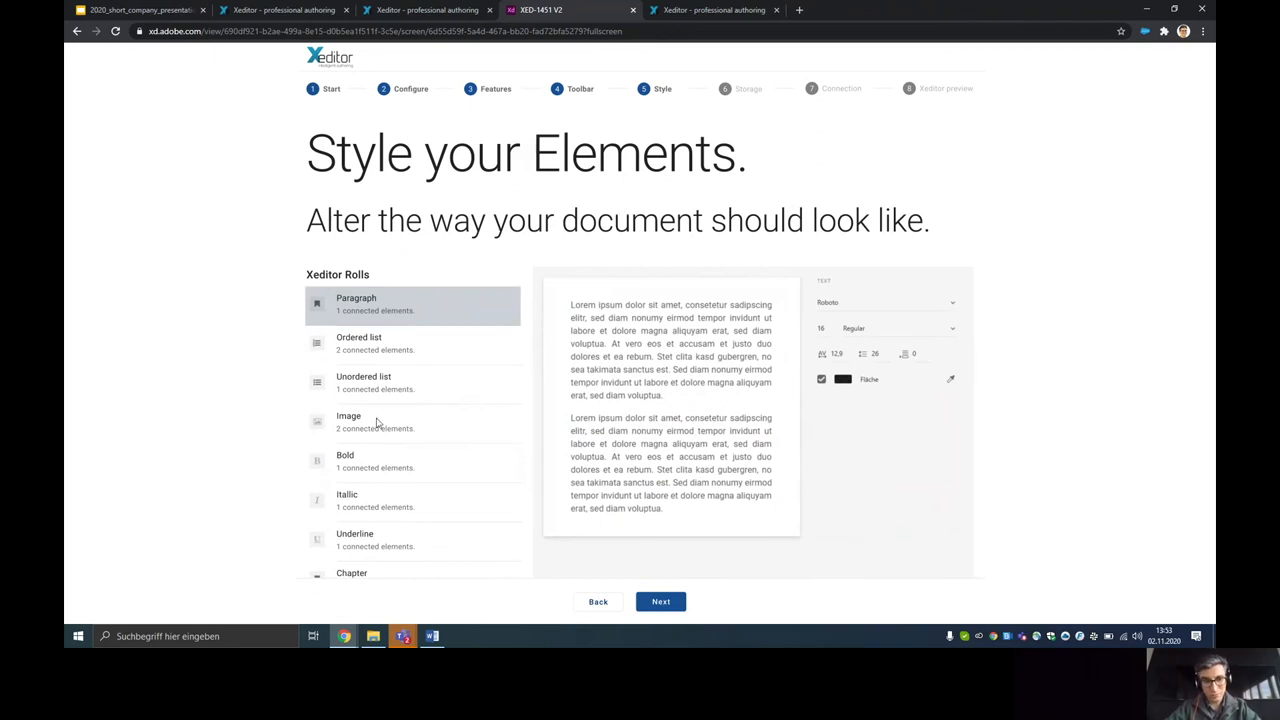
pyautogui.moveTo(356, 390)
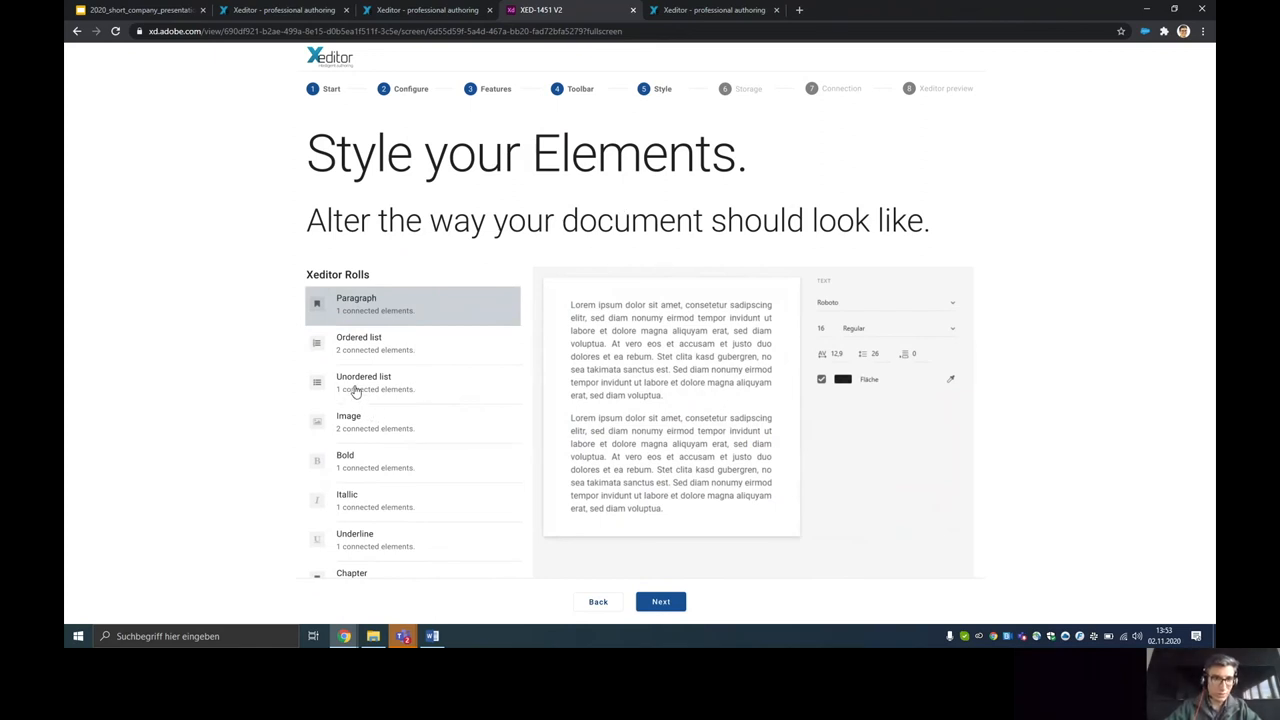
# - Select the Unordered list roll and raise its letter spacing from 12,9 to 26
pyautogui.click(364, 382)
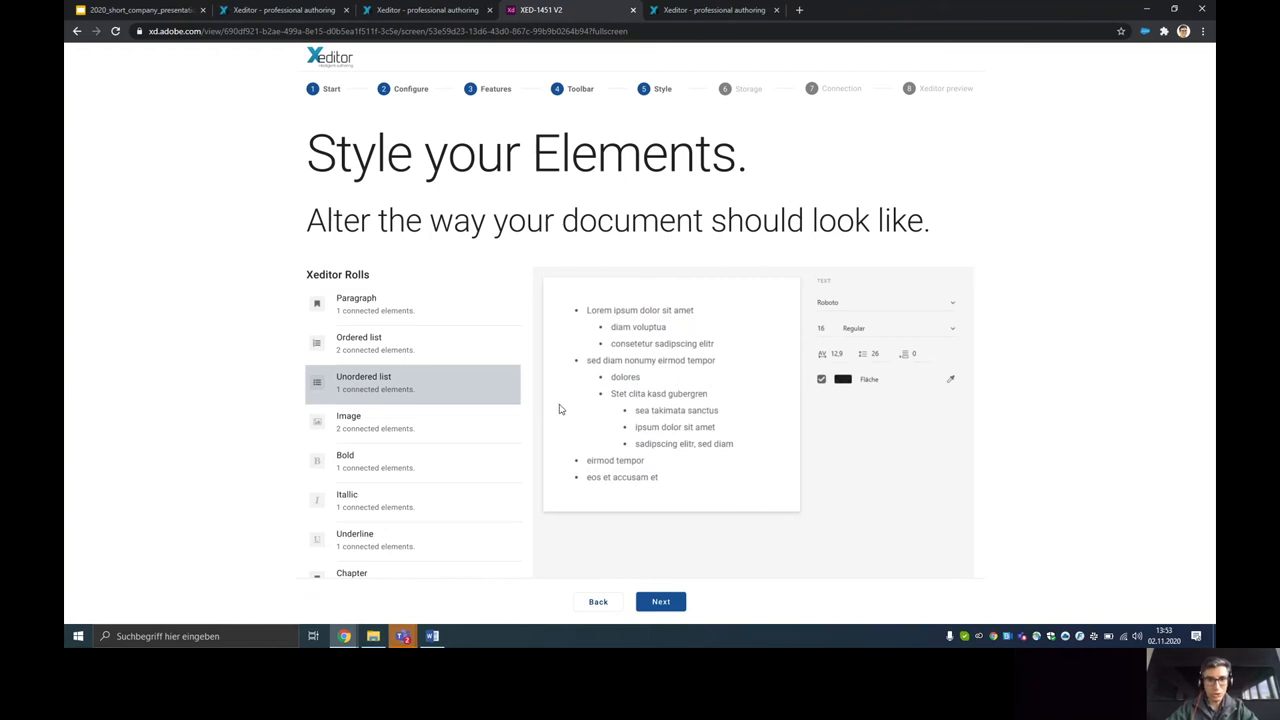
pyautogui.moveTo(627, 330)
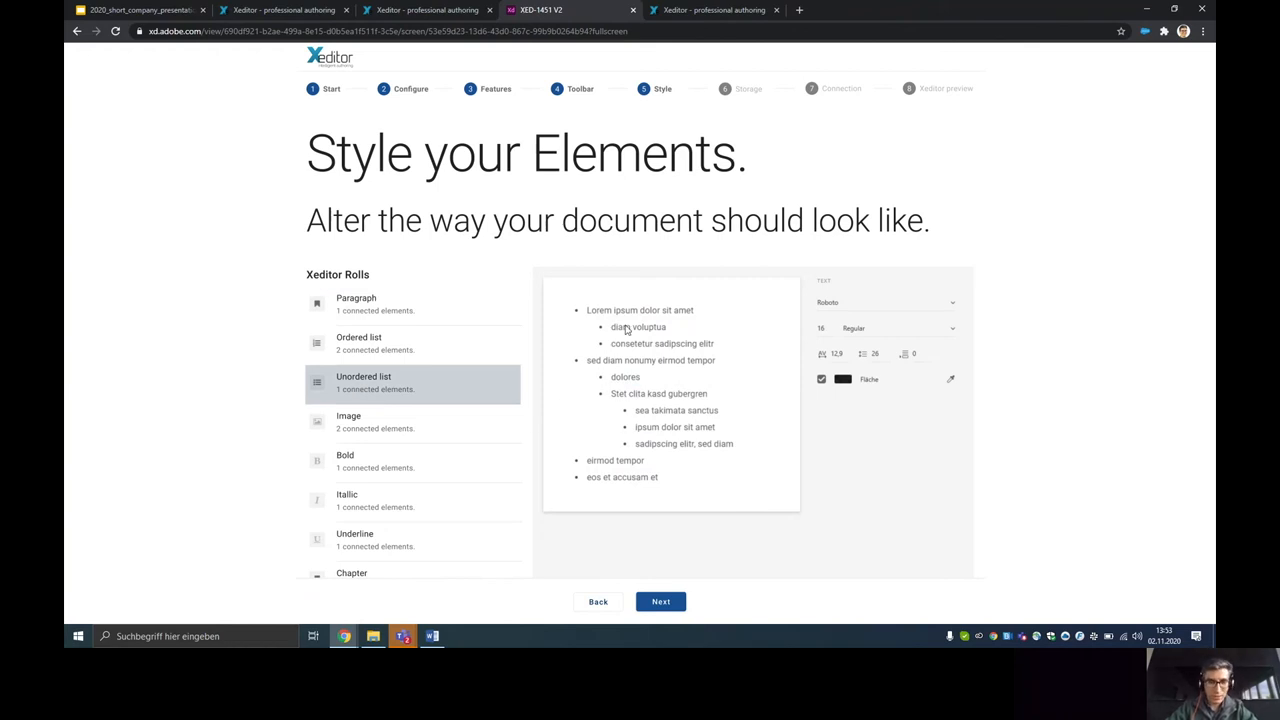
pyautogui.moveTo(674, 400)
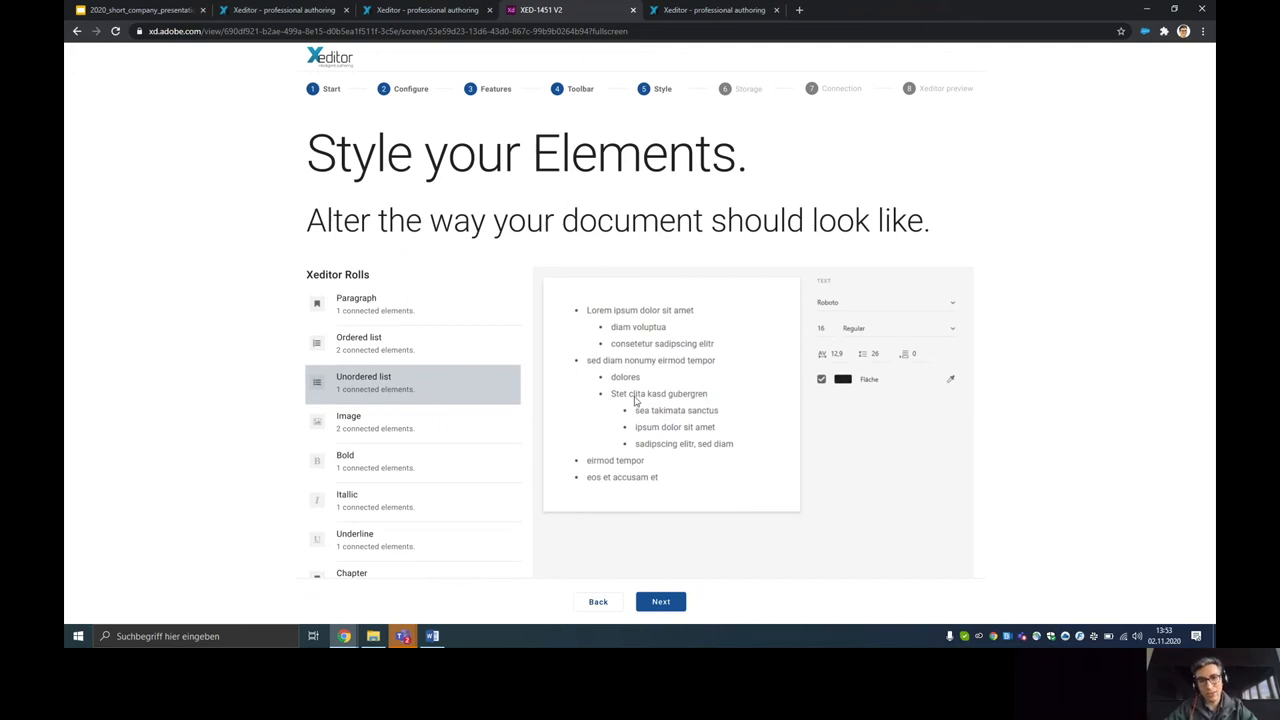
pyautogui.moveTo(640, 393)
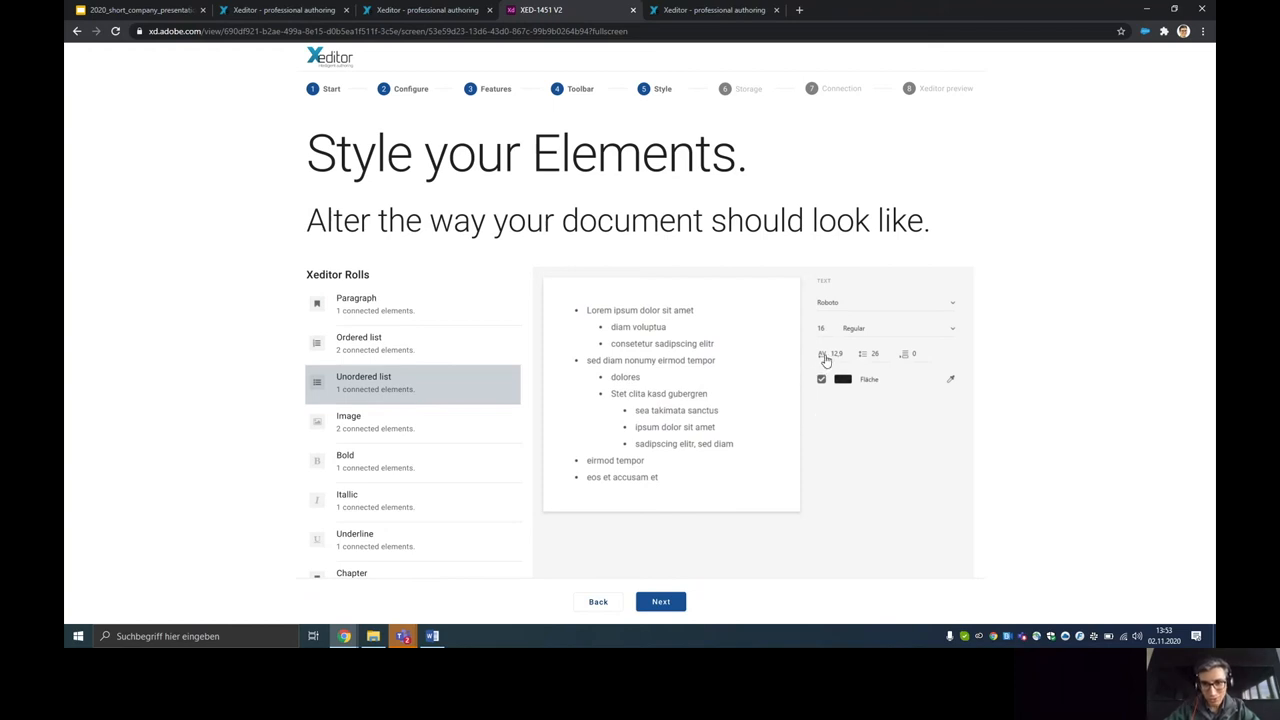
pyautogui.click(833, 354)
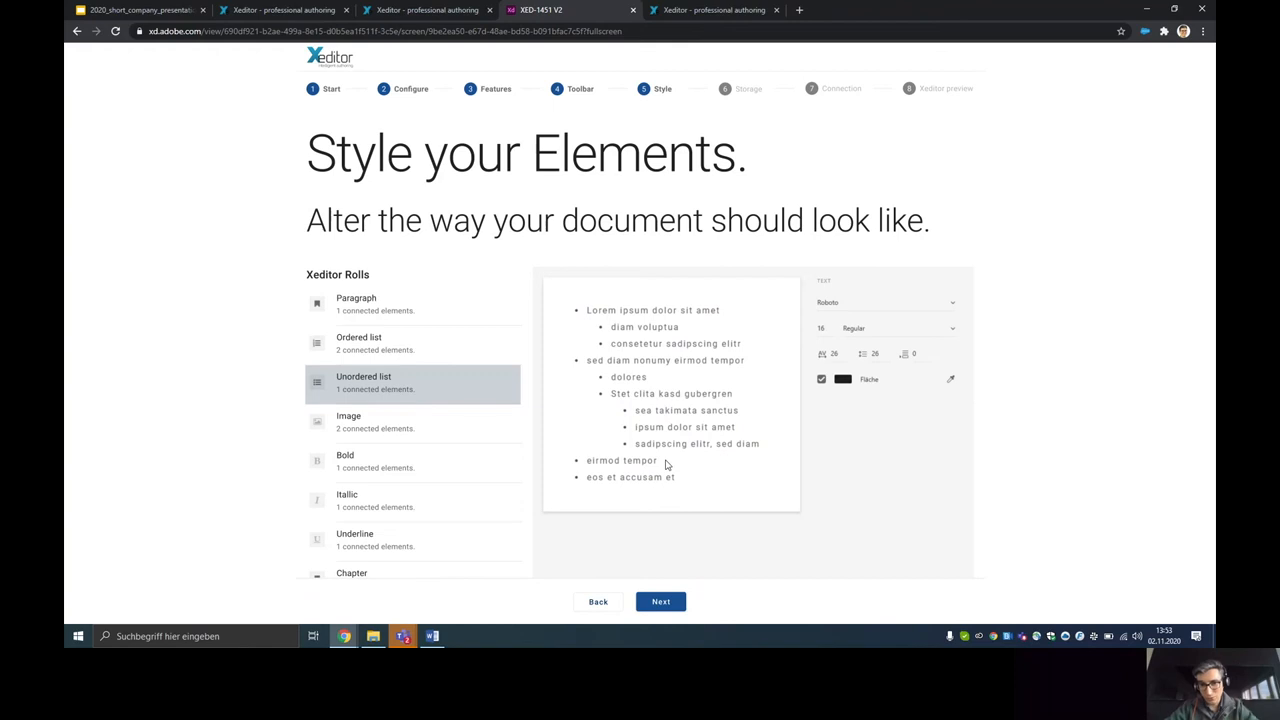
pyautogui.moveTo(370, 337)
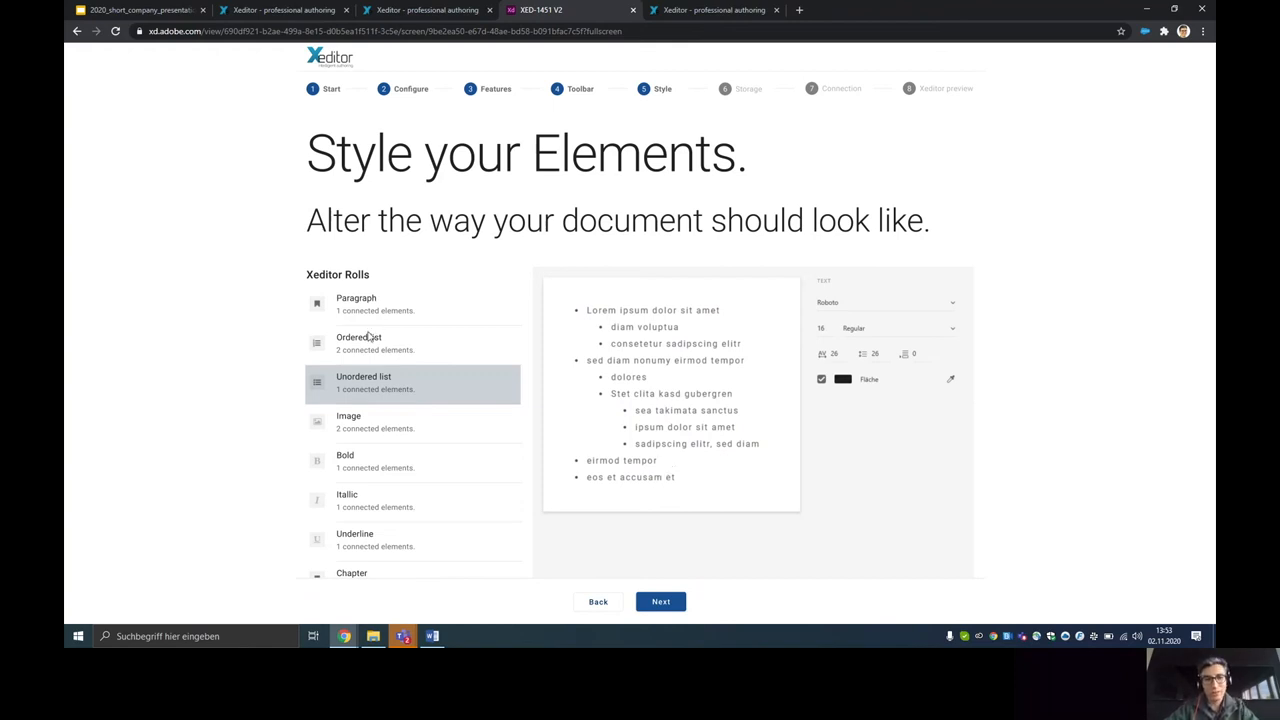
pyautogui.moveTo(434, 498)
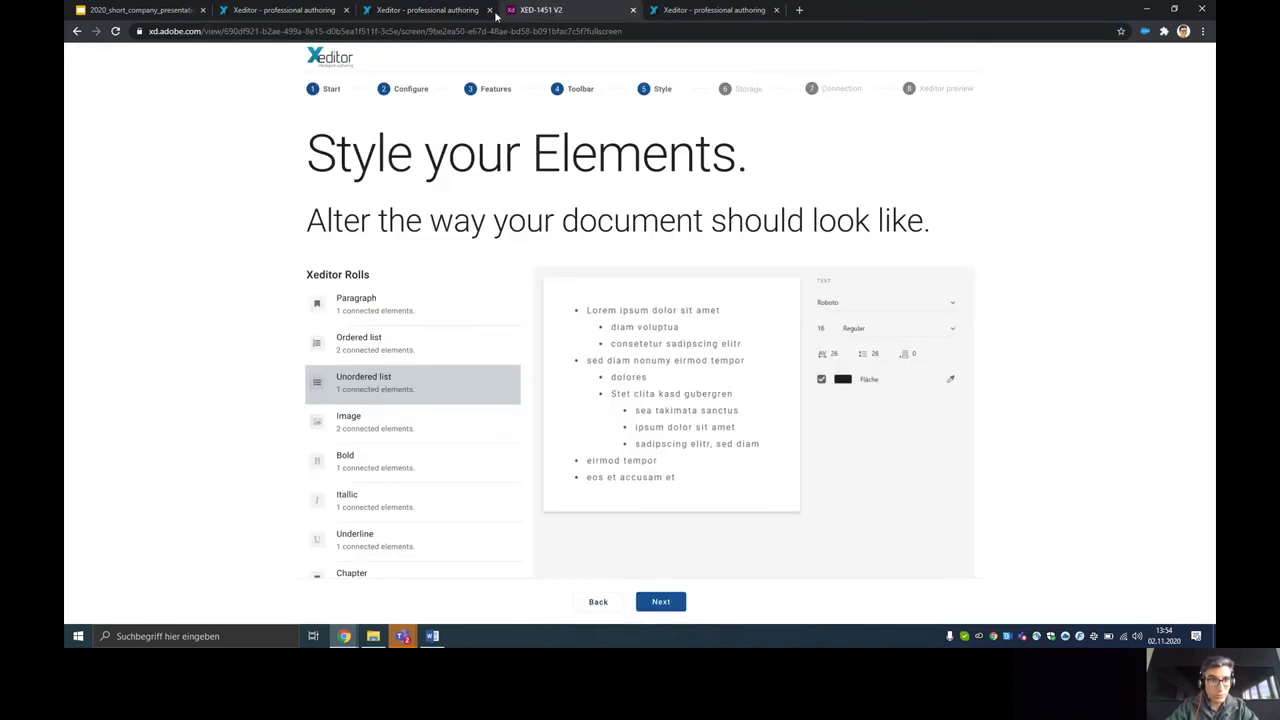
pyautogui.click(496, 88)
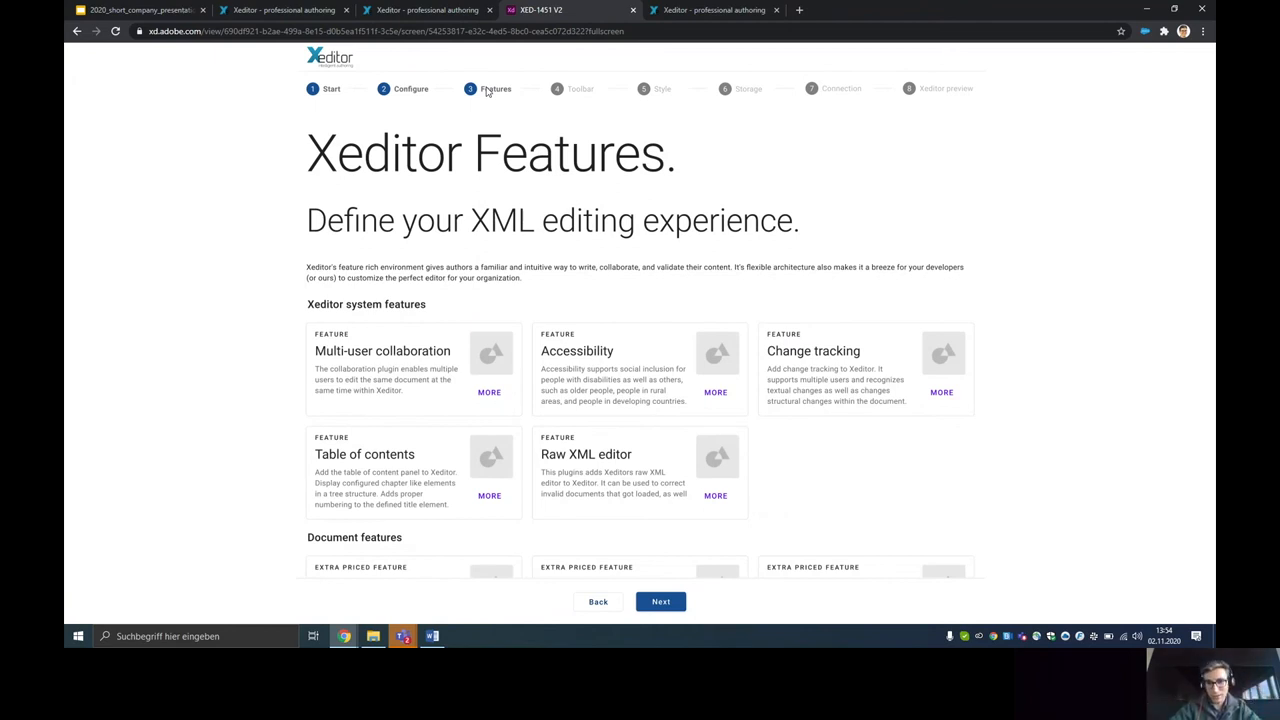
pyautogui.moveTo(366, 368)
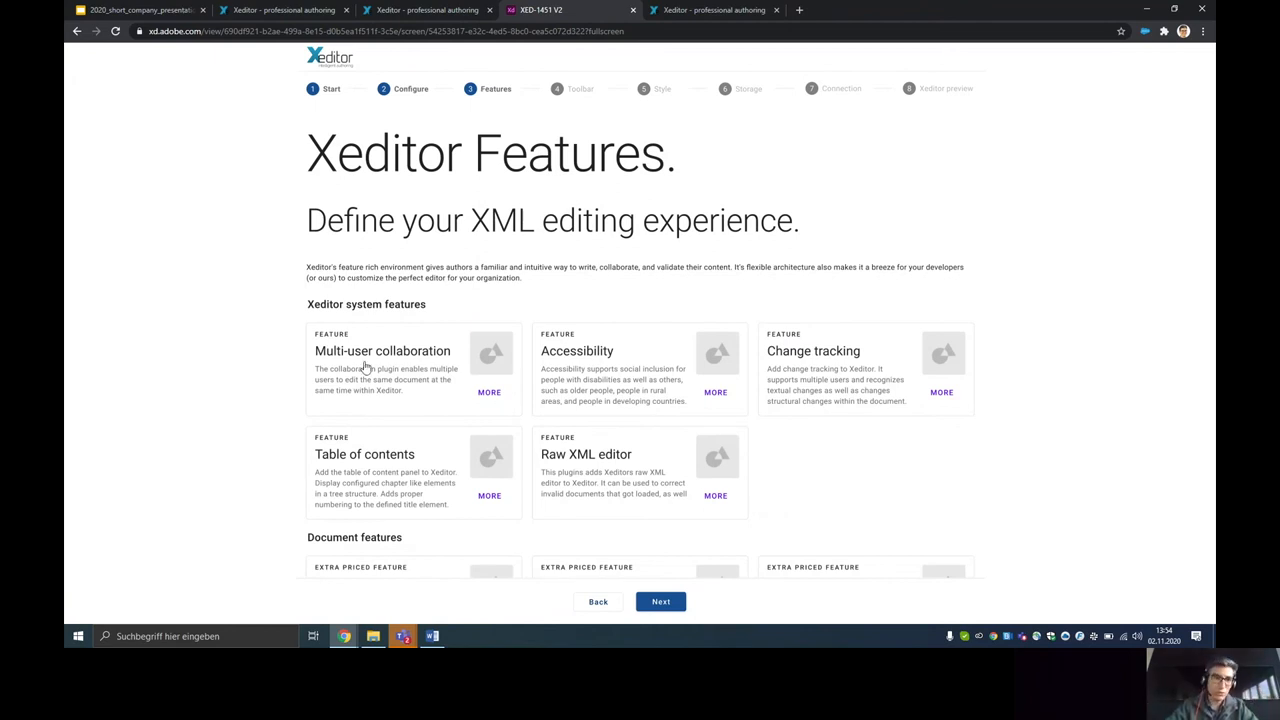
# - Tick Multi-user collaboration and the other system feature cards, then scroll the Features page
pyautogui.click(413, 368)
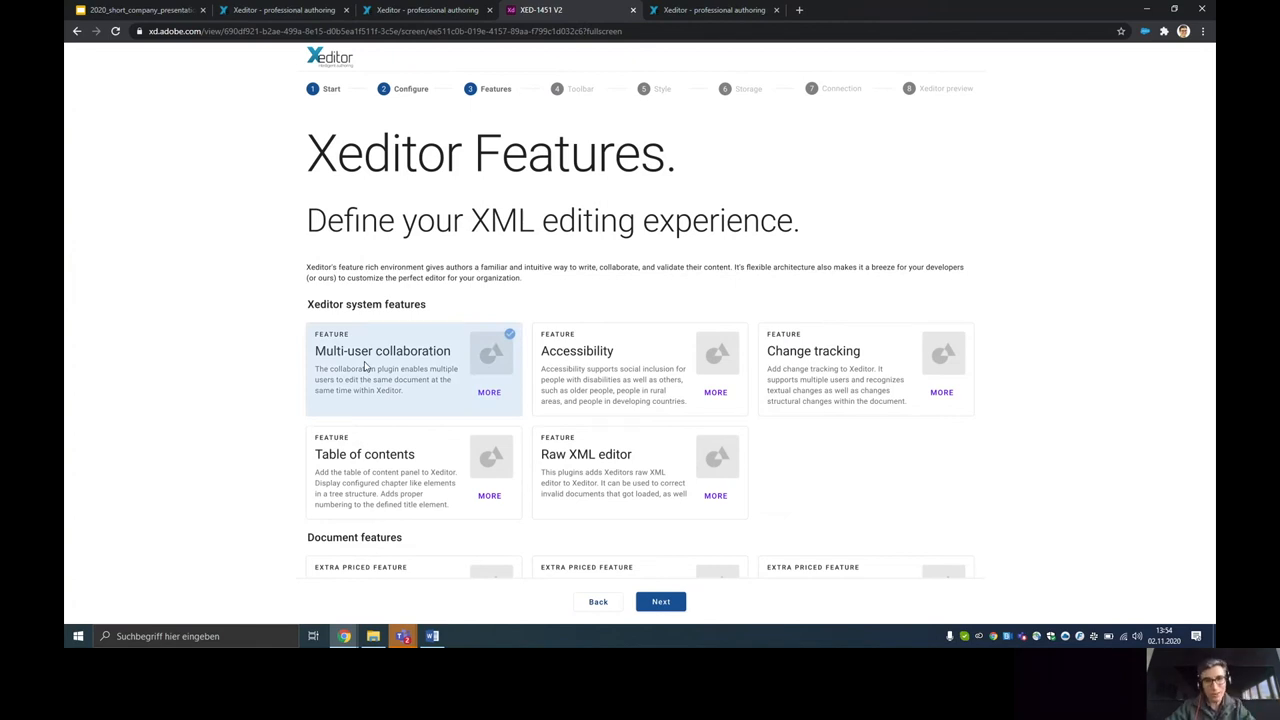
pyautogui.click(640, 368)
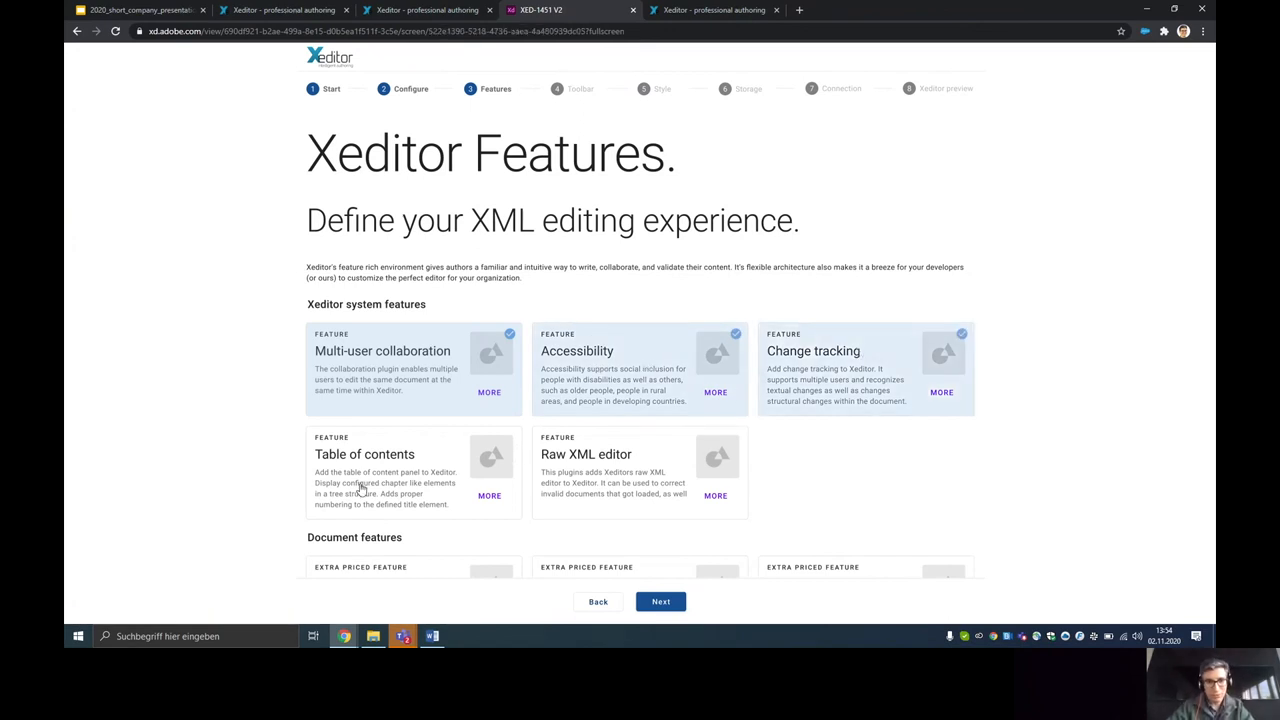
pyautogui.scroll(-3)
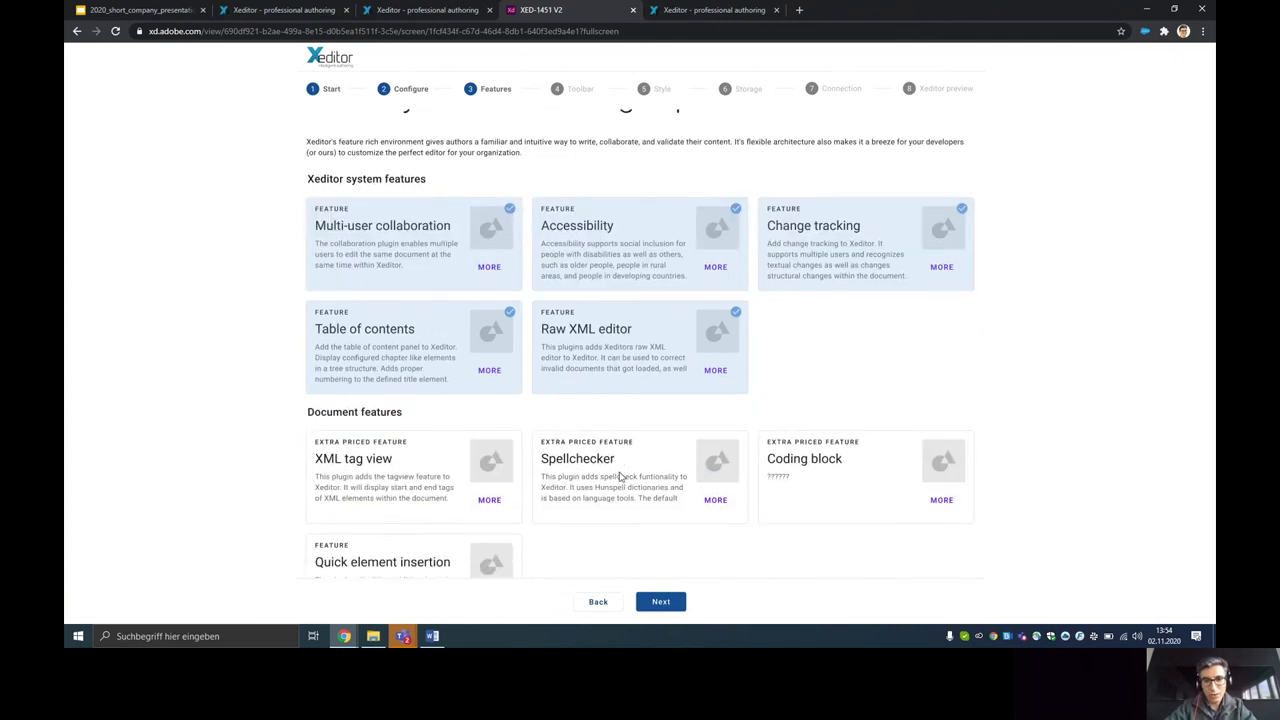
pyautogui.scroll(-3)
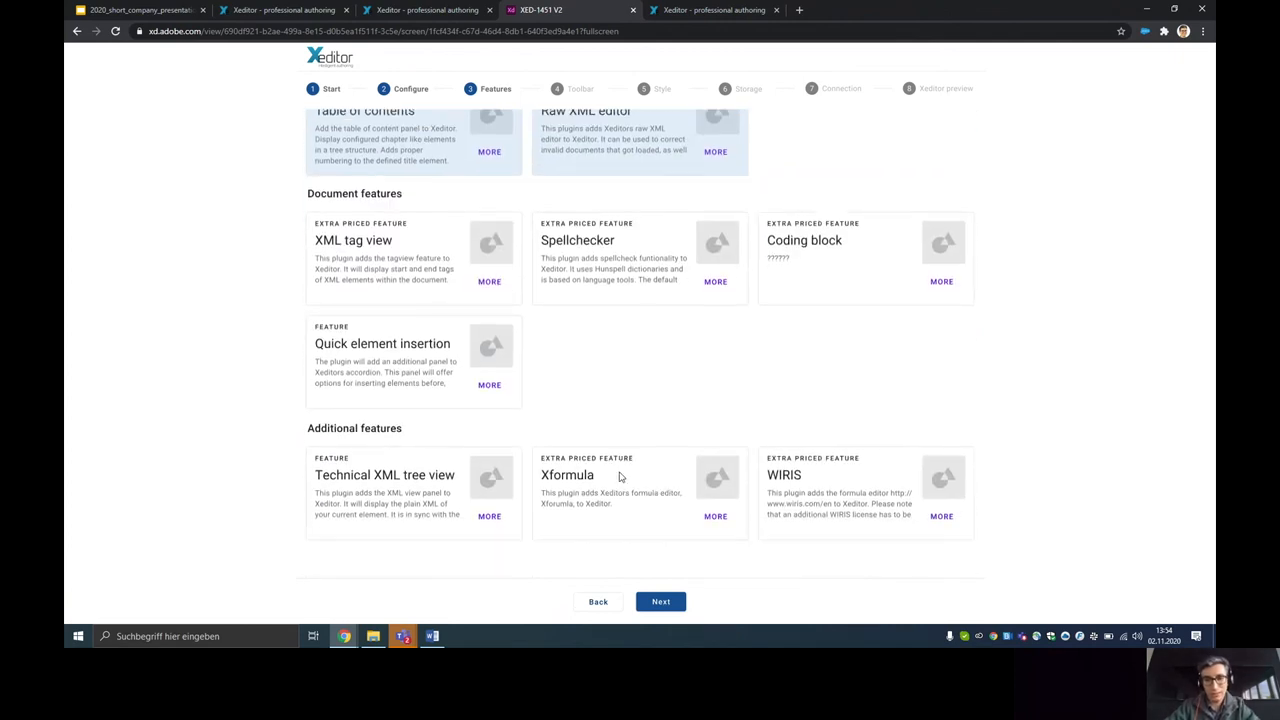
pyautogui.moveTo(635, 499)
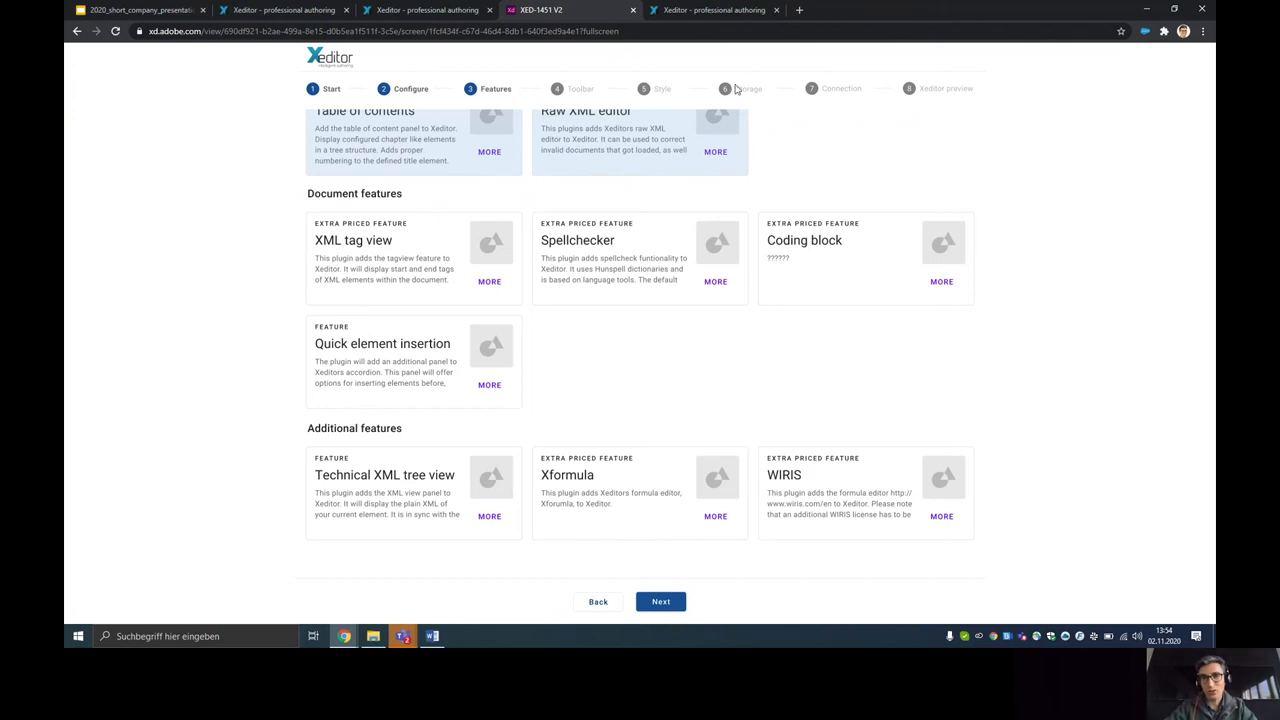
# - Choose Fabasoft Cloud storage and proceed to the 'Your Xeditor is ready' screen
pyautogui.click(660, 601)
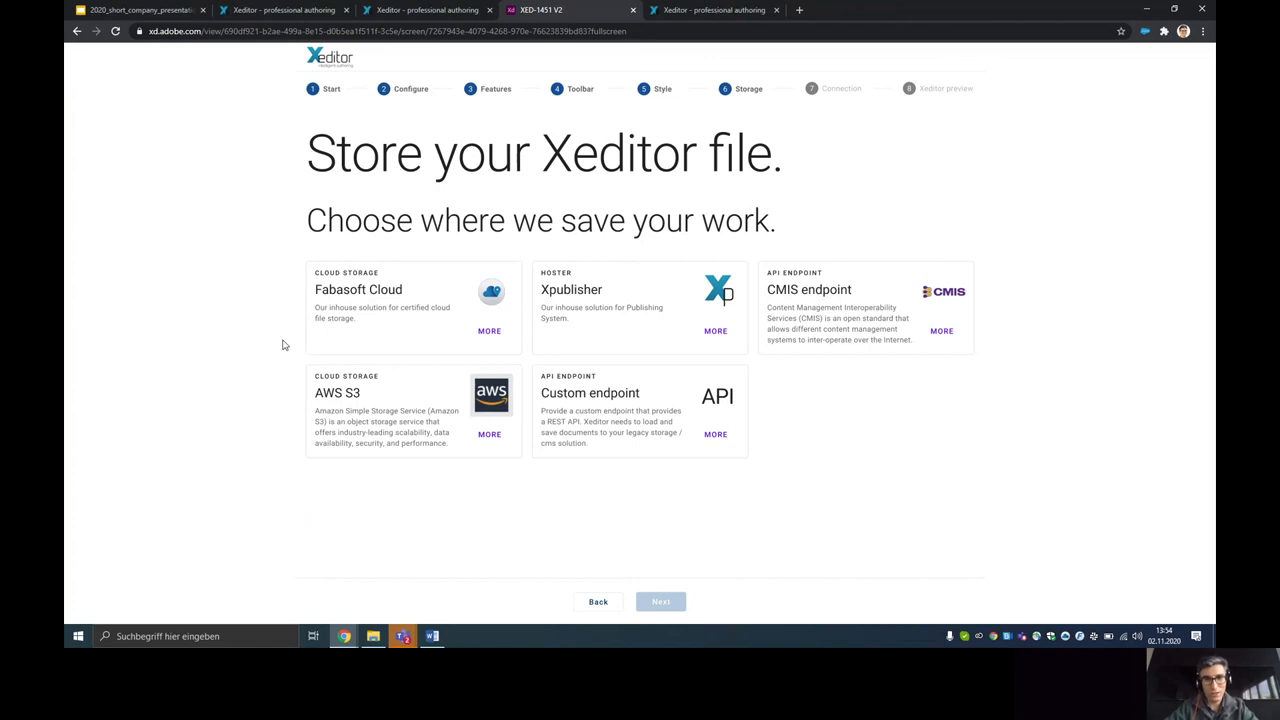
pyautogui.moveTo(401, 303)
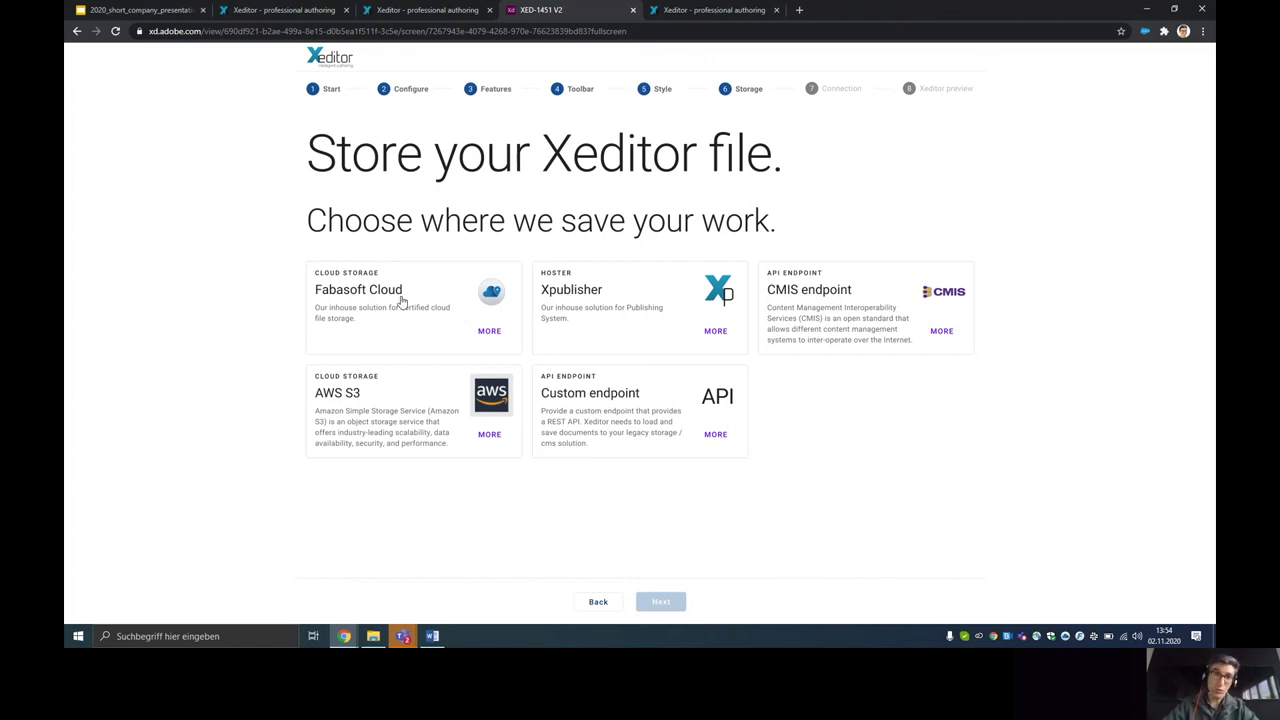
pyautogui.moveTo(562, 317)
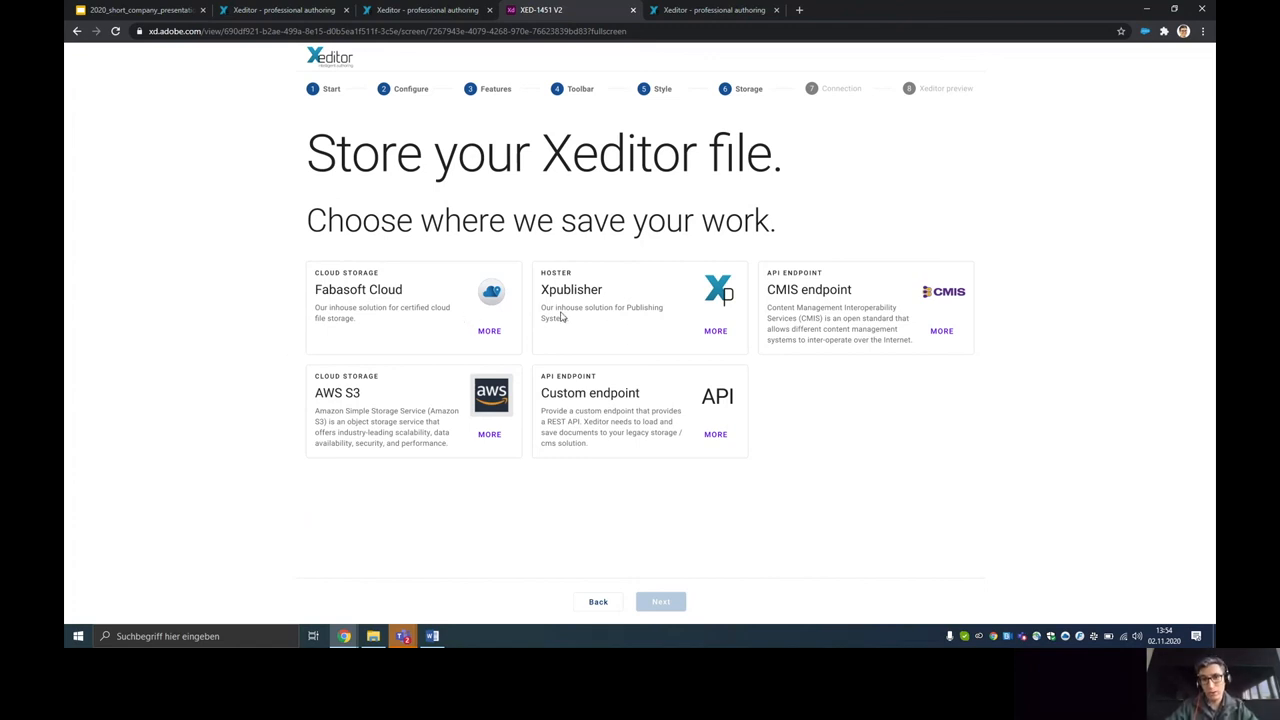
pyautogui.moveTo(817, 327)
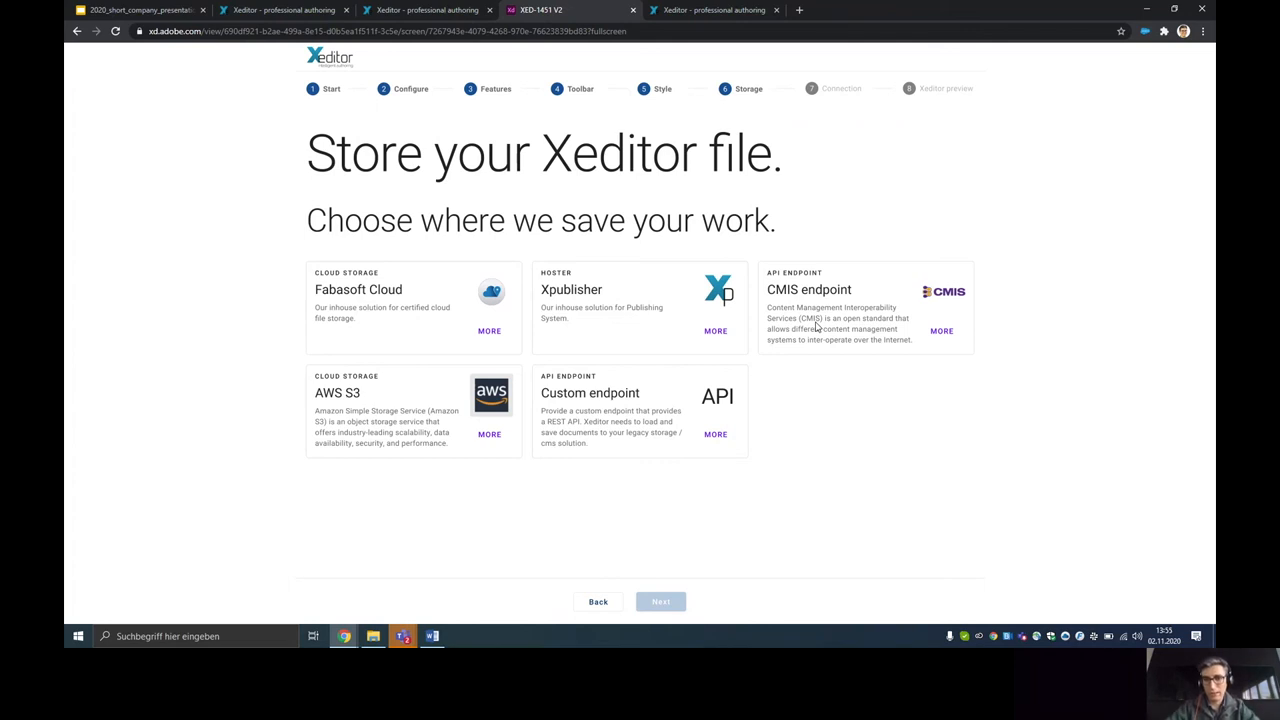
pyautogui.click(413, 307)
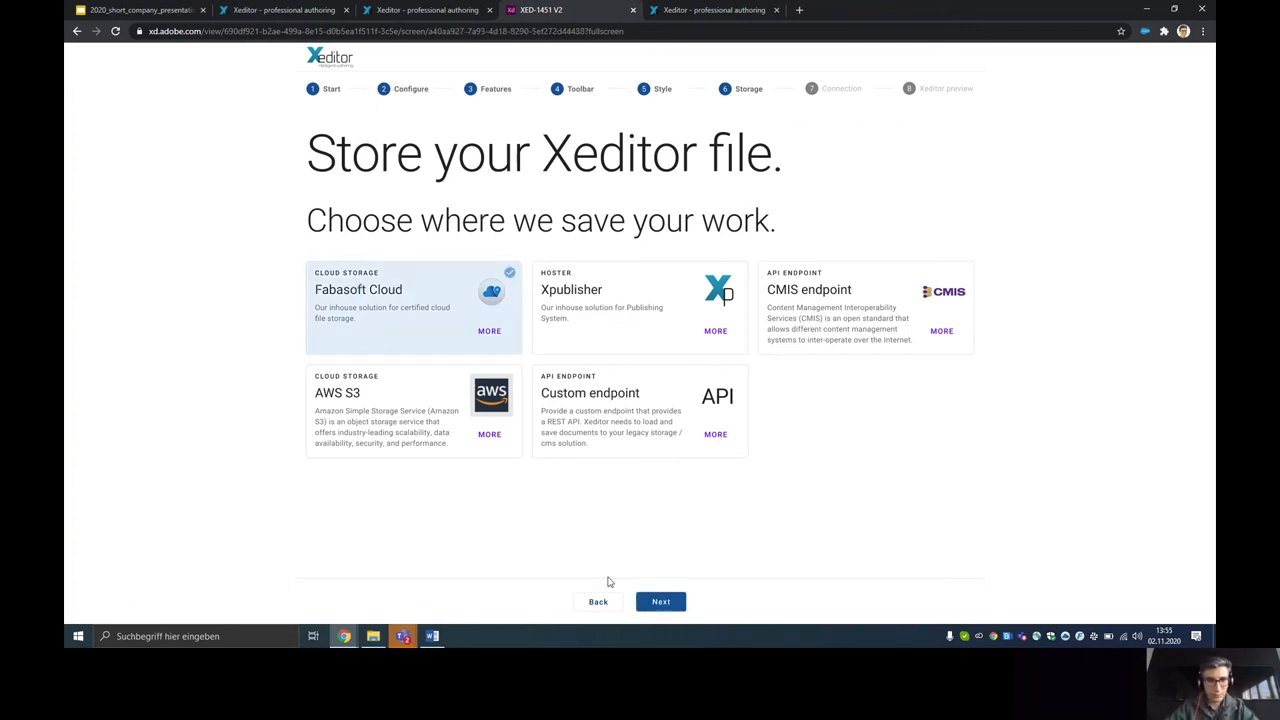
pyautogui.click(660, 601)
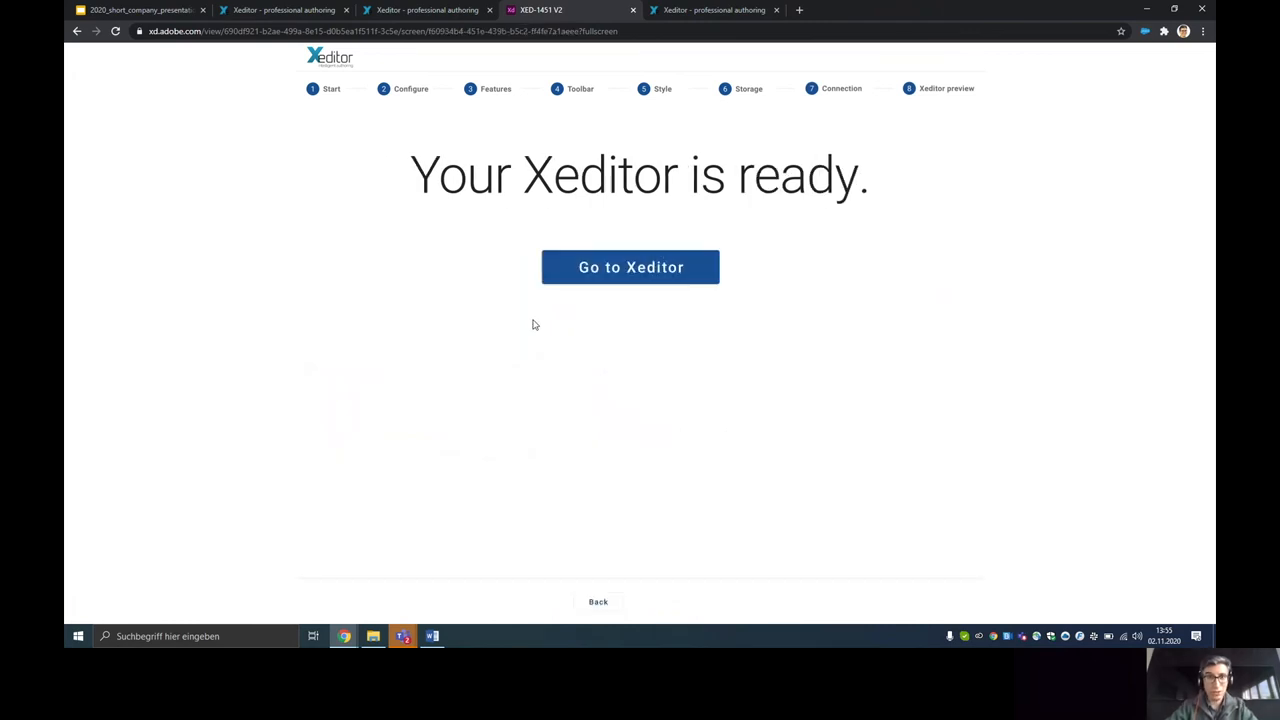
# - Open the live Xeditor and scroll to section 1.6 Installing and Setting up Remote Lighting
pyautogui.click(630, 267)
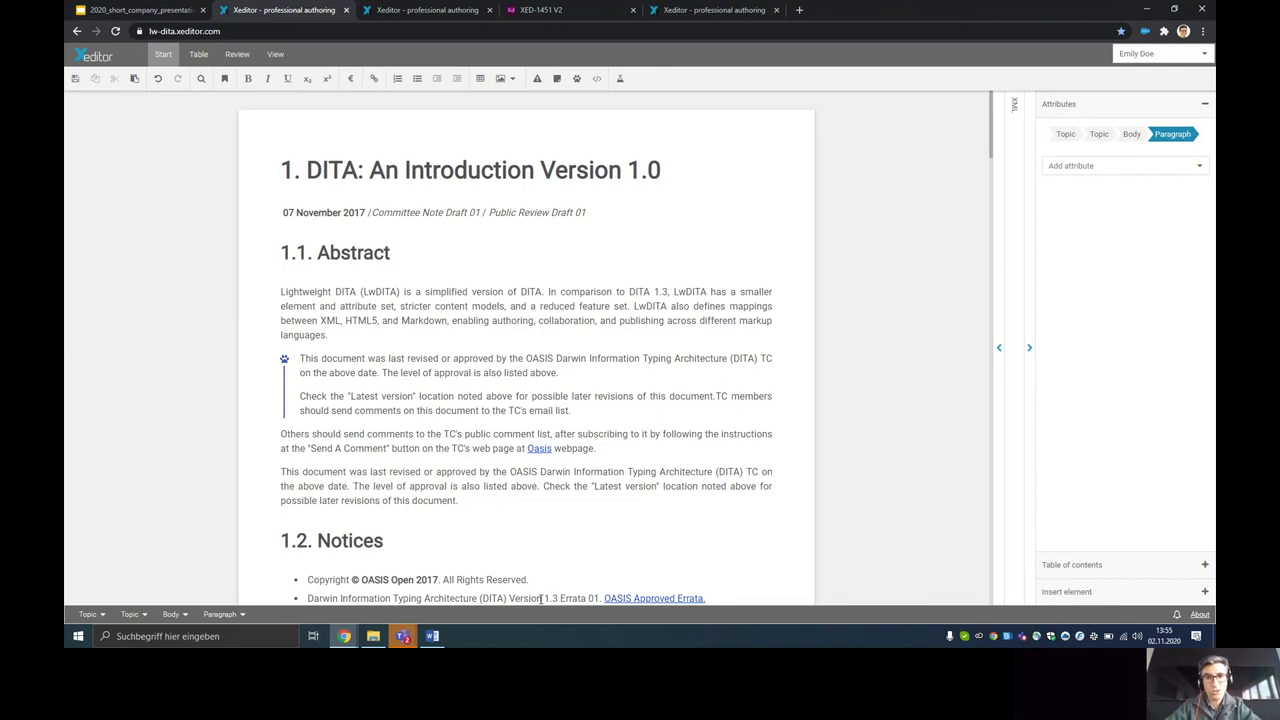
pyautogui.scroll(-3)
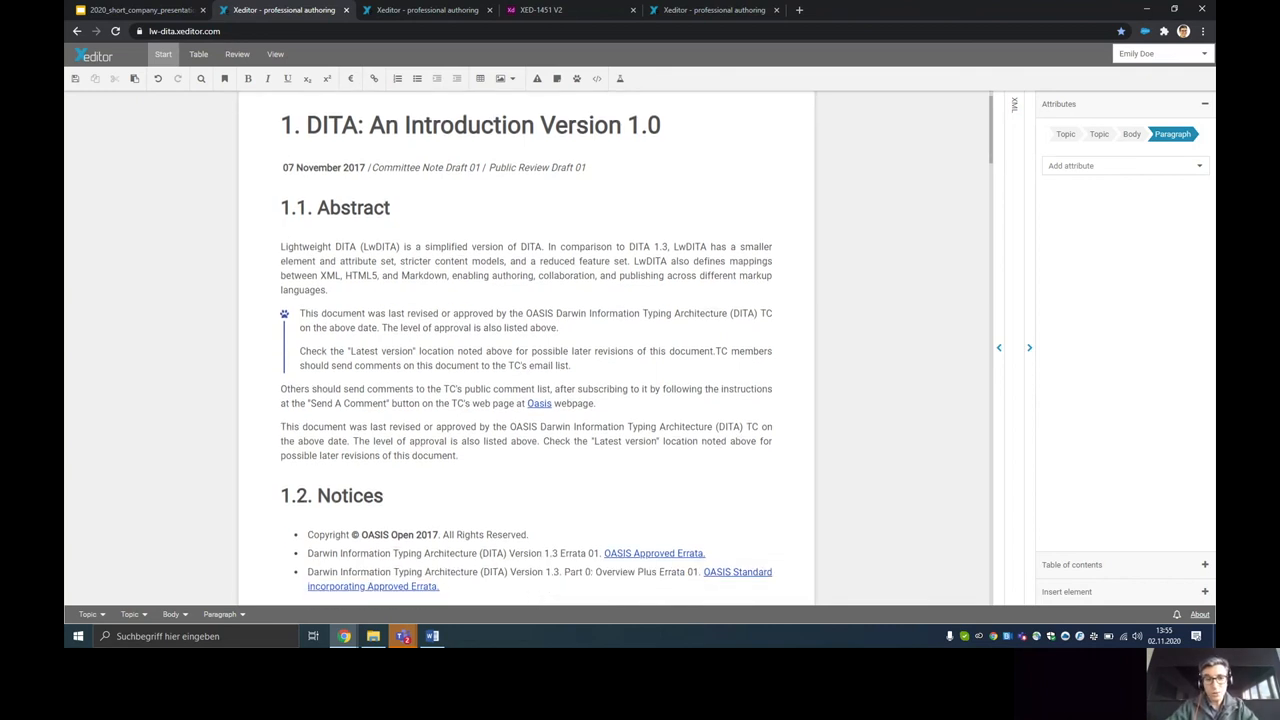
pyautogui.scroll(-3)
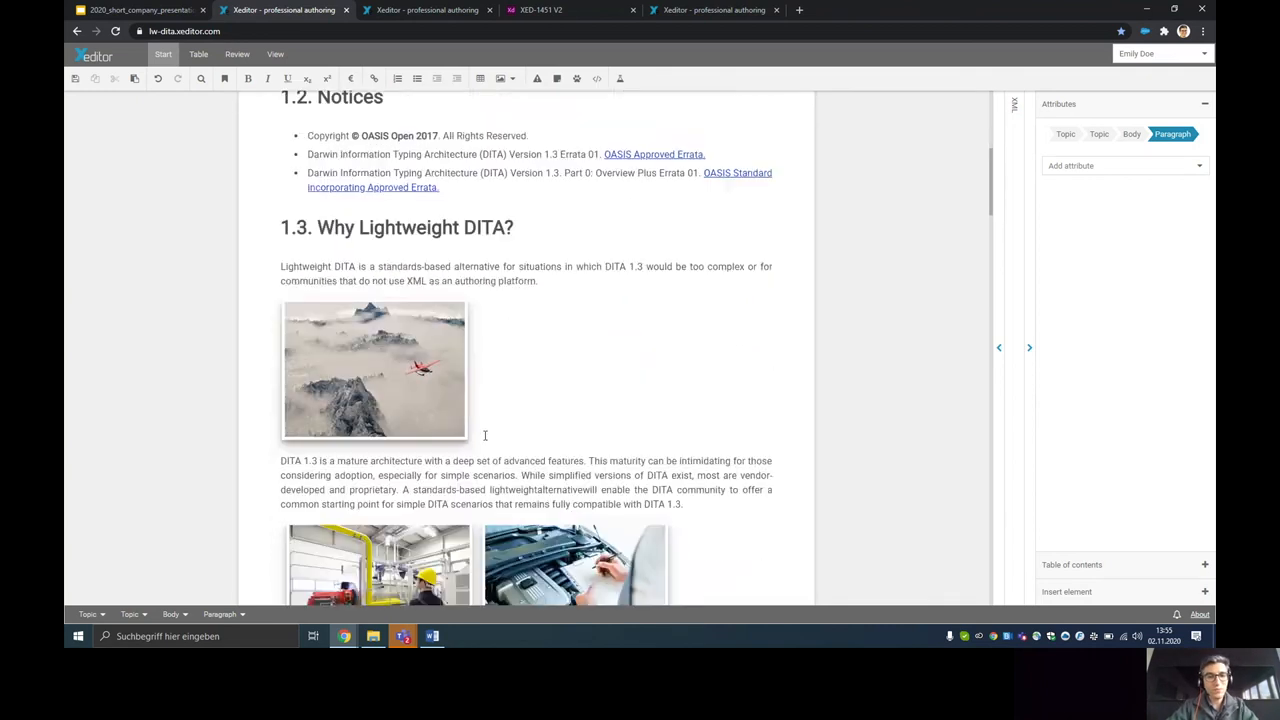
pyautogui.scroll(-3)
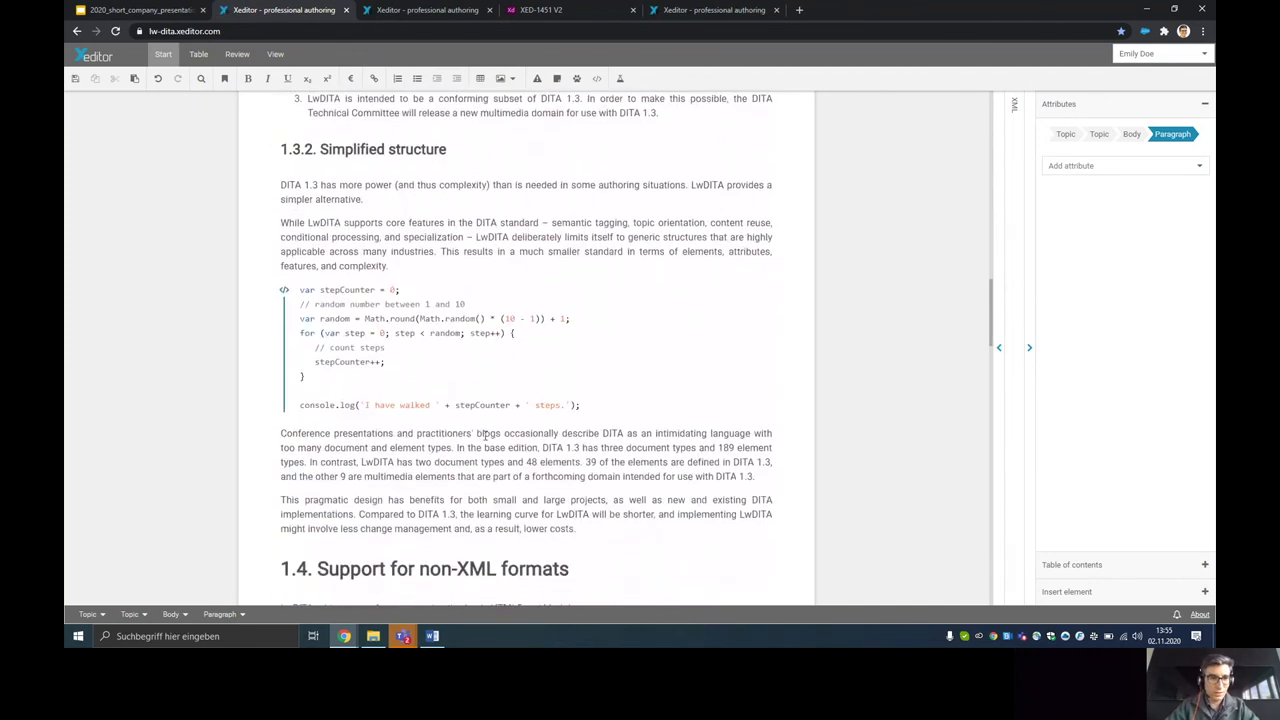
pyautogui.scroll(-3)
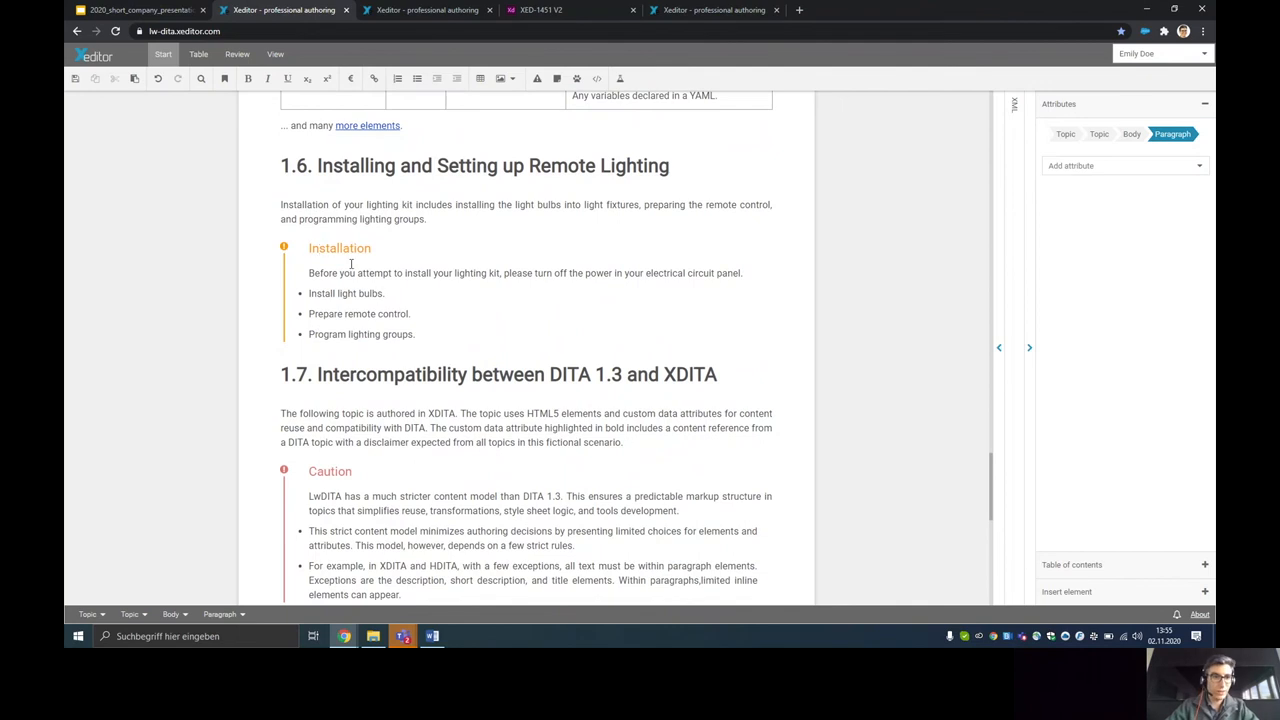
# - Inspect the Installation hazard, then insert a new hazard statement into section 1.5
pyautogui.click(340, 248)
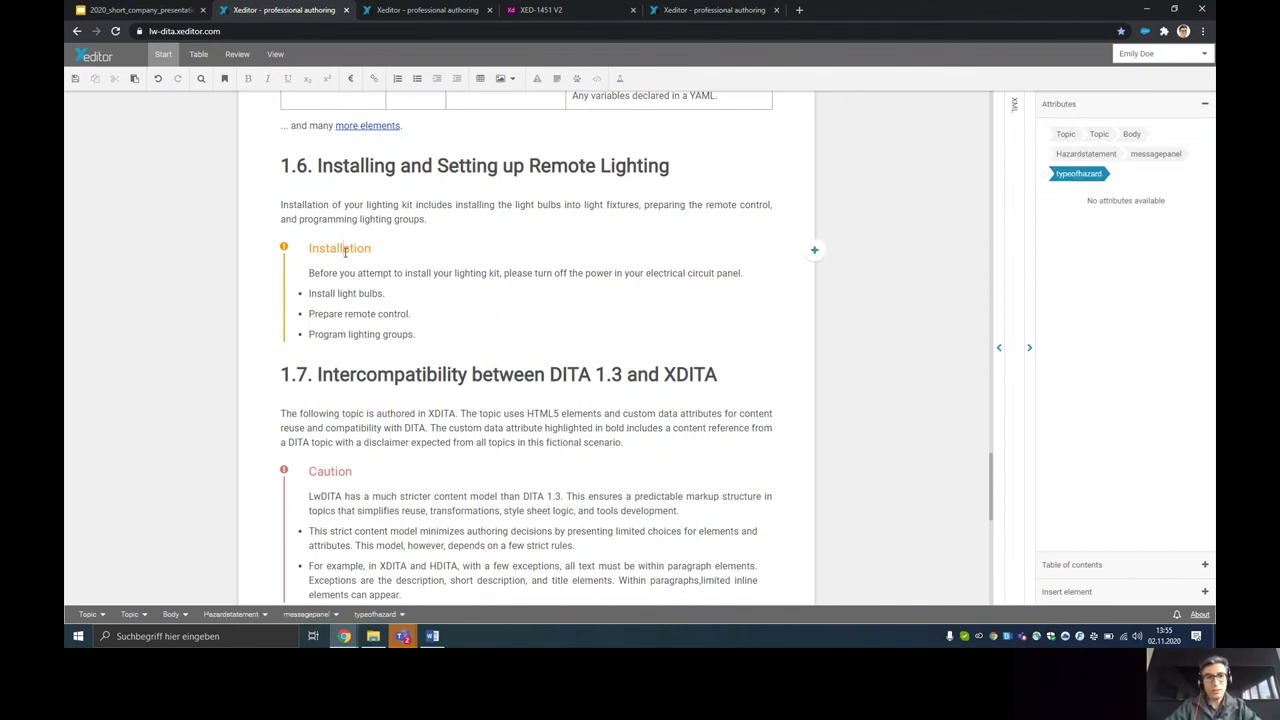
pyautogui.moveTo(478, 356)
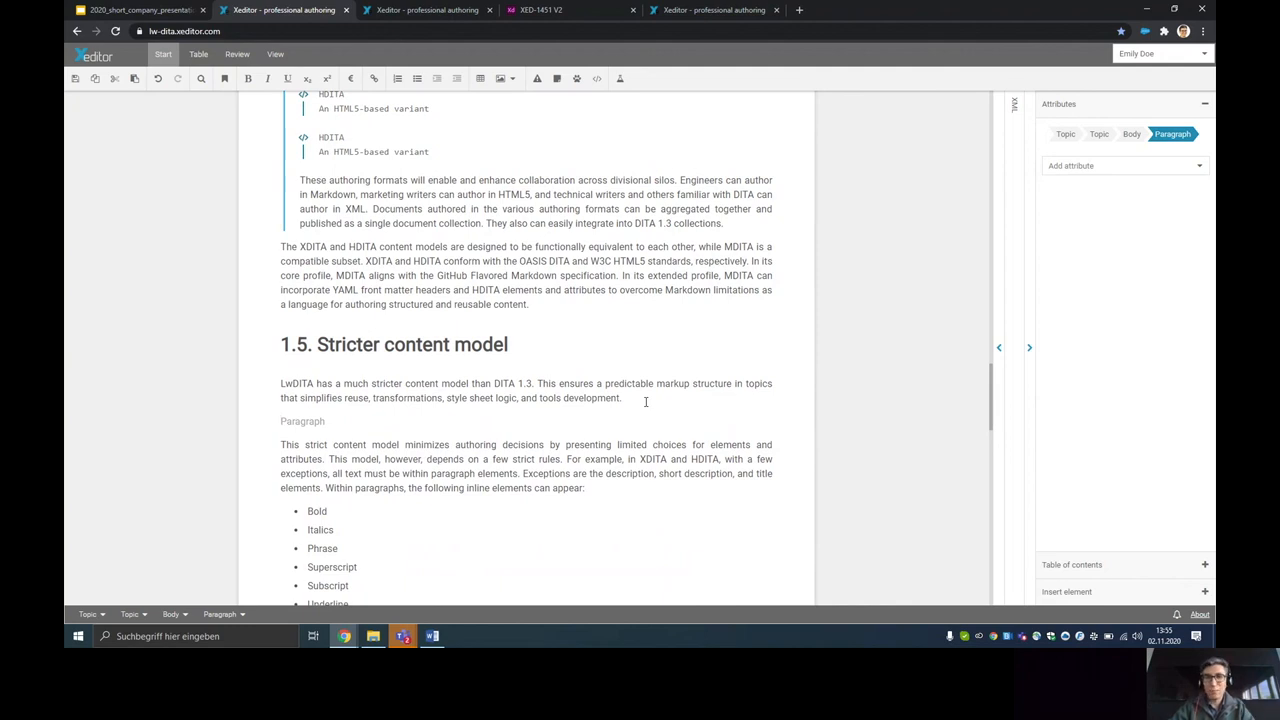
pyautogui.moveTo(535, 79)
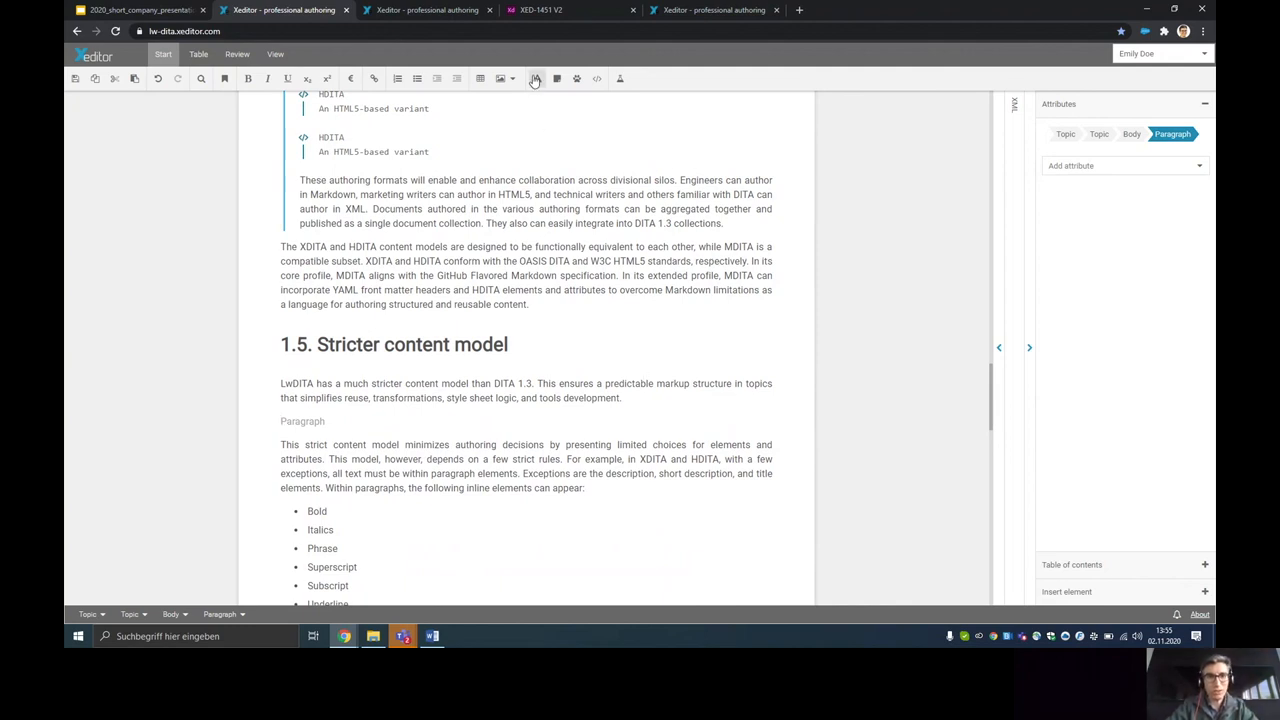
pyautogui.moveTo(537, 79)
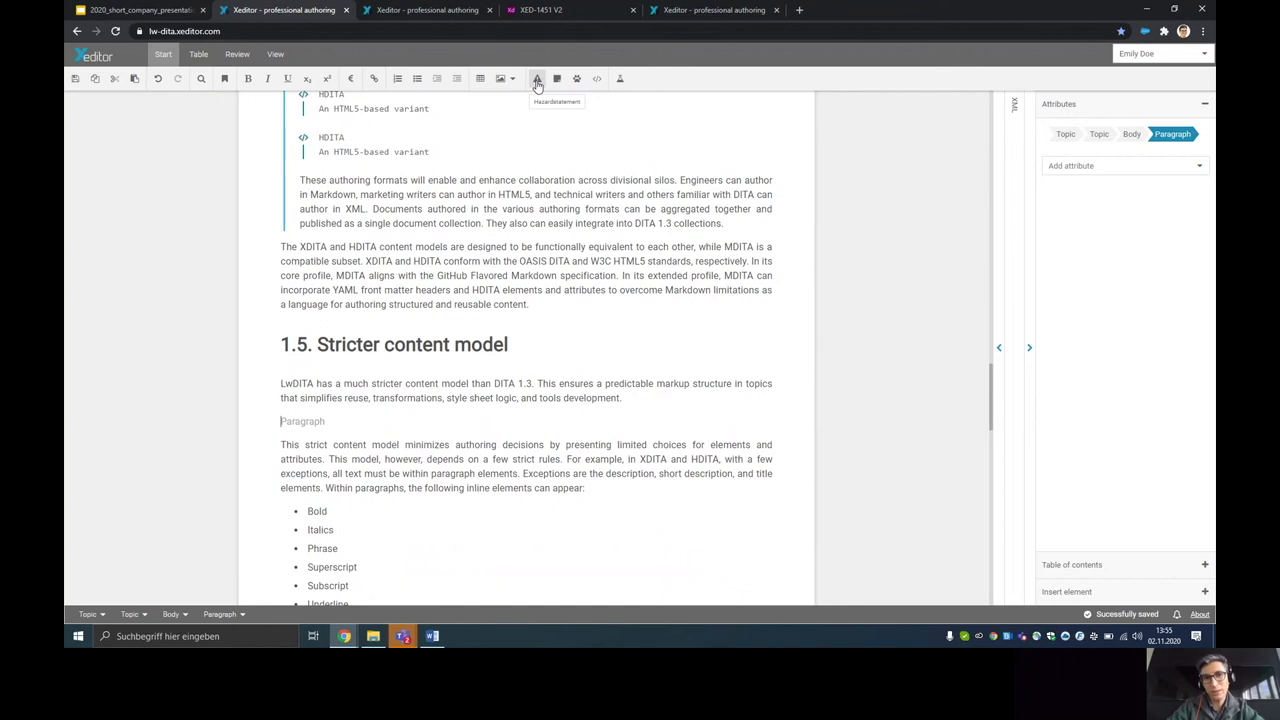
pyautogui.click(537, 78)
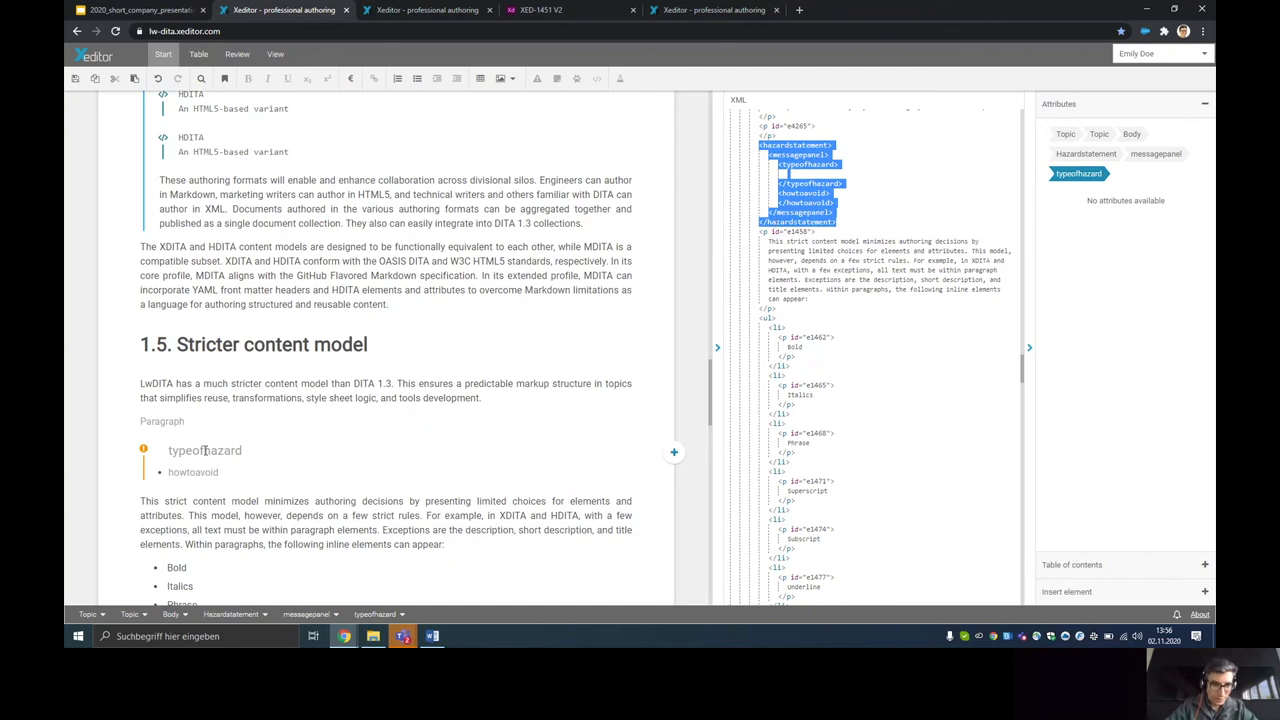
# - Enter 'fadfasdfasdfd' into the hazard statement and switch its type to tip, then danger
pyautogui.write('fadfasdfasdfd')
pyautogui.click(230, 472)
pyautogui.write('cyvvyxcvycxvyxcvycxvycxv')
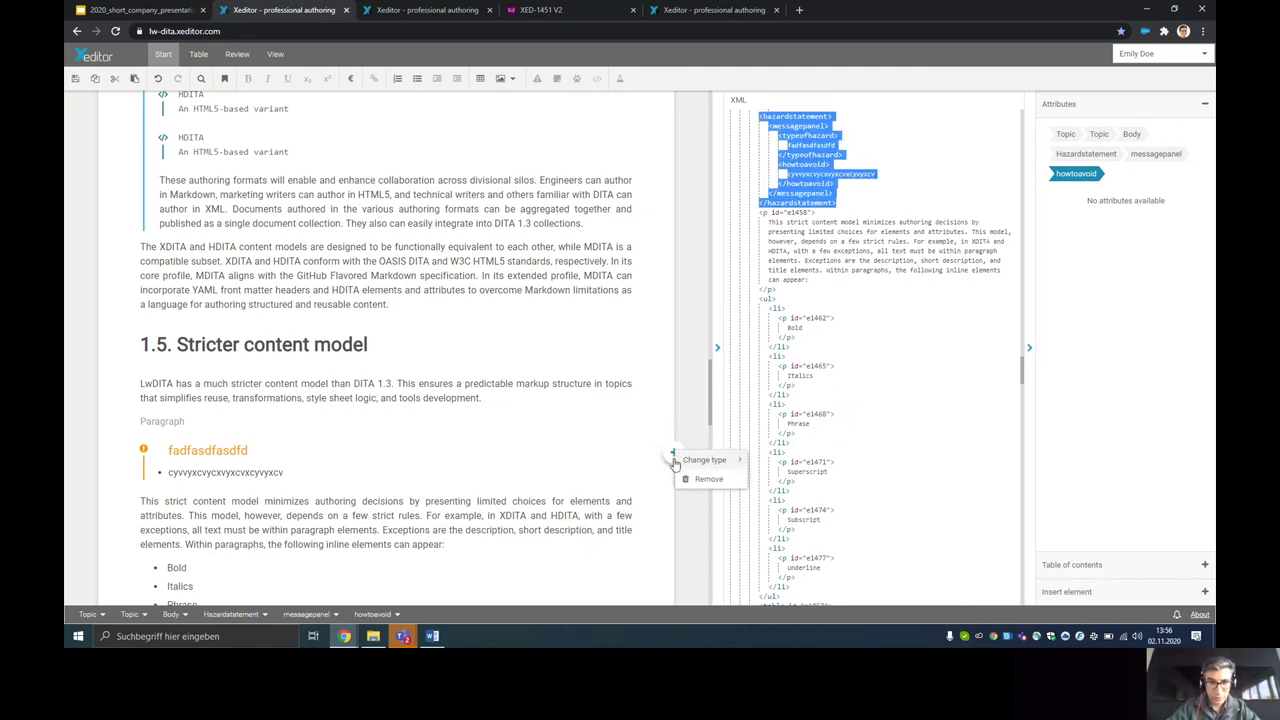
pyautogui.click(704, 459)
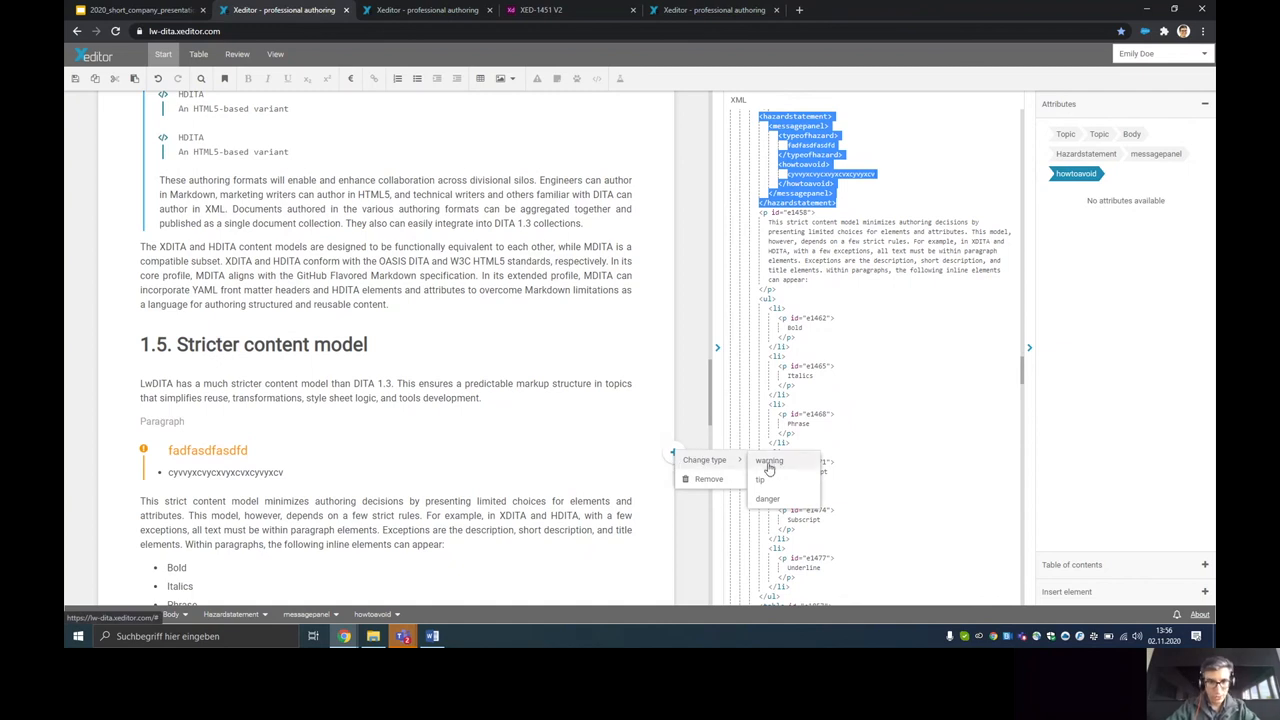
pyautogui.moveTo(762, 480)
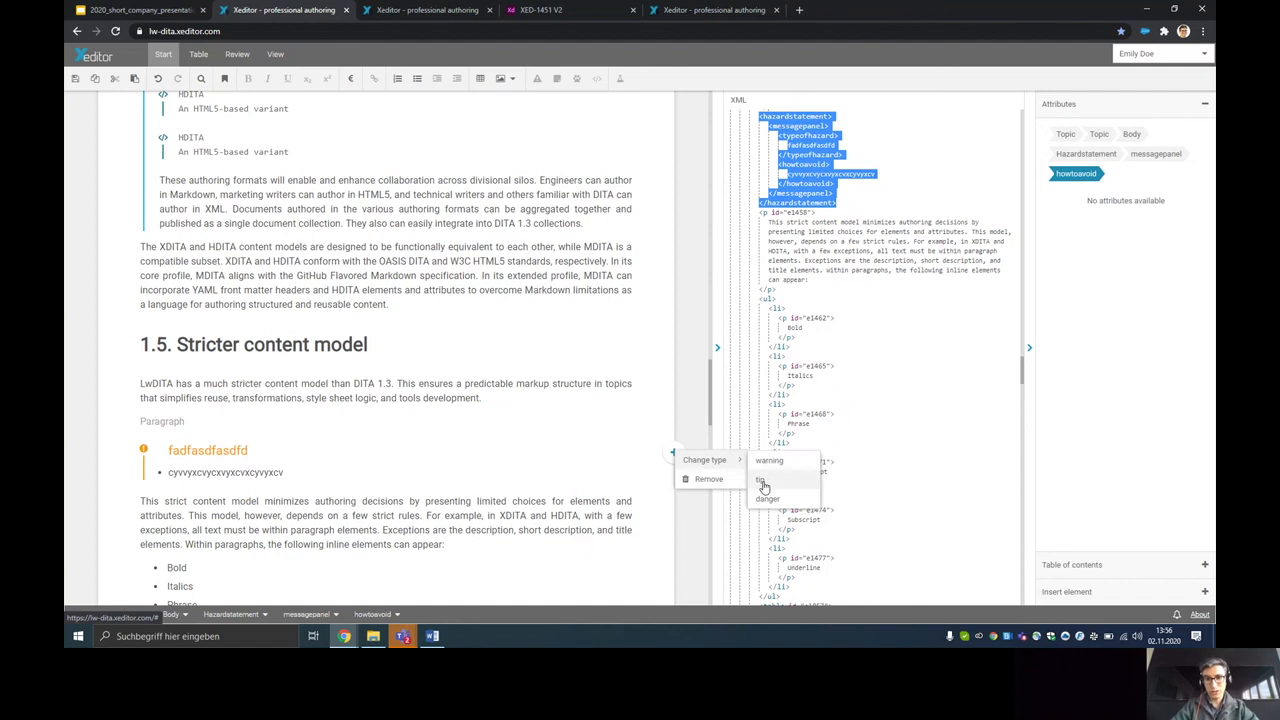
pyautogui.click(763, 481)
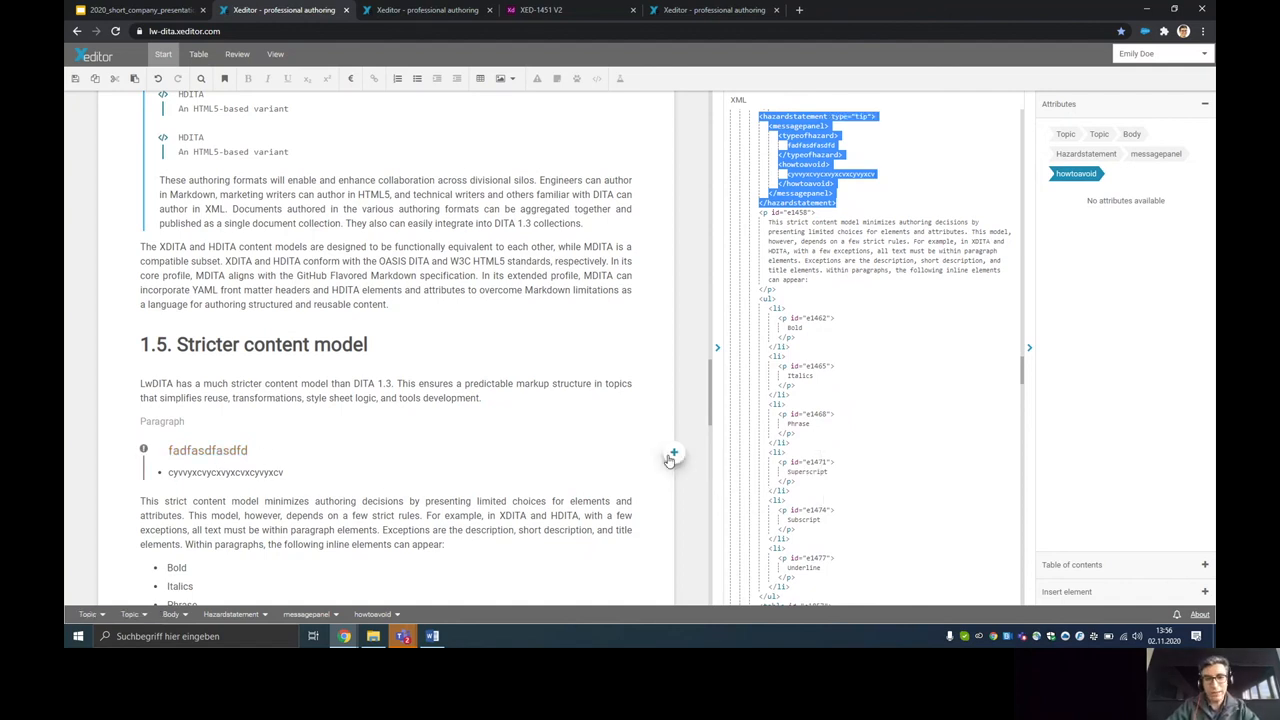
pyautogui.click(673, 452)
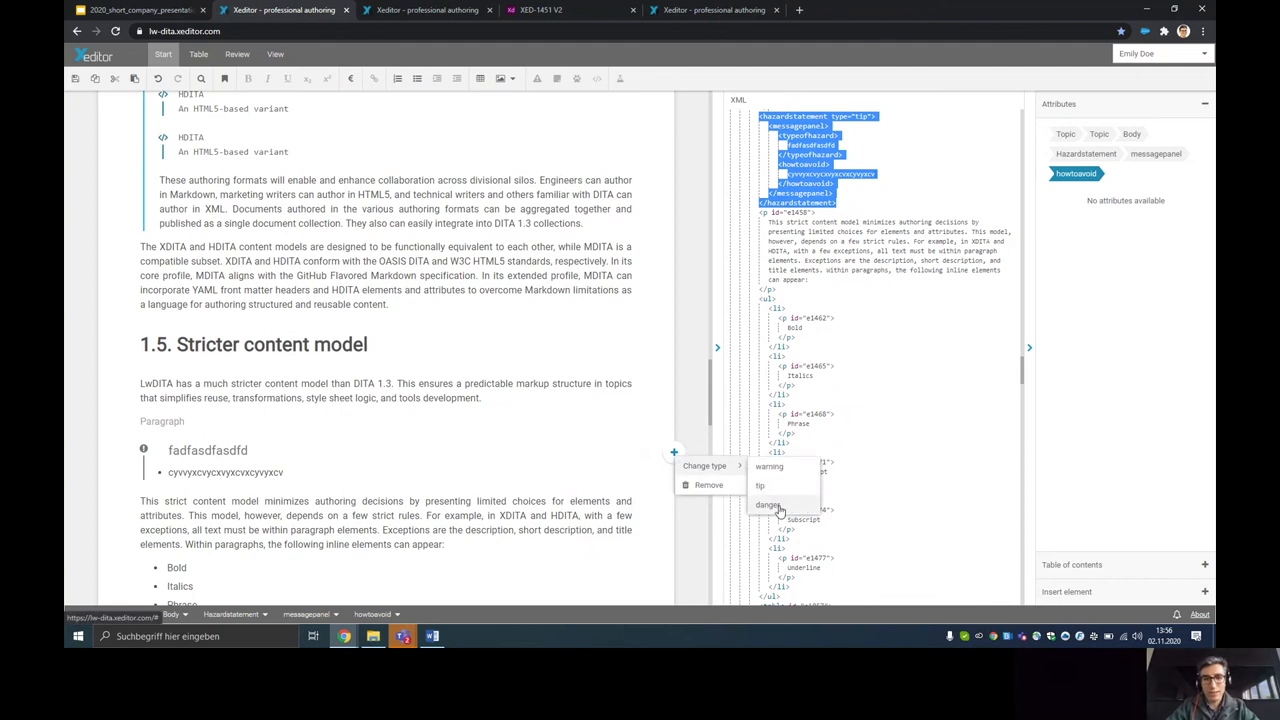
pyautogui.click(767, 505)
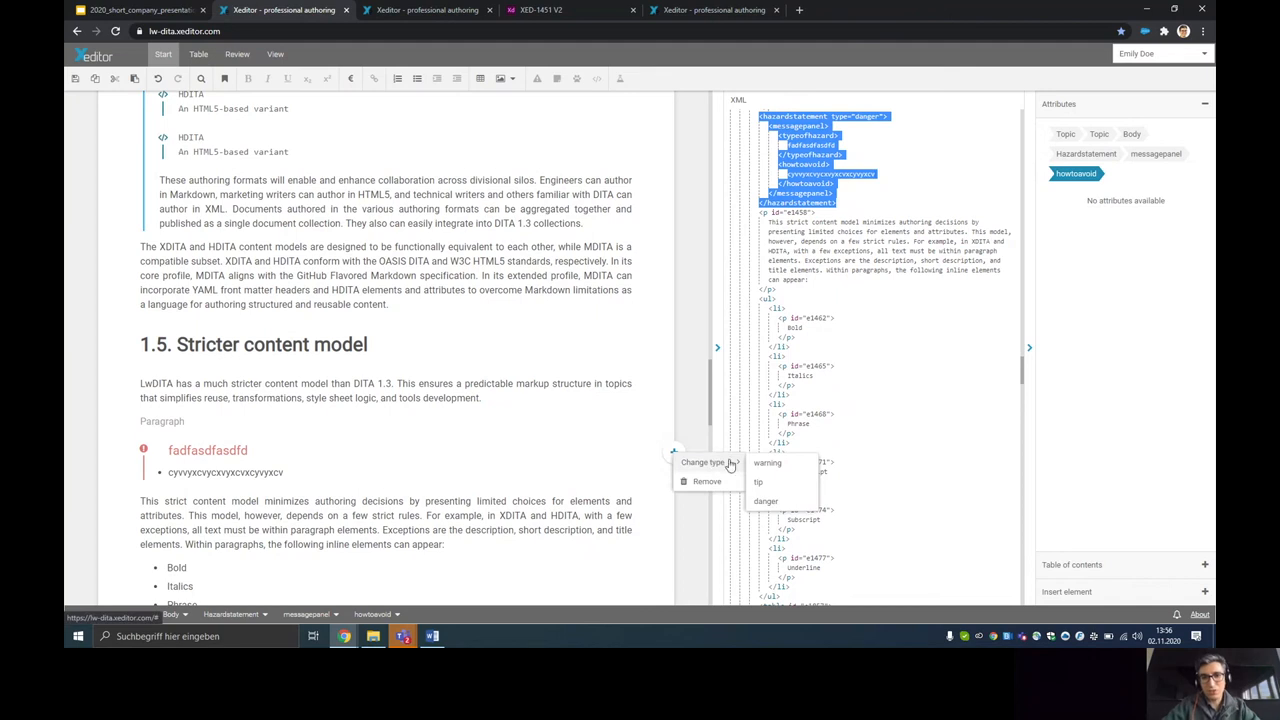
pyautogui.click(767, 462)
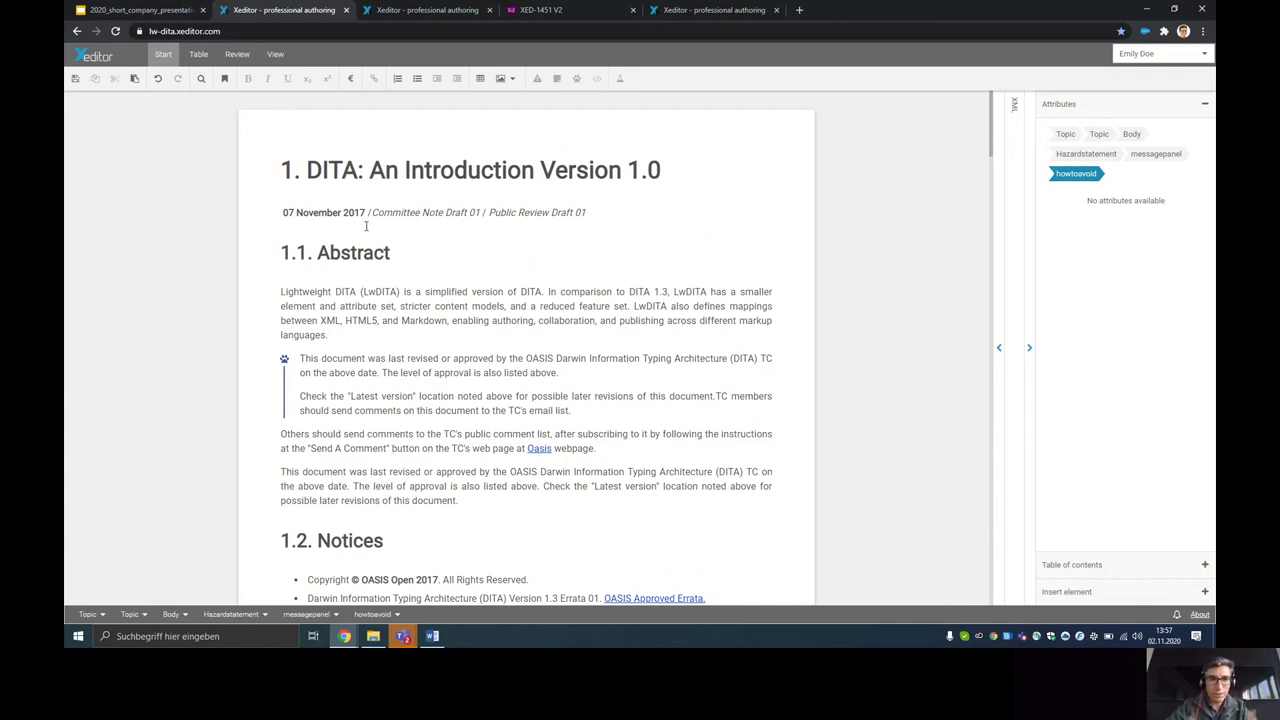
pyautogui.moveTo(204, 104)
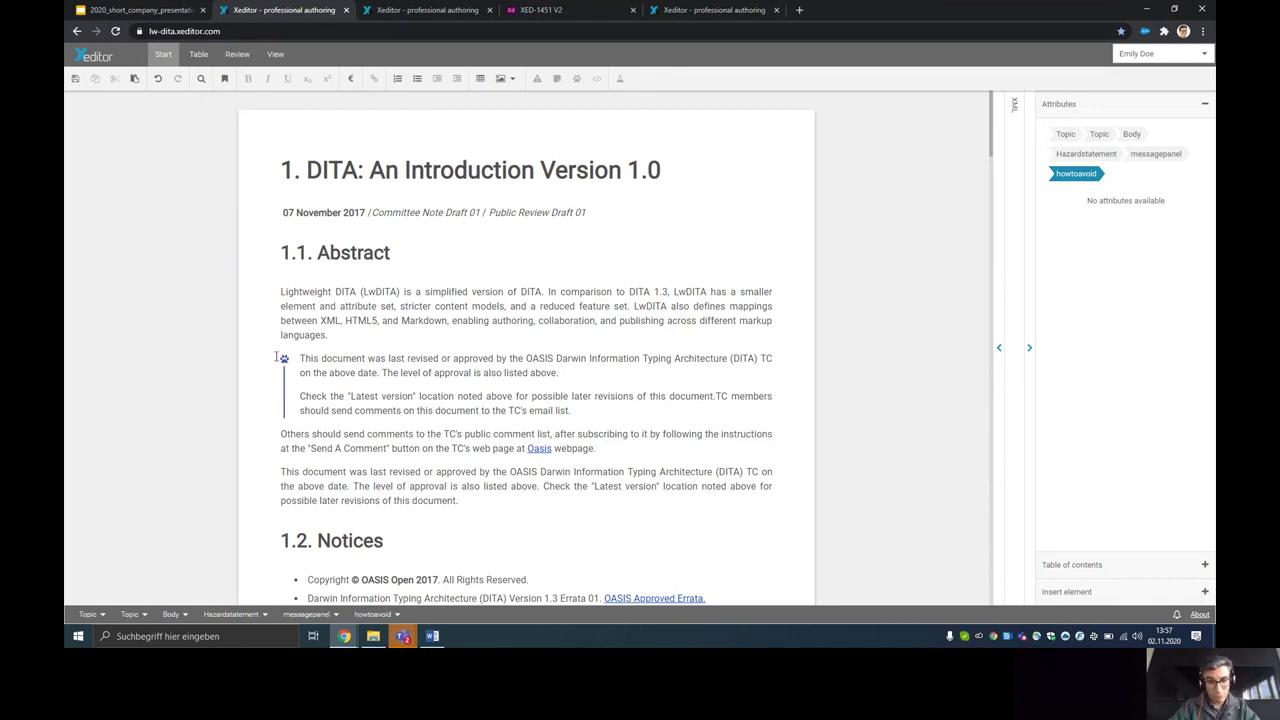
# - Browse the Review and View tabs, turning Show tags on and back off
pyautogui.scroll(-3)
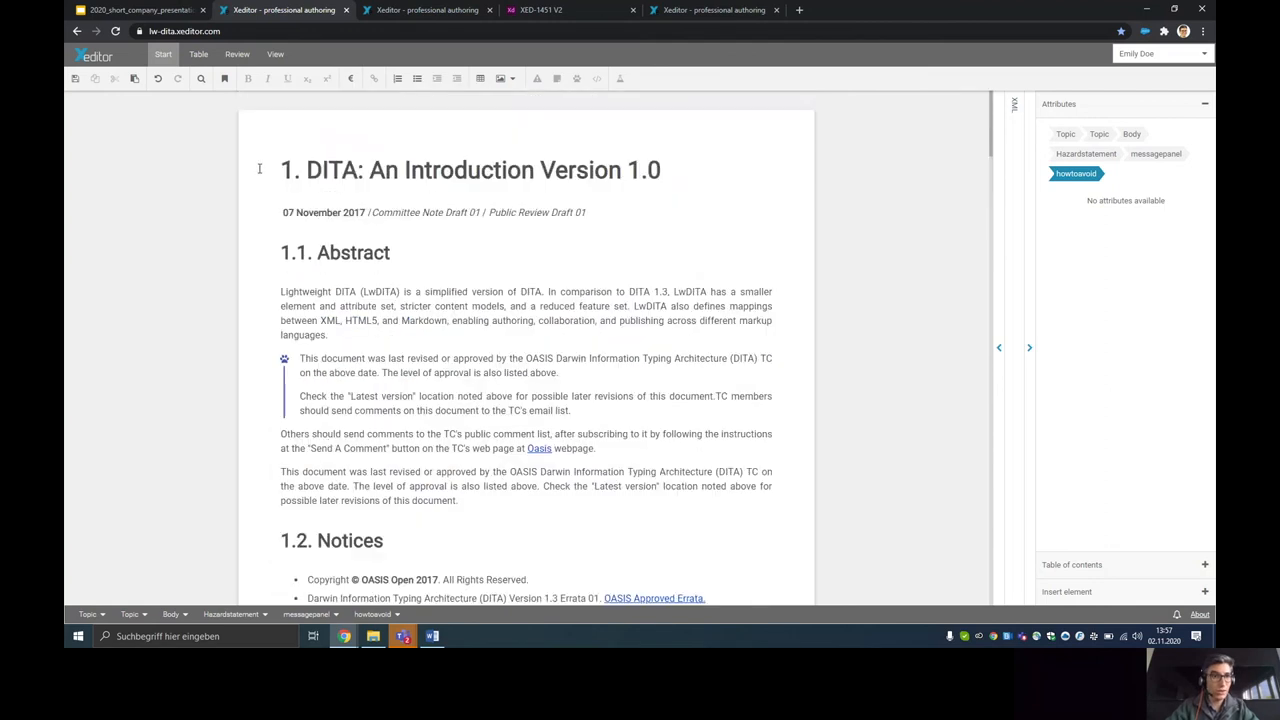
pyautogui.click(237, 54)
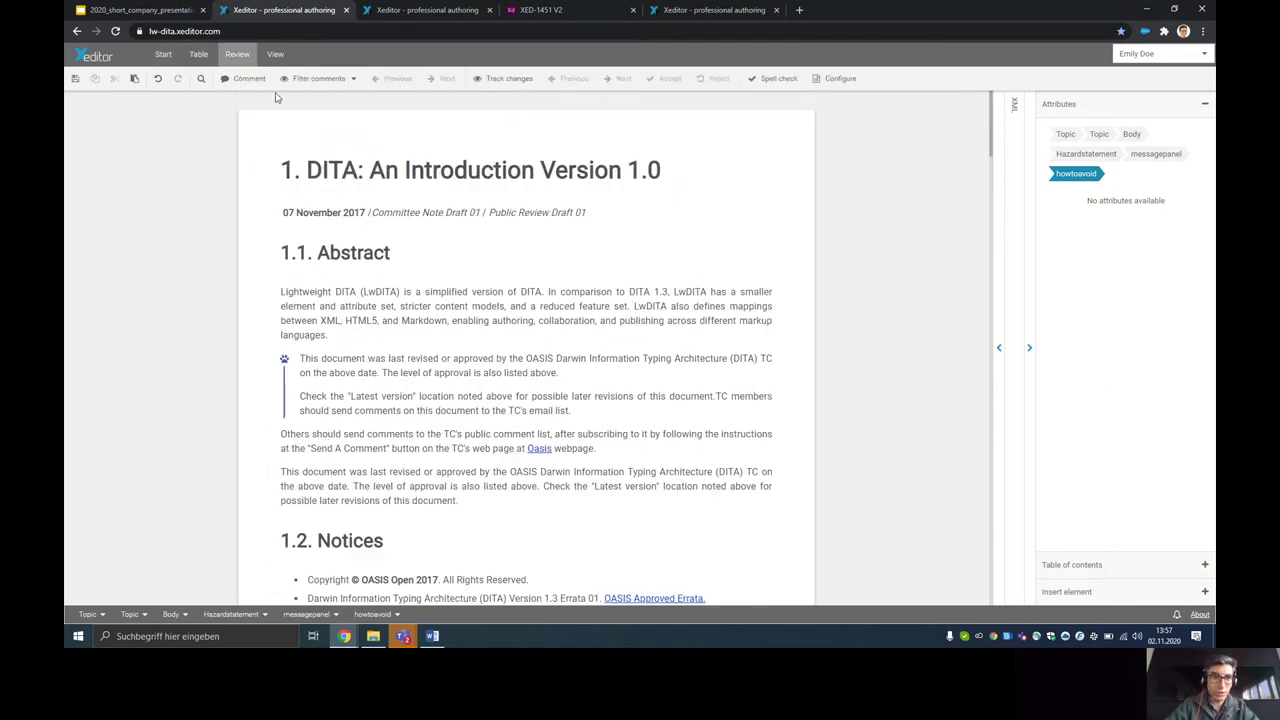
pyautogui.click(275, 54)
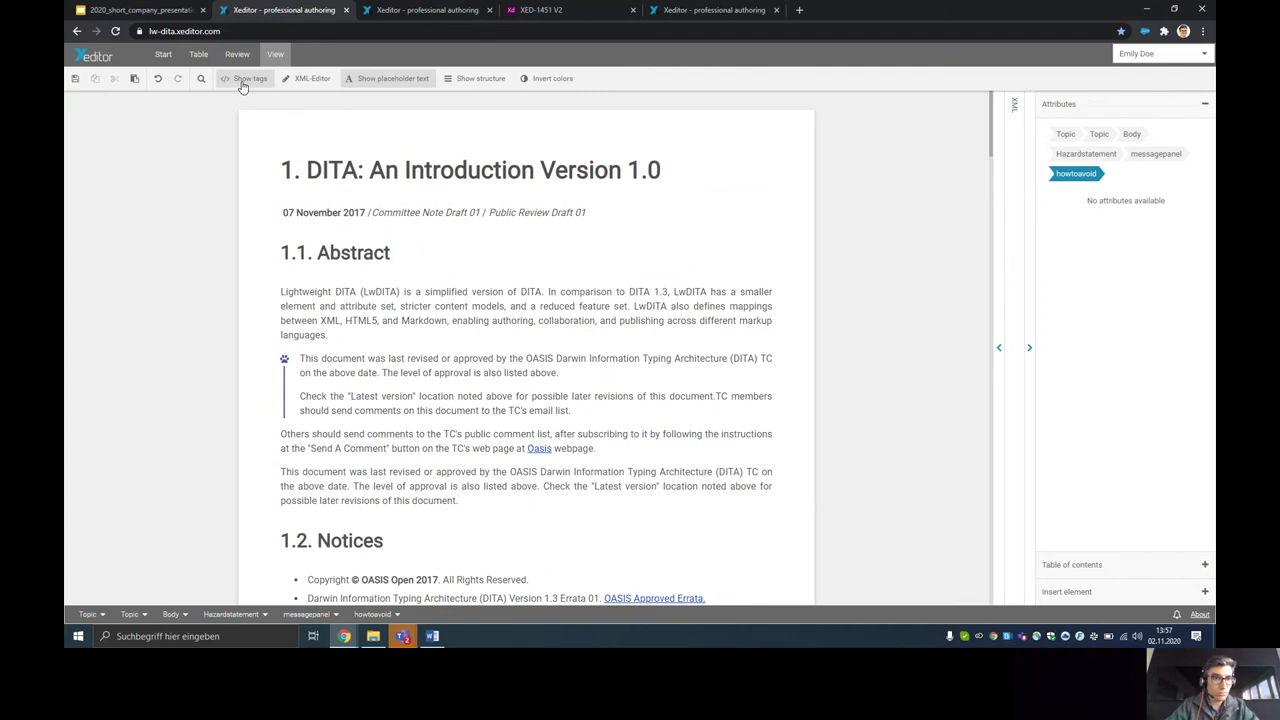
pyautogui.click(248, 78)
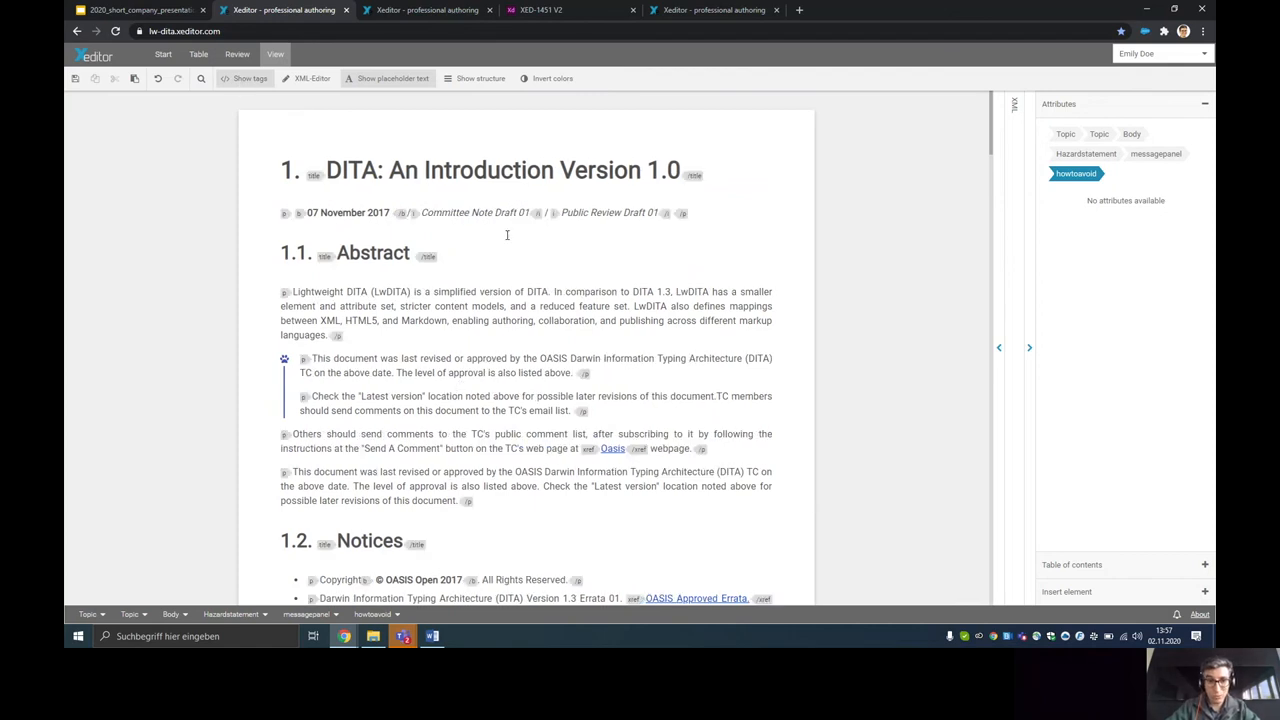
pyautogui.moveTo(411, 209)
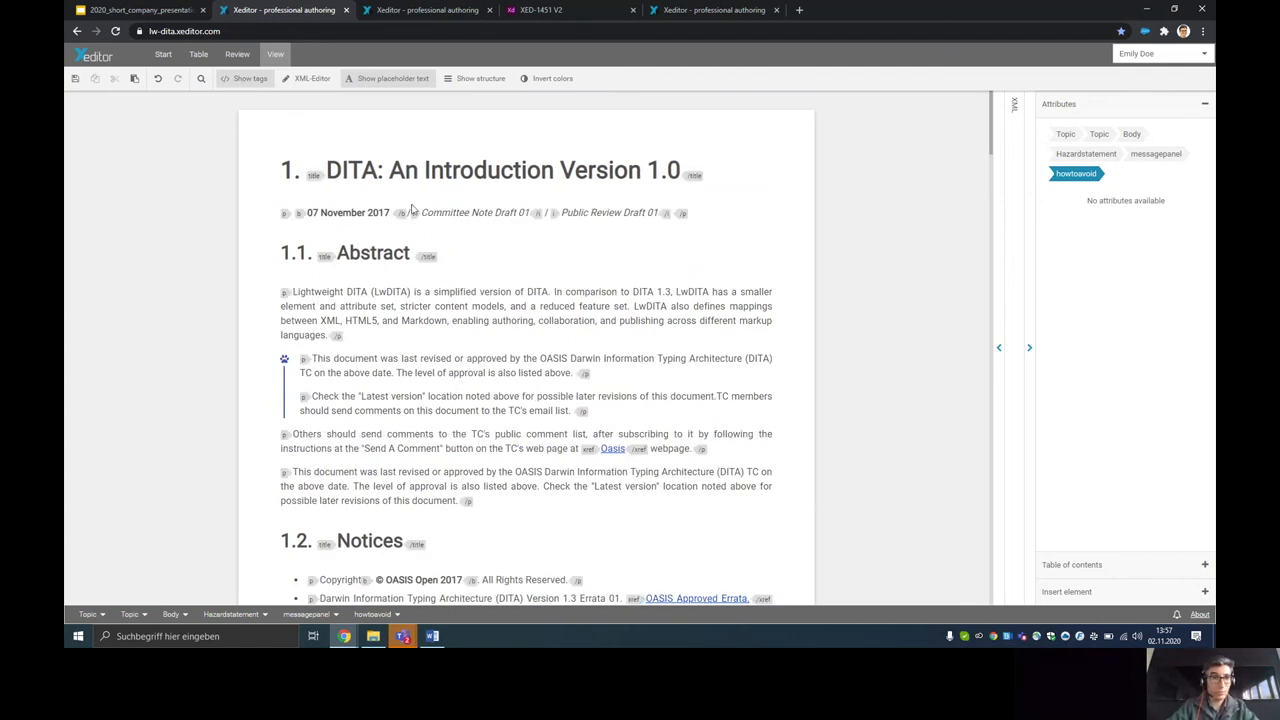
pyautogui.click(249, 78)
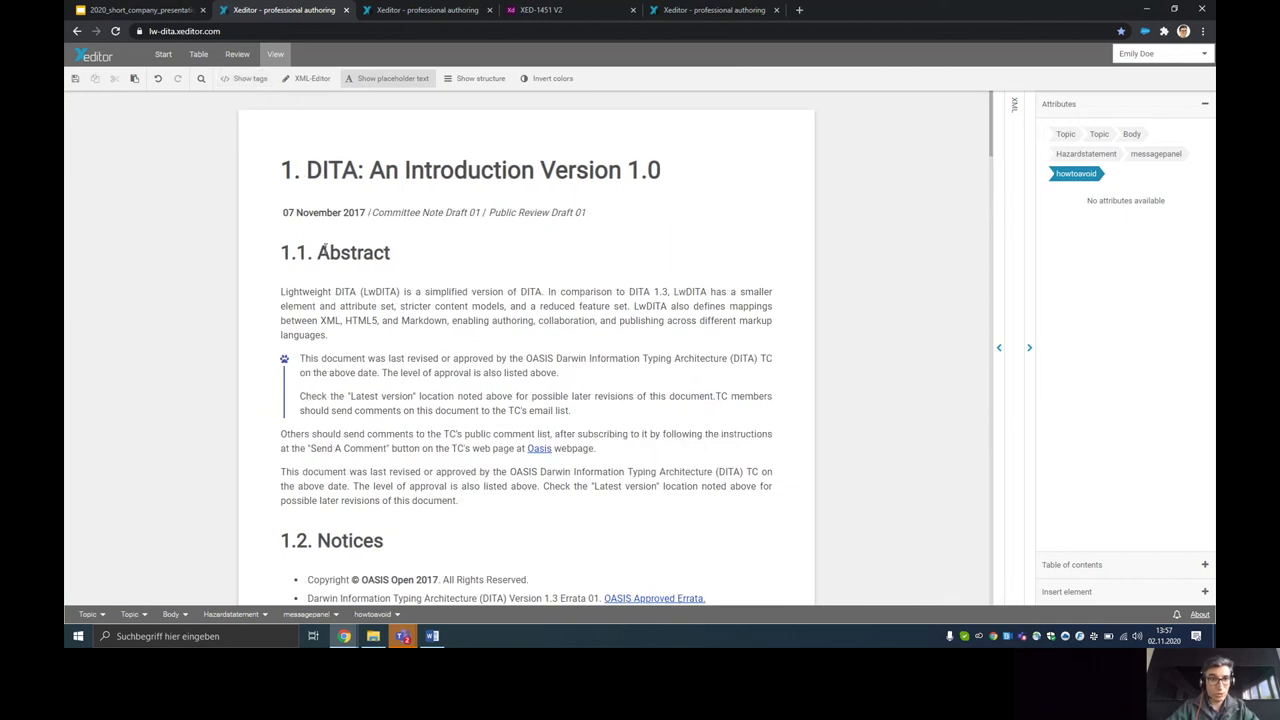